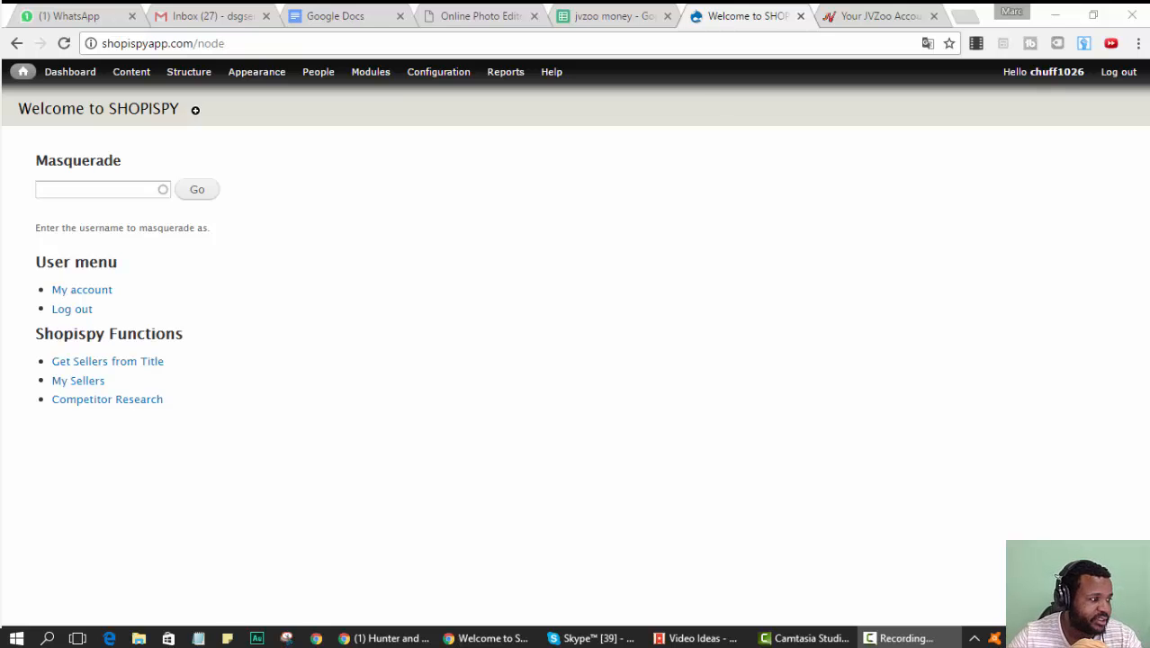
mouse_move(972, 29)
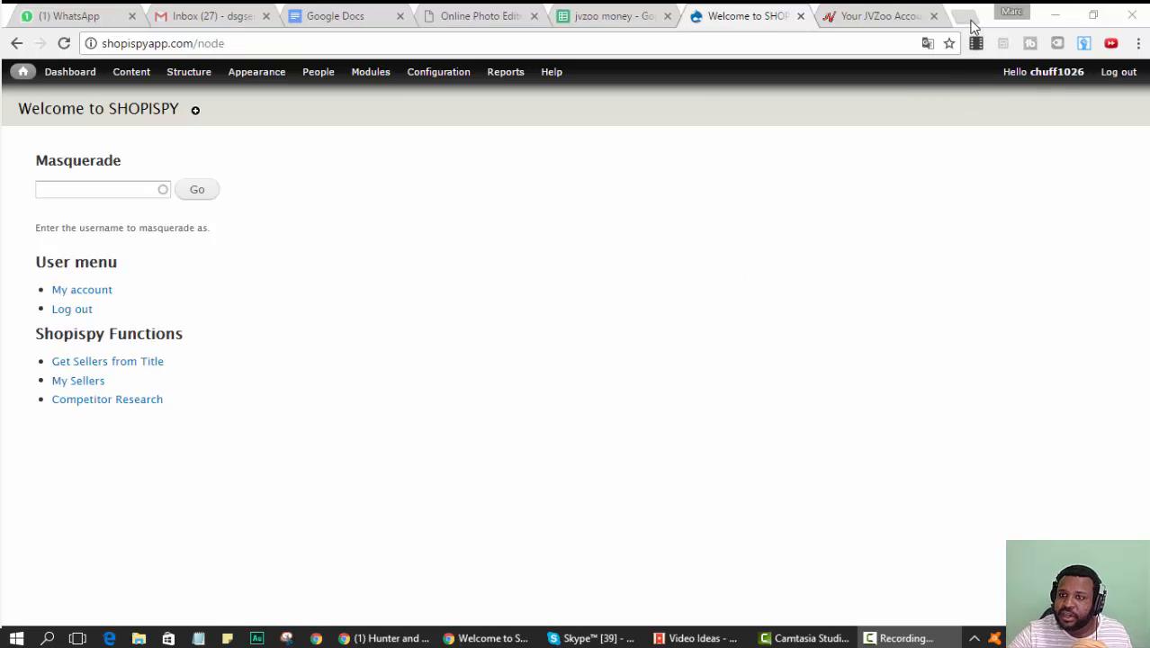
- Bring up the eBay home page in a new browser tab
left_click(965, 16)
type("www.ebay.com")
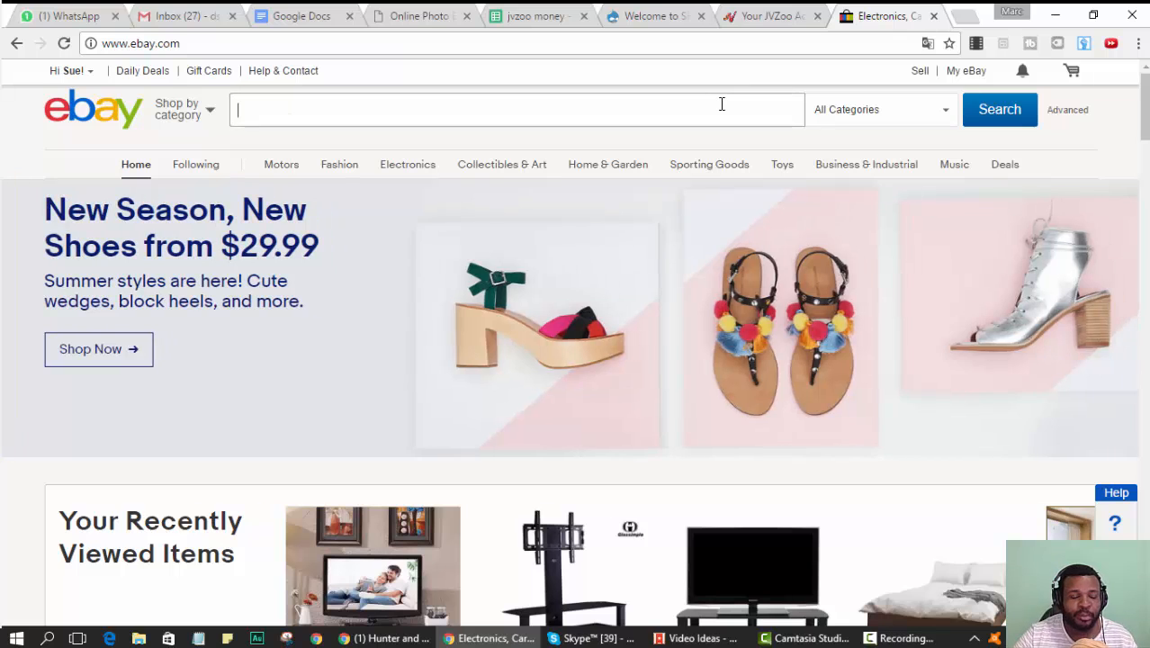
- Search eBay for 'tv stand' and open the Furinno 14055EX Econ TV Stand listing
left_click(515, 110)
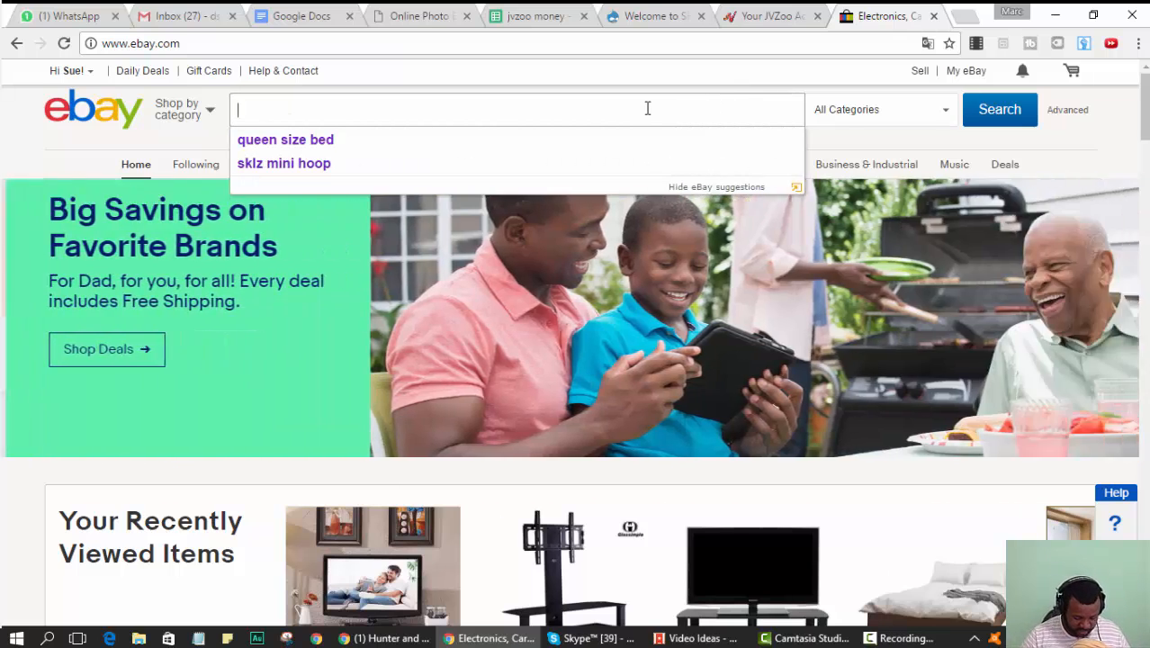
type("tv stand")
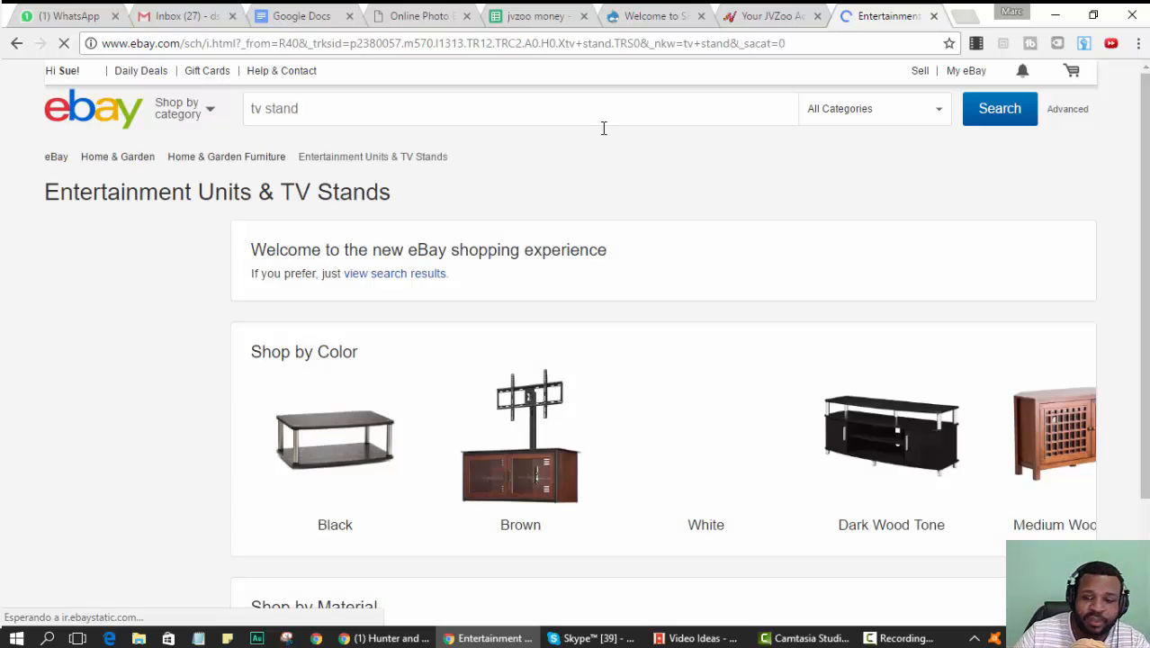
scroll("down", 3)
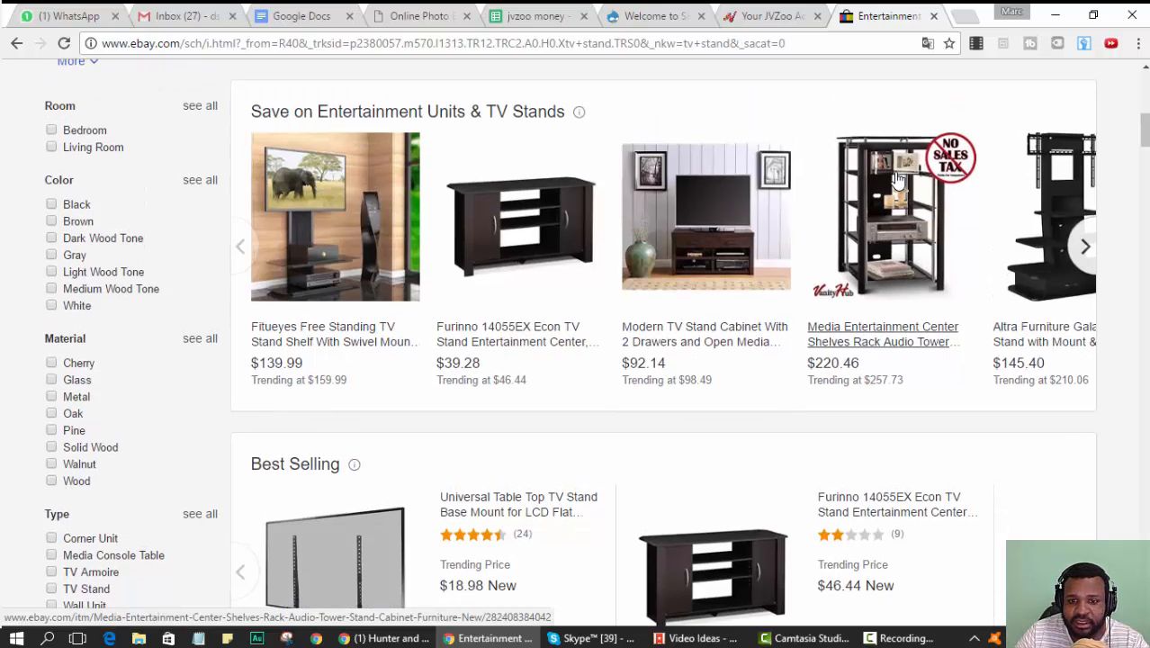
mouse_move(698, 286)
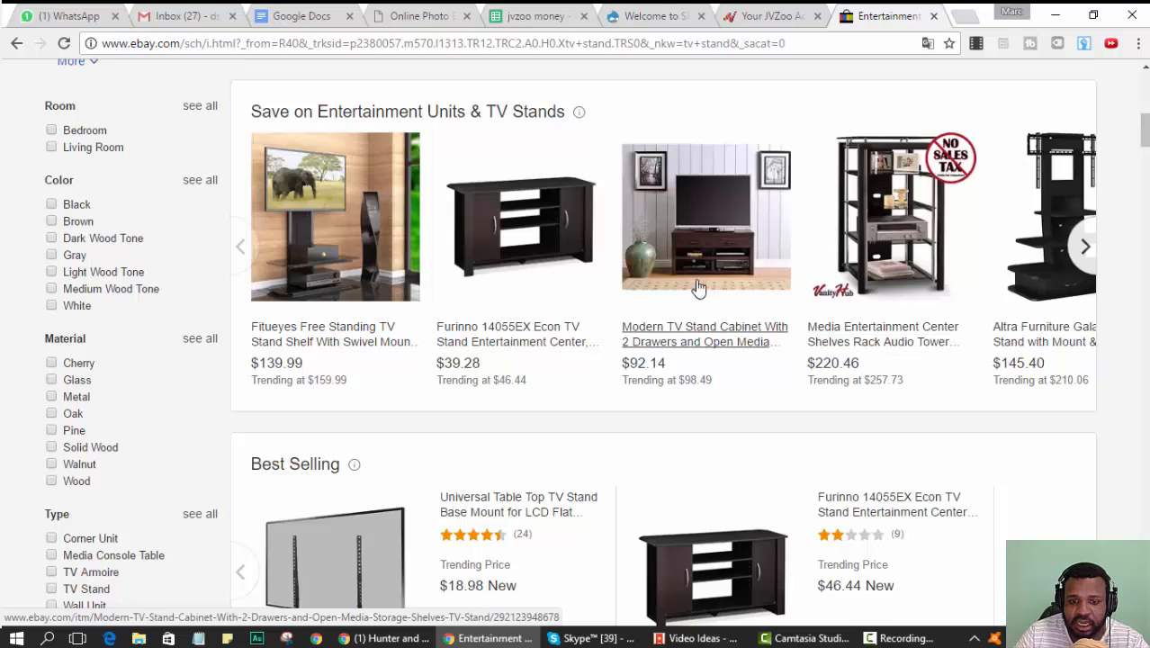
mouse_move(526, 342)
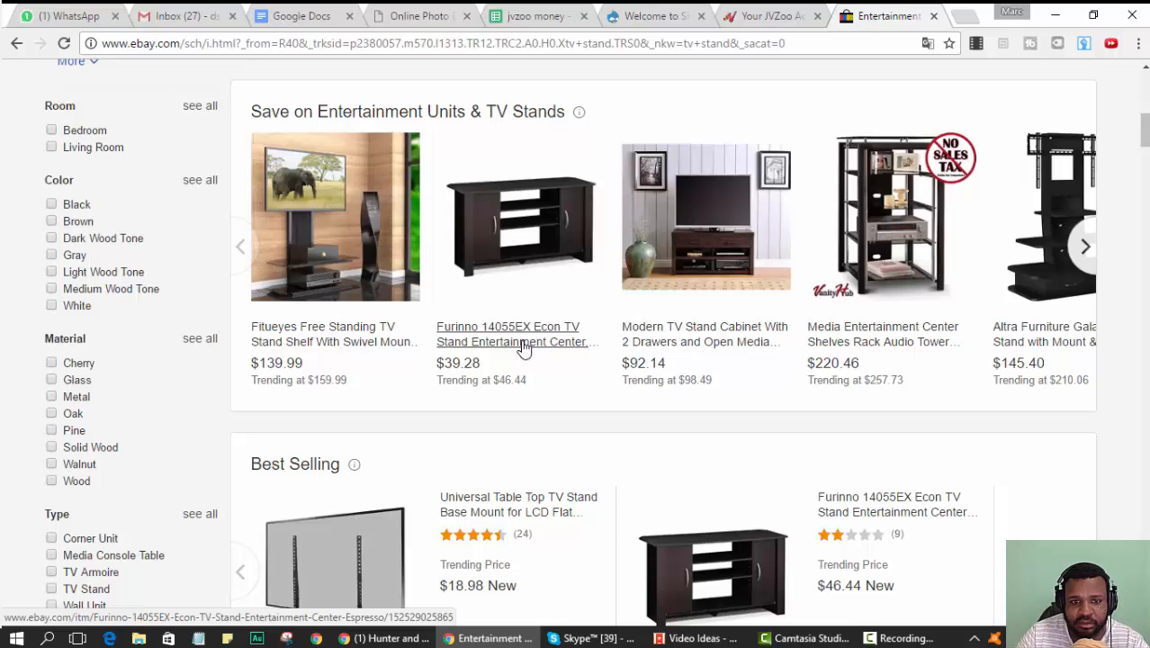
left_click(519, 333)
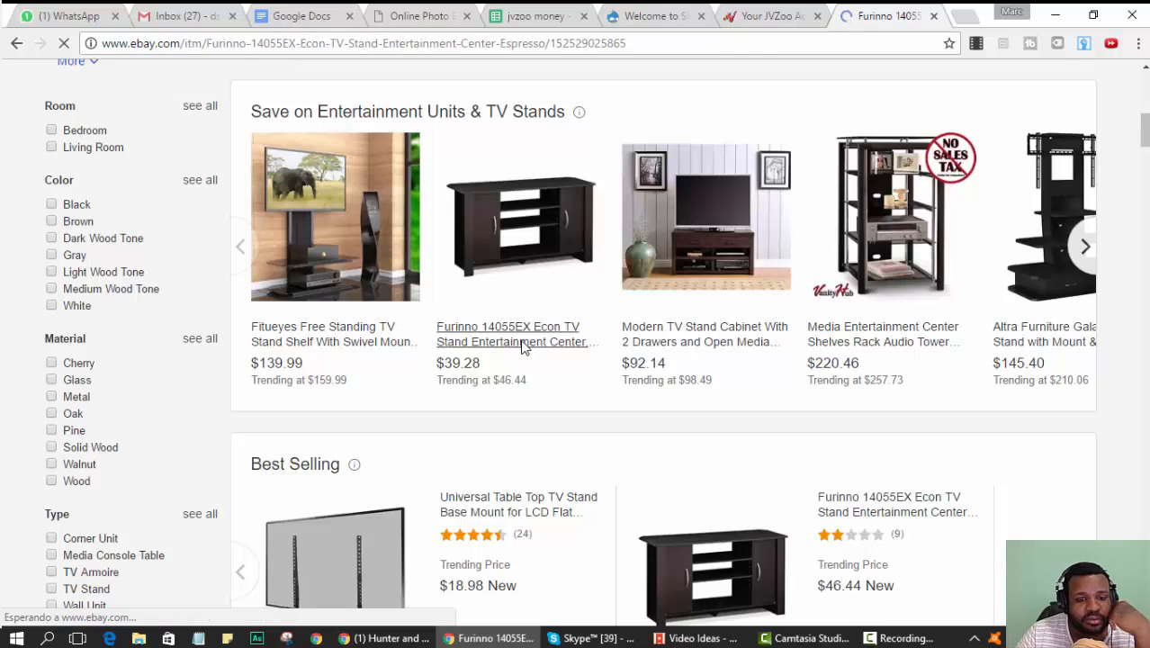
- Visit the Furinno seller's Thomas Gracie Music store and browse its listings
left_click(515, 333)
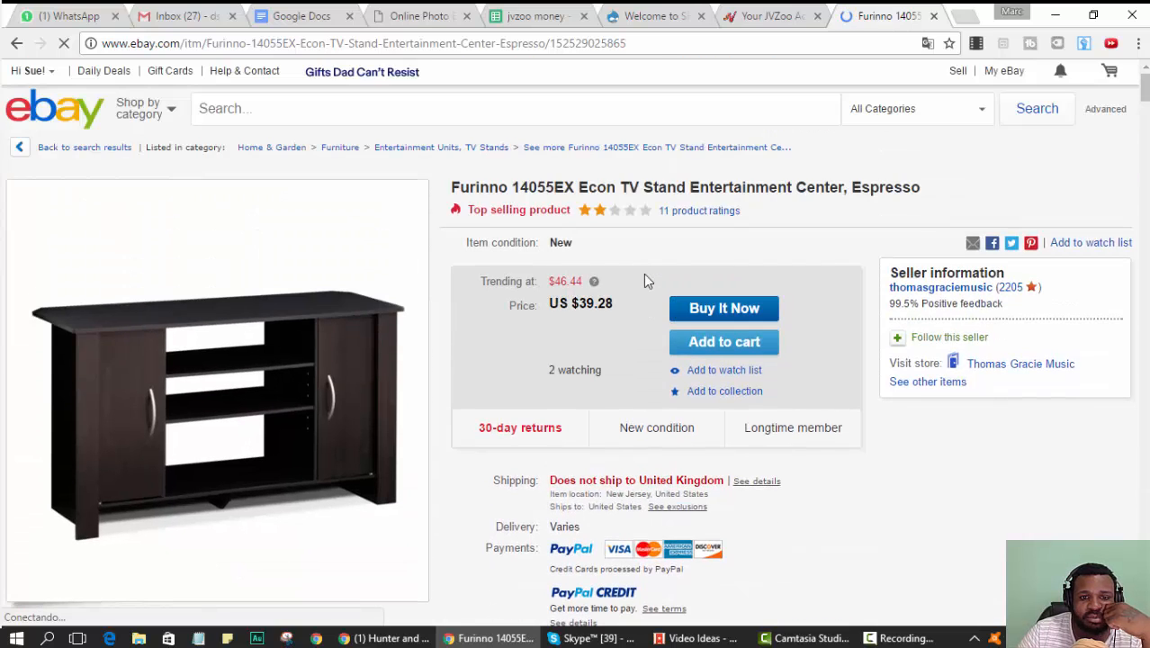
mouse_move(673, 234)
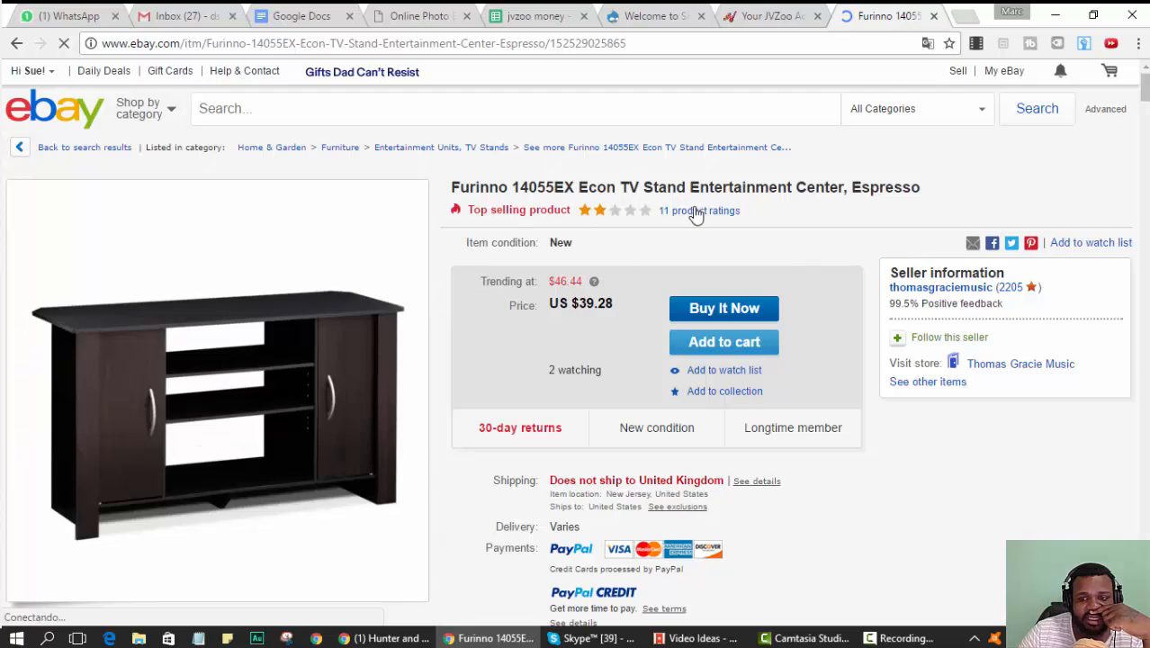
mouse_move(846, 256)
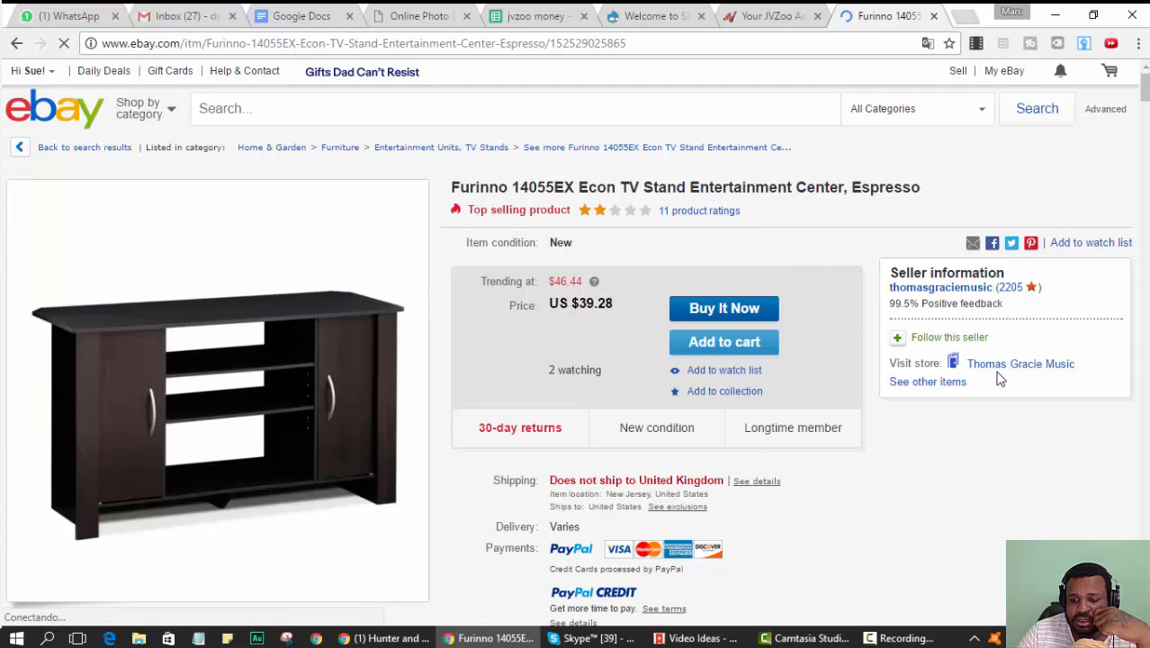
mouse_move(1008, 369)
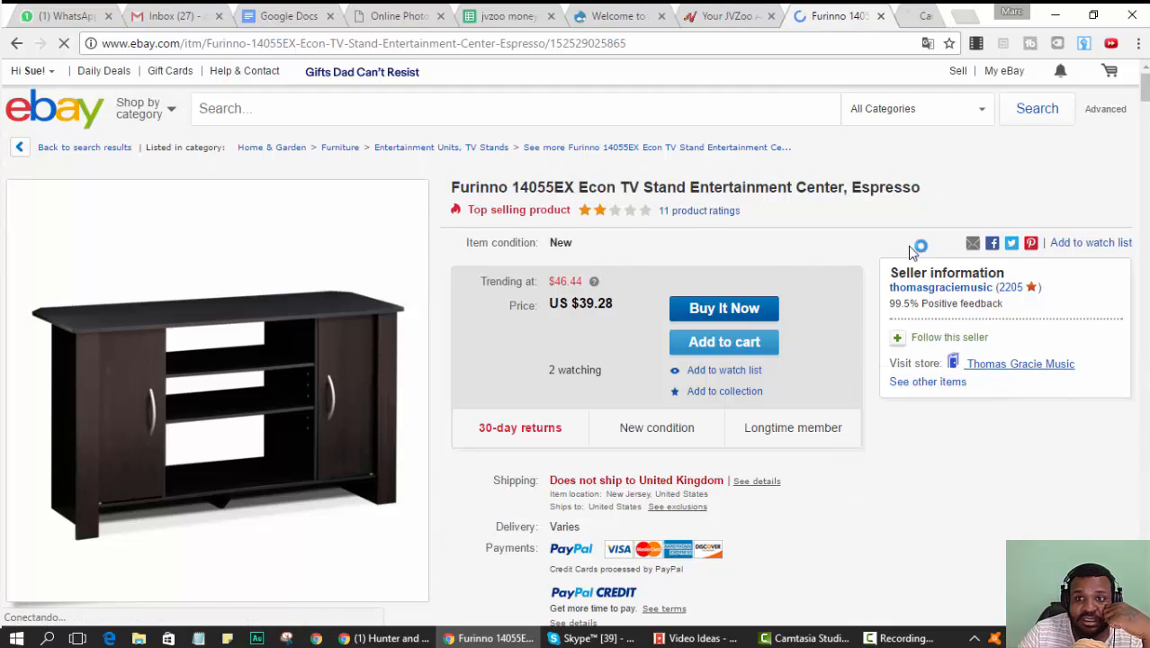
left_click(1022, 364)
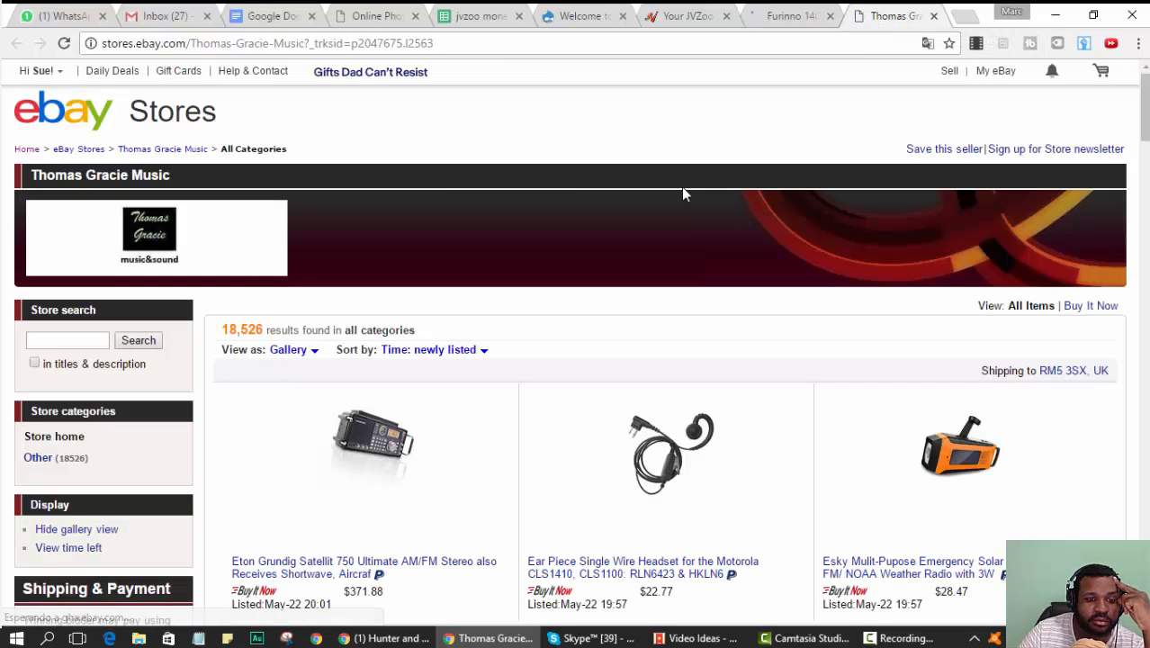
scroll("down", 3)
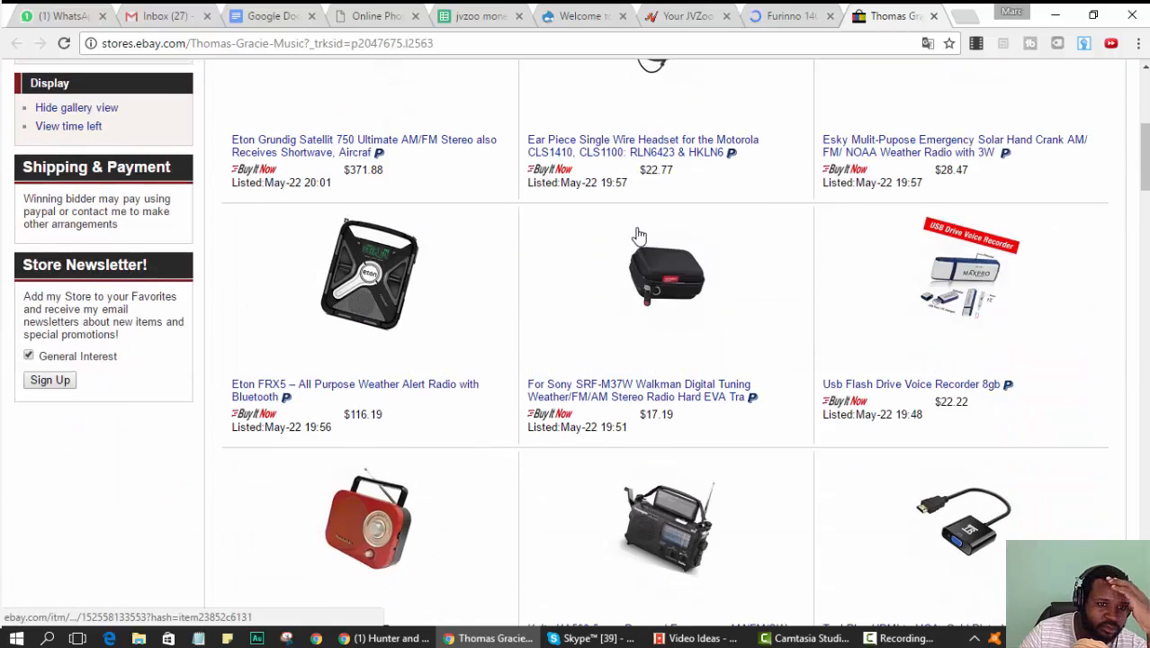
scroll("down", 3)
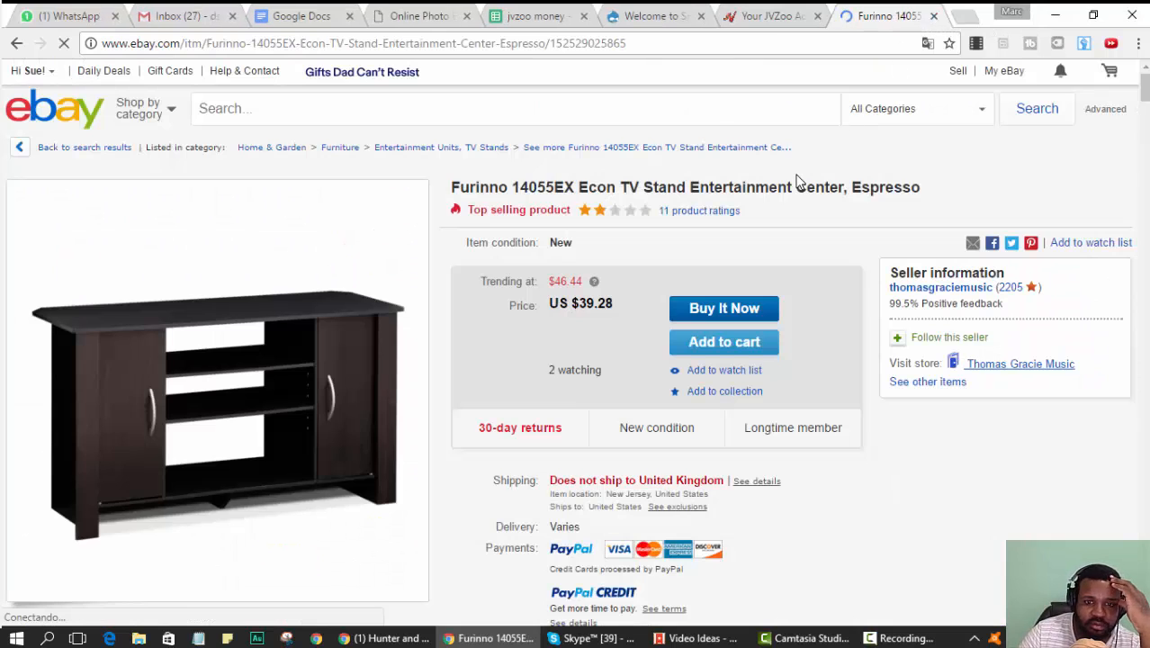
scroll("down", 3)
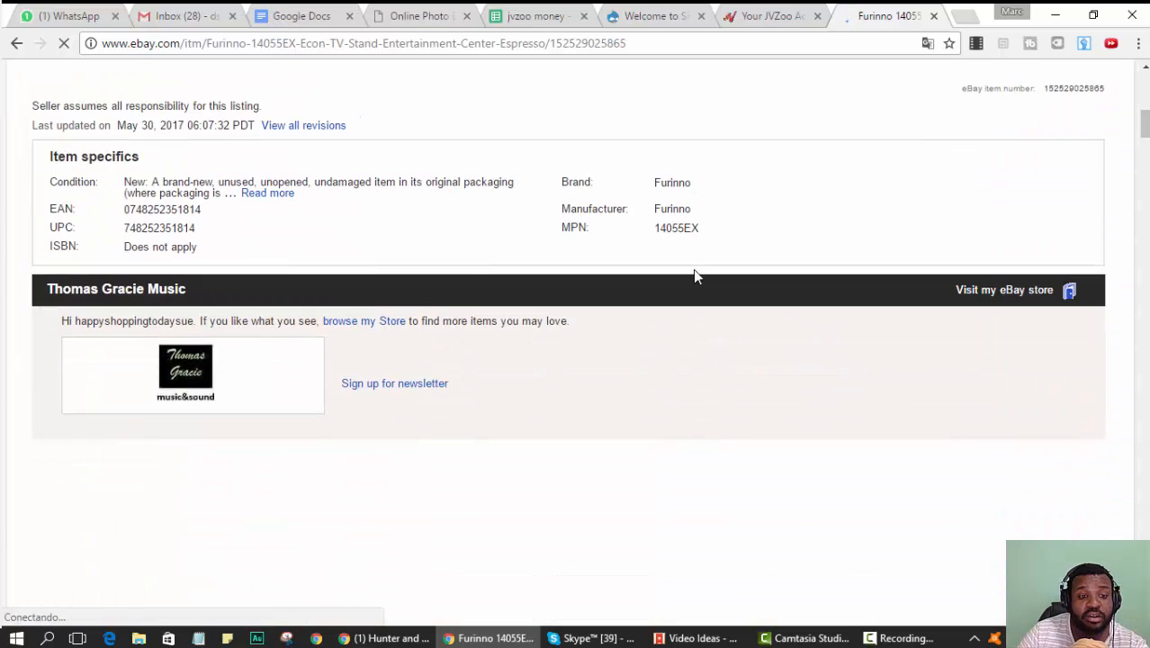
scroll("down", 3)
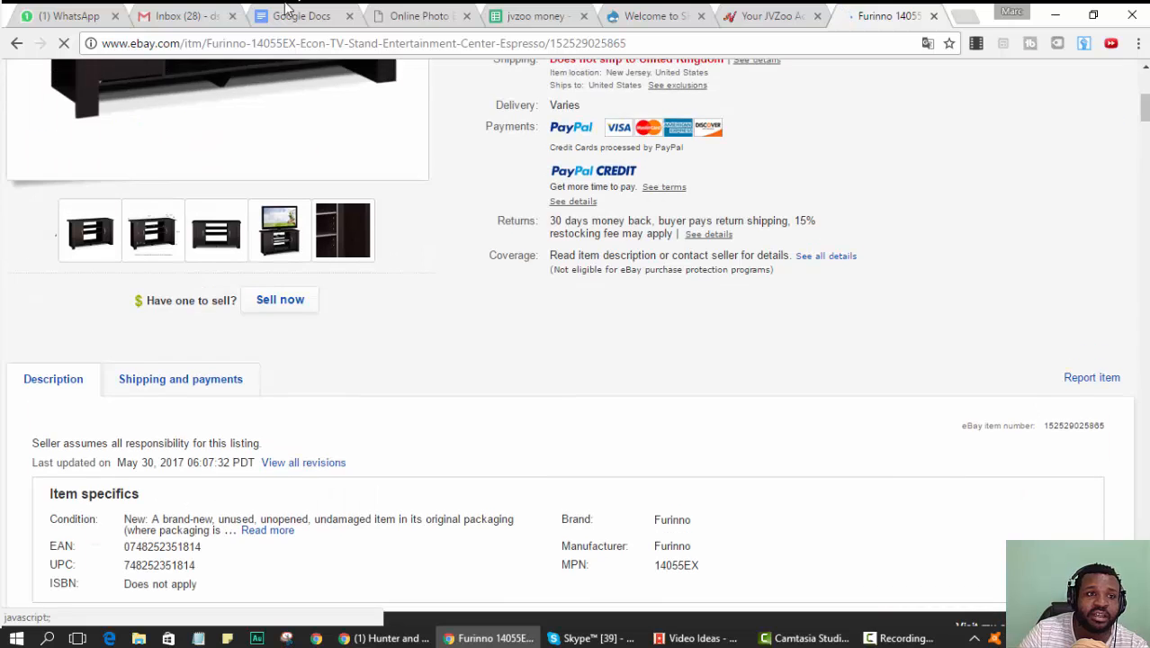
scroll("down", 3)
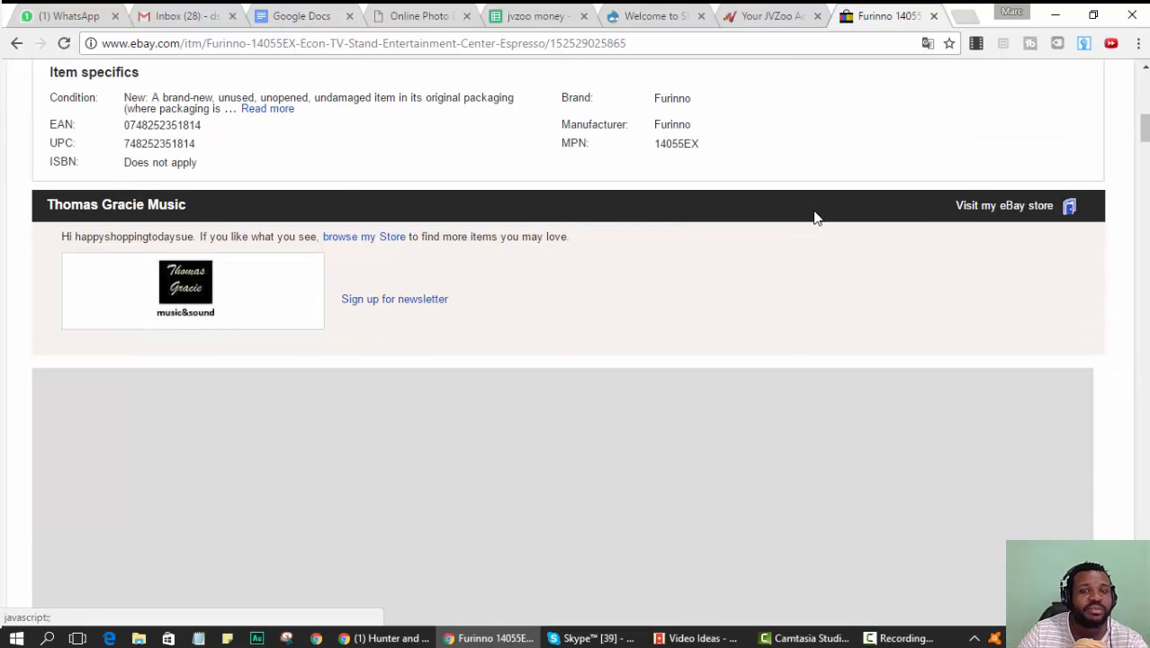
mouse_move(1101, 151)
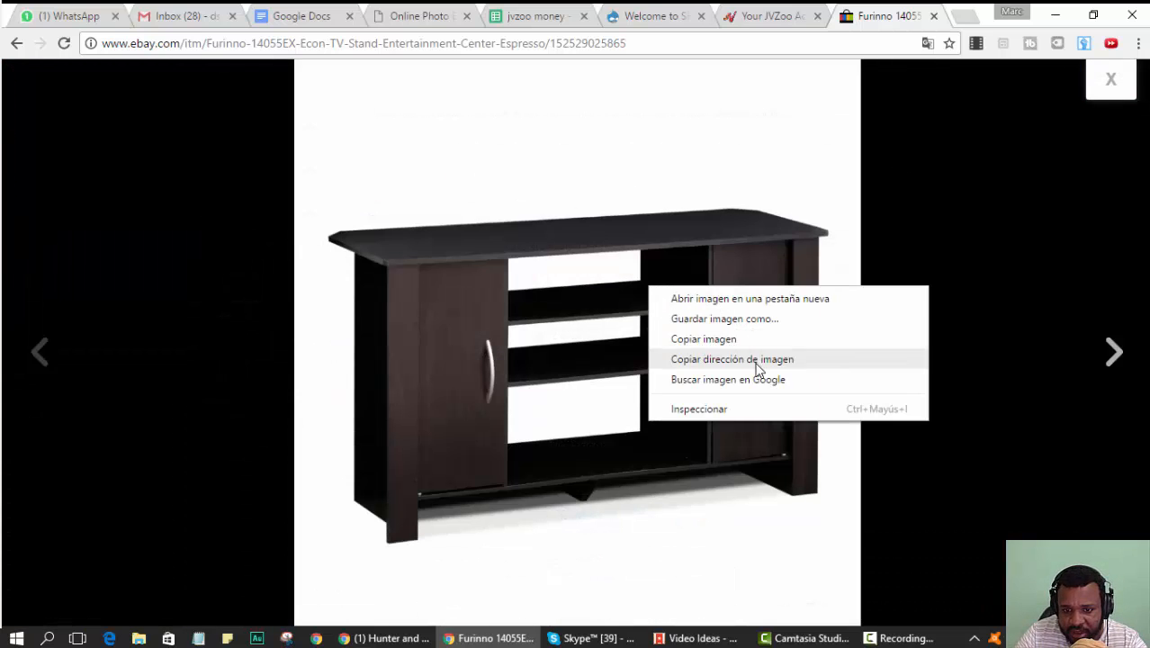
- Reverse-search the Furinno photo on Google and reach pages with matching images
left_click(725, 378)
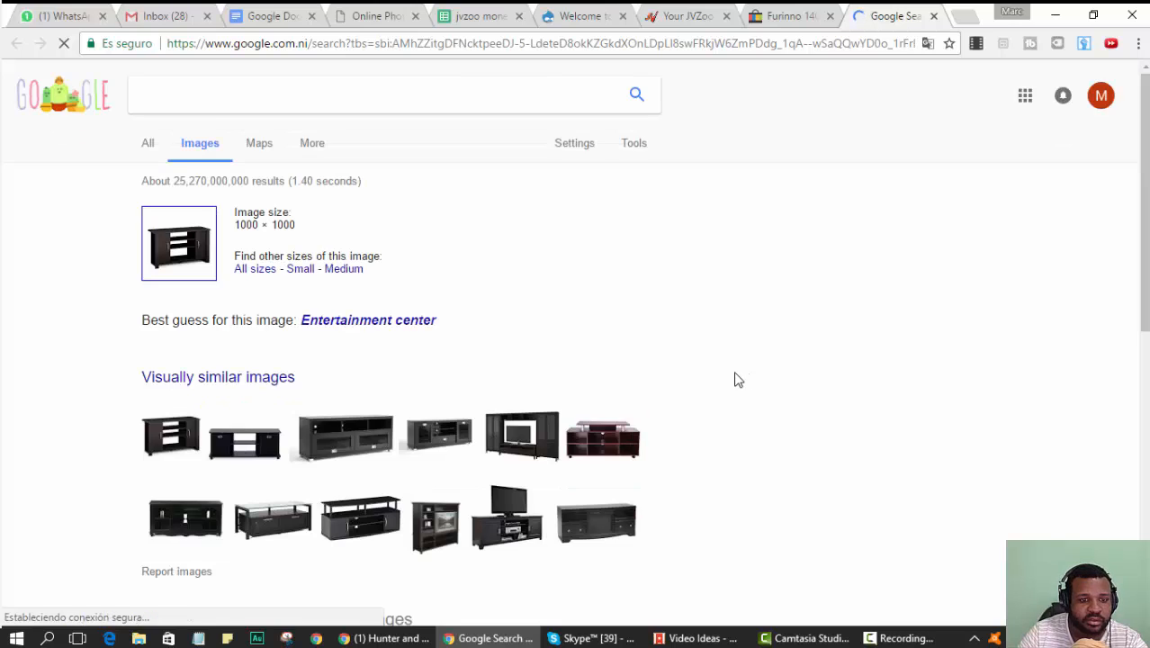
scroll("down", 3)
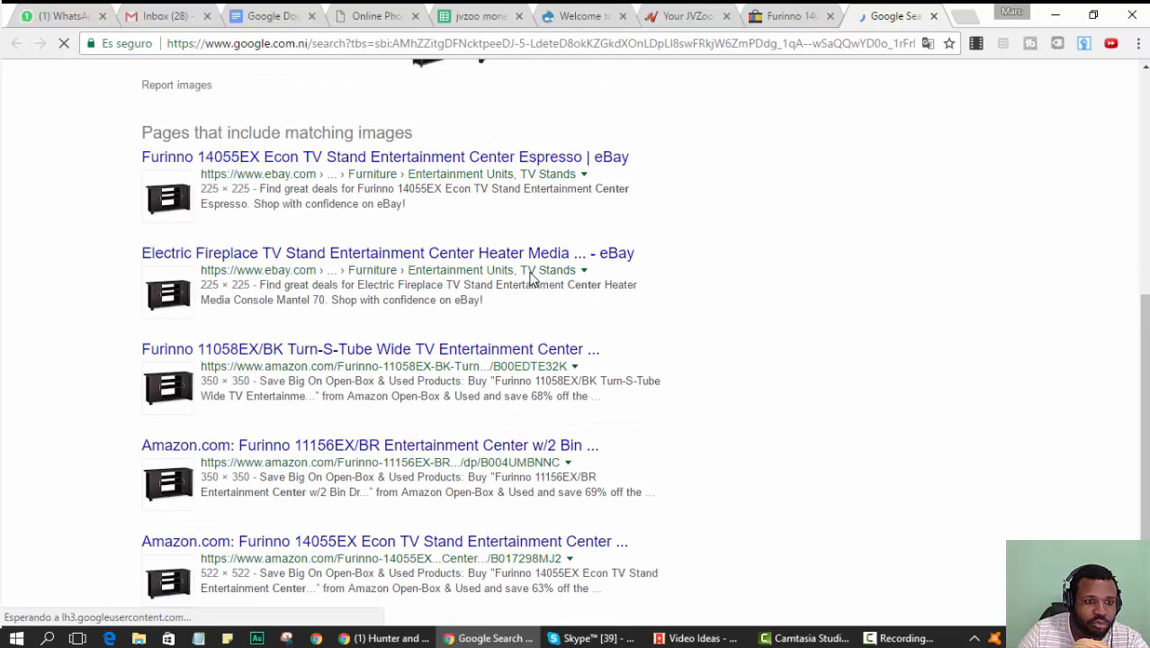
scroll("down", 3)
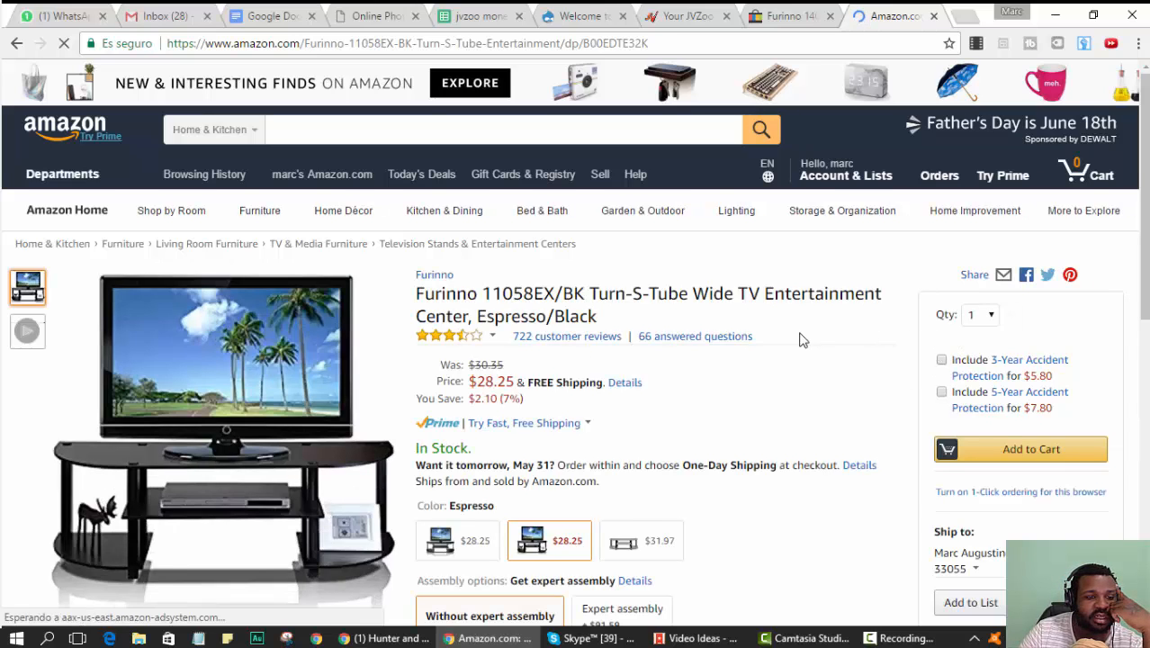
- Review the Amazon Furinno 11058EX/BK listing at $28.25, then open the Furinno 11156EX/BR result
scroll("down", 3)
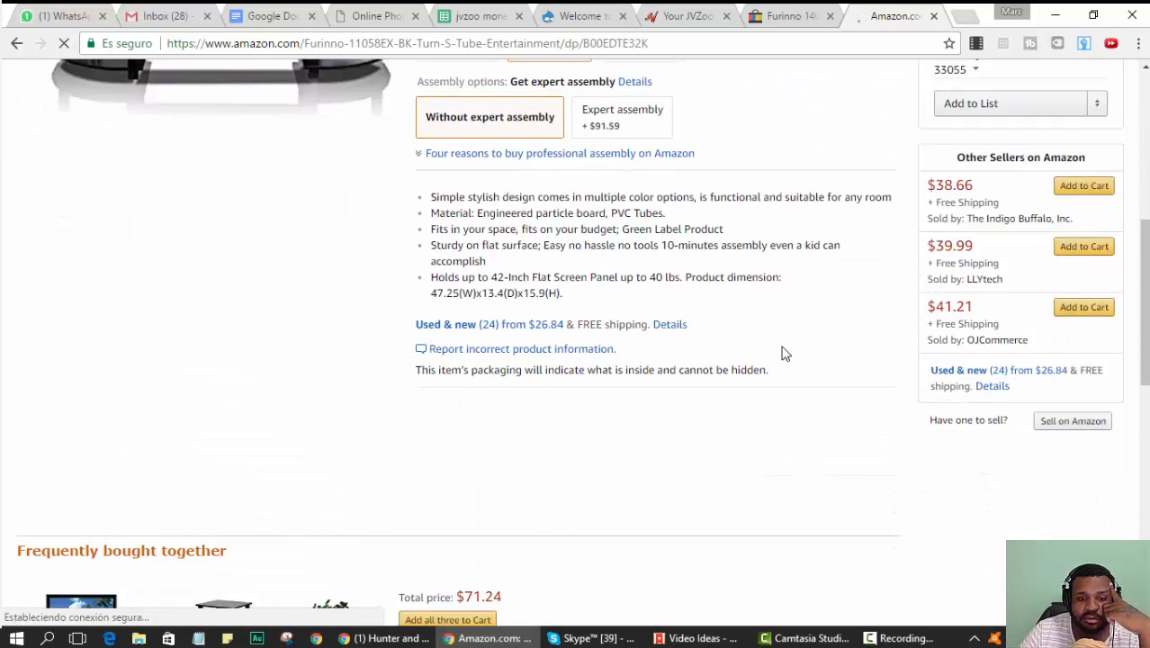
scroll("down", 3)
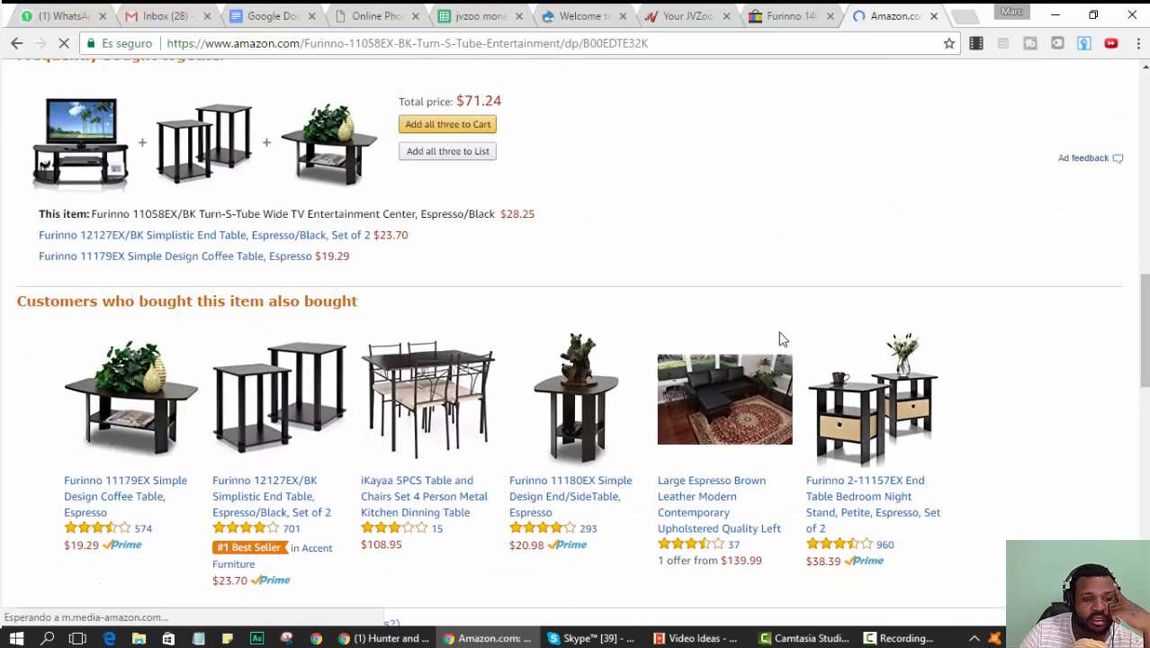
scroll("down", 3)
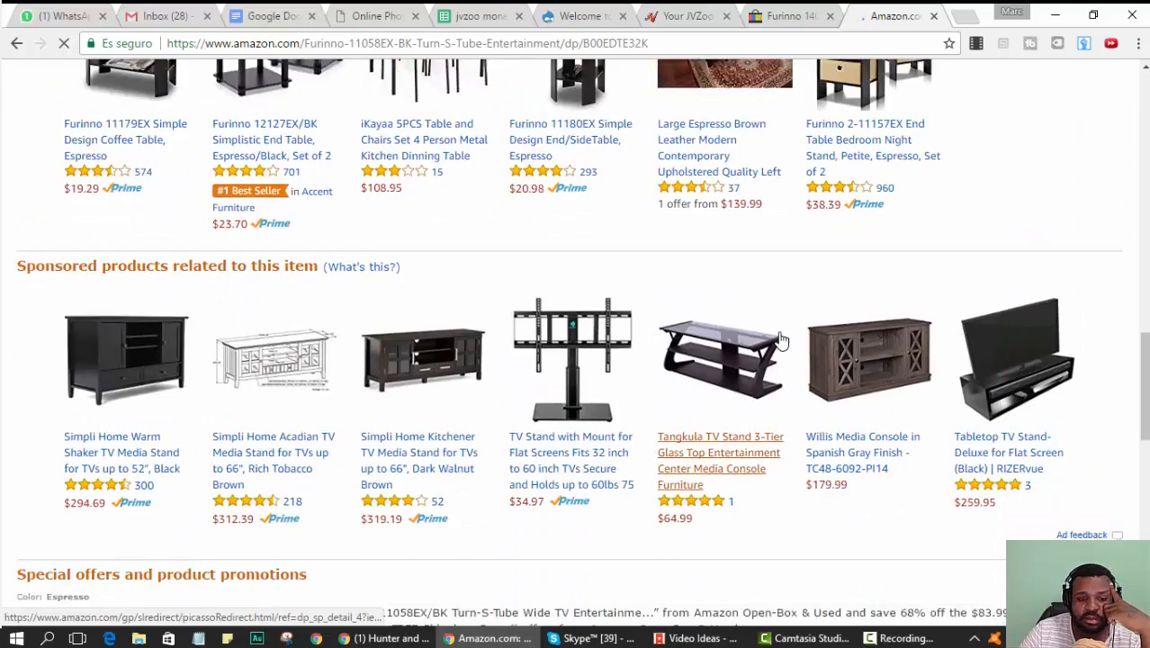
scroll("down", 3)
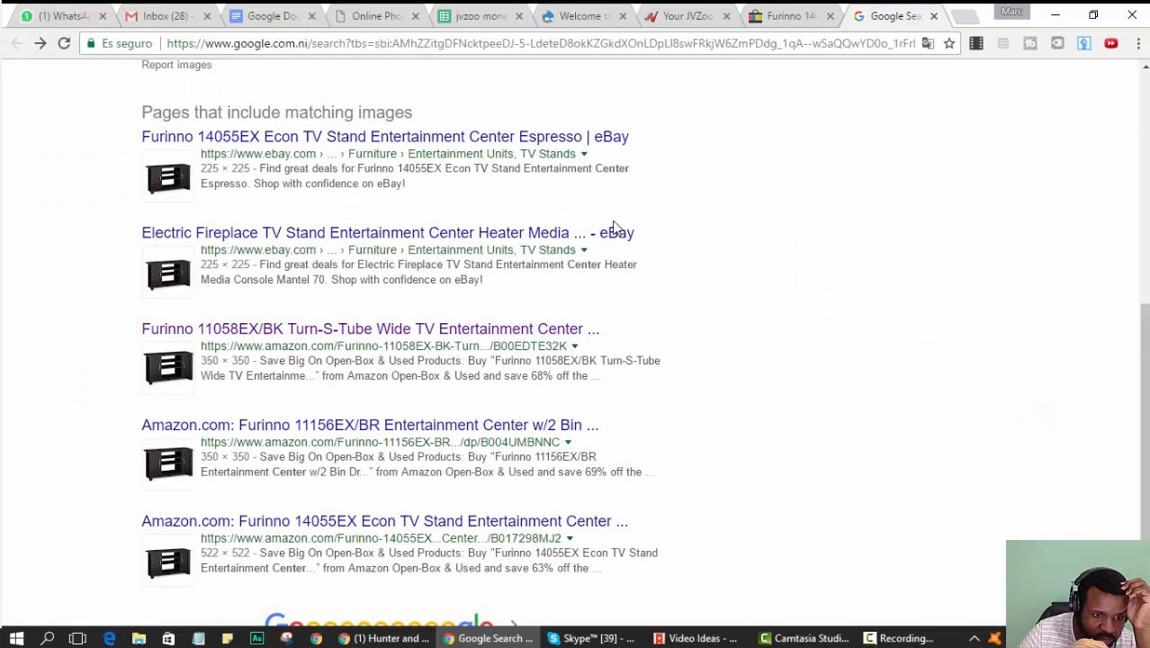
scroll("down", 3)
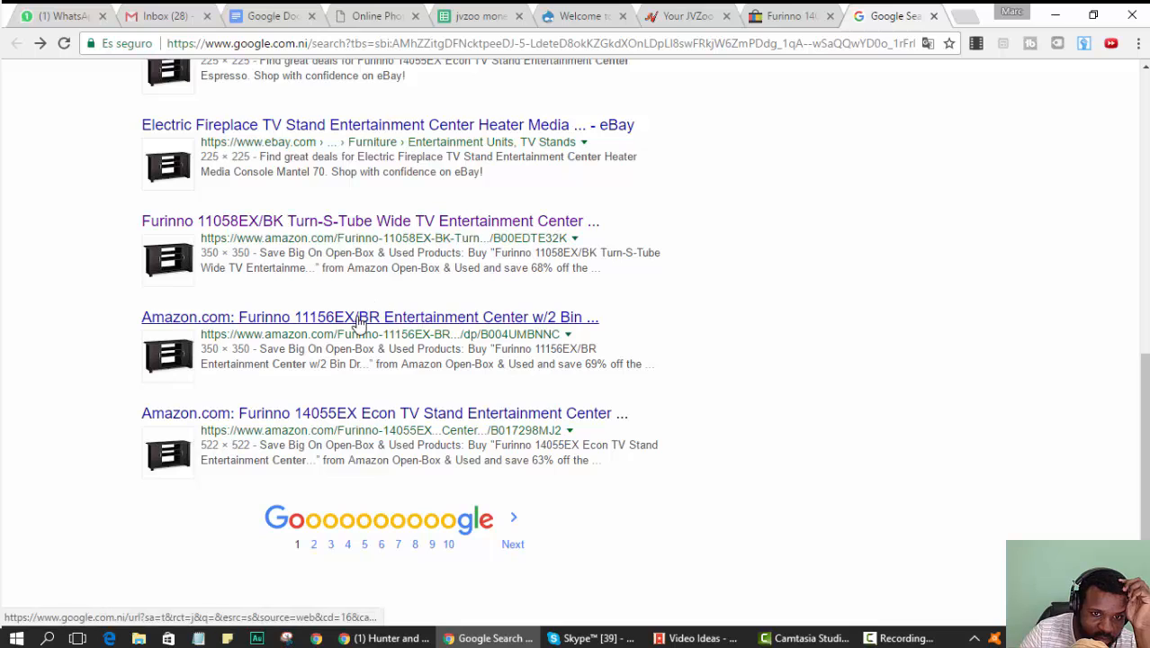
left_click(358, 316)
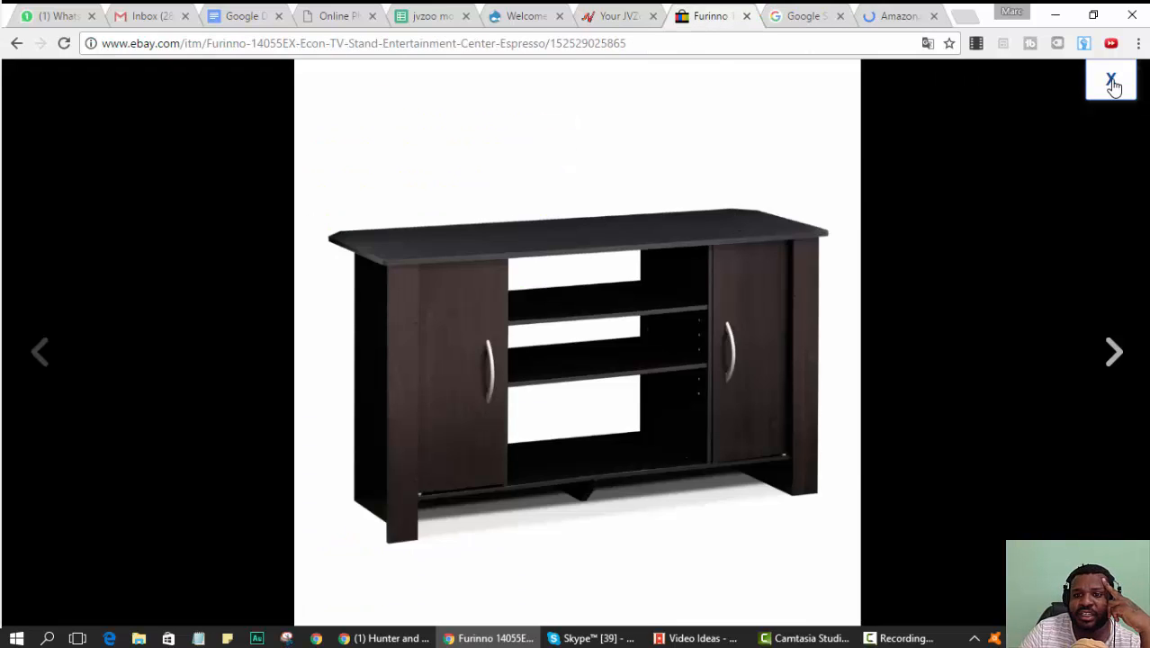
left_click(1109, 79)
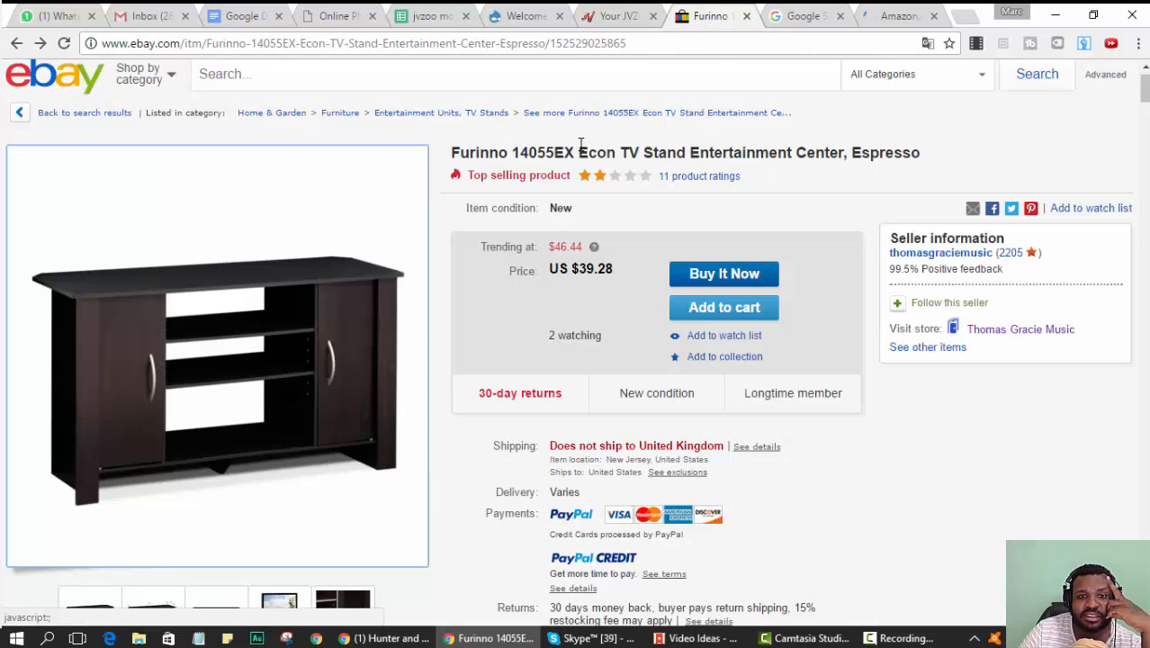
double_click(482, 151)
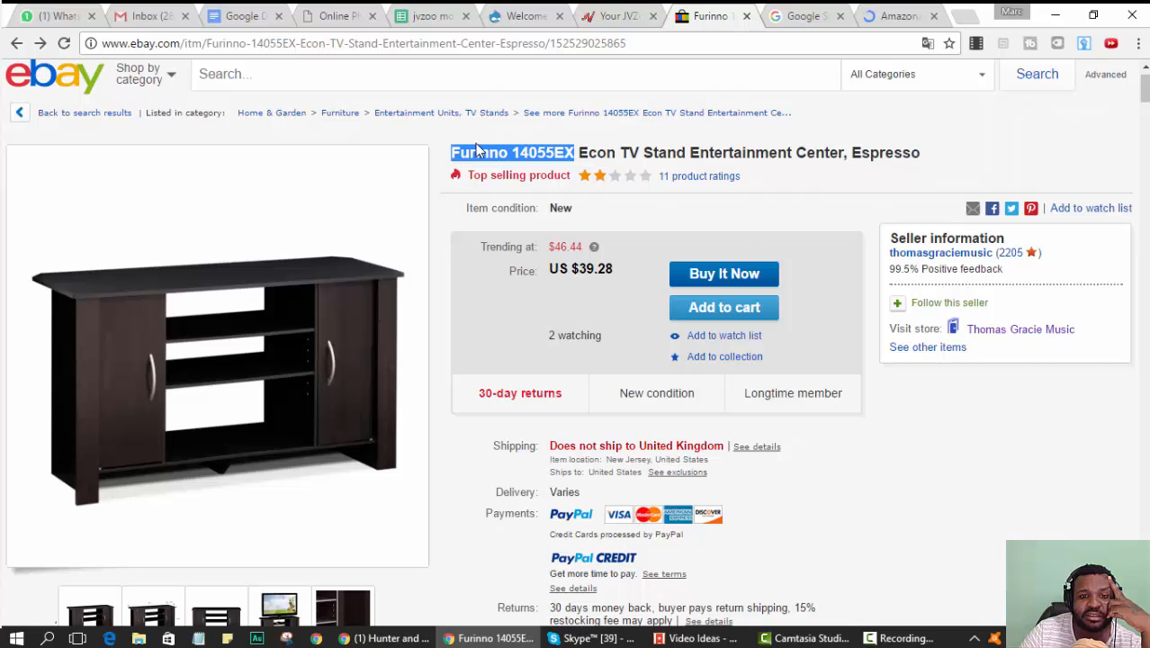
left_click(900, 16)
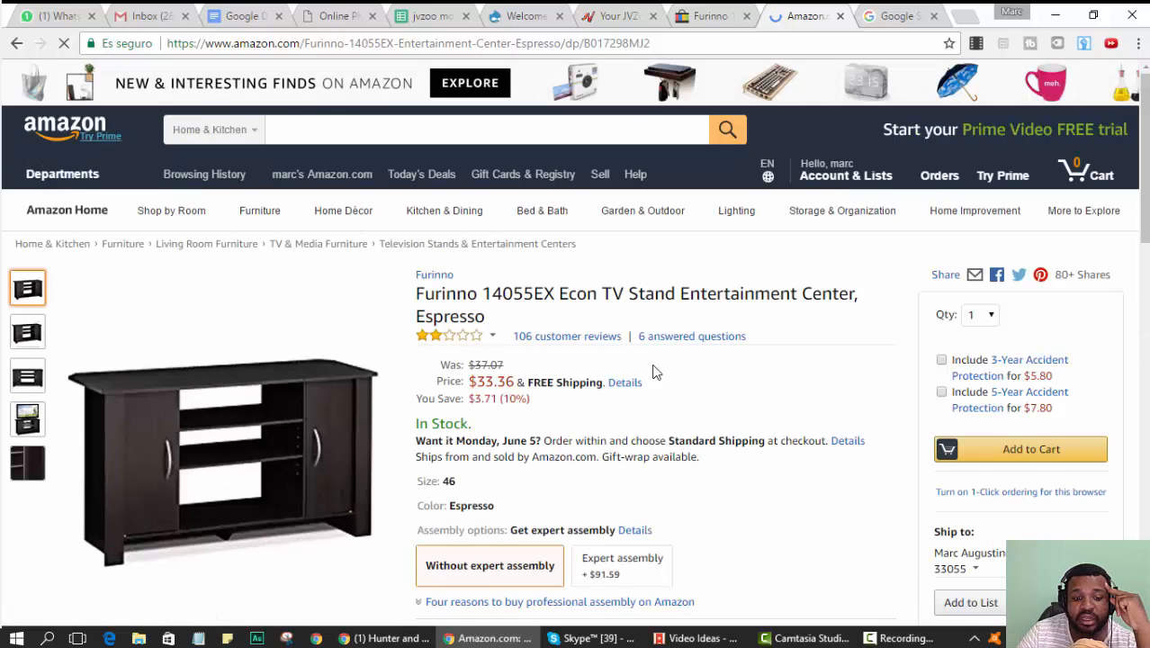
scroll("down", 3)
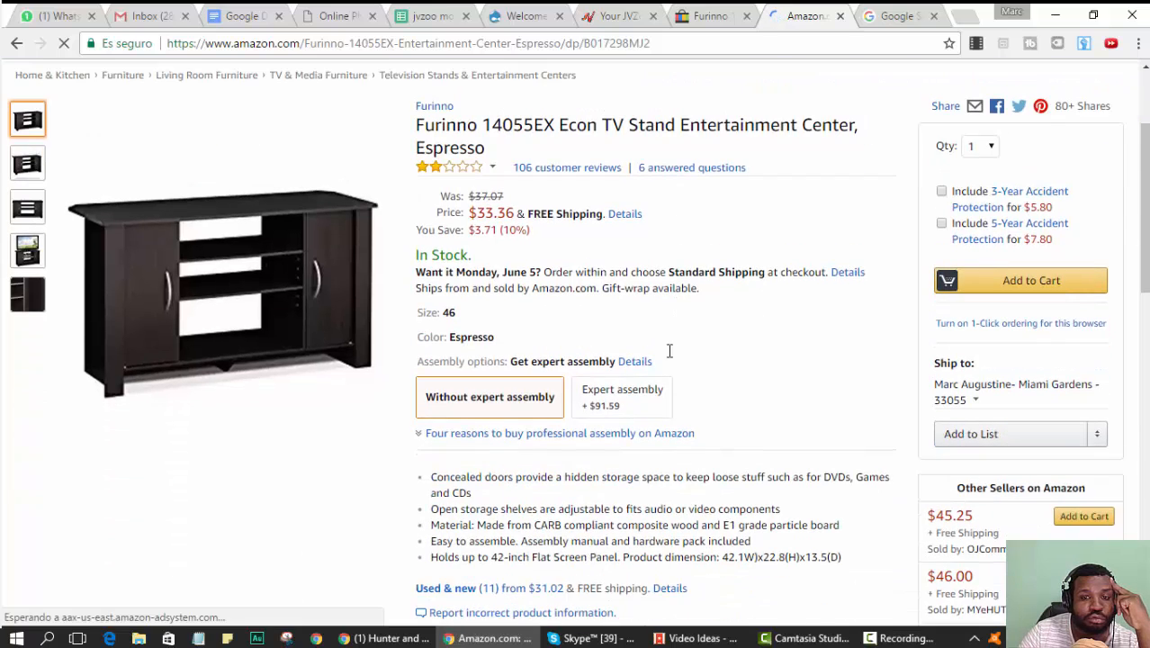
left_click(705, 16)
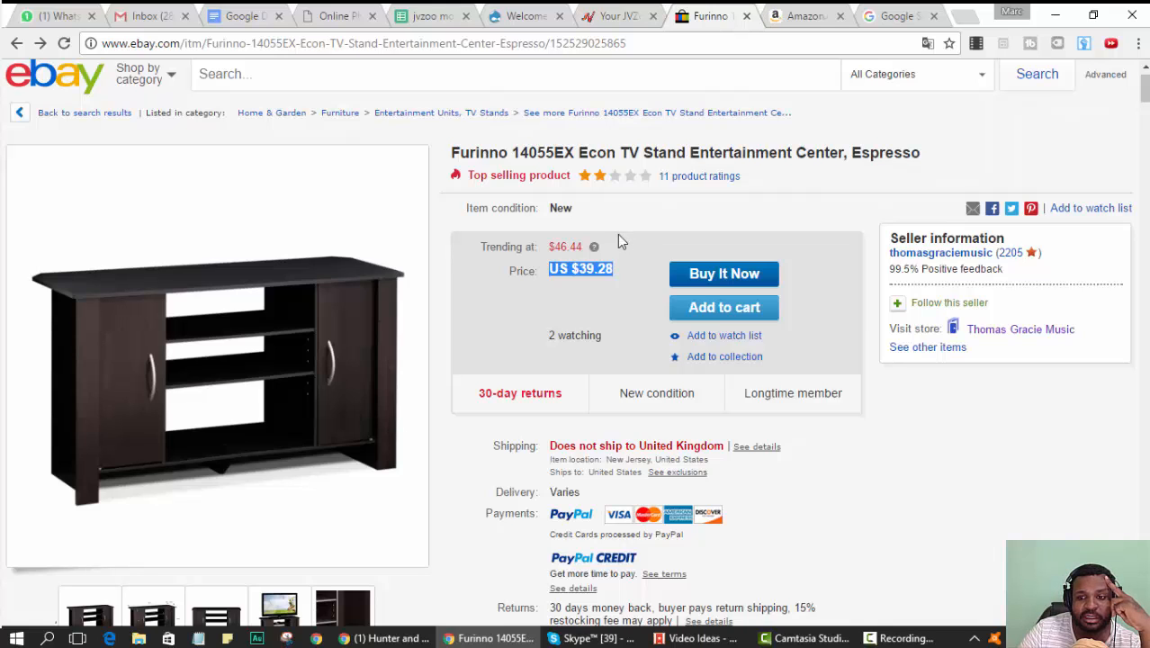
mouse_move(733, 60)
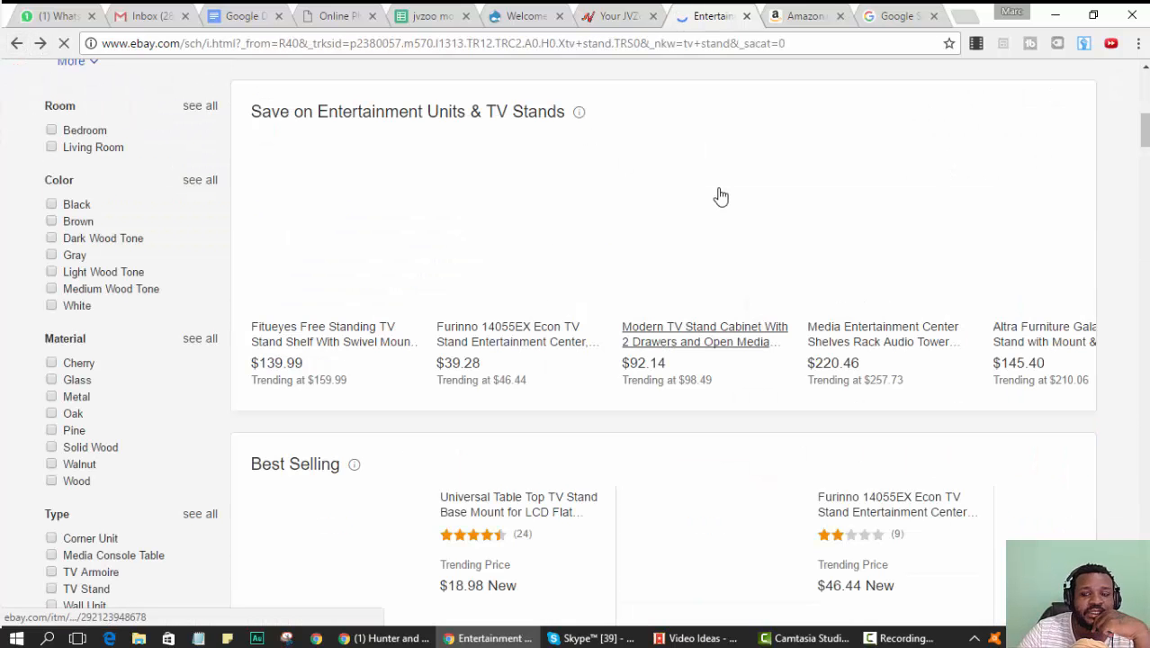
- Open the best-selling Furinno 14055EX stand's product page, top pick $41.58
scroll("down", 3)
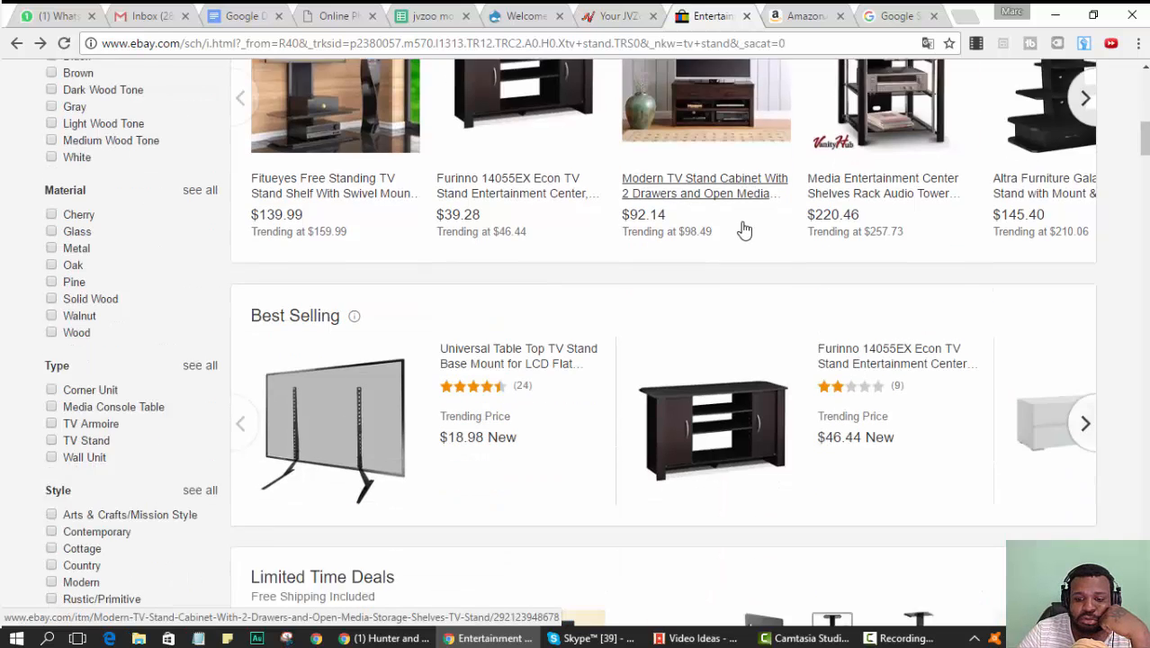
scroll("down", 3)
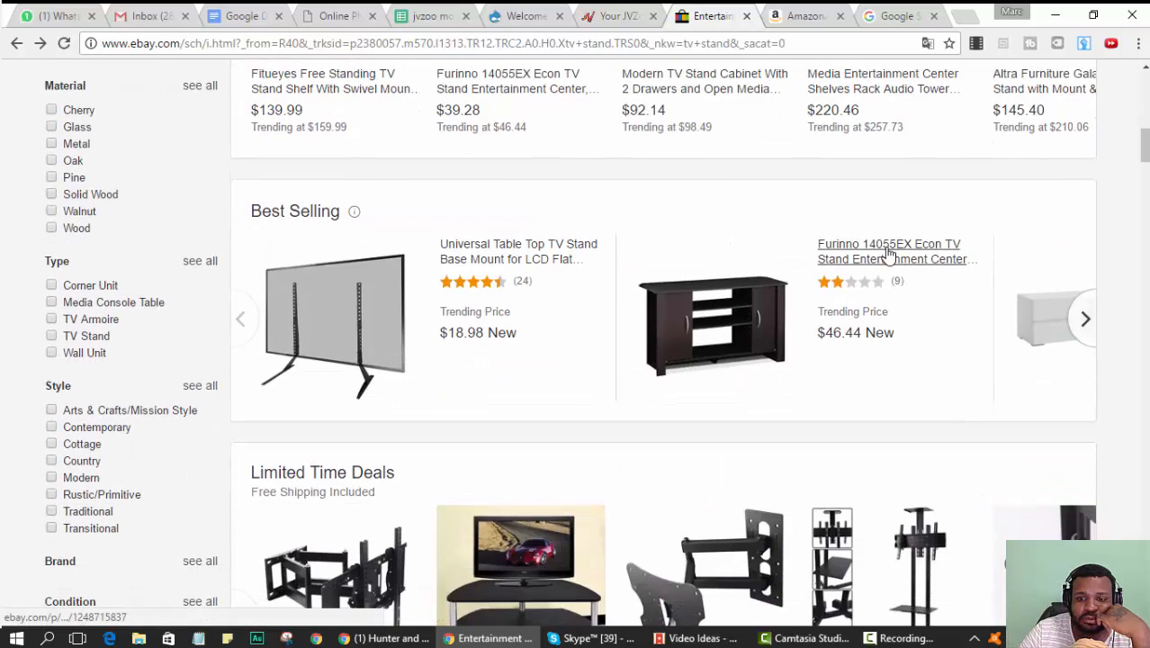
left_click(889, 252)
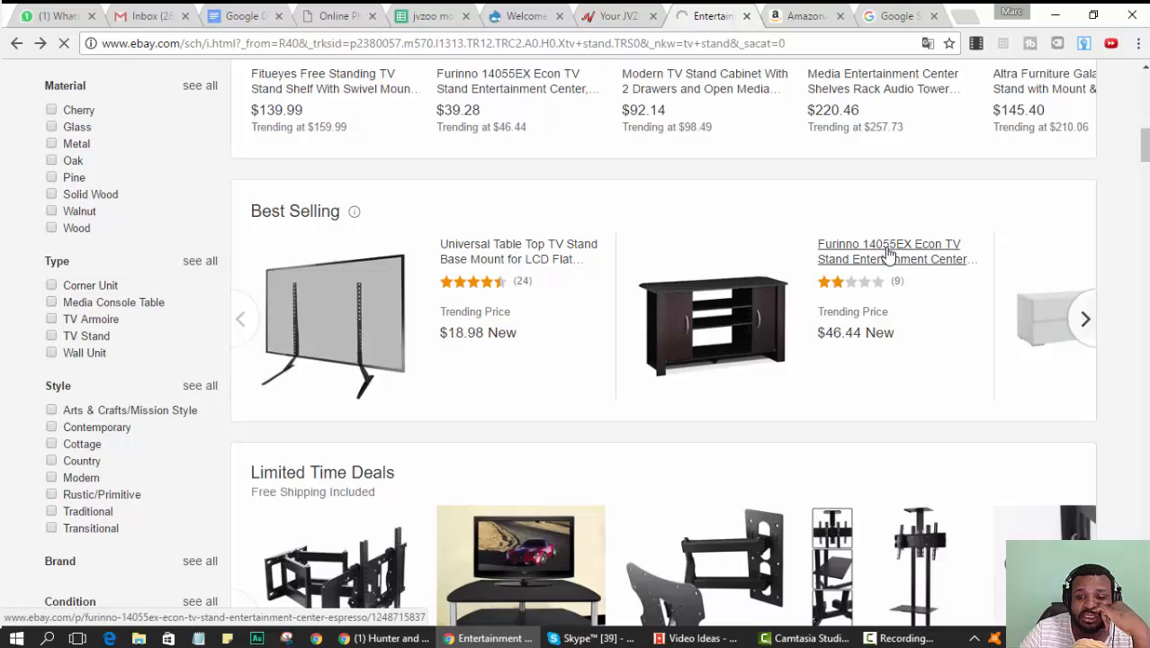
left_click(889, 252)
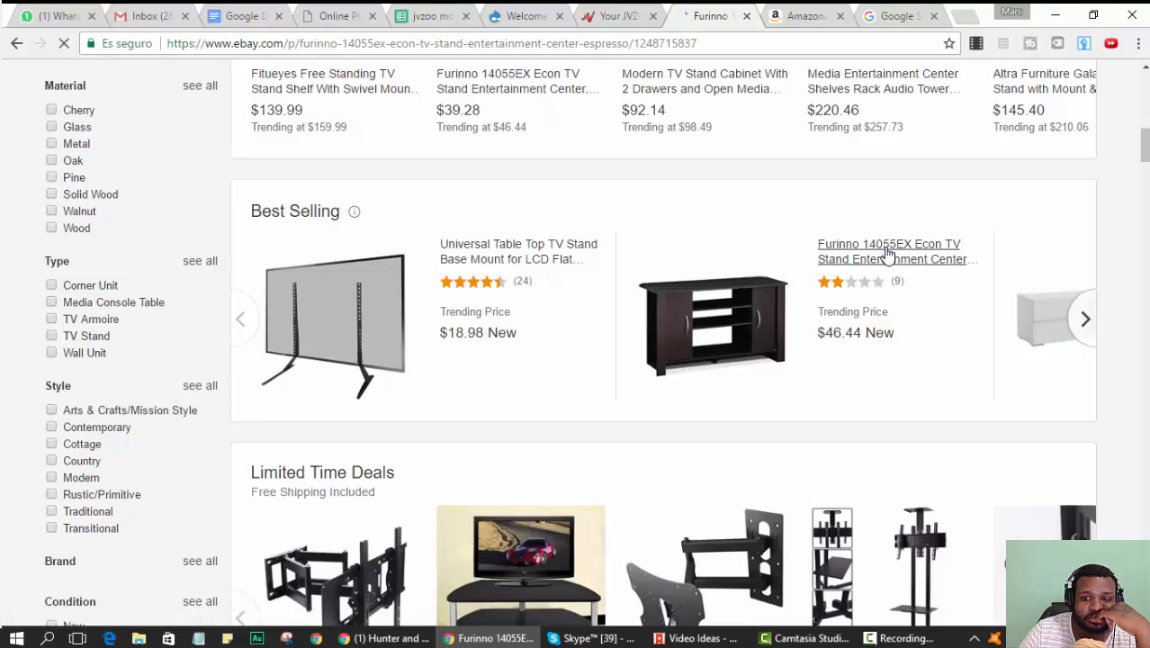
left_click(889, 252)
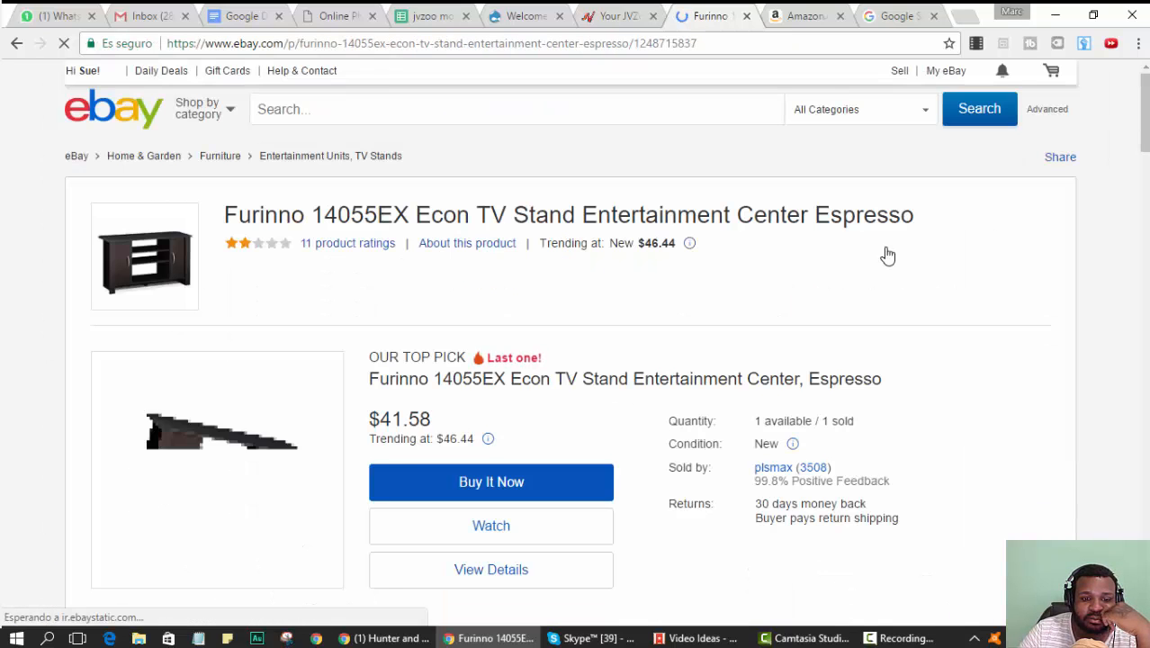
scroll("down", 3)
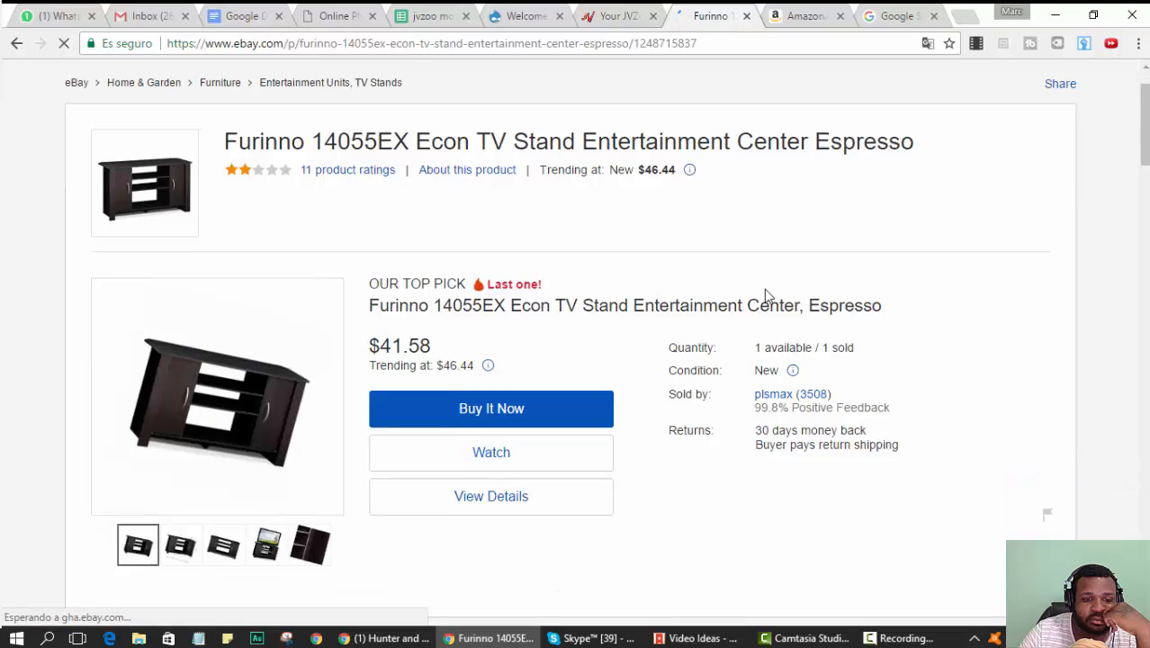
- Open seller plsmax's profile and browse their 2,457 items for sale
scroll("down", 3)
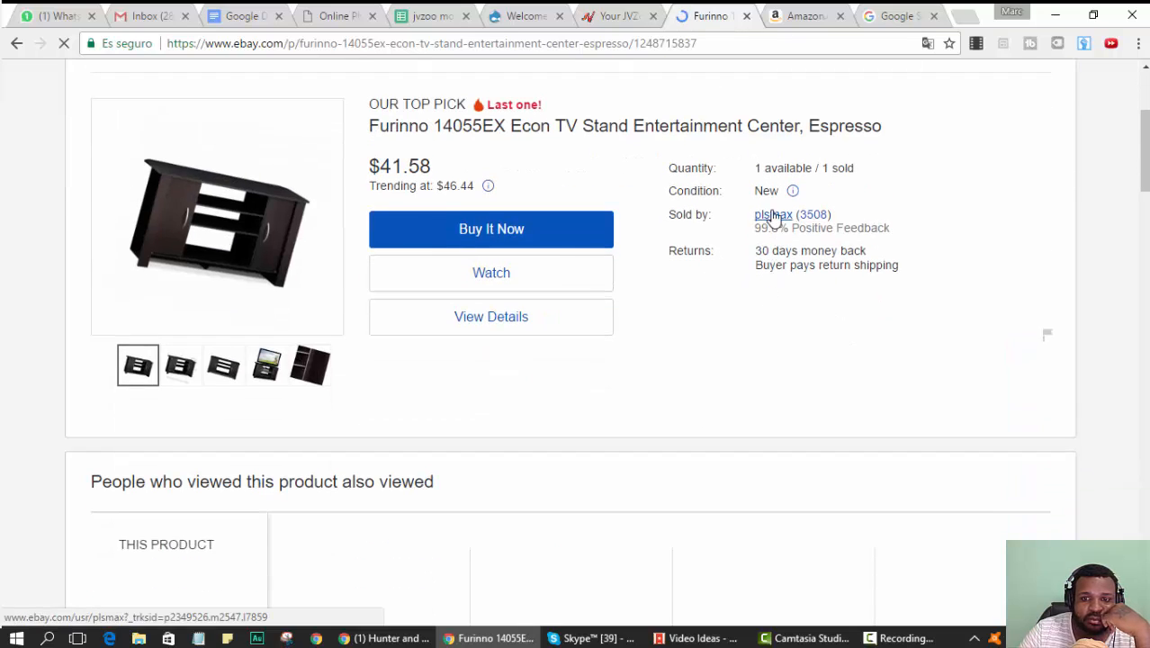
left_click(774, 214)
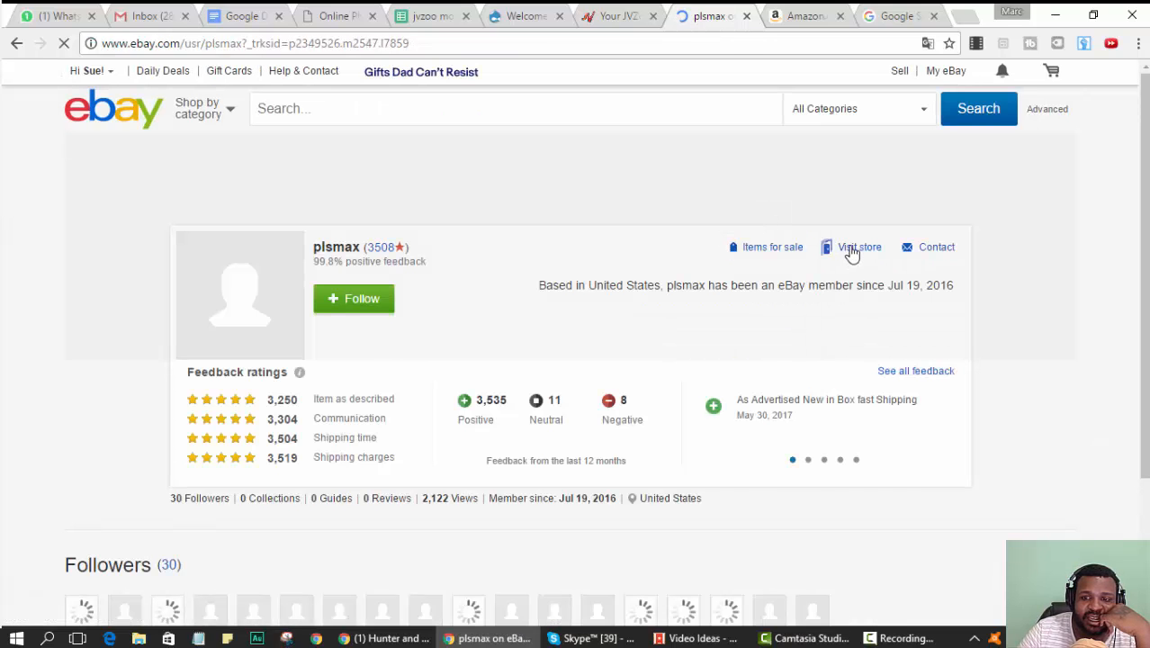
mouse_move(854, 252)
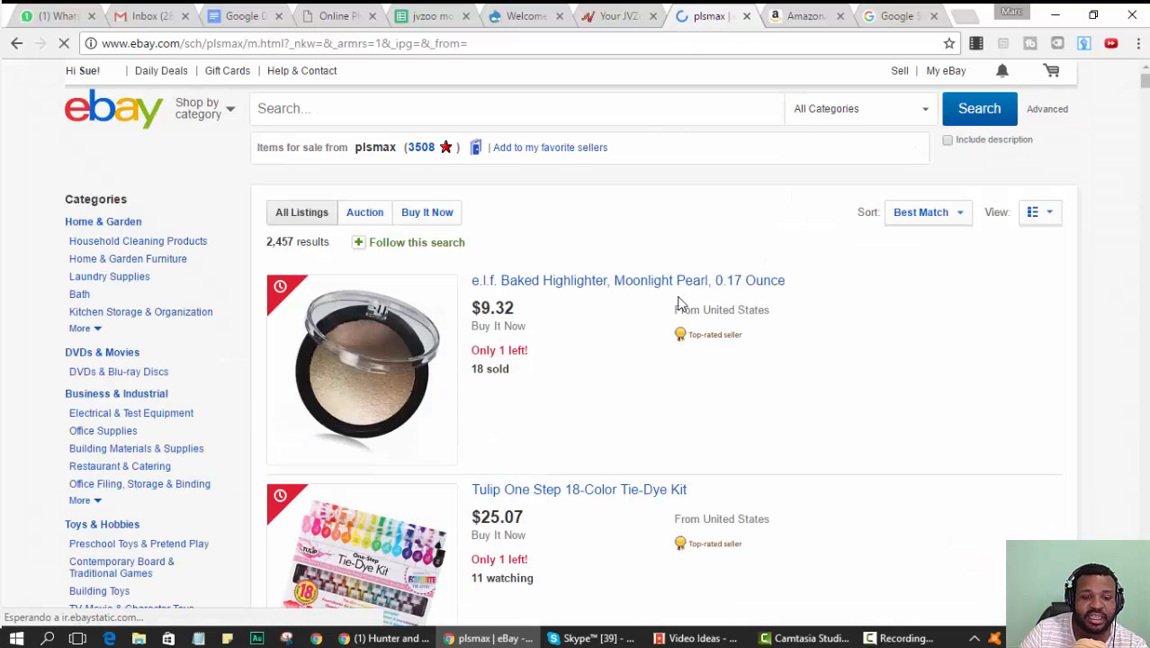
scroll("down", 3)
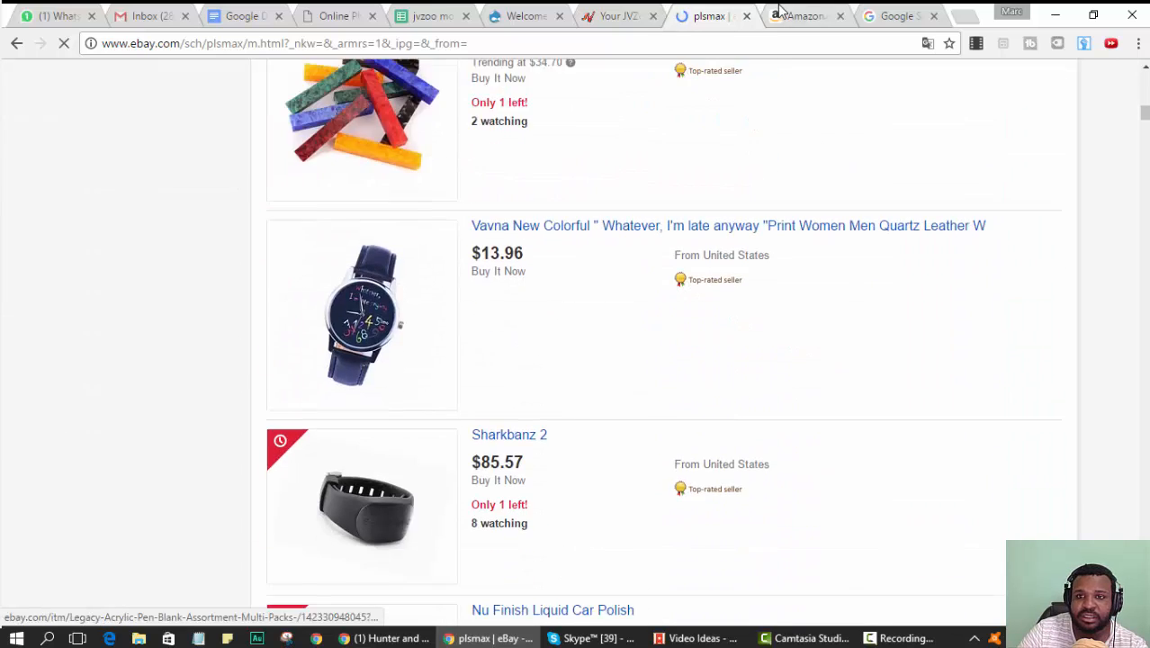
left_click(807, 16)
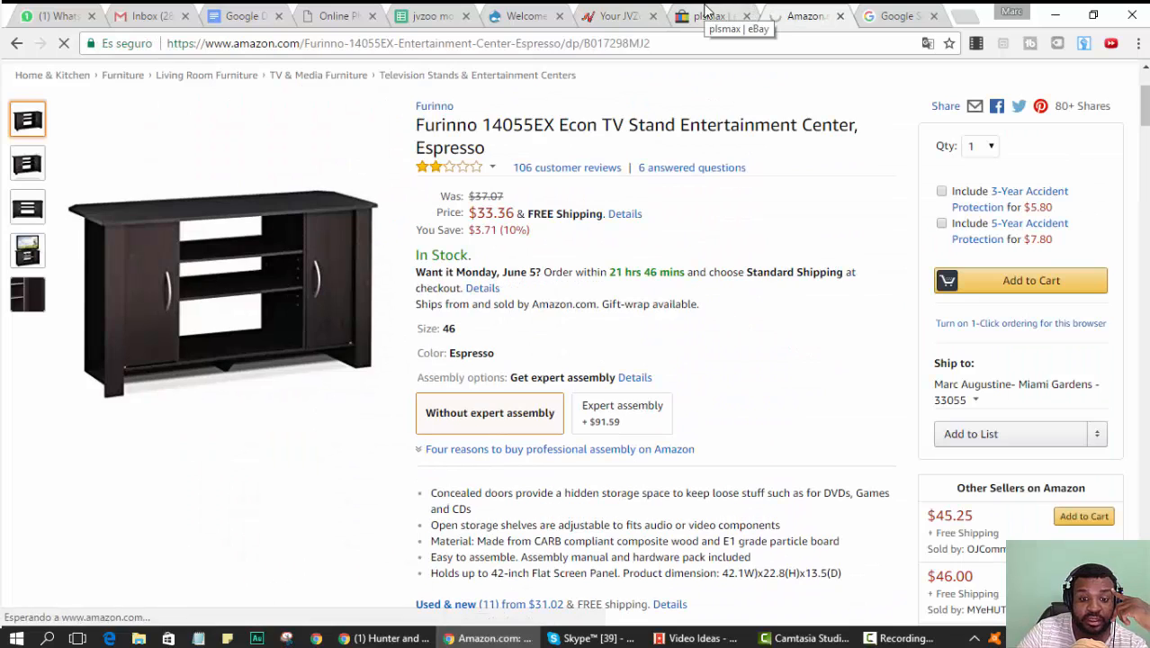
left_click(720, 16)
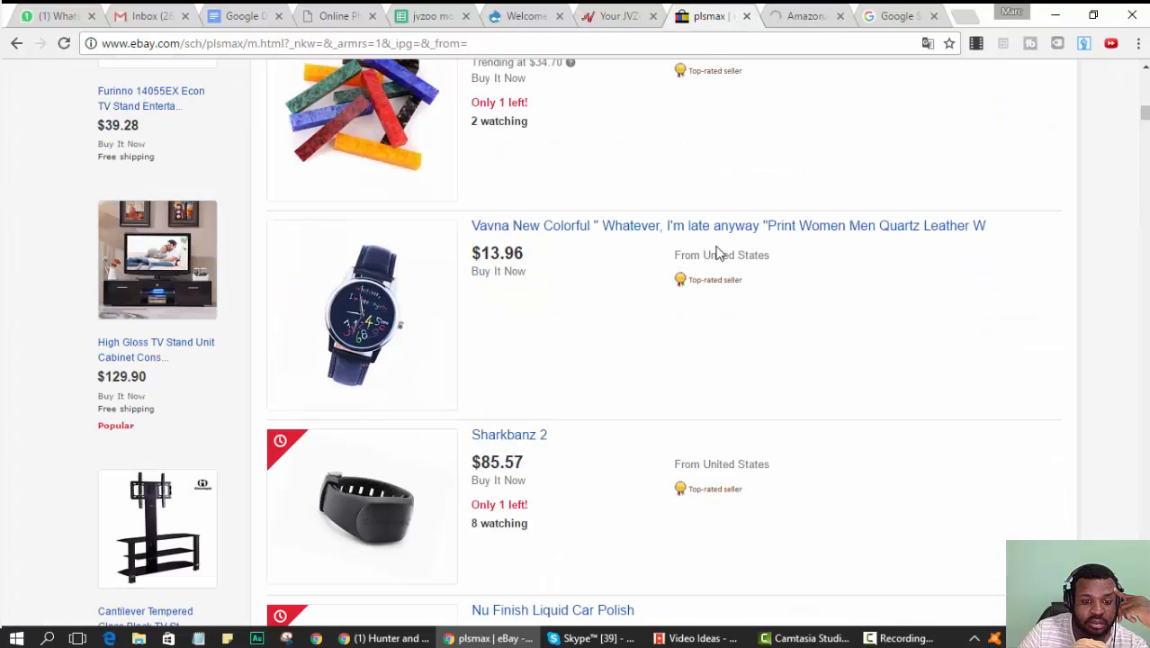
scroll("down", 3)
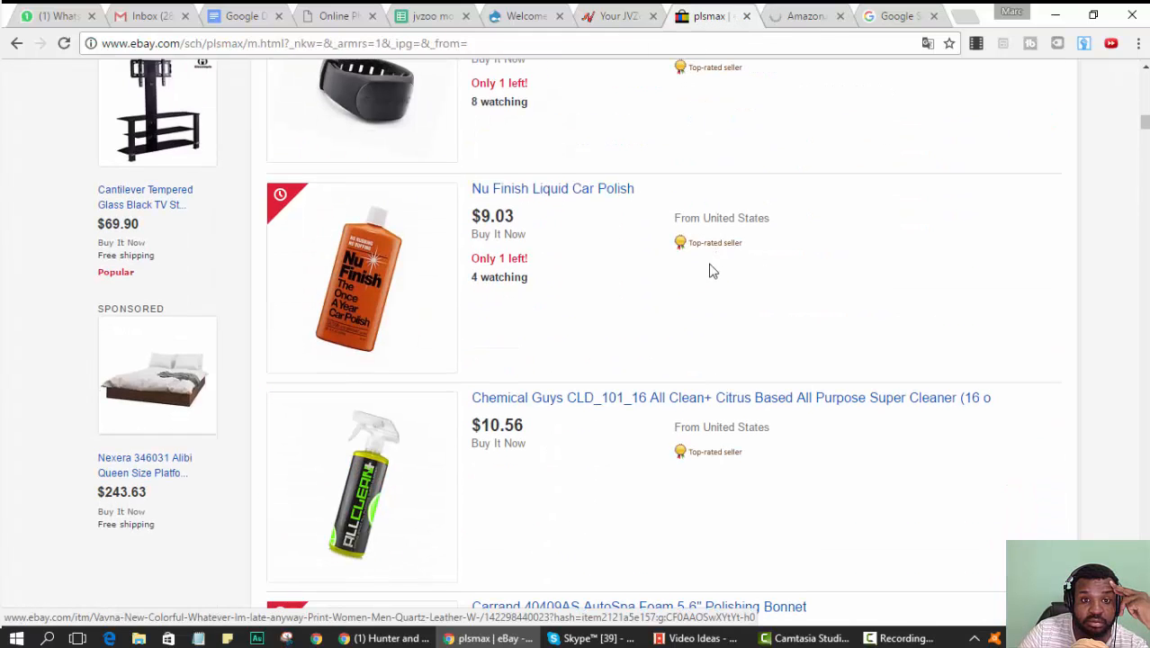
scroll("down", 3)
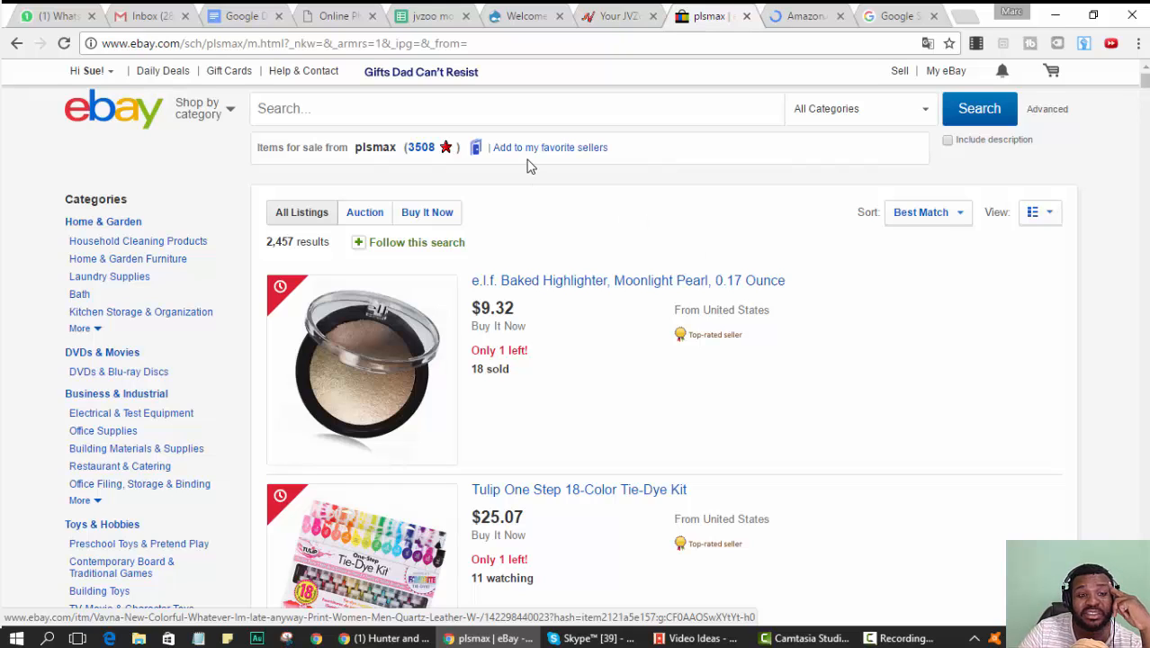
mouse_move(441, 97)
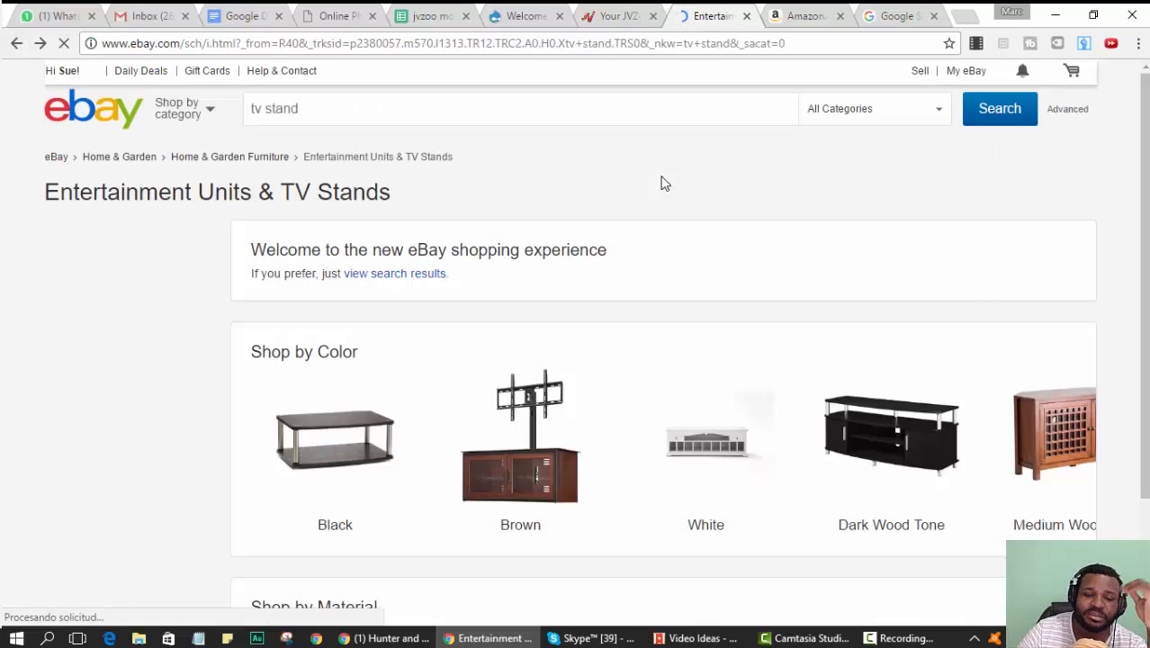
- Scroll plsmax's listings and open the Milano 200 TV stand listing separately
scroll("down", 3)
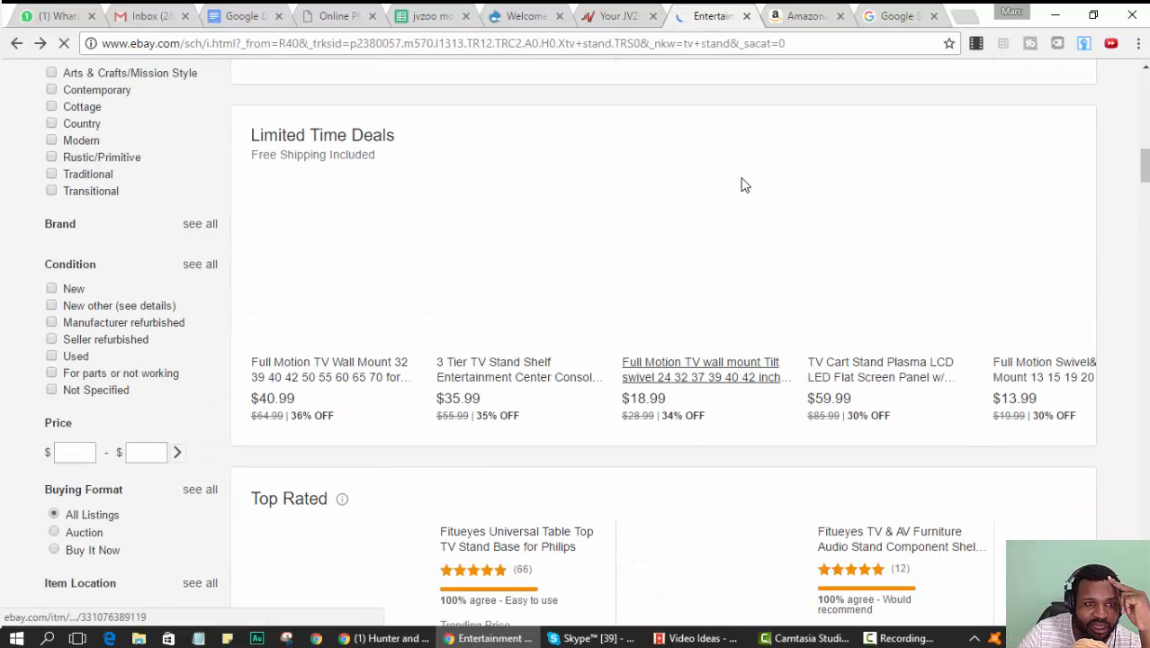
scroll("down", 3)
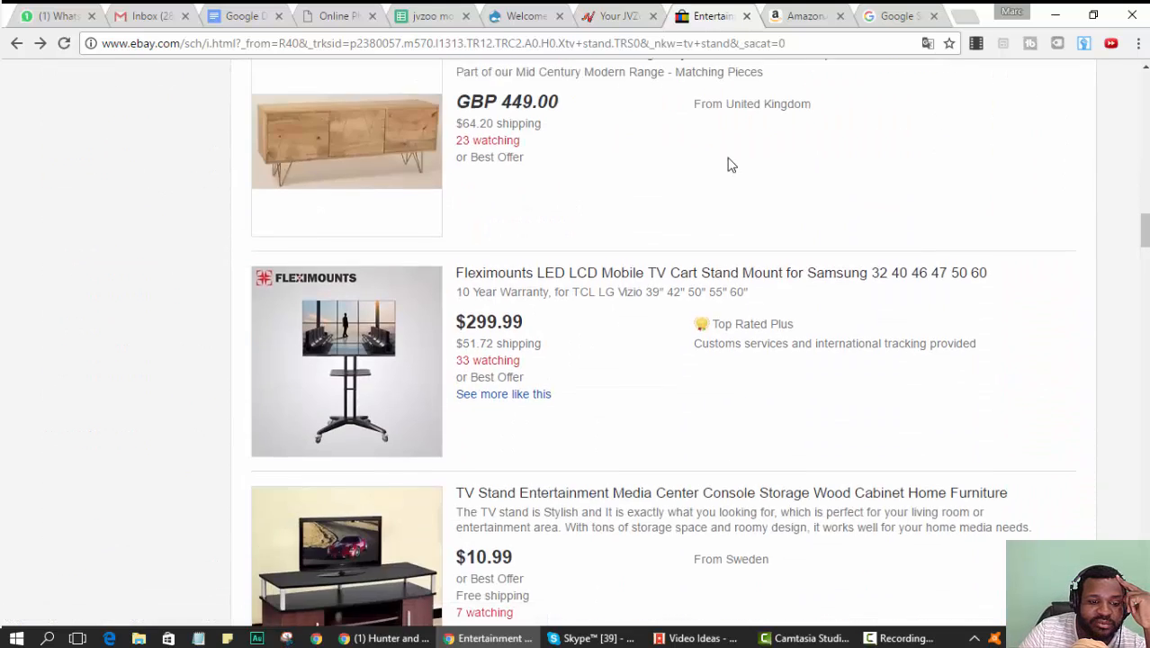
scroll("down", 3)
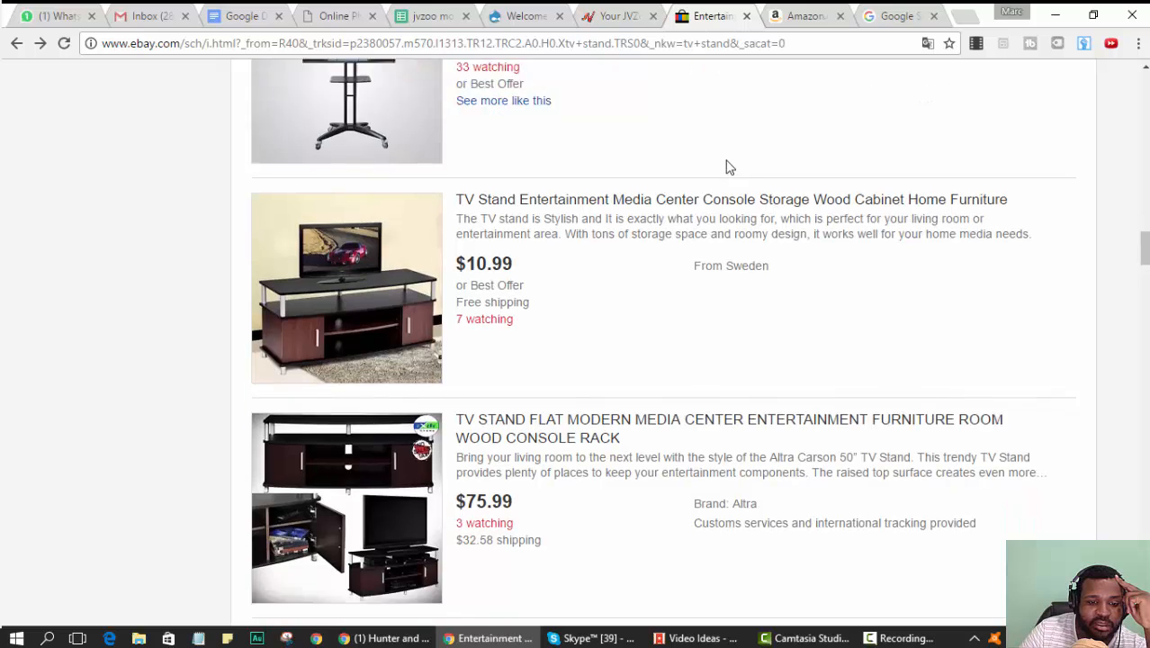
scroll("down", 3)
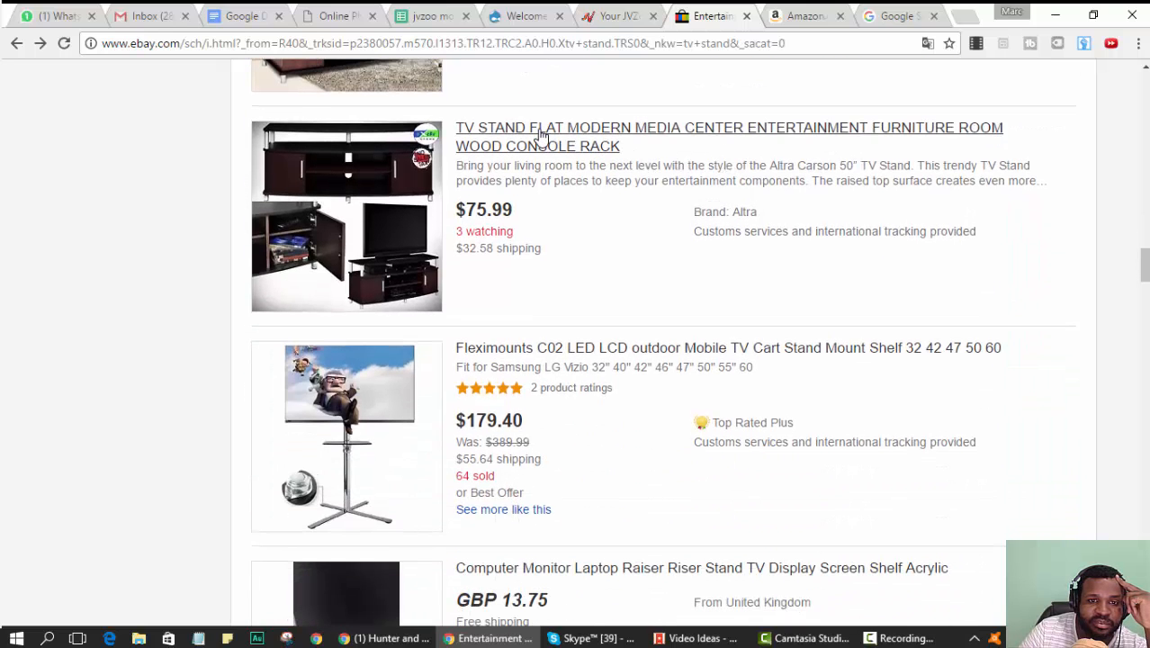
scroll("down", 3)
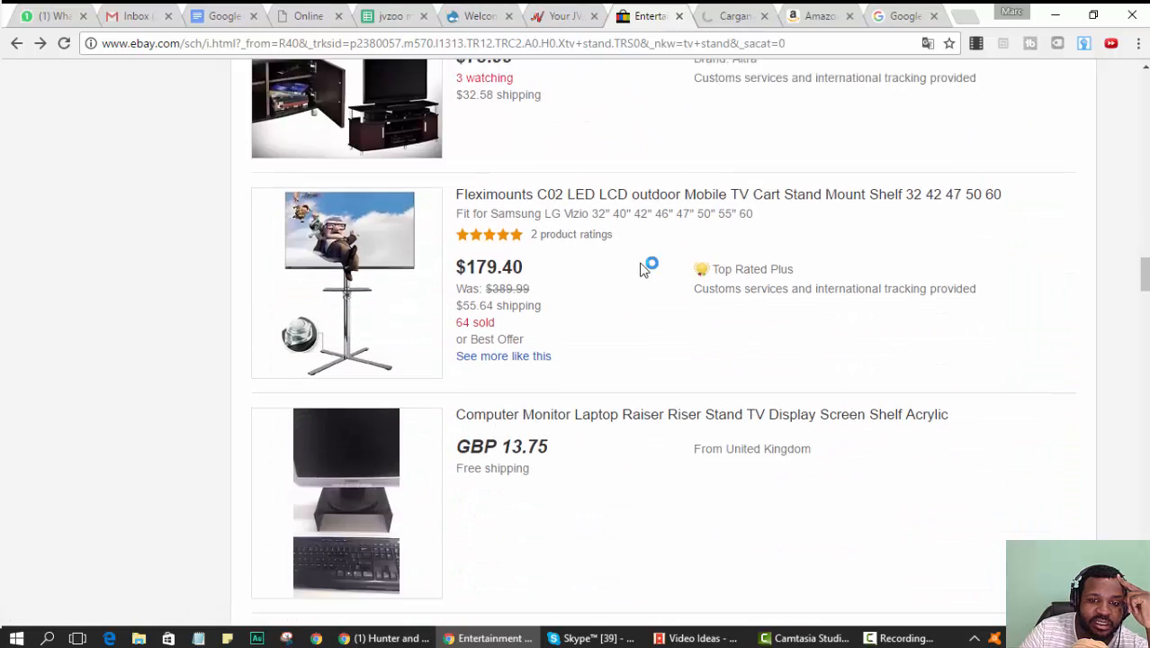
scroll("down", 3)
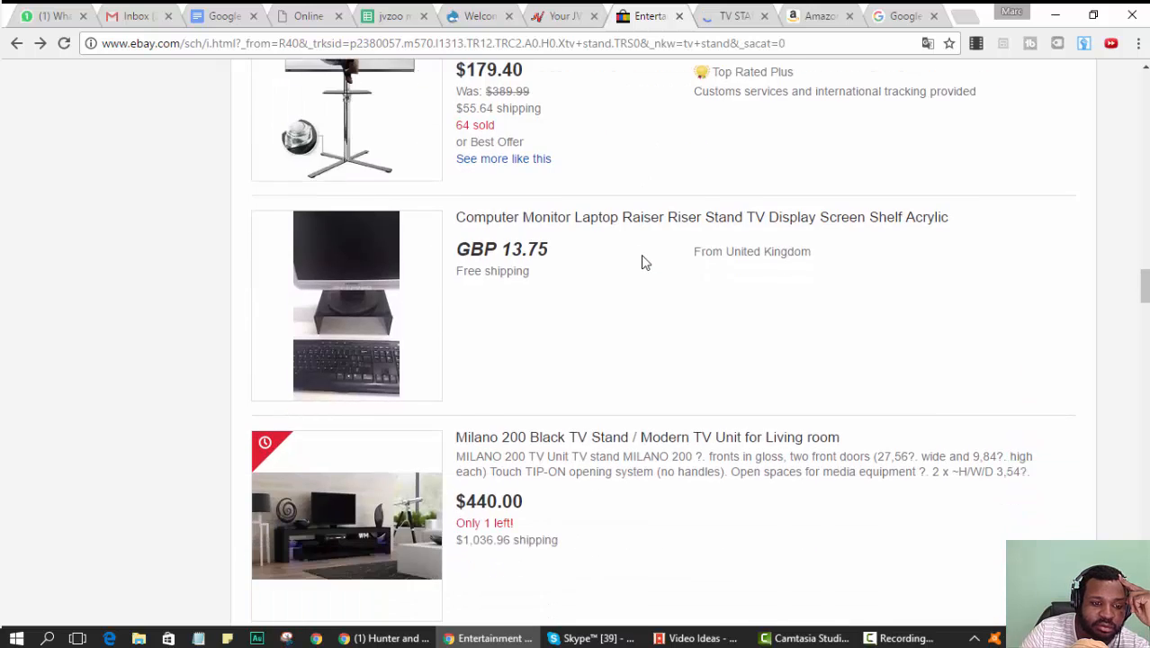
scroll("down", 3)
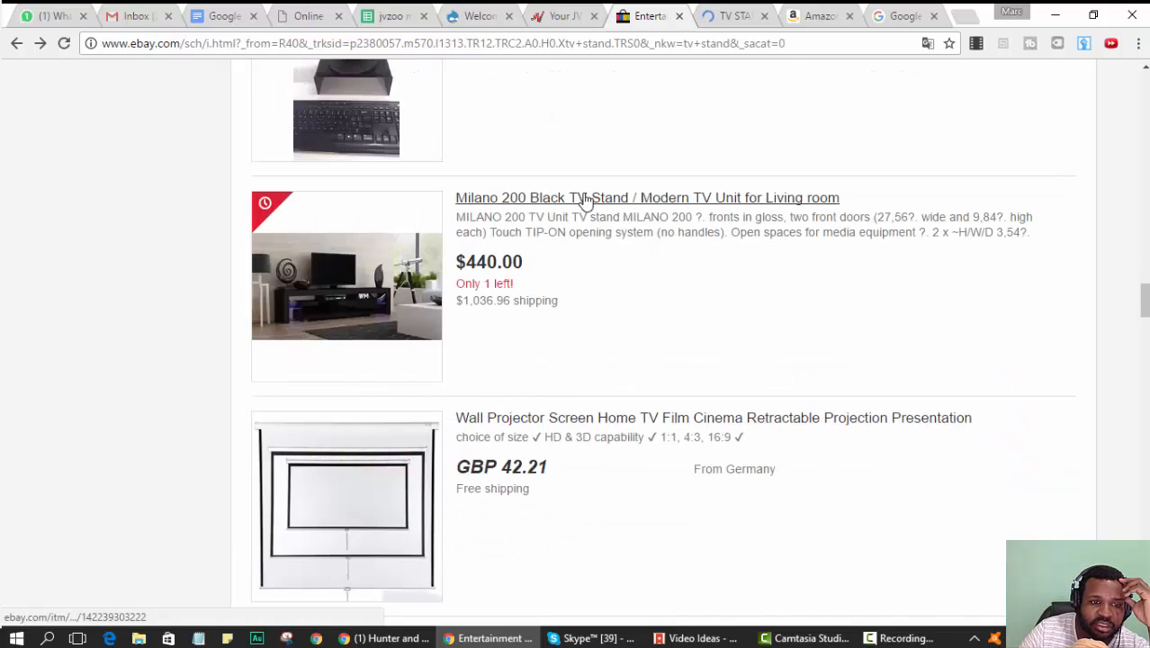
right_click(595, 197)
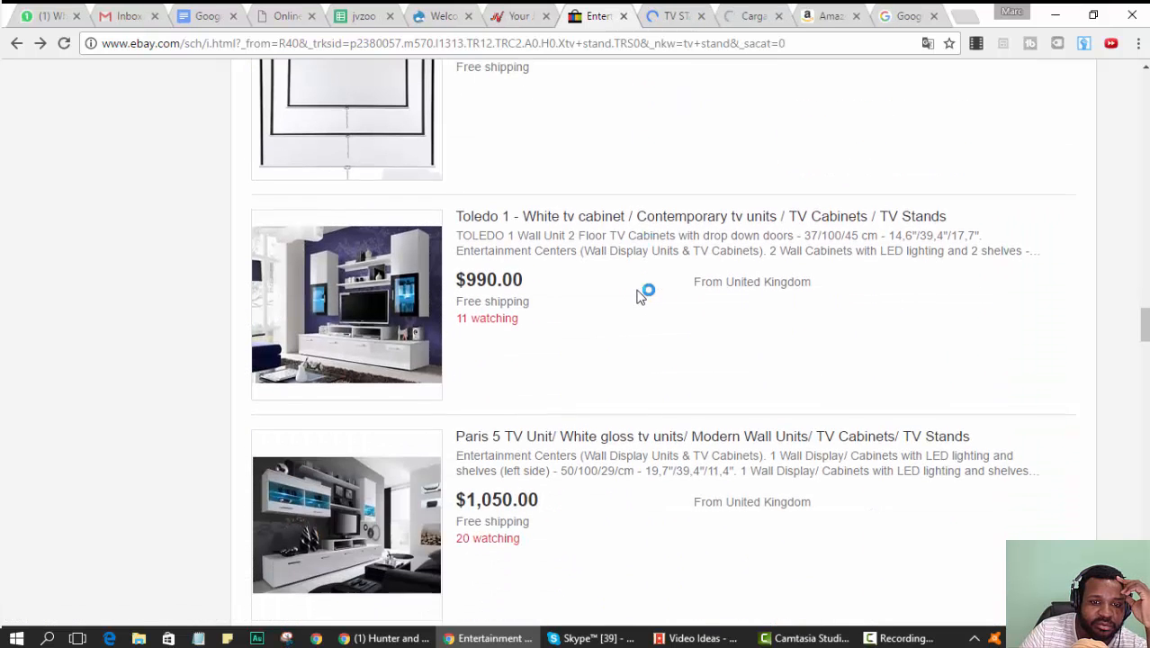
scroll("down", 3)
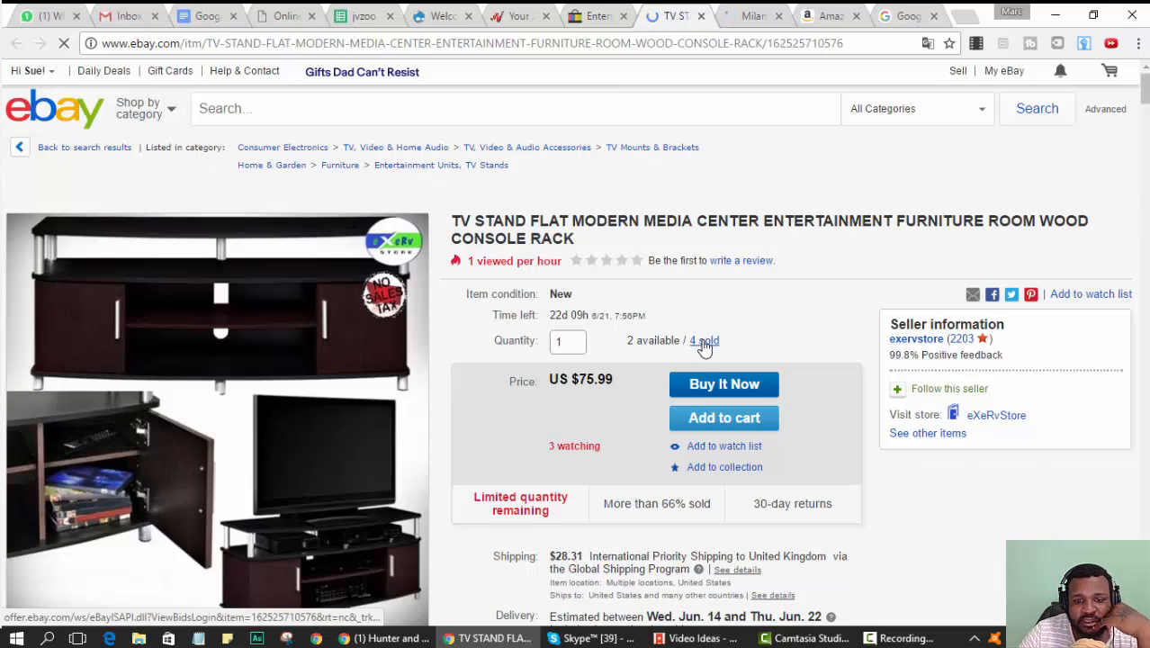
scroll("down", 3)
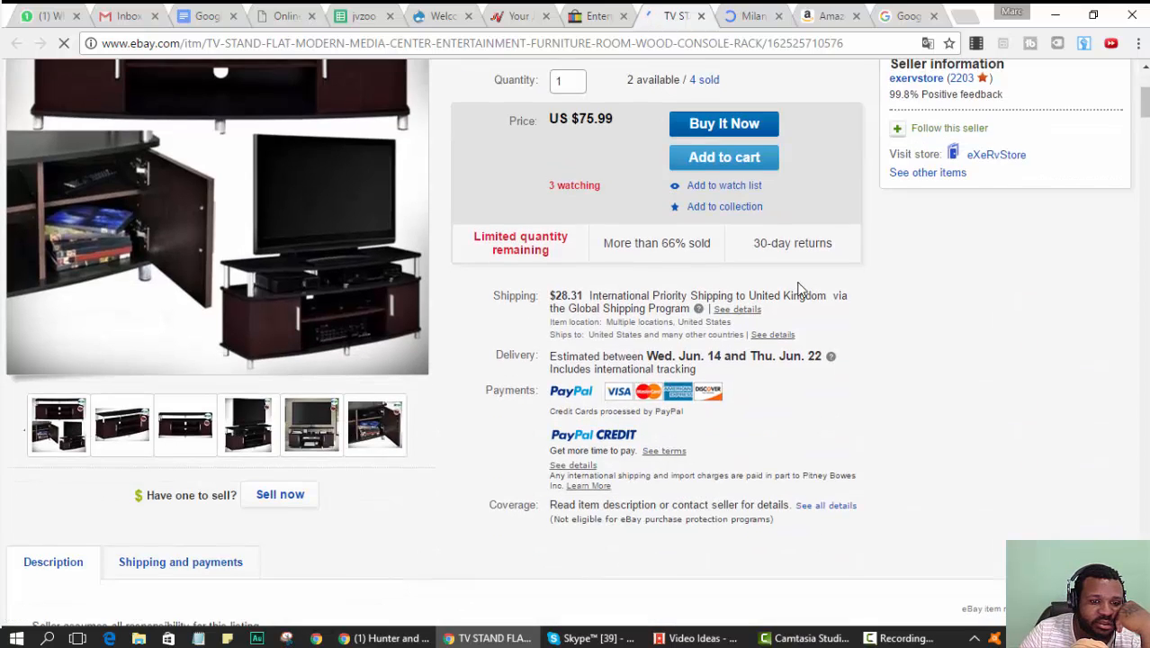
scroll("down", 3)
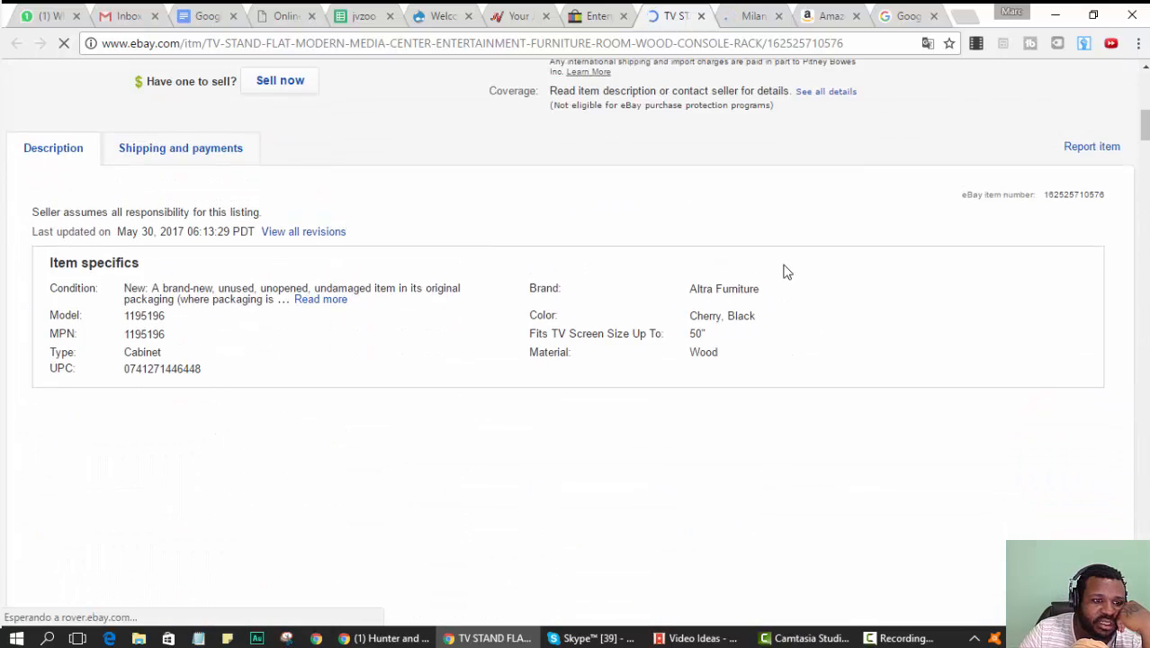
double_click(162, 369)
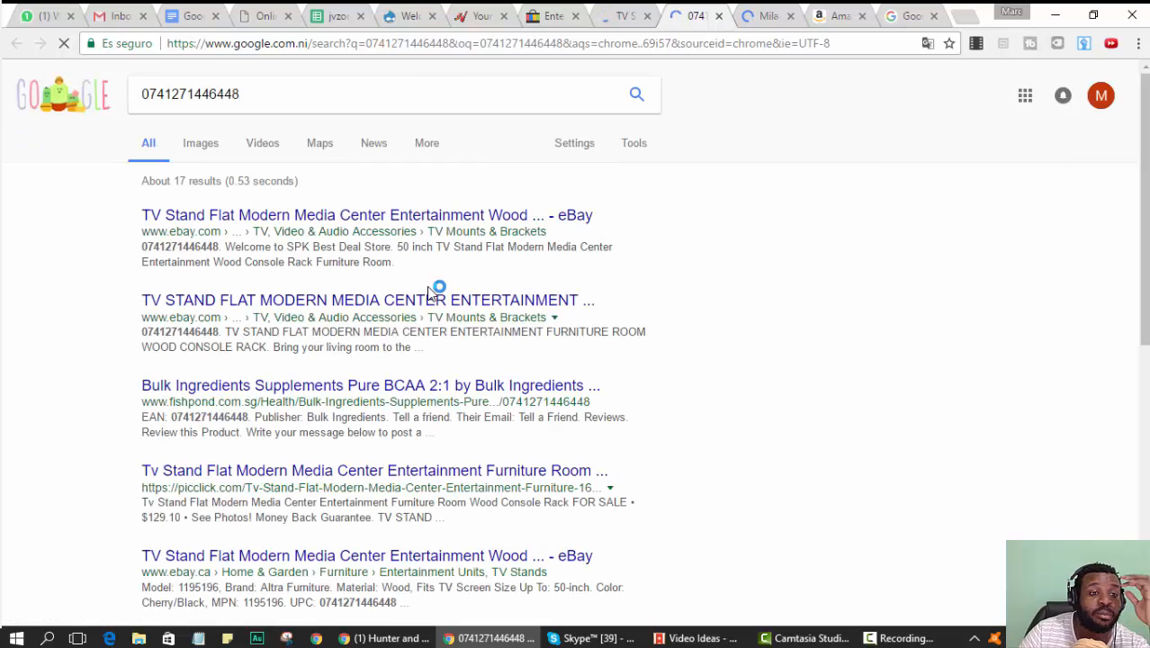
scroll("down", 3)
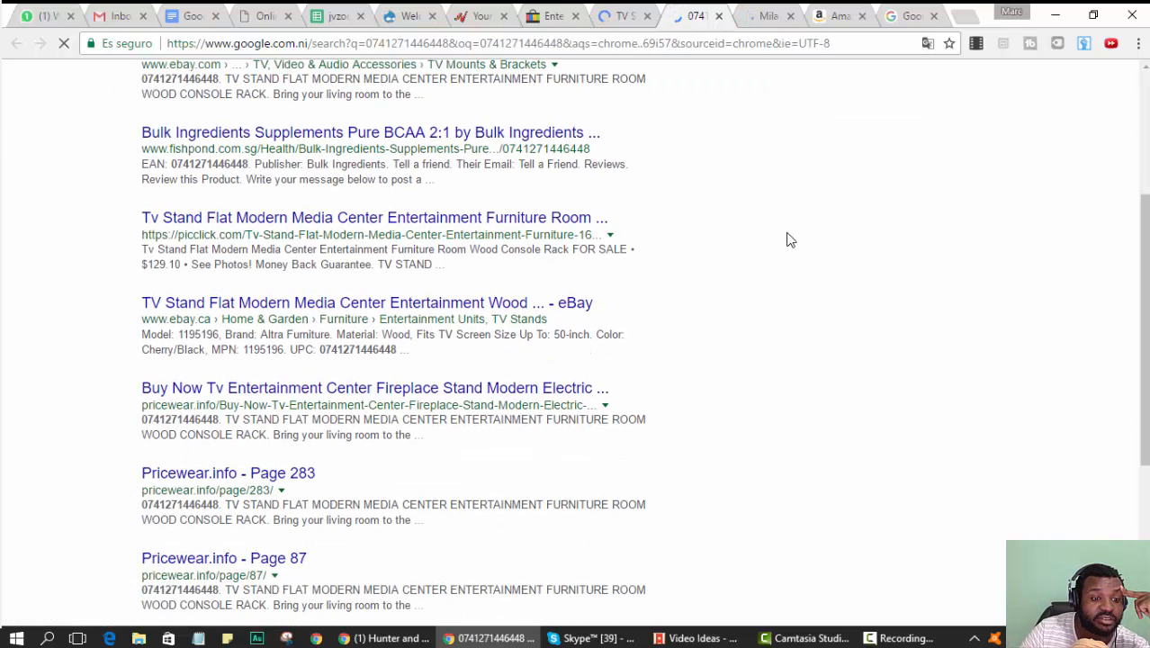
scroll("down", 3)
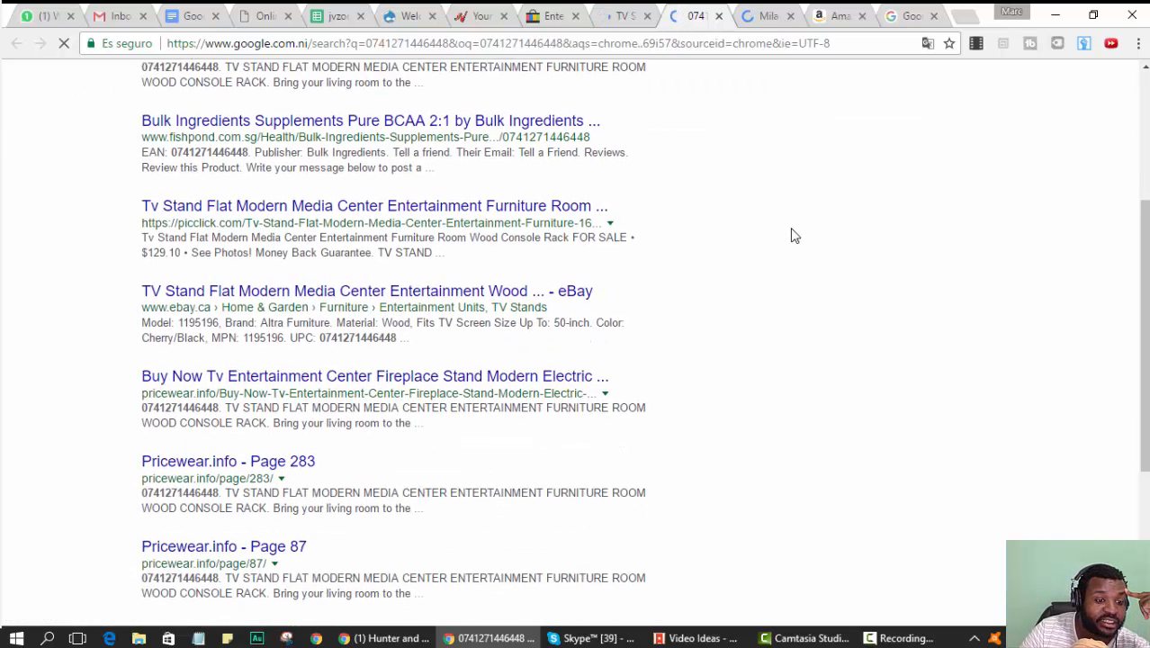
scroll("down", 3)
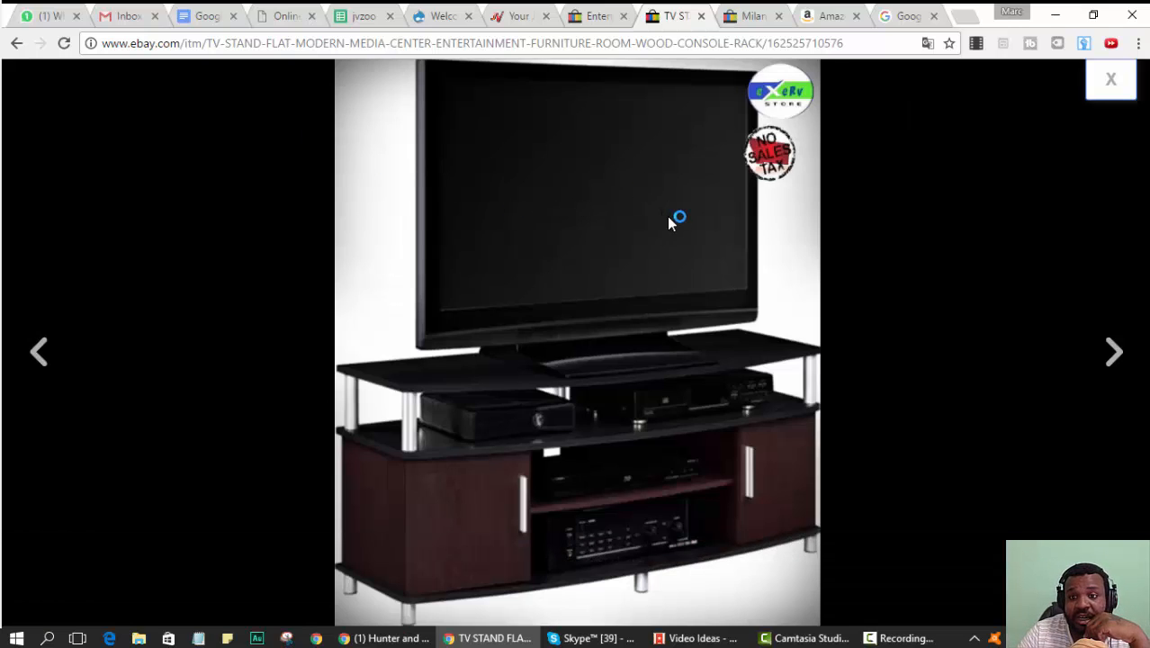
- Image-search the TV stand photo by its address and open the Amazon Ameriwood Home Carson result
right_click(639, 232)
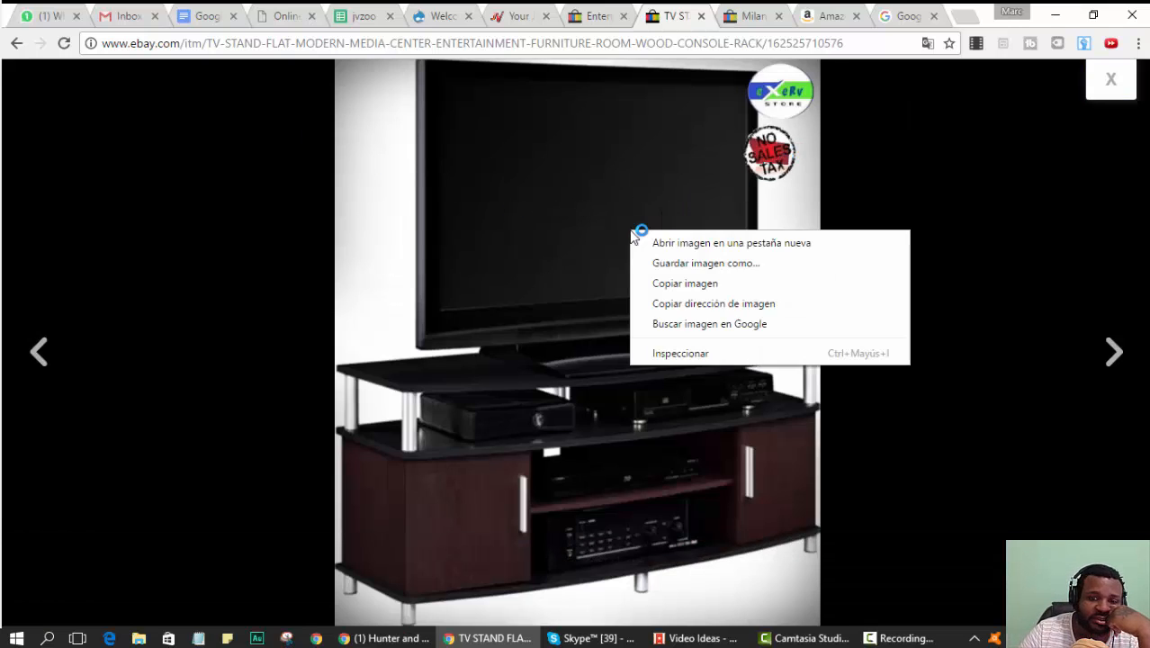
mouse_move(722, 310)
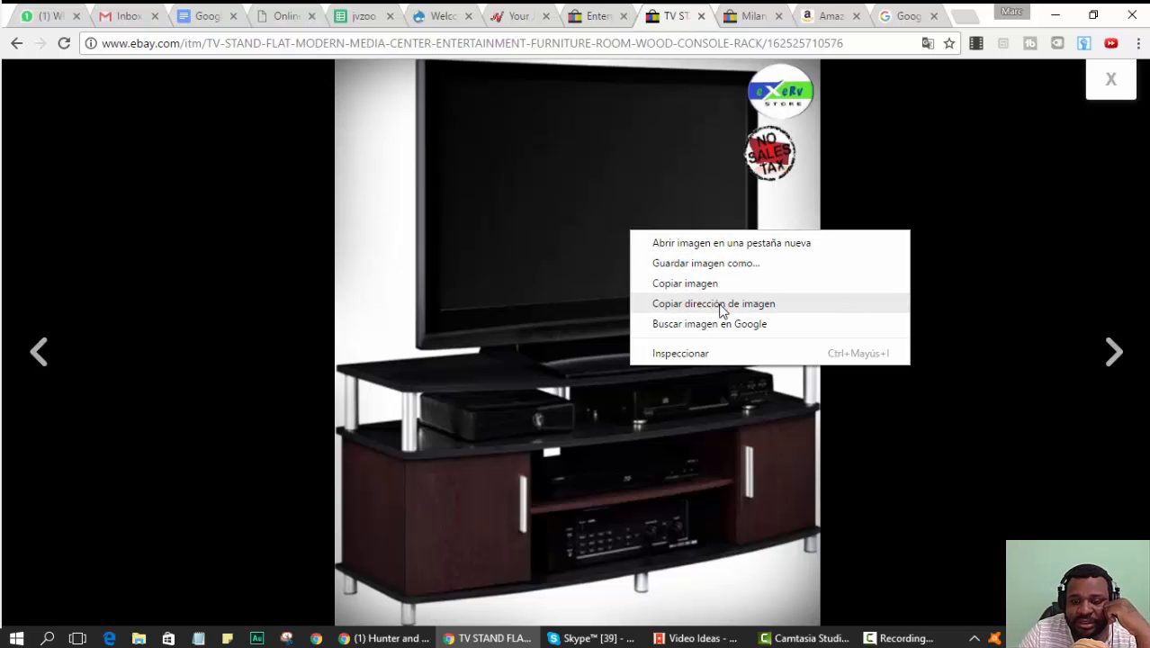
left_click(709, 324)
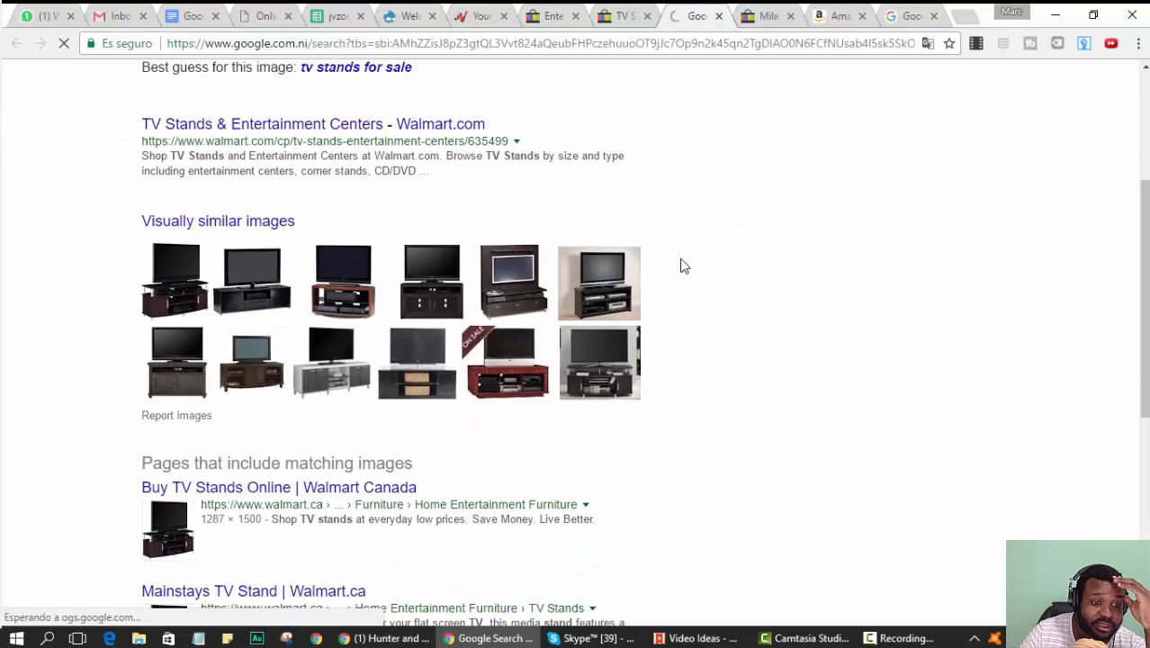
scroll("down", 3)
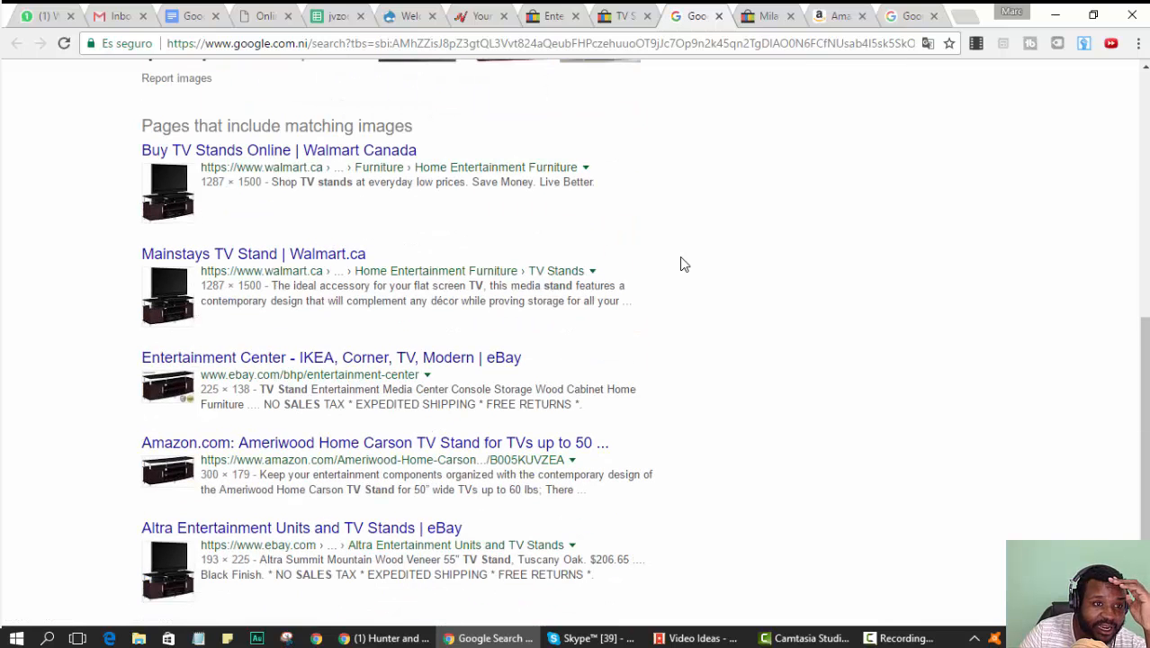
scroll("down", 3)
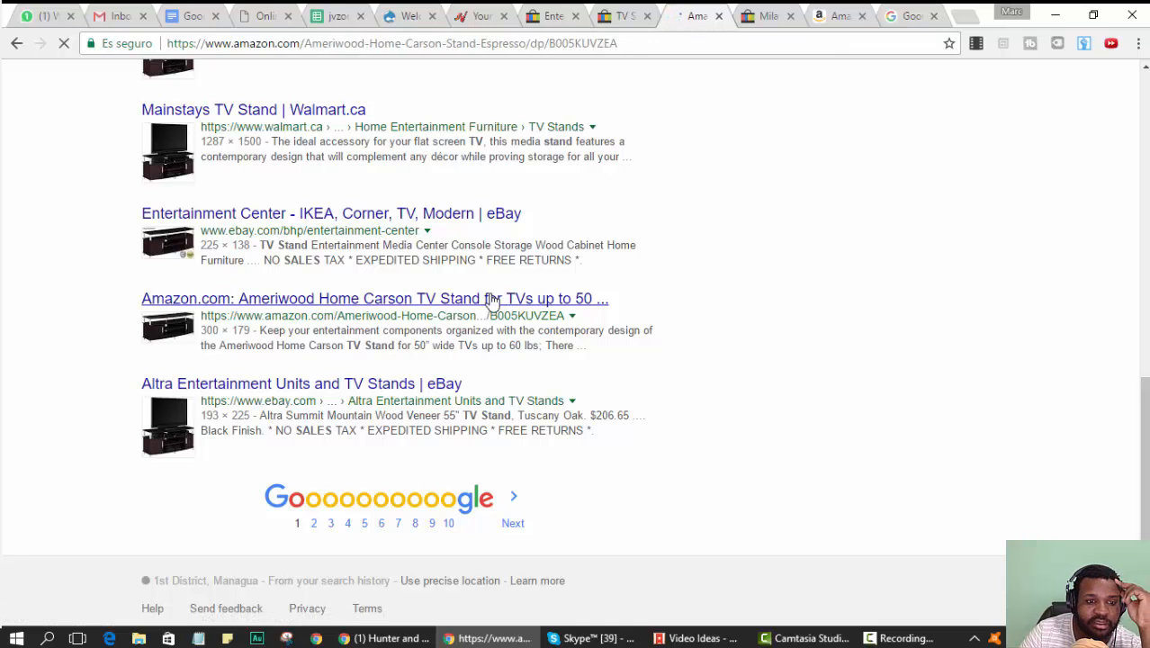
left_click(374, 299)
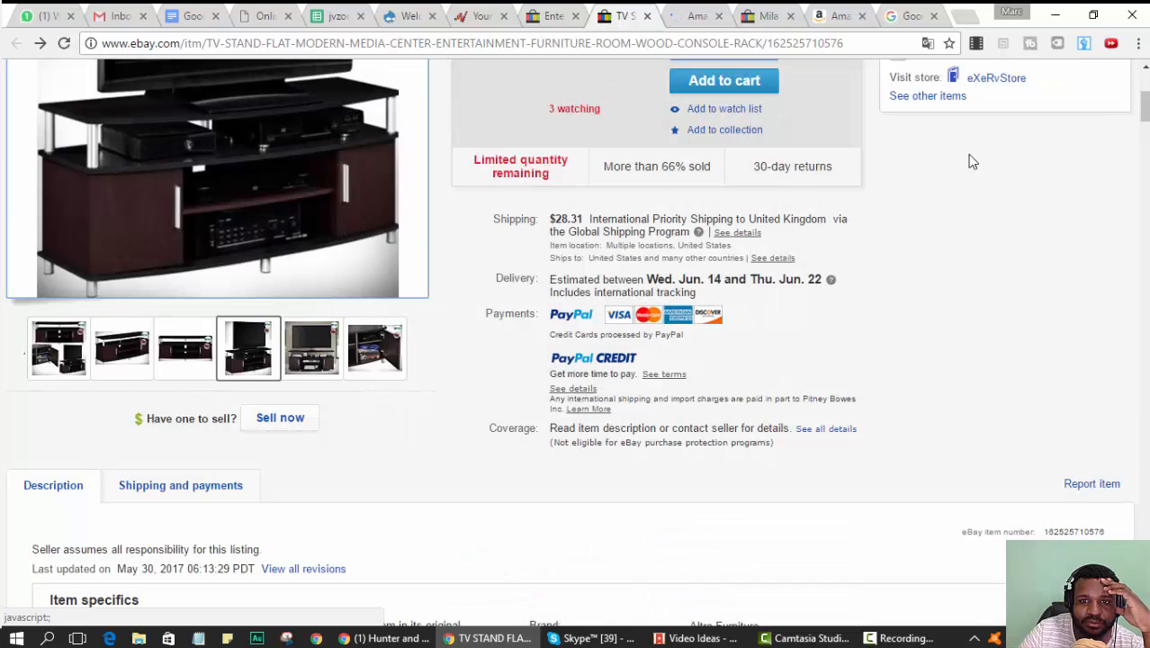
- From the Amazon listing, search Google for the selected title Ameriwood Home Carson TV Stand
scroll("up", 3)
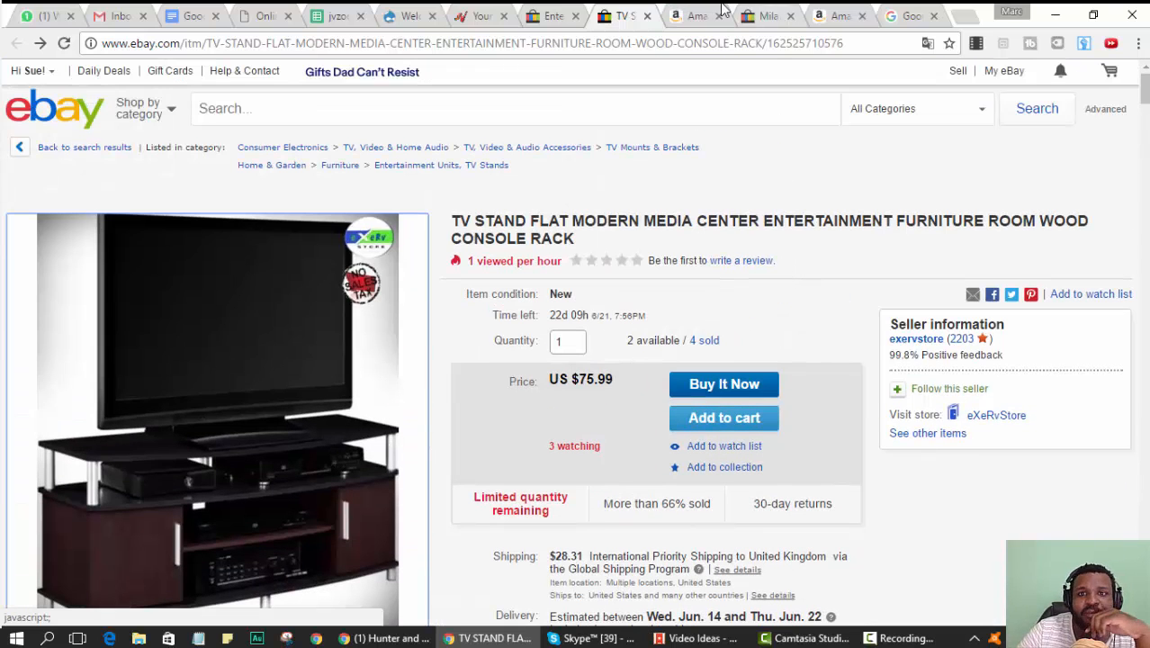
left_click(688, 16)
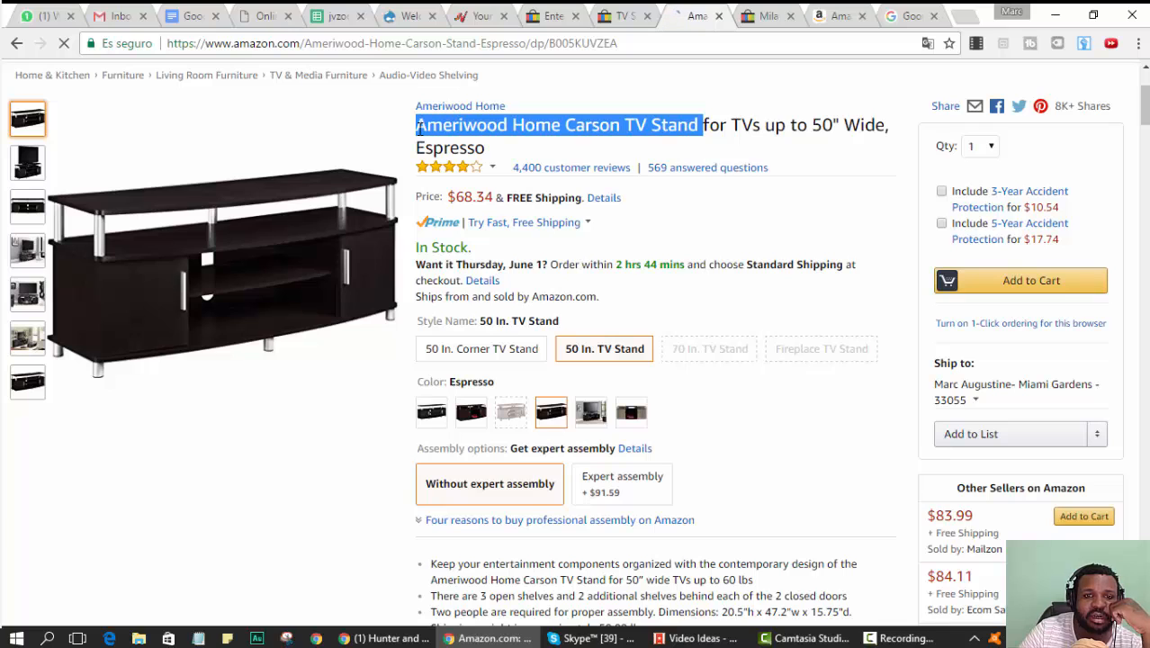
right_click(559, 124)
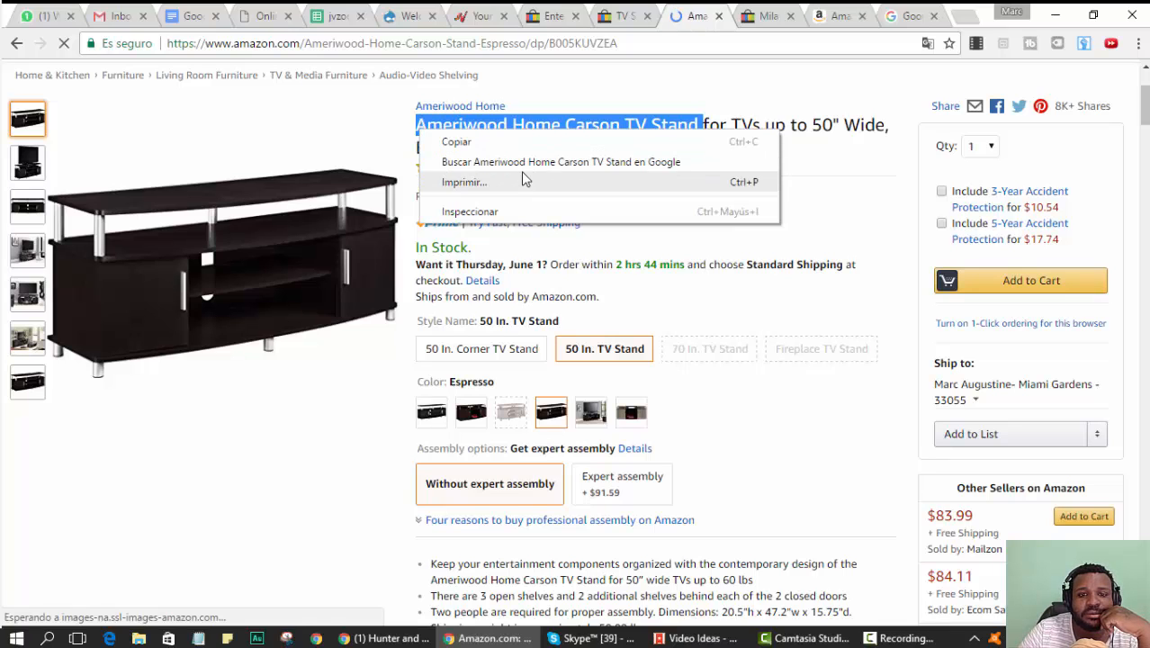
left_click(560, 162)
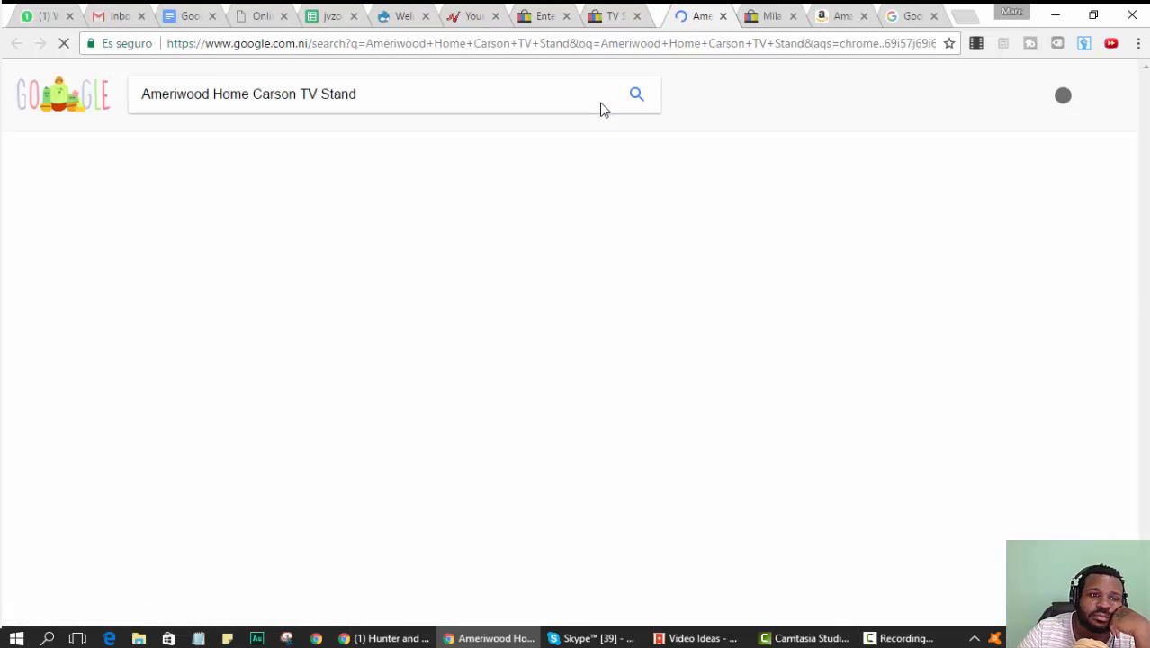
- Run the Google search and open the Walmart Carson TV Stand result
left_click(638, 93)
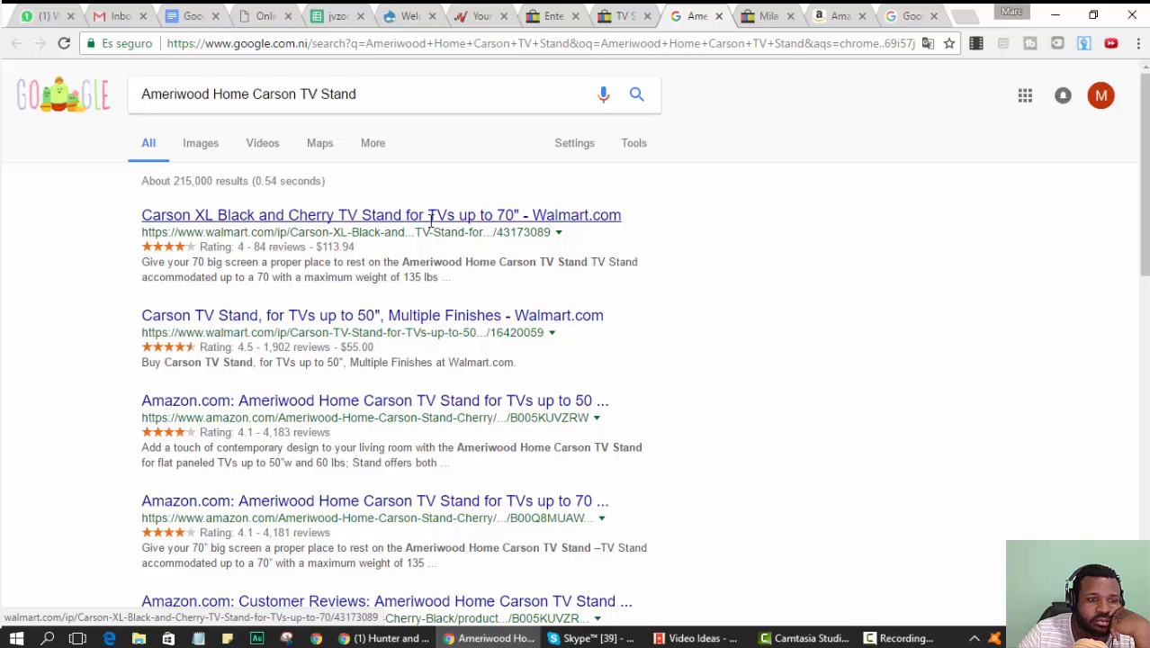
left_click(370, 315)
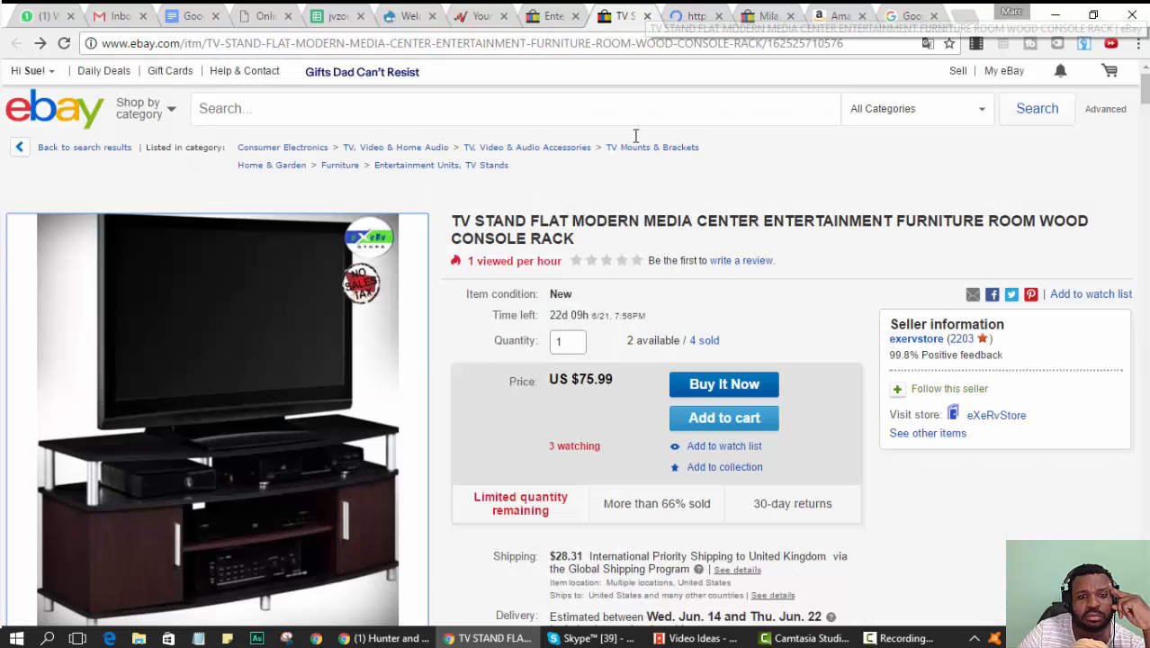
- Browse down through the Walmart Carson TV Stand listing page
left_click(693, 14)
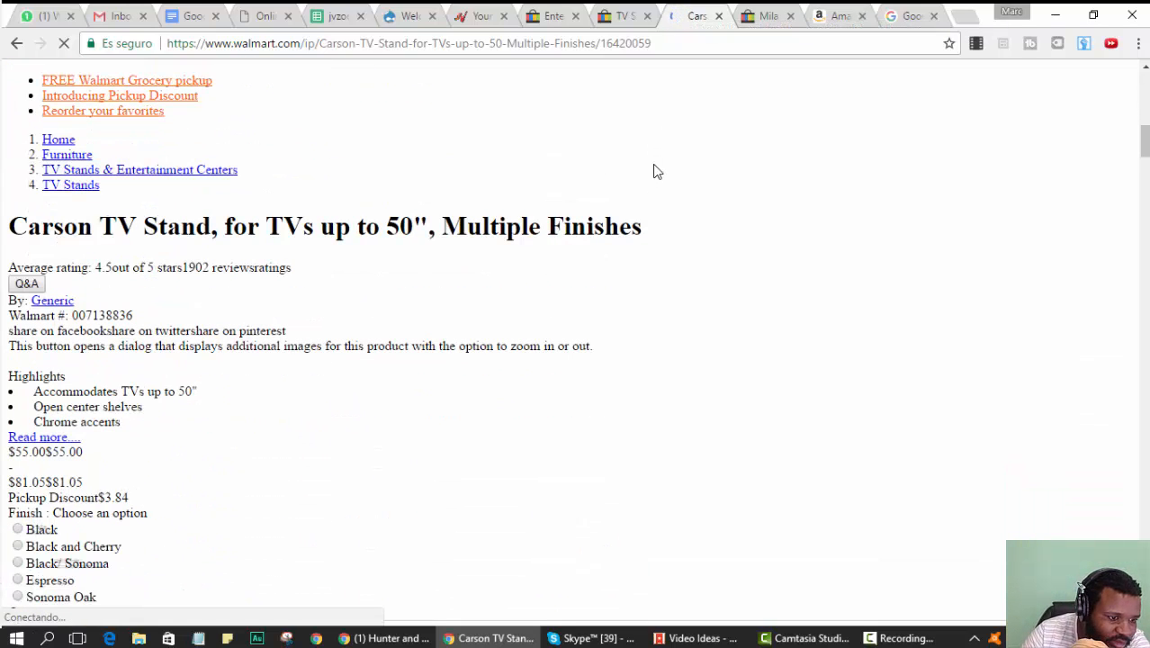
scroll("down", 3)
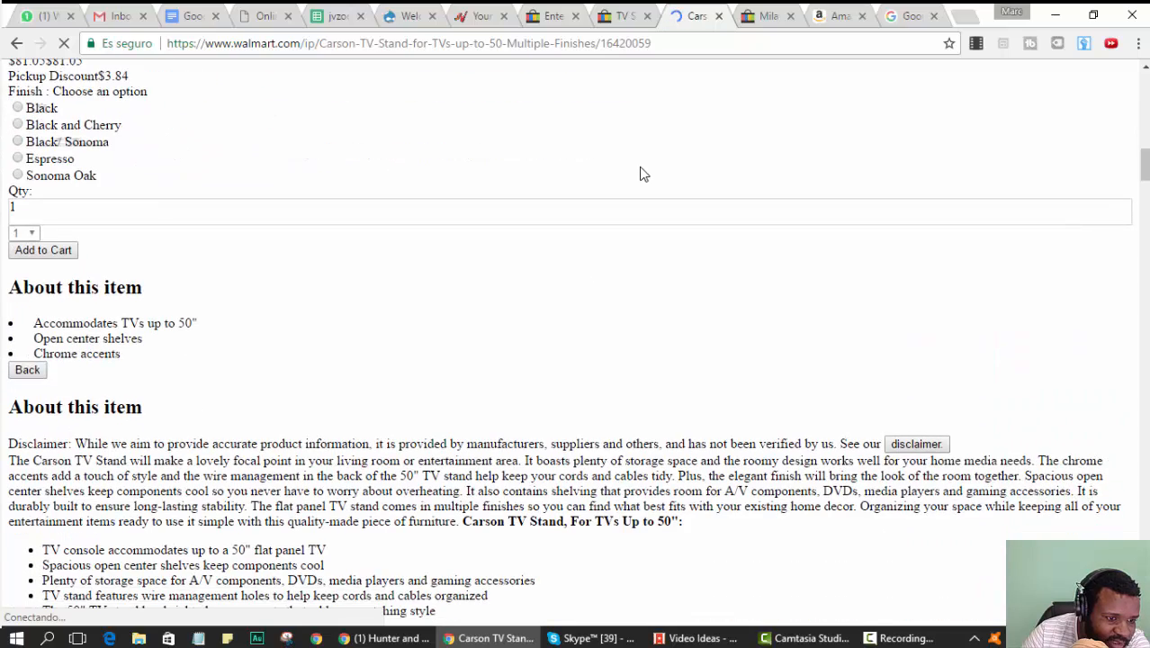
scroll("down", 3)
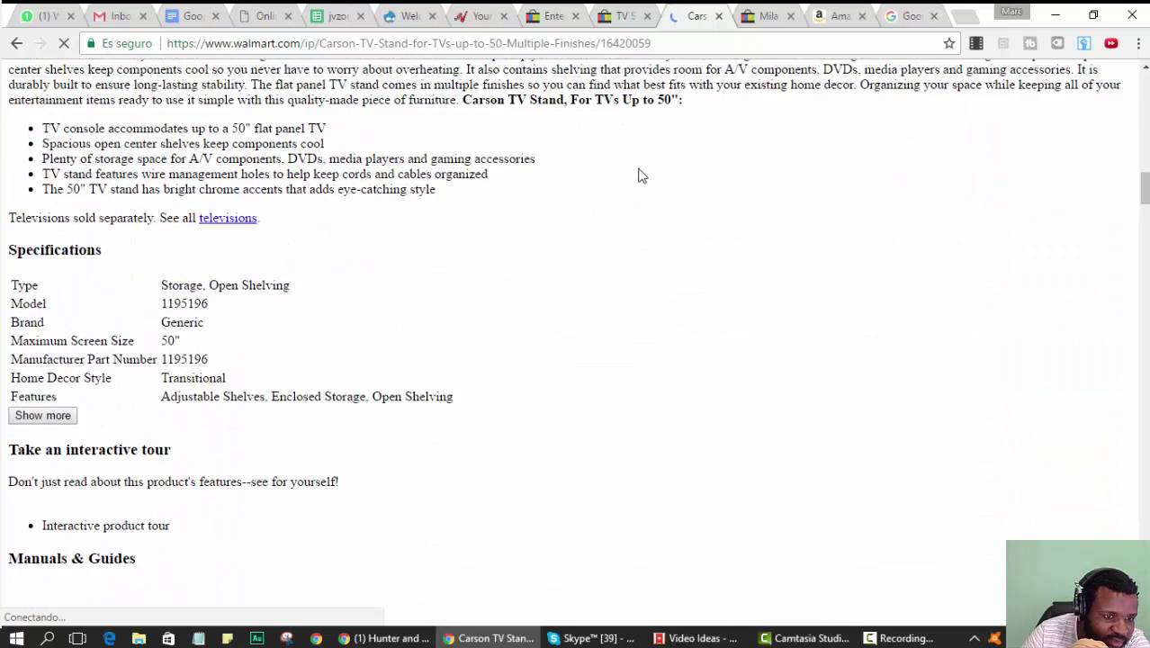
scroll("down", 3)
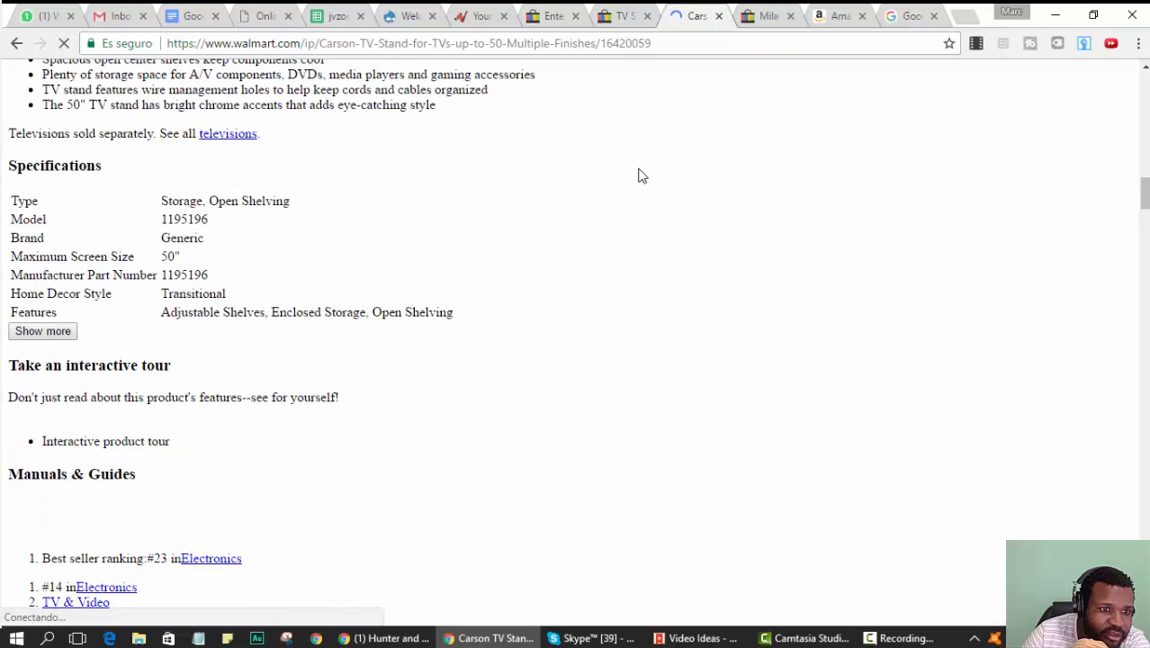
scroll("down", 3)
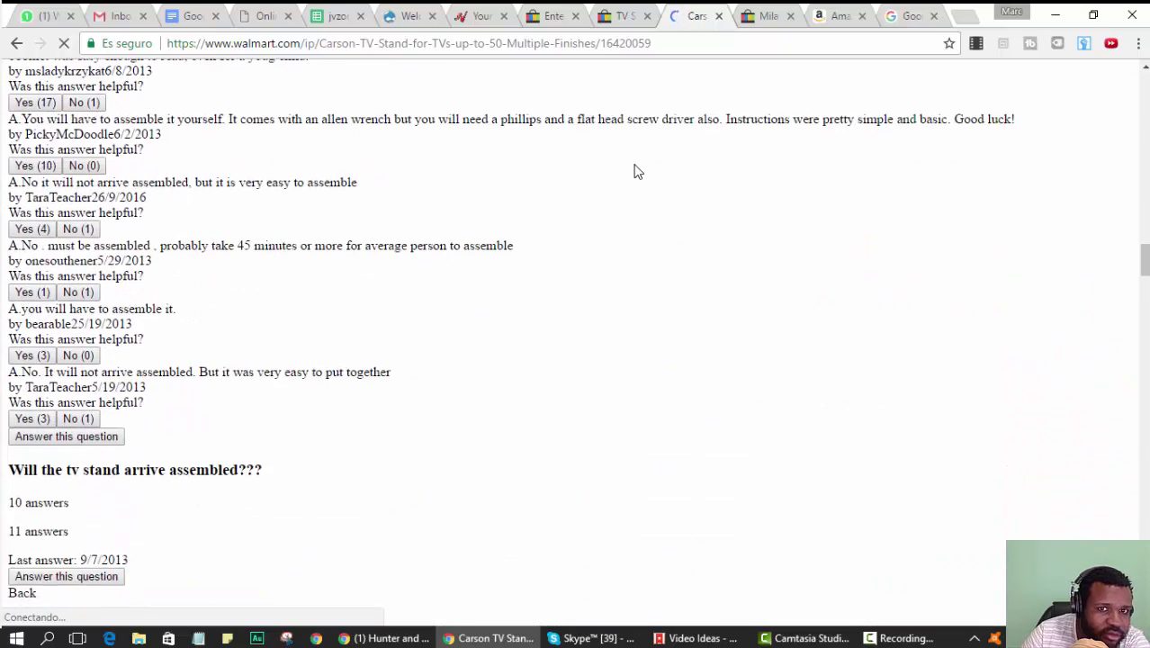
scroll("down", 3)
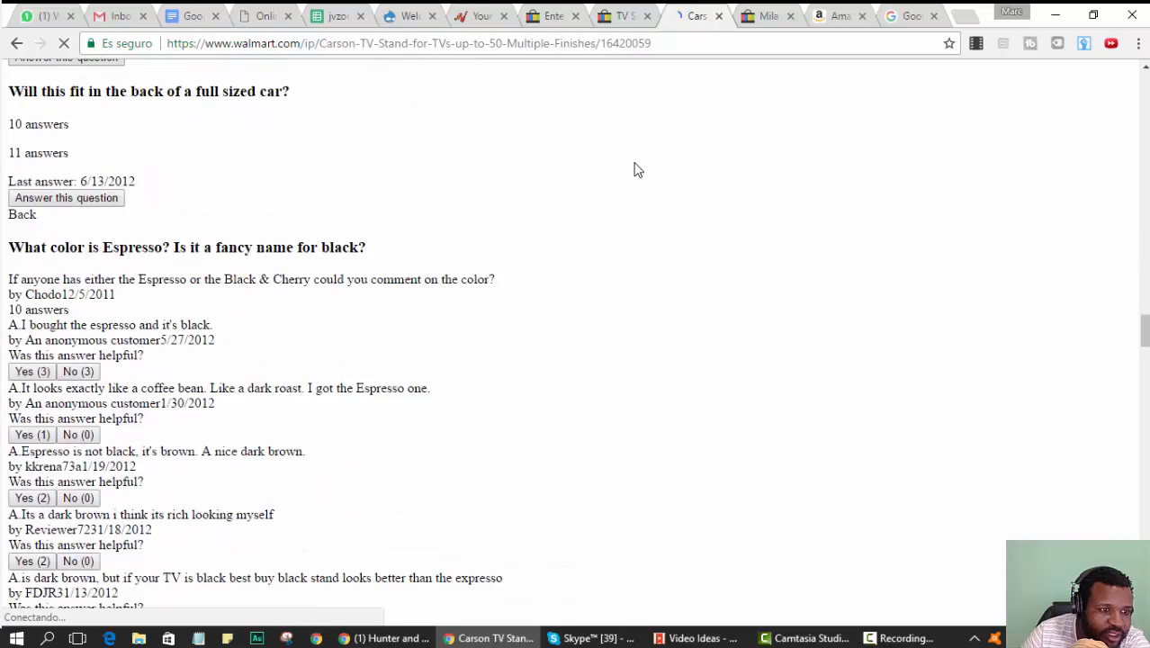
scroll("down", 3)
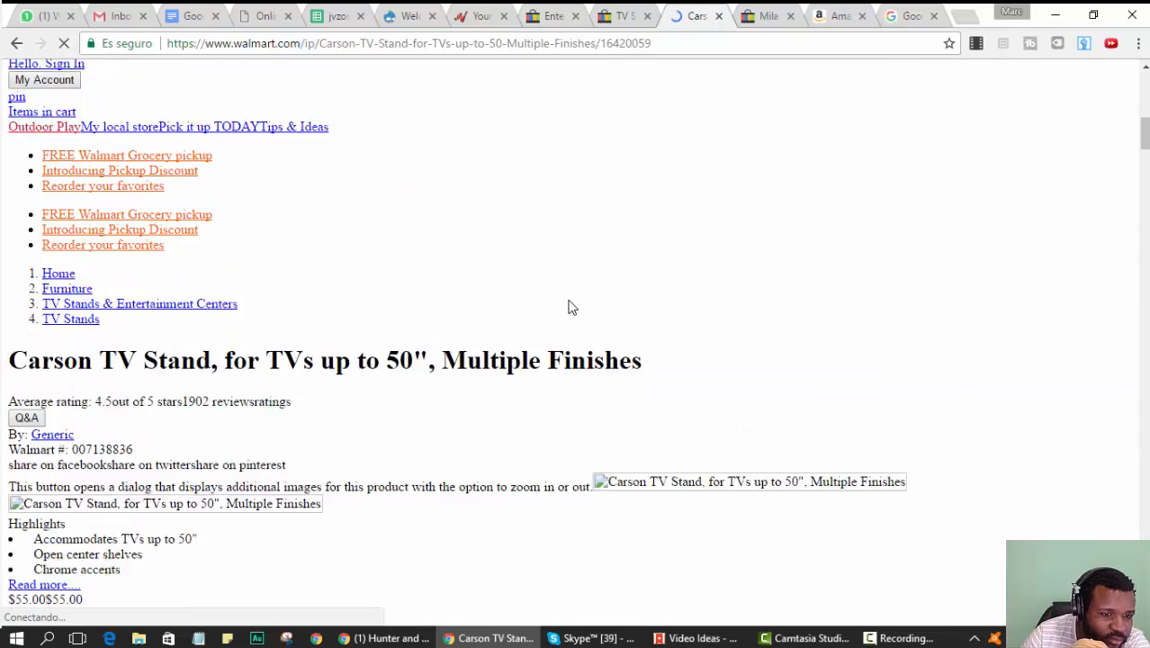
scroll("down", 3)
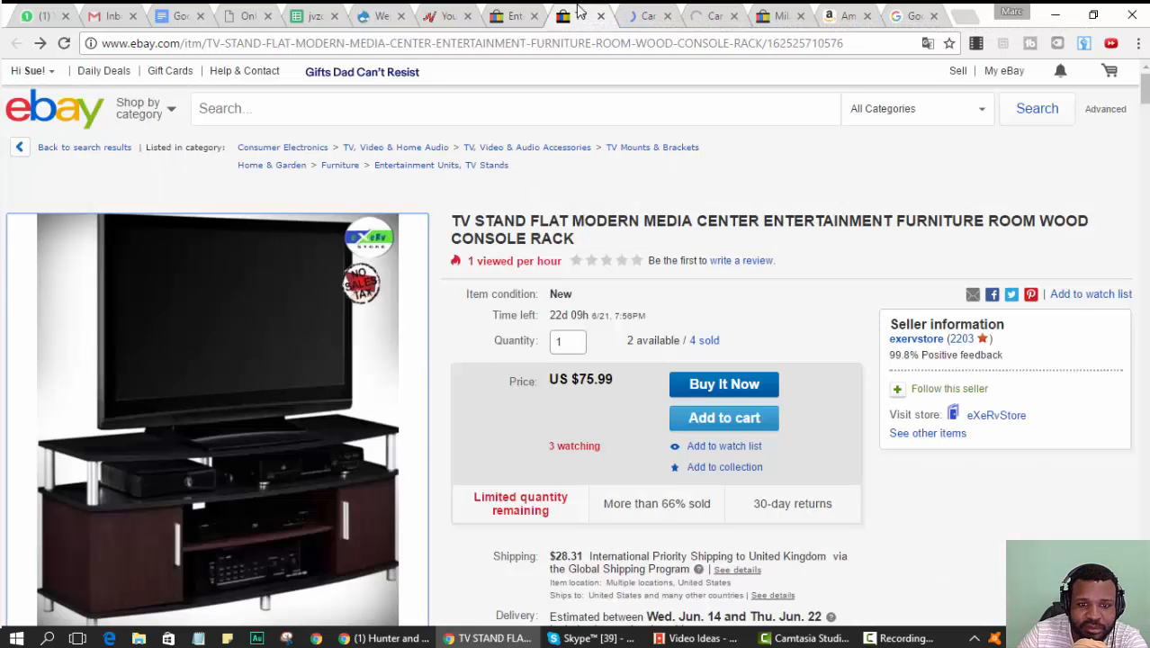
scroll("down", 3)
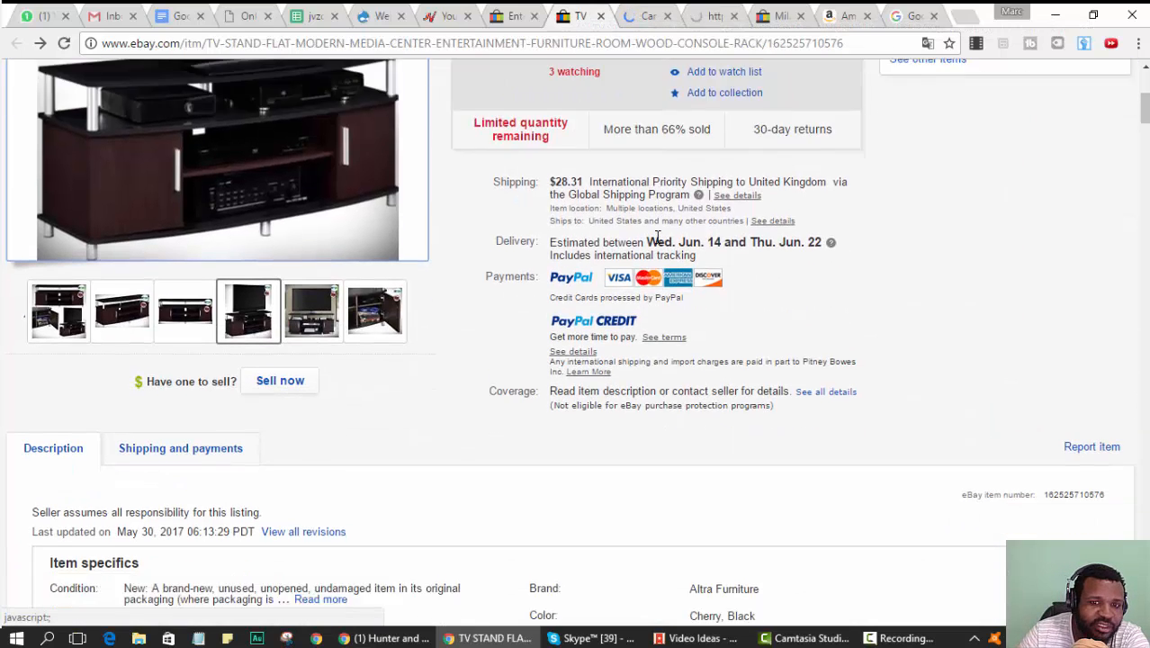
scroll("down", 3)
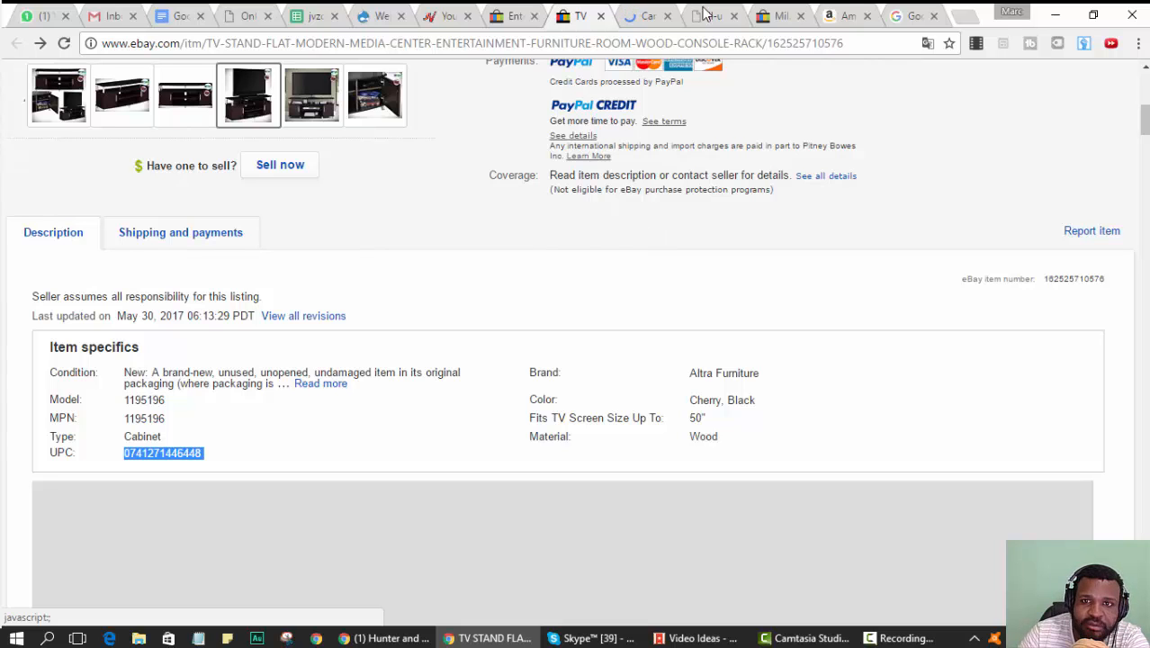
- Return to exervstore's $75.99 eBay TV stand listing and head to the New Life Auctions calculator site
left_click(716, 14)
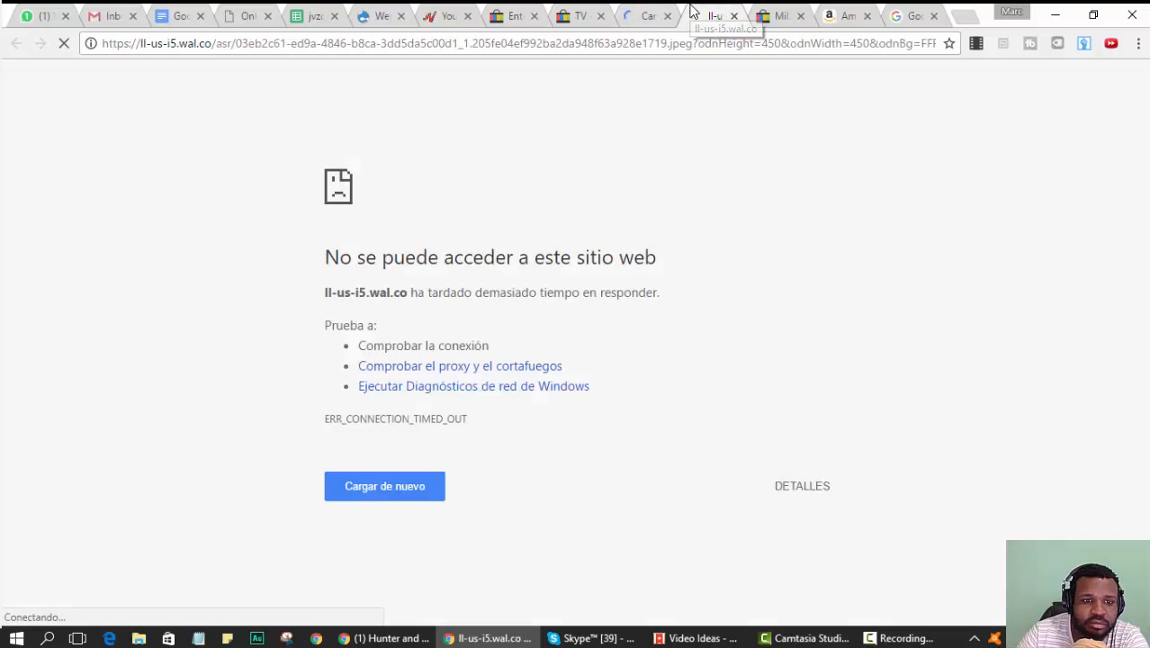
left_click(734, 14)
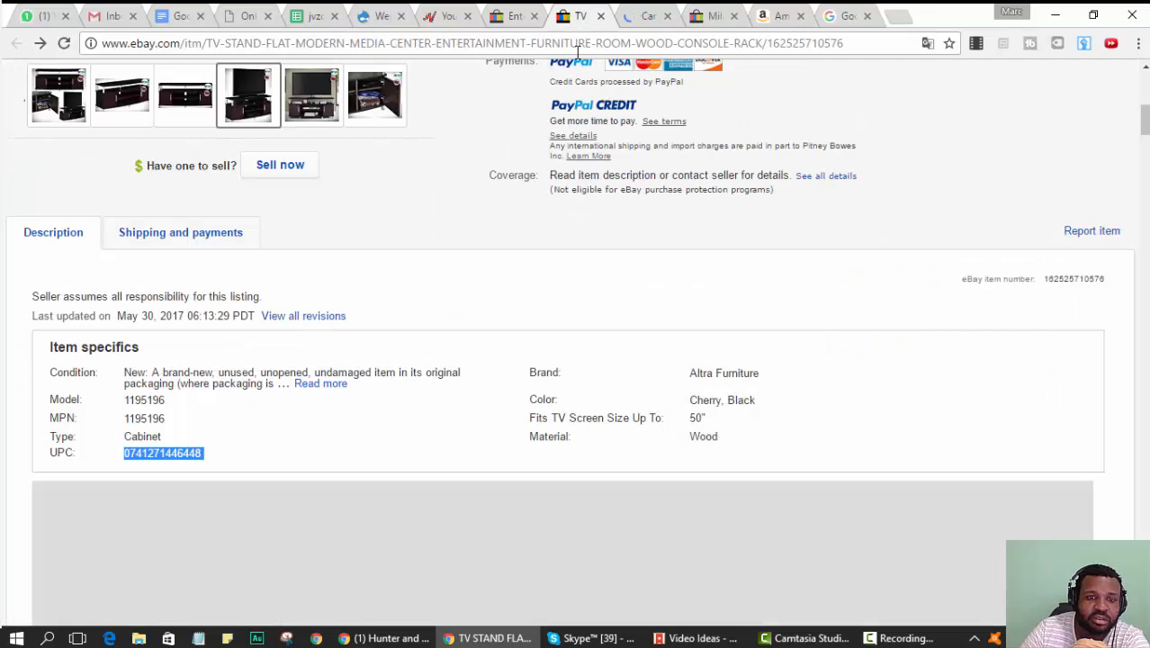
scroll("up", 3)
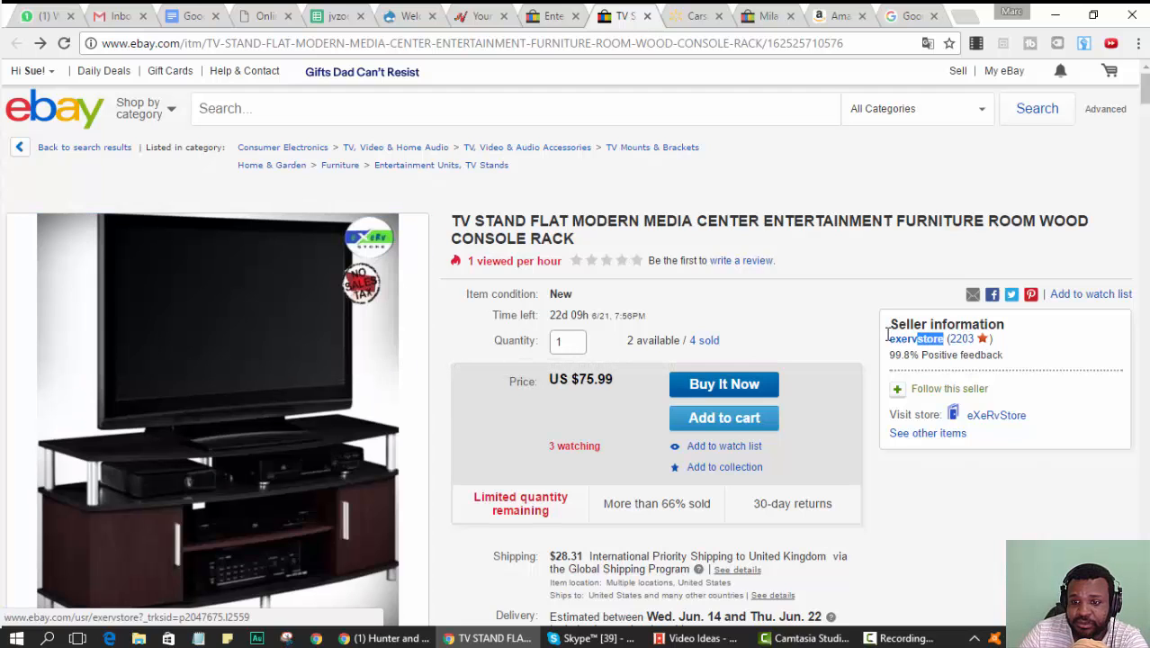
right_click(914, 338)
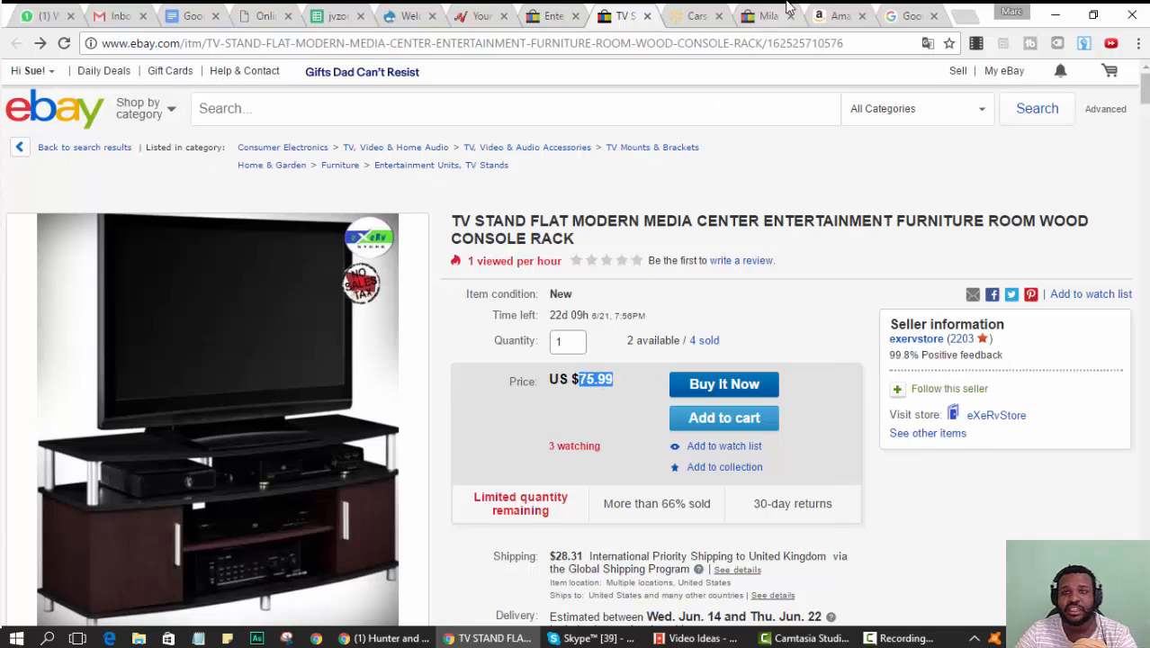
mouse_move(958, 16)
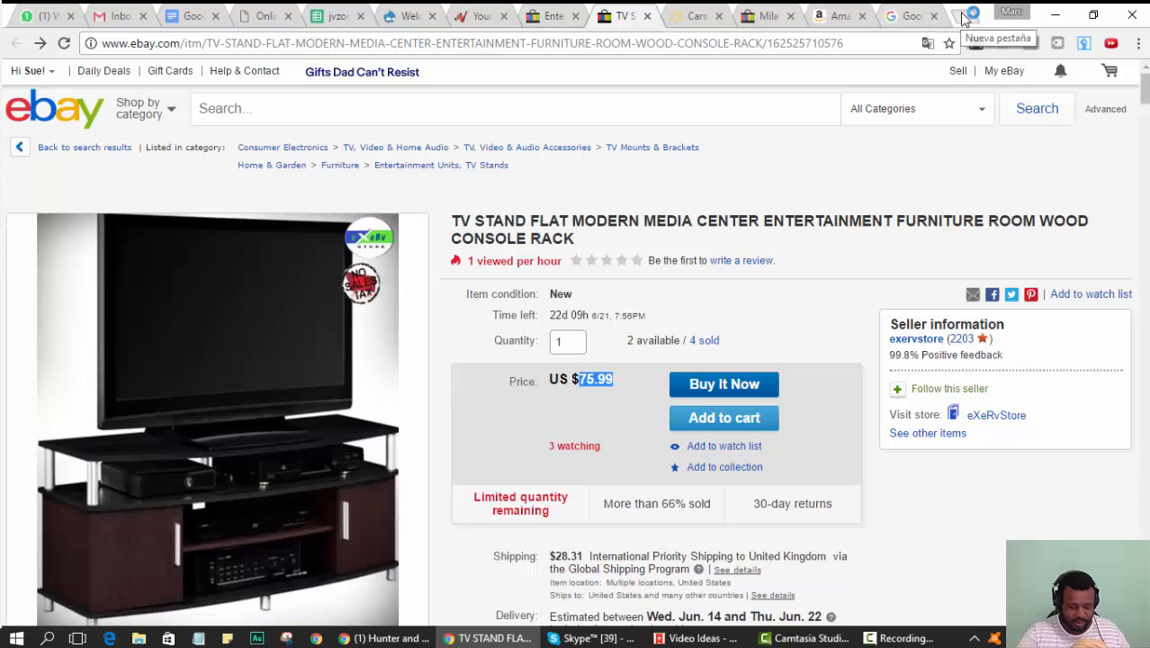
type("cal")
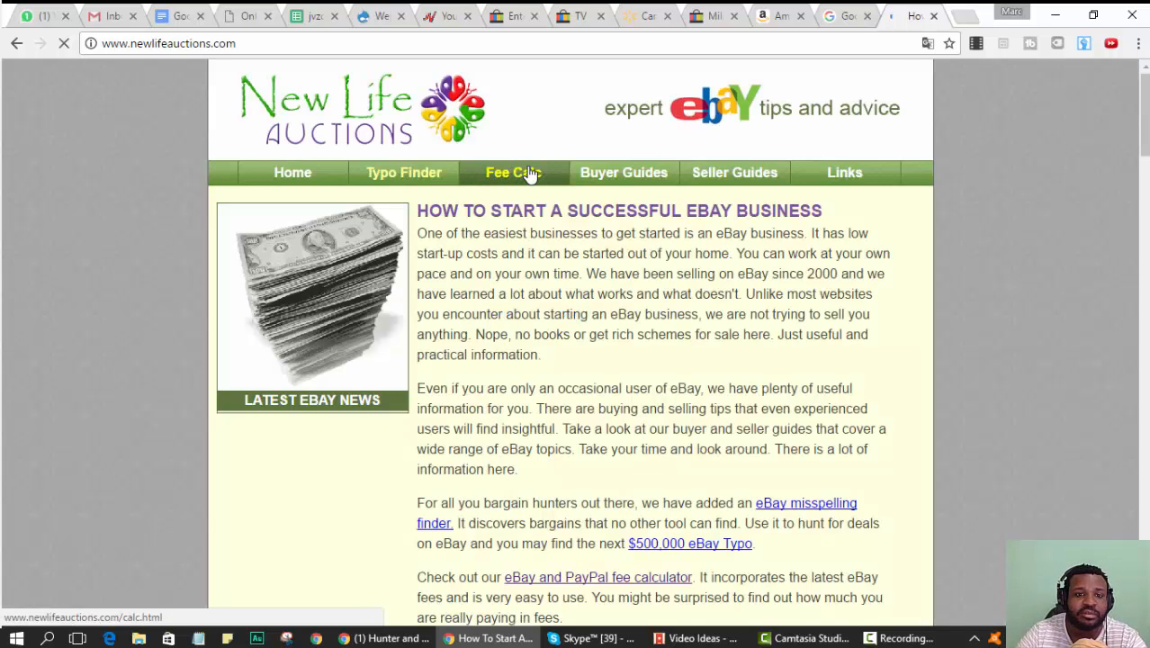
- In the Fee Calc, enter item cost 55 and BIN price 75.99 to get the profit
left_click(511, 173)
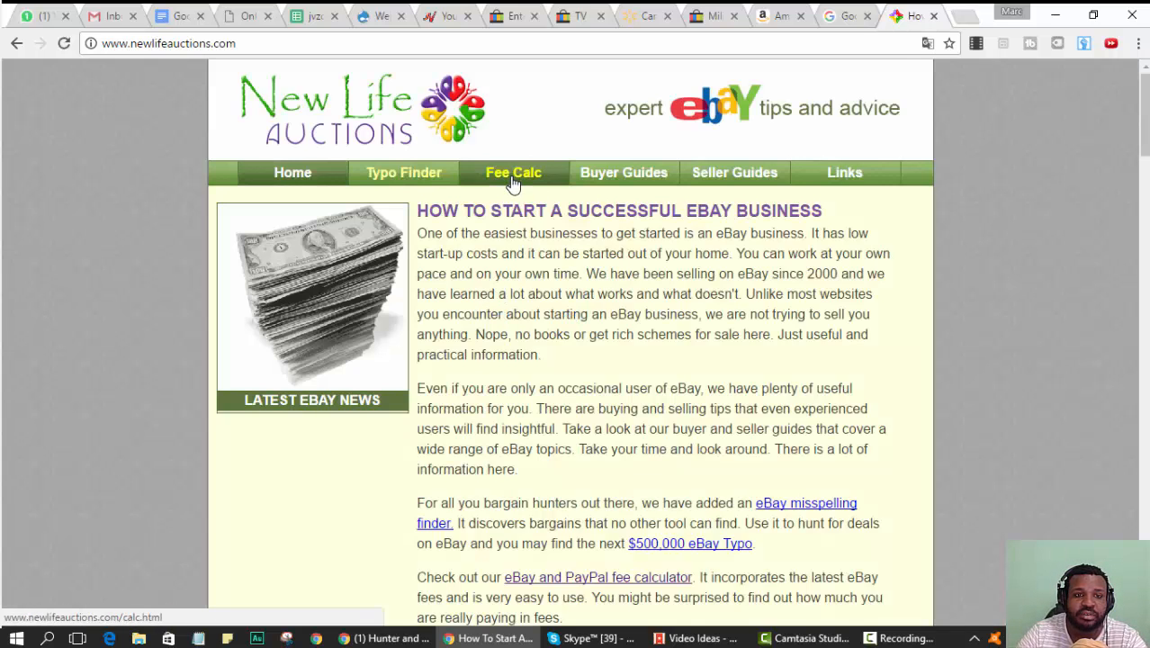
left_click(511, 172)
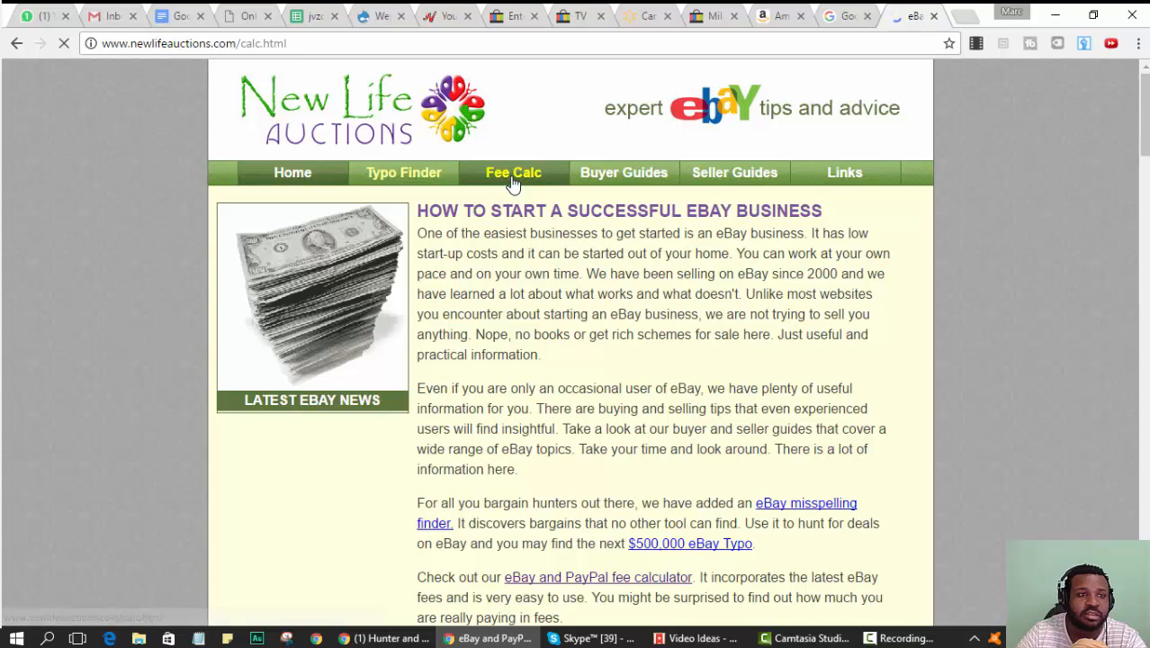
left_click(511, 173)
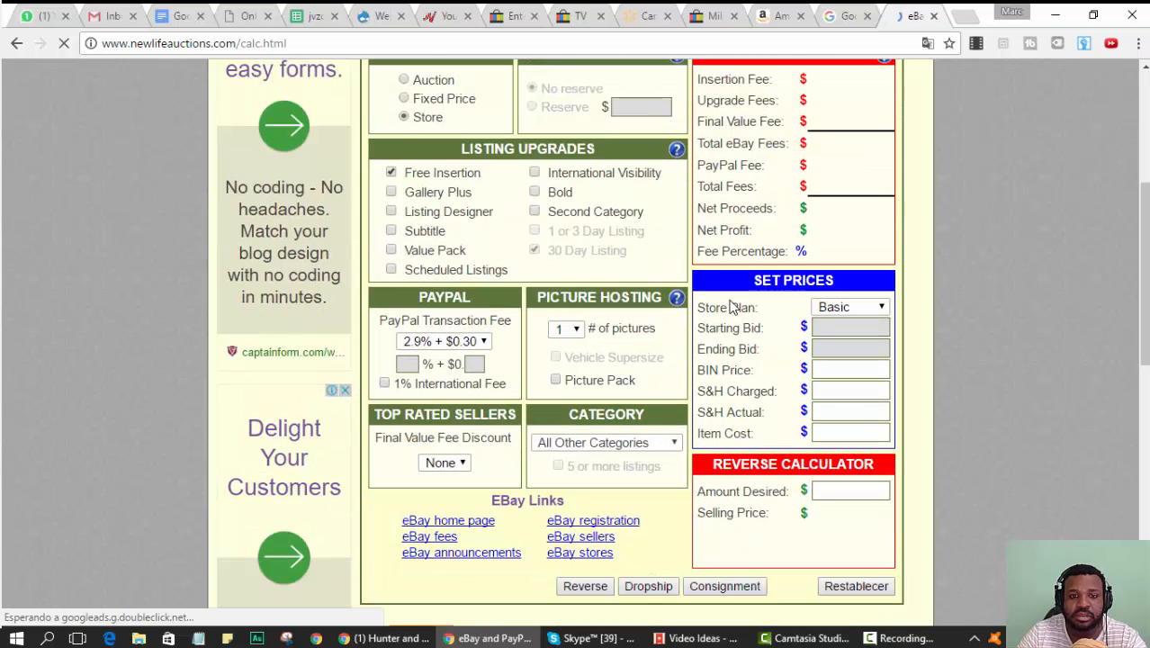
left_click(849, 432)
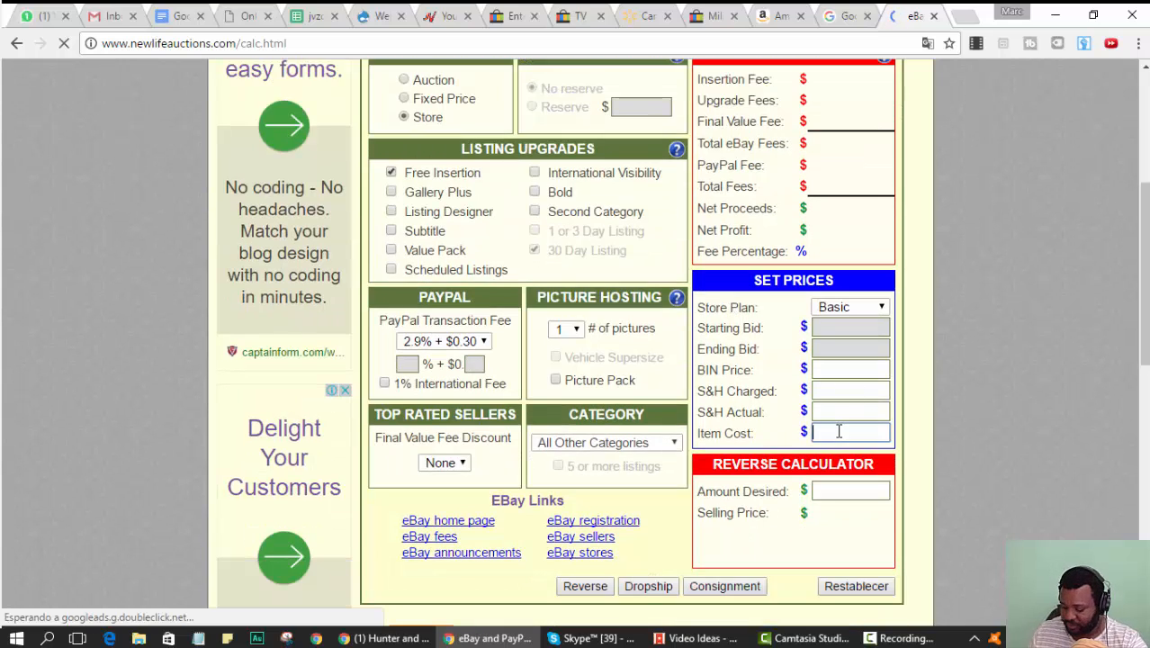
type("55")
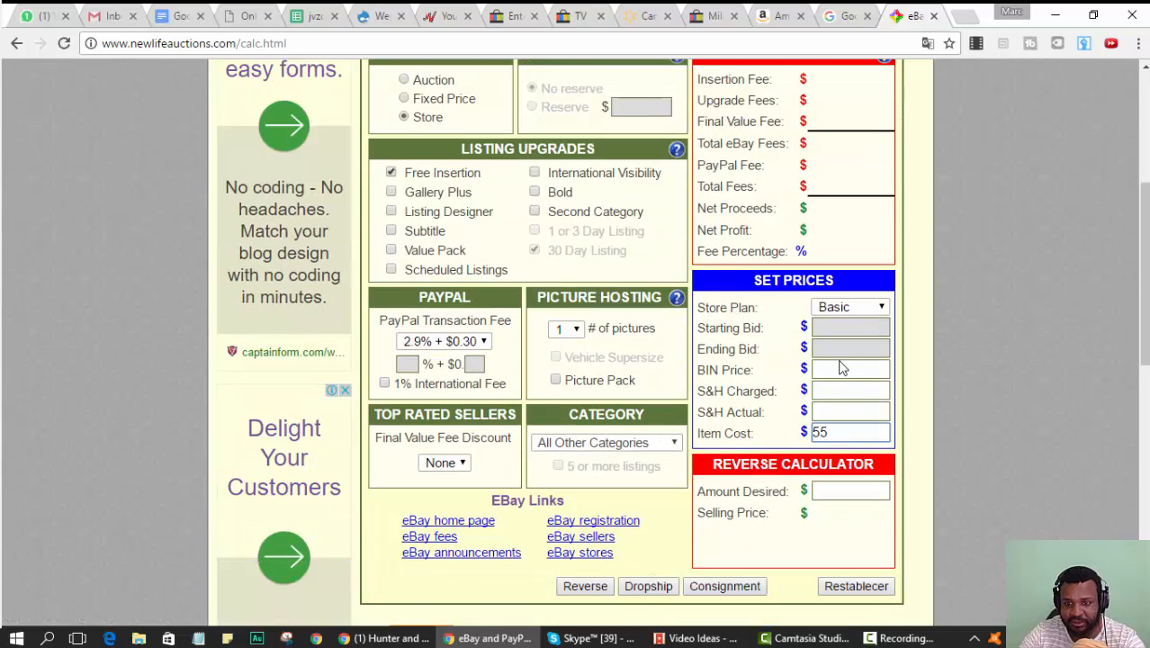
left_click(849, 369)
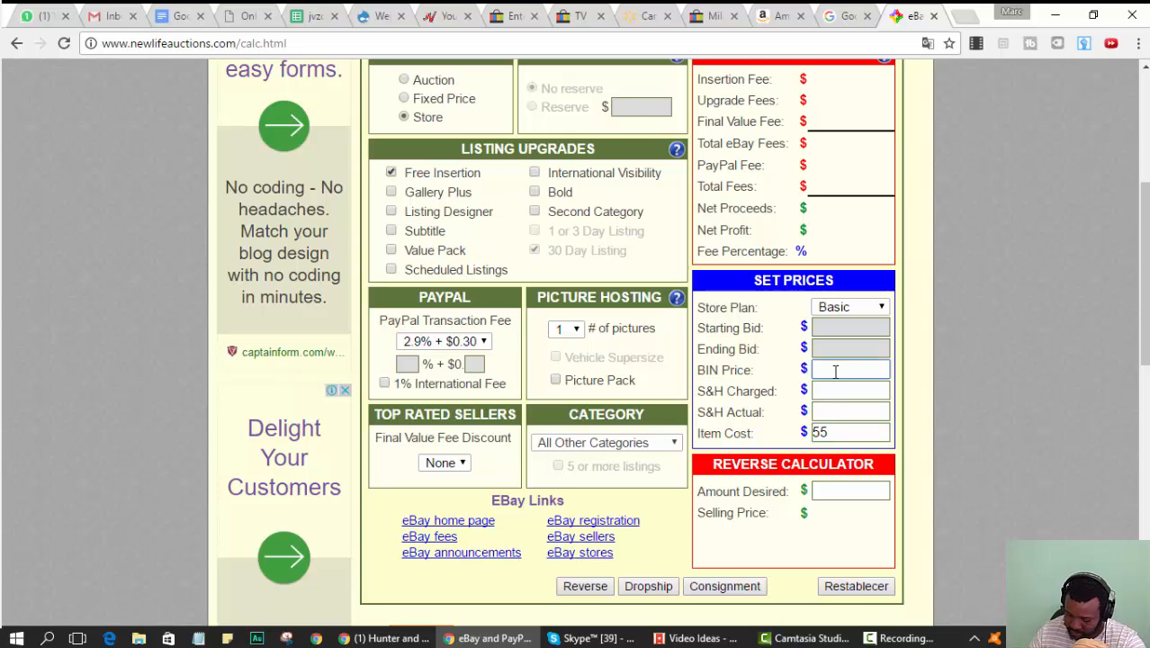
type("75.99")
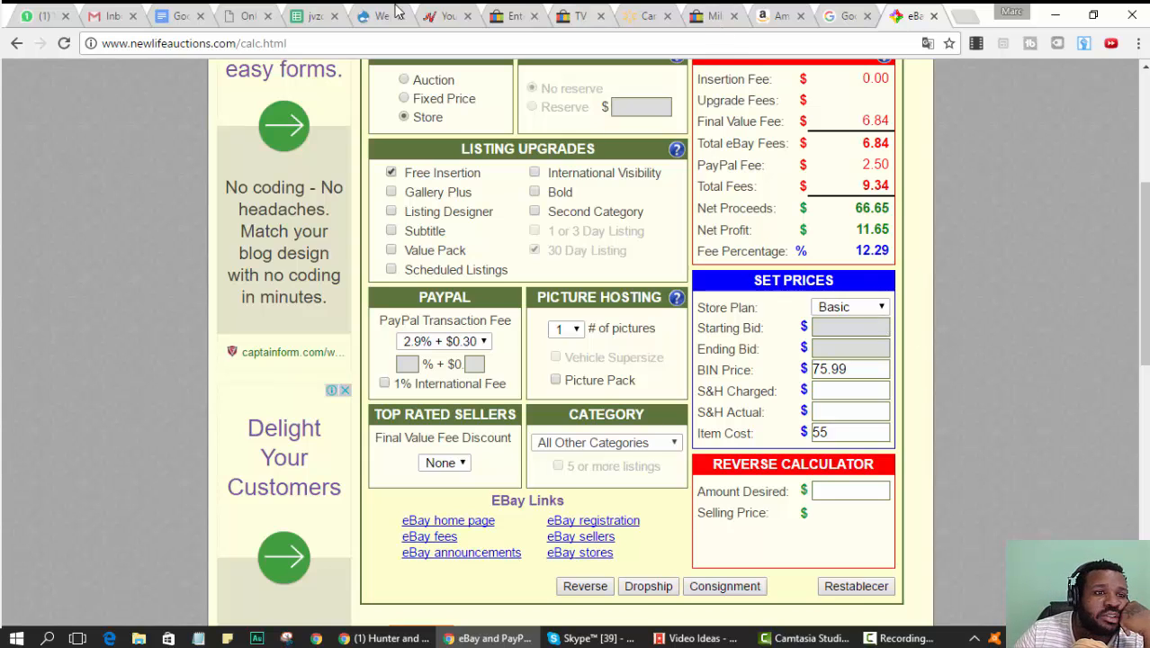
- Switch over to the ShopiSpy welcome page
left_click(109, 15)
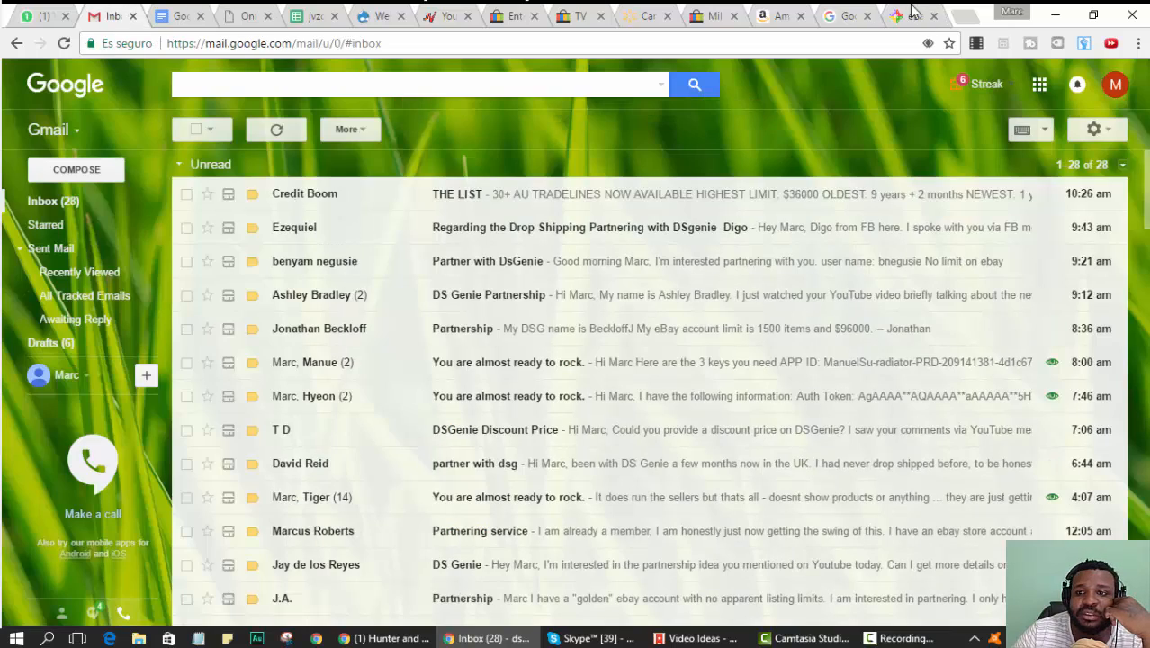
left_click(911, 16)
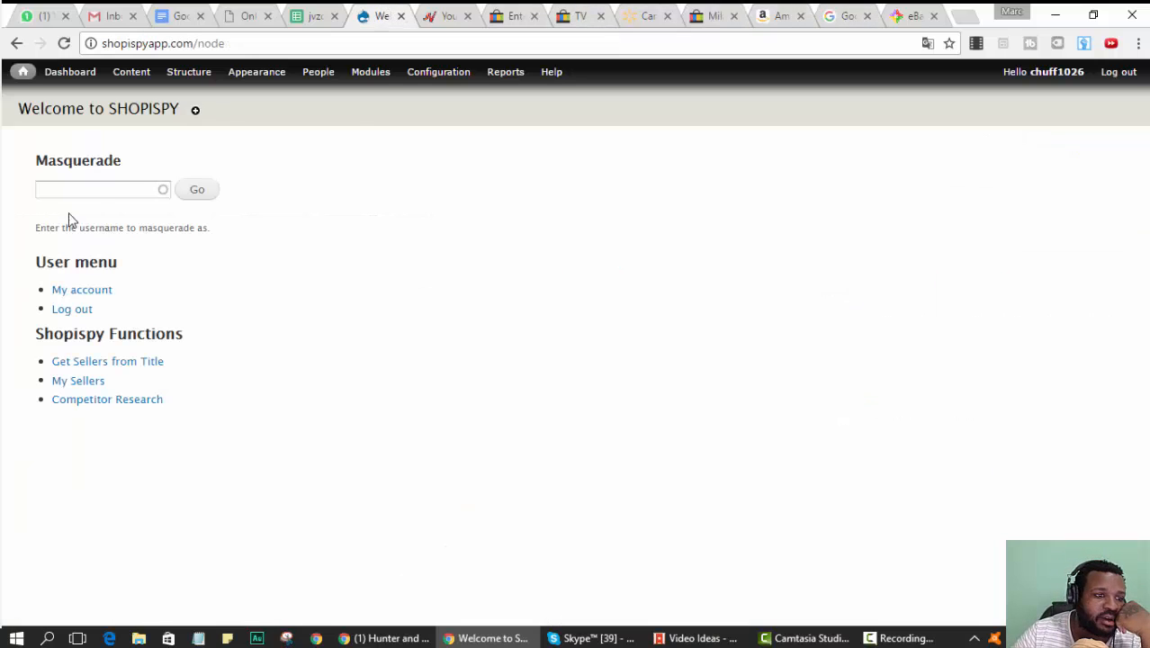
mouse_move(81, 407)
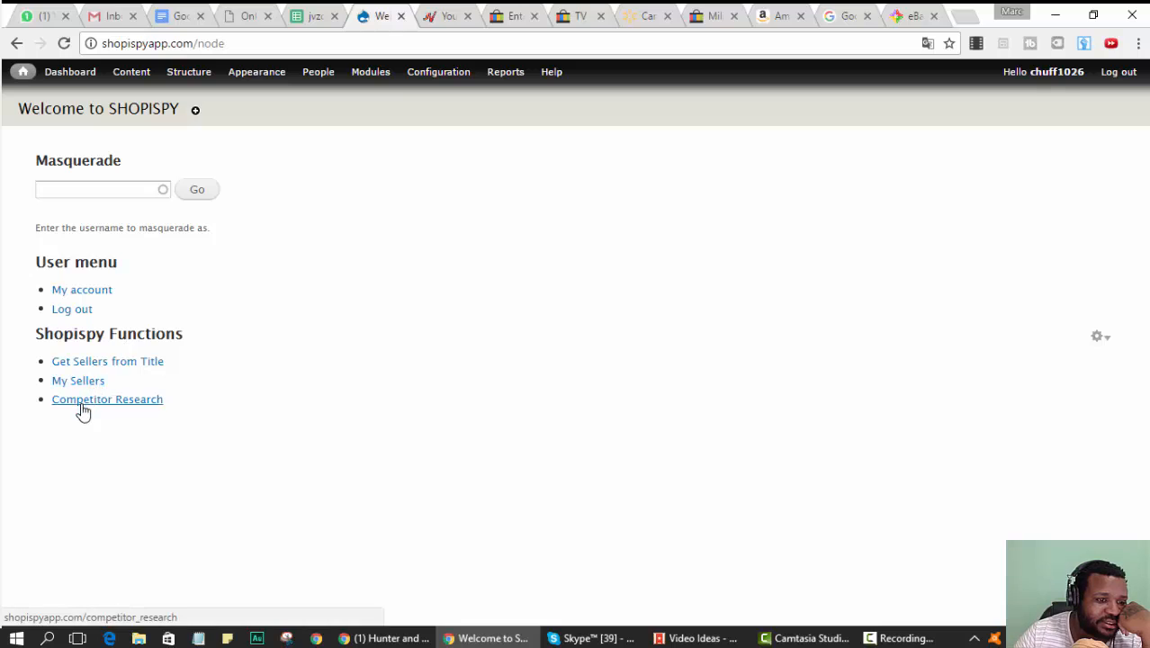
- Run a Competitor Research scan on seller exervstore for a 30 Days period
left_click(107, 399)
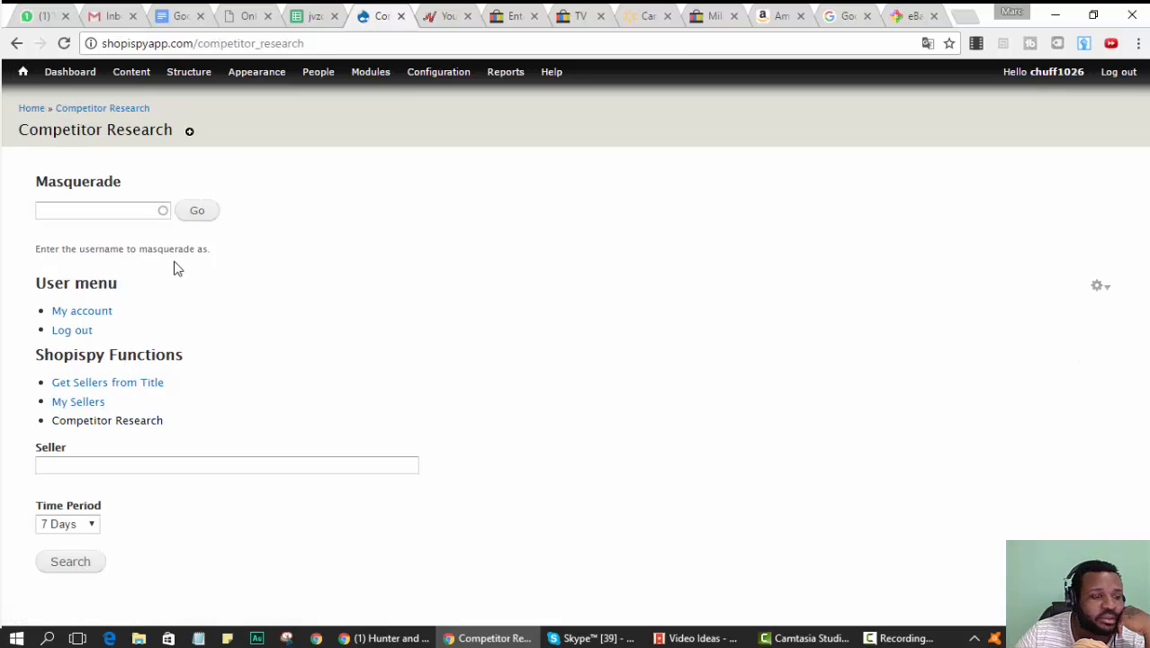
left_click(227, 464)
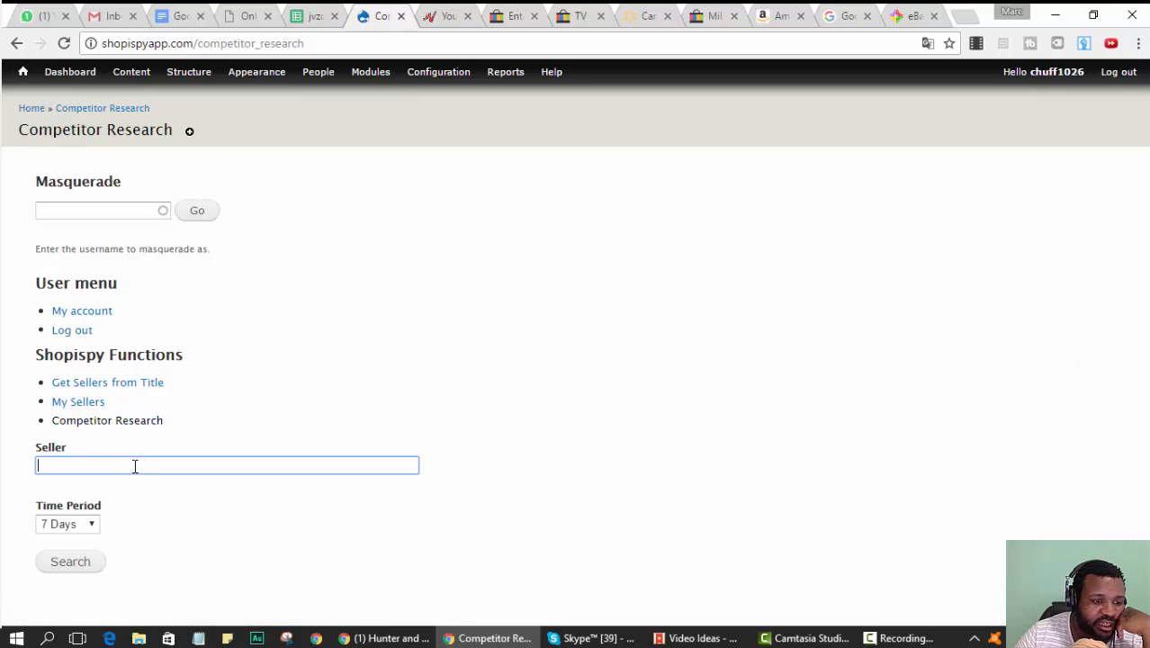
type("exervstore")
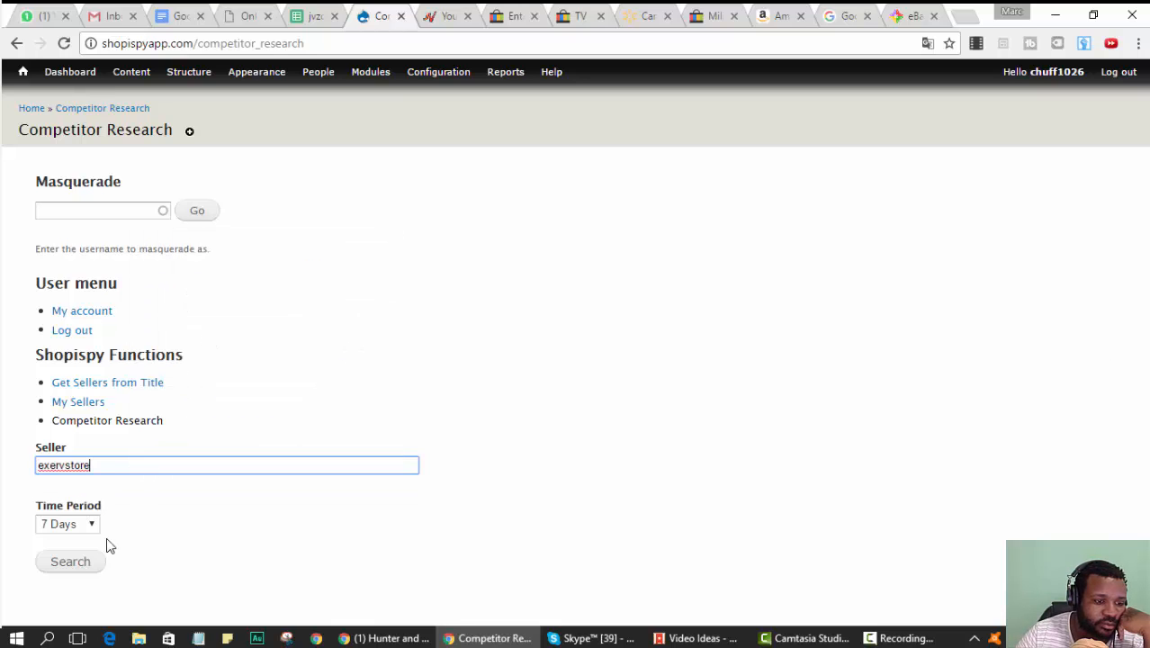
left_click(70, 562)
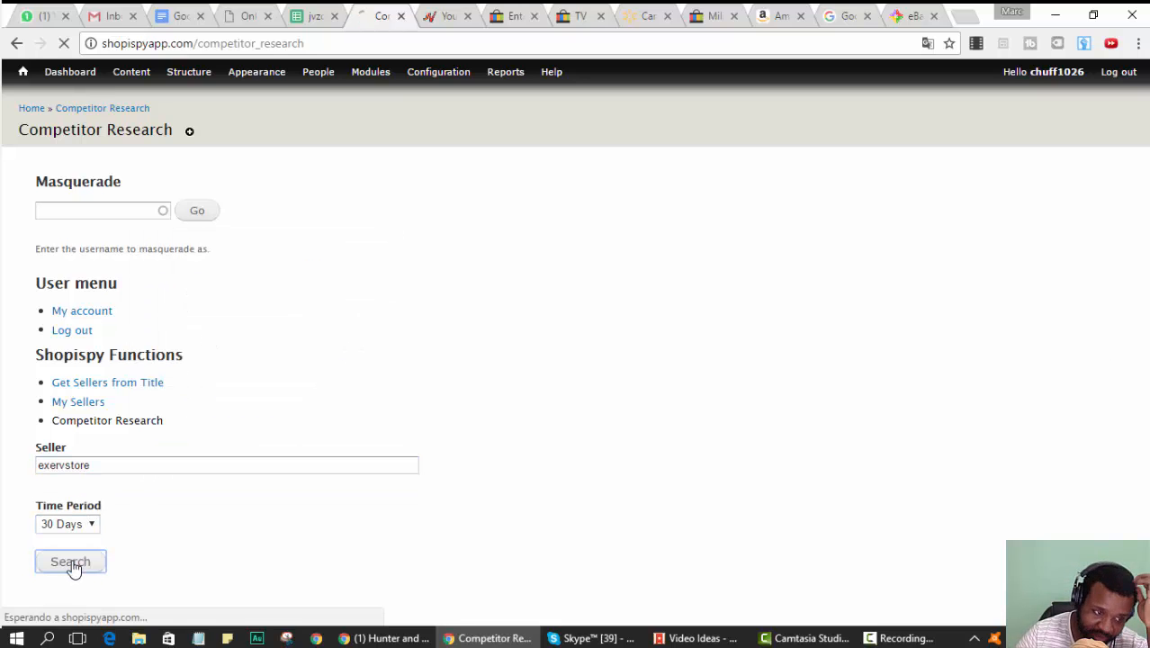
left_click(71, 562)
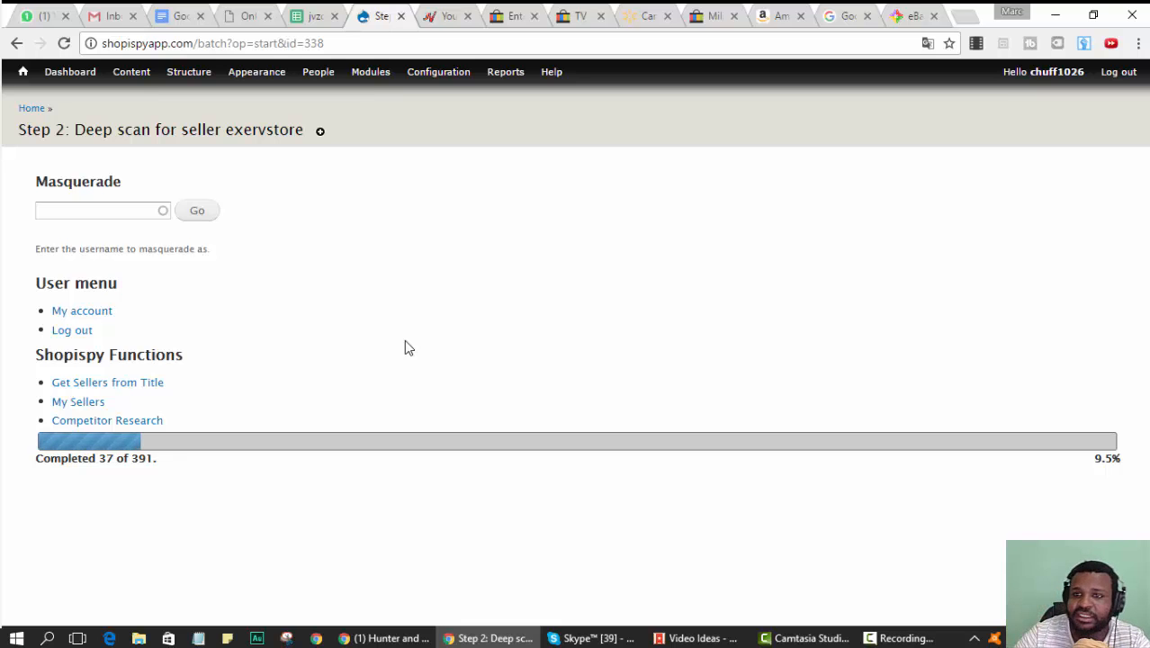
- Review exervstore's $75.99 TV stand listing on eBay and go to See other items
left_click(716, 14)
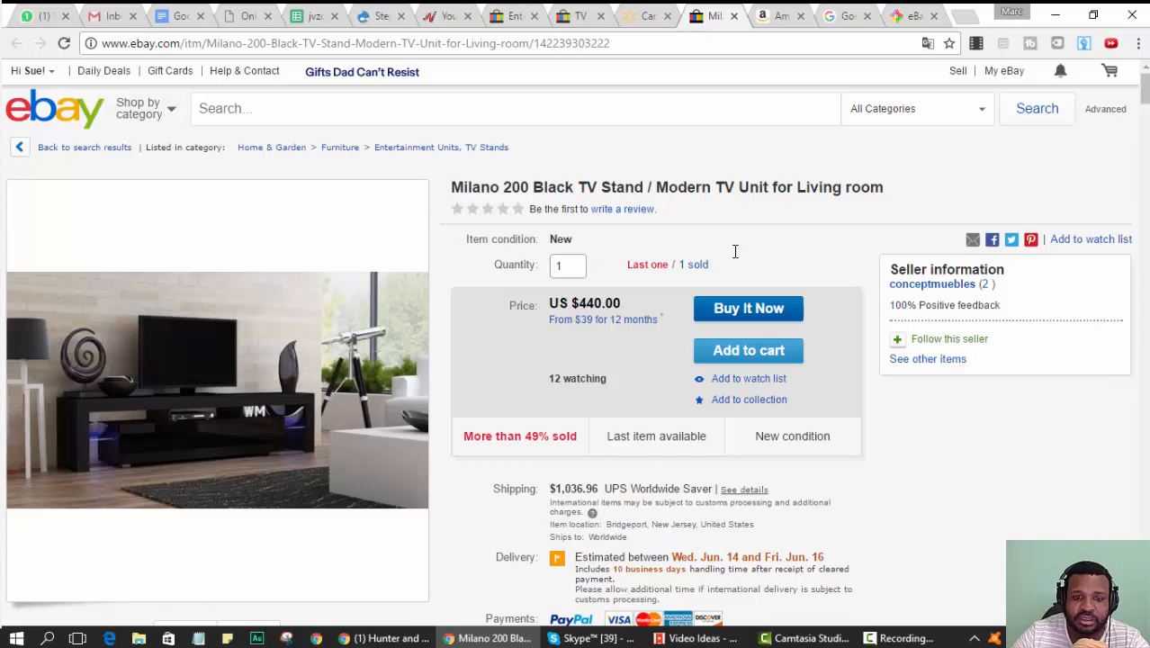
mouse_move(1001, 285)
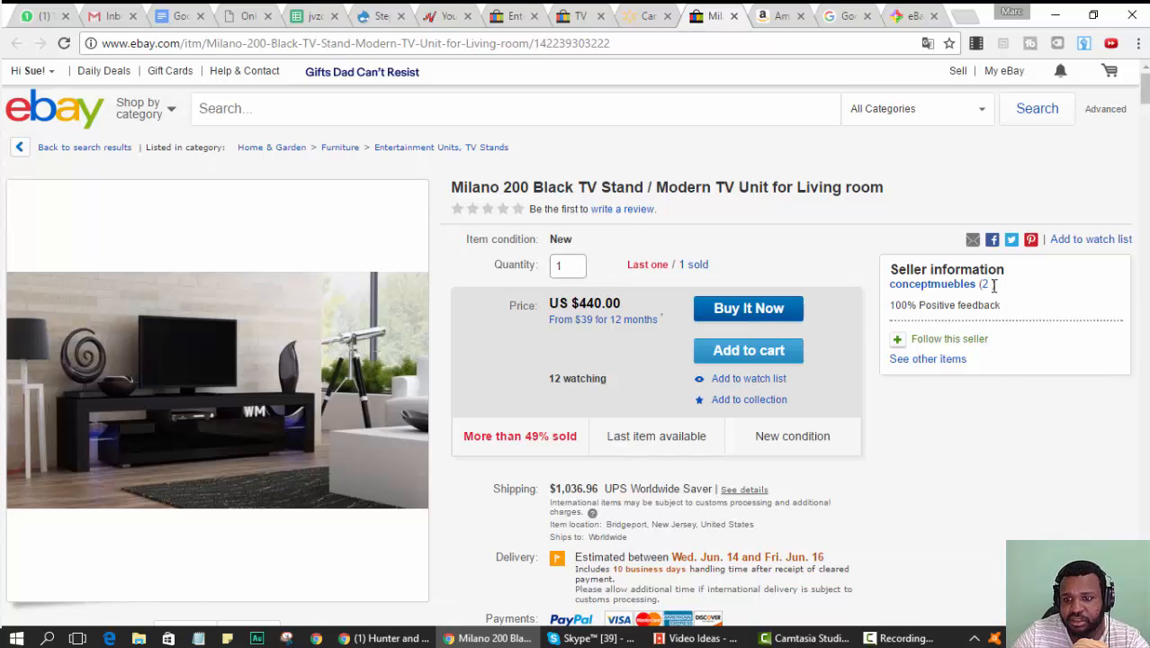
mouse_move(664, 284)
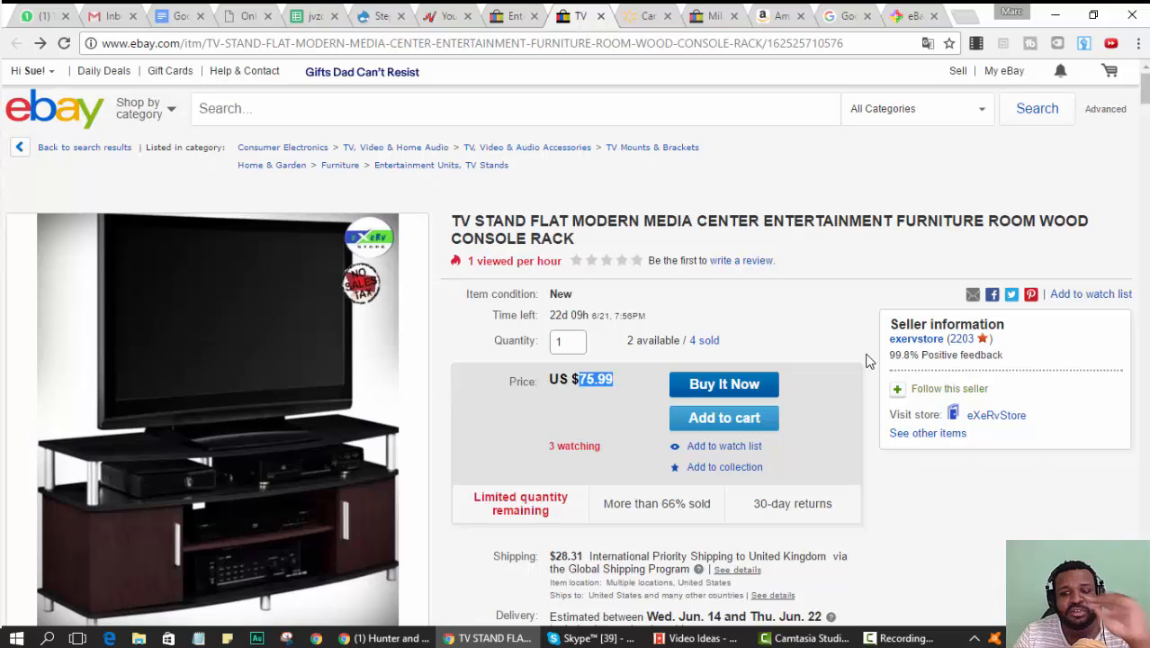
mouse_move(471, 209)
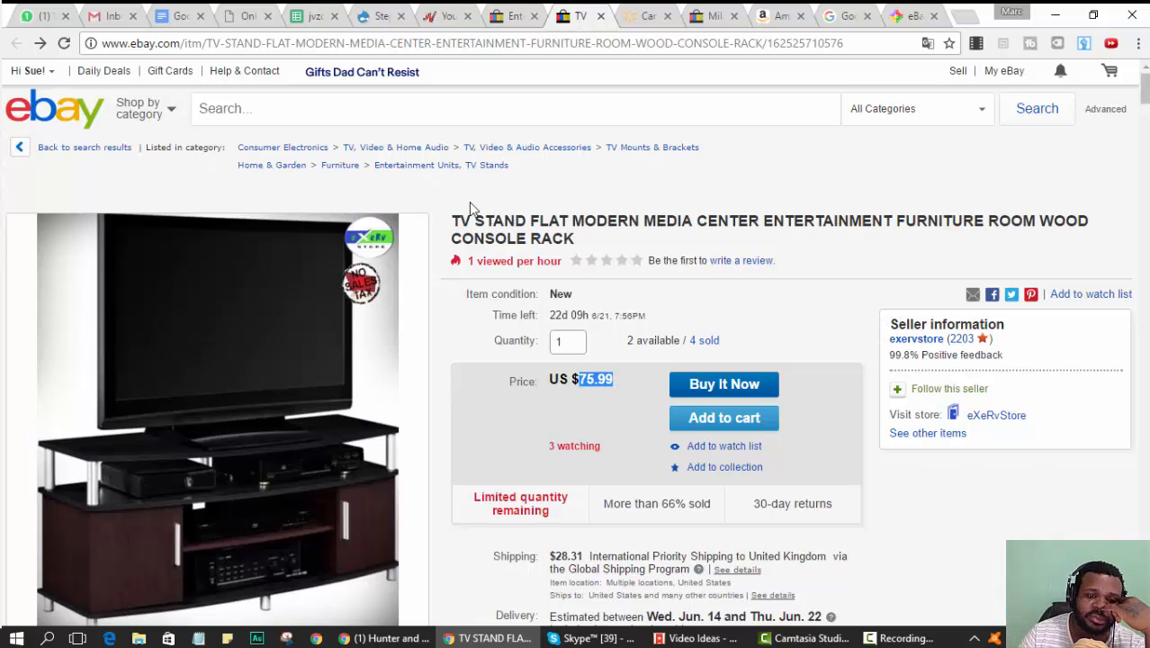
scroll("down", 3)
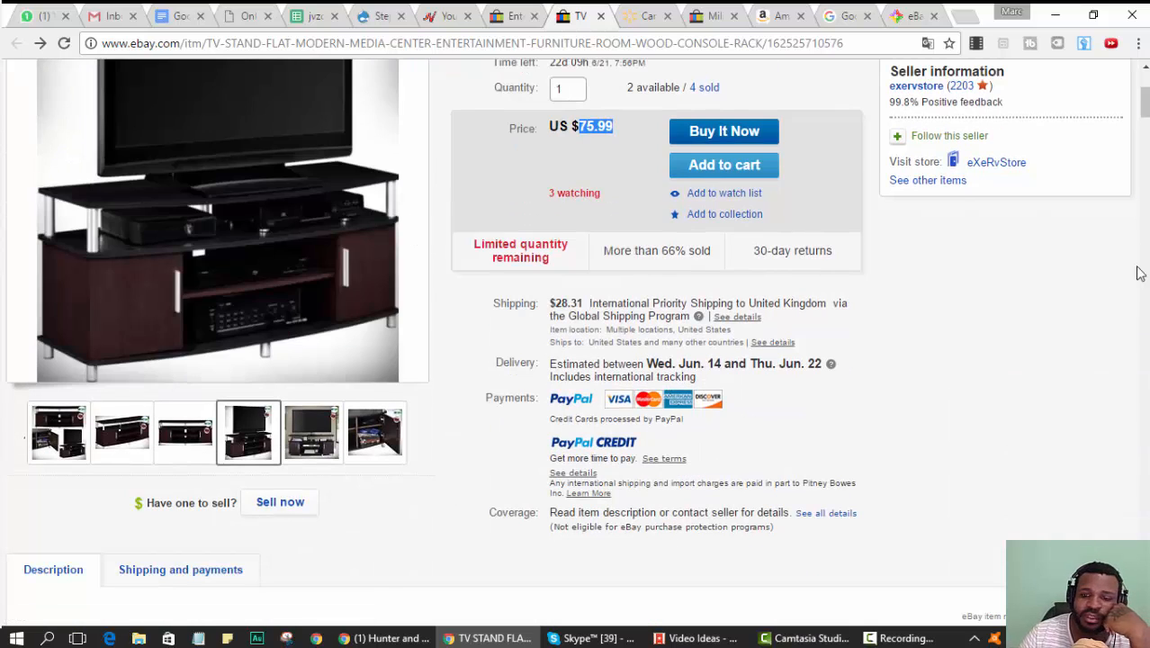
scroll("down", 3)
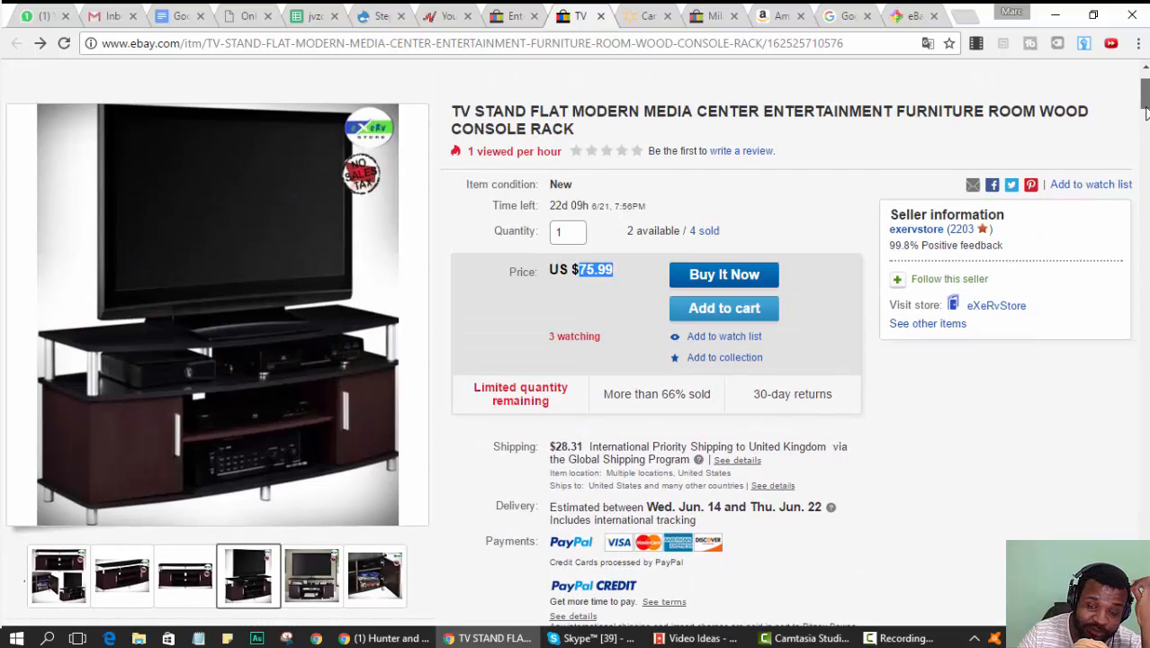
mouse_move(1141, 101)
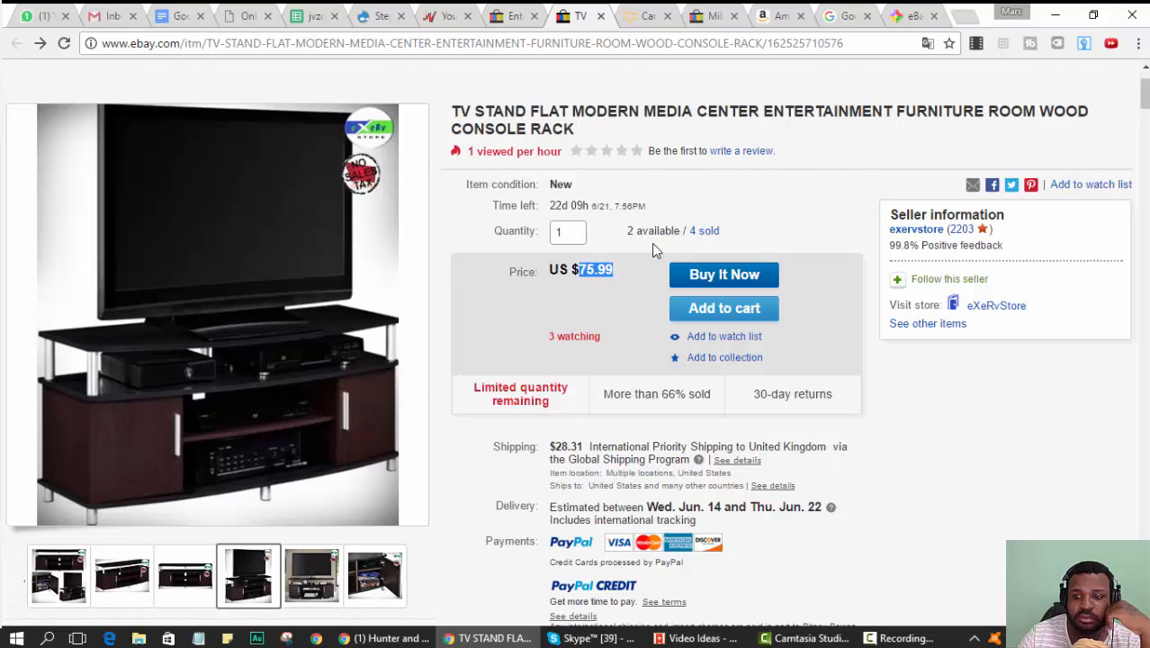
scroll("down", 3)
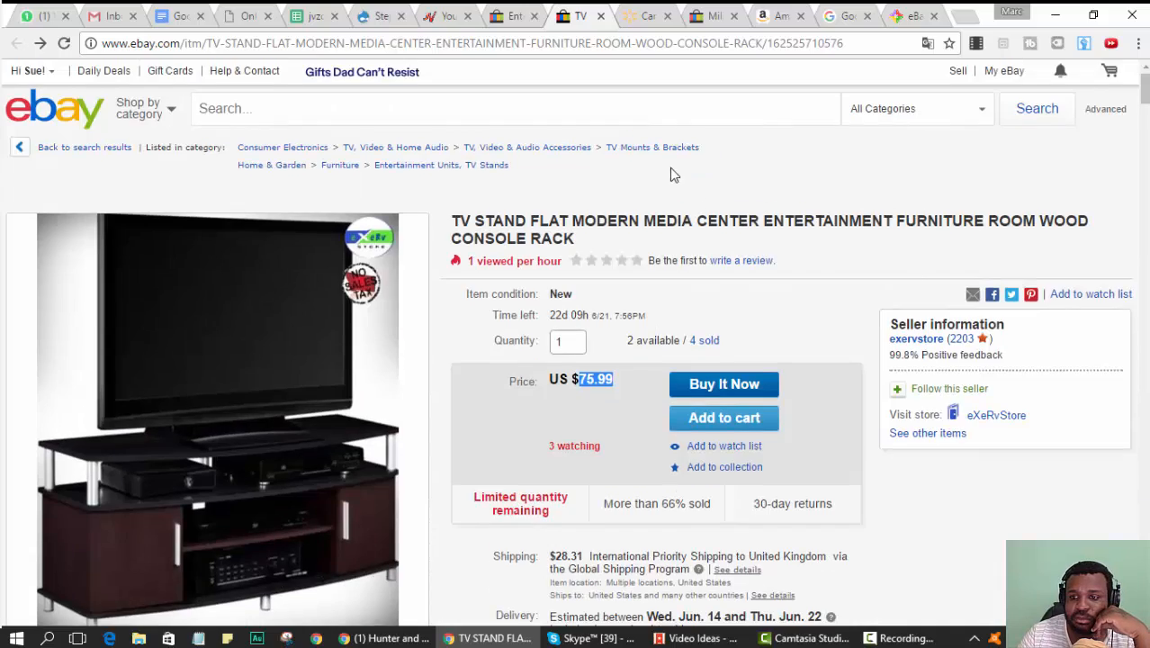
mouse_move(929, 432)
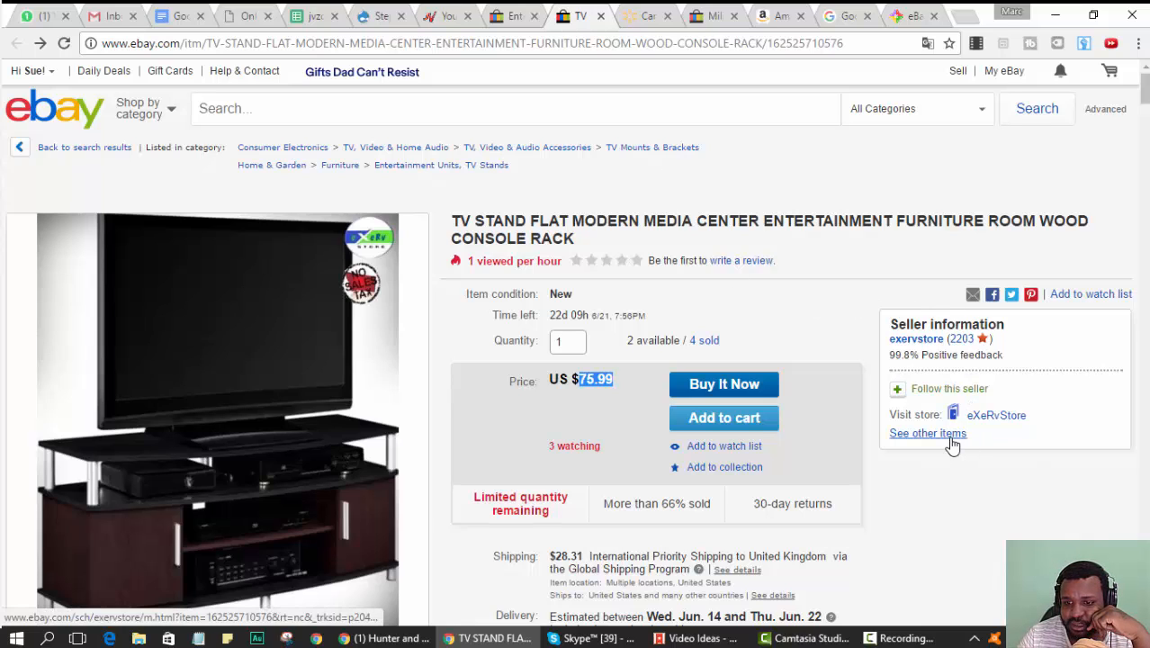
left_click(927, 432)
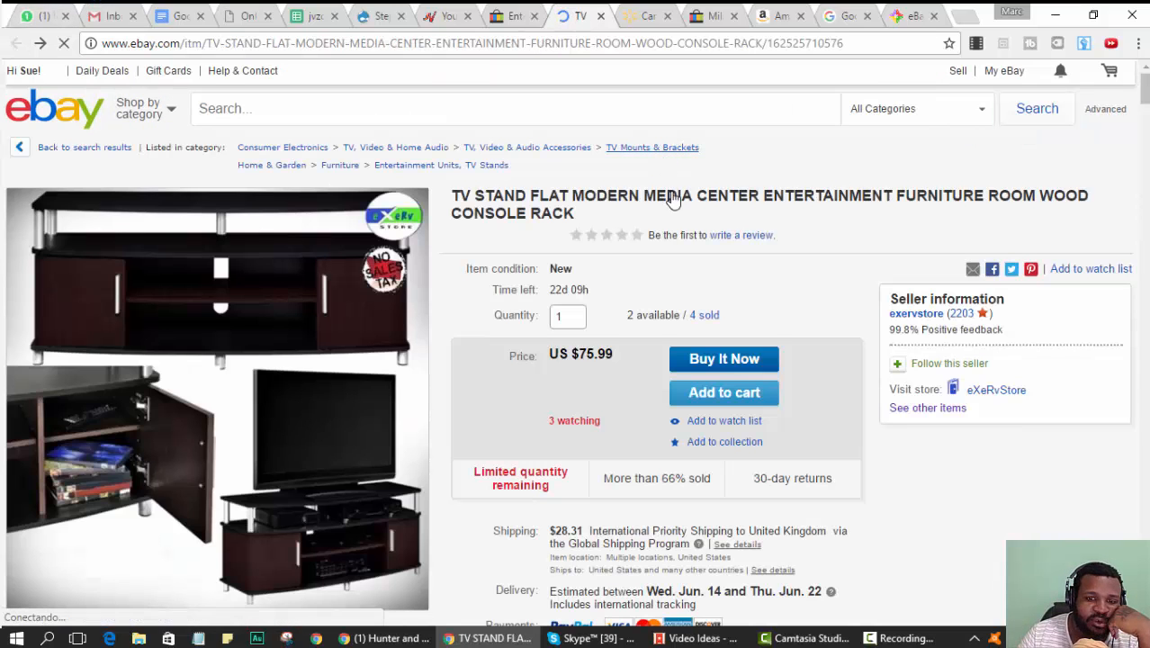
scroll("down", 3)
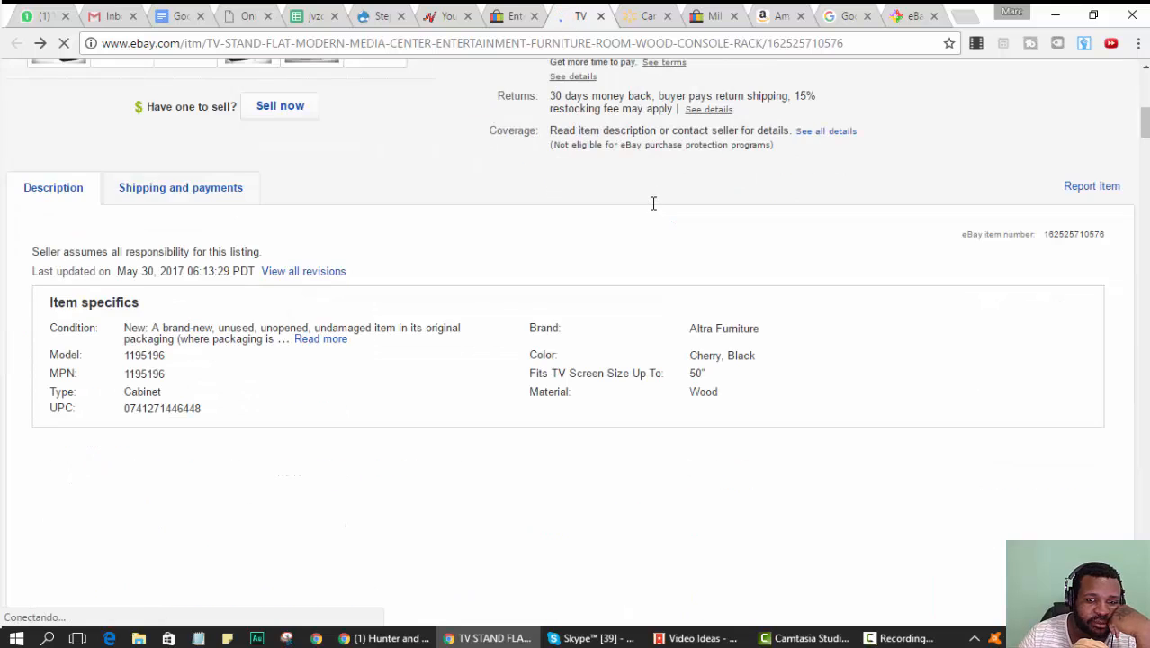
scroll("down", 3)
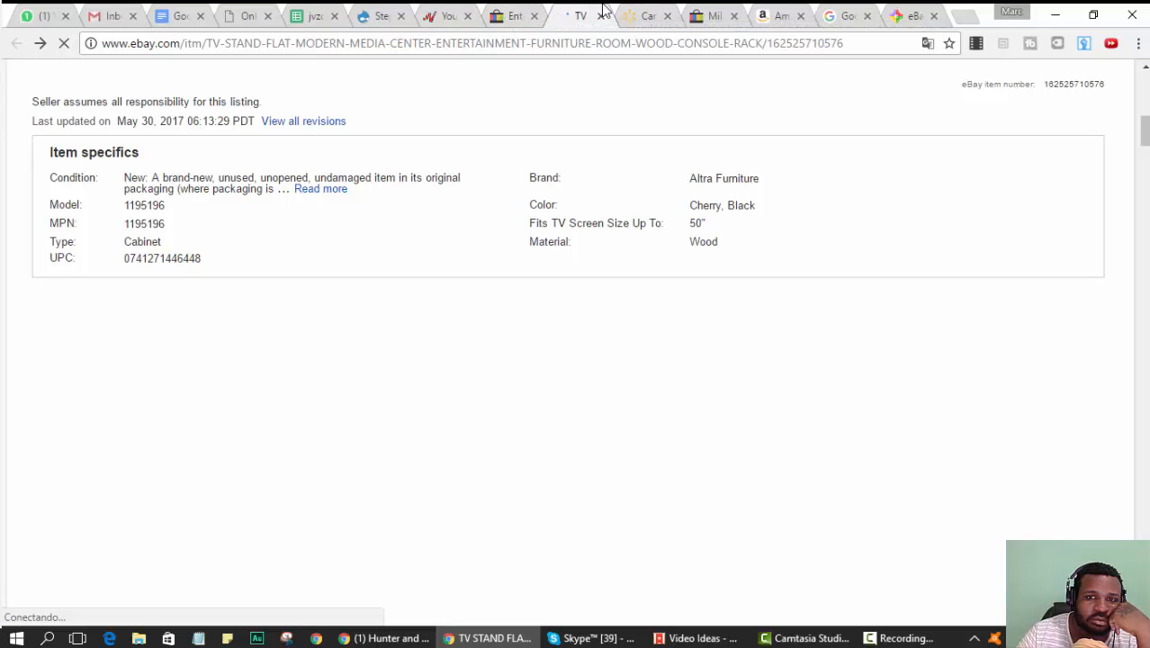
mouse_move(648, 10)
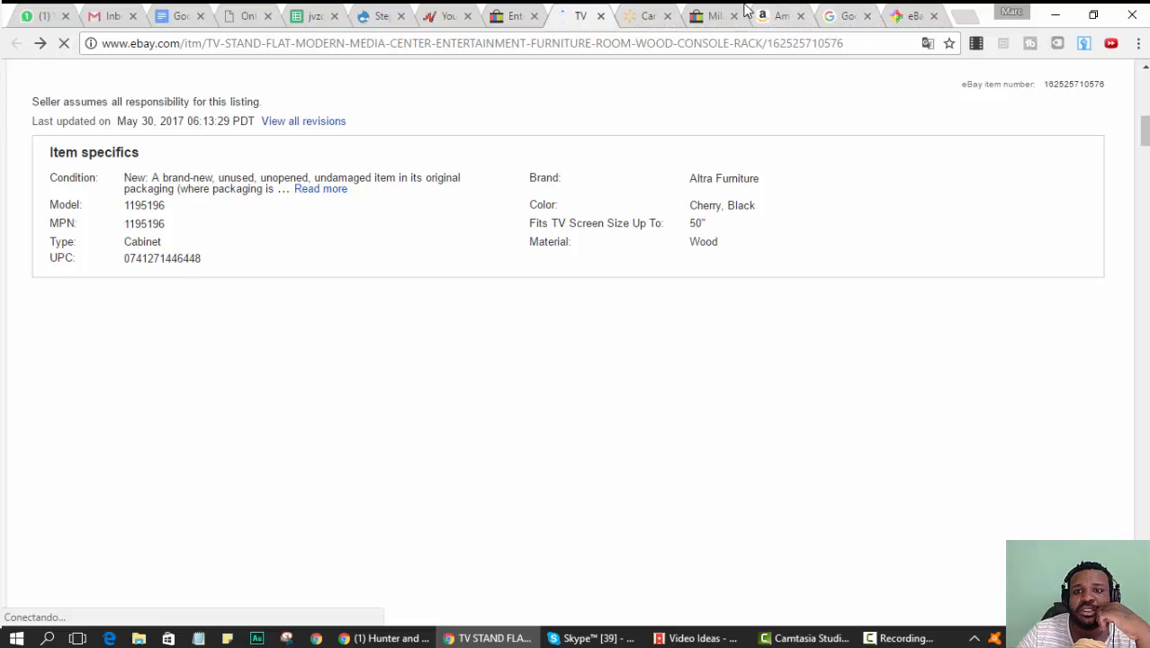
left_click(374, 14)
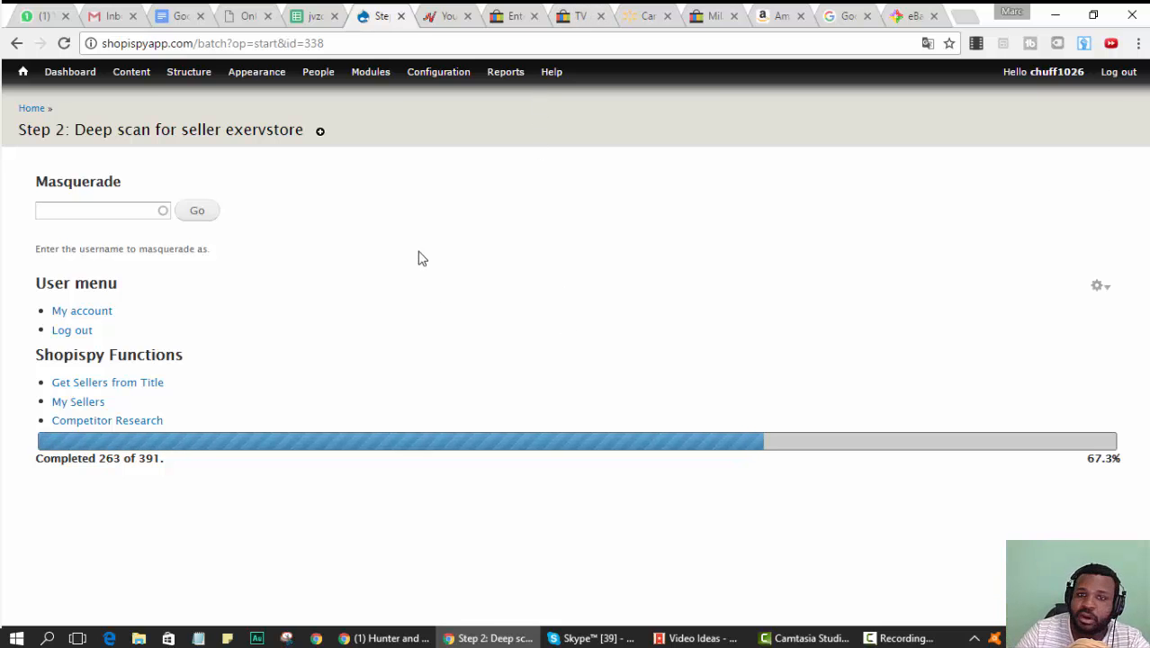
left_click(711, 14)
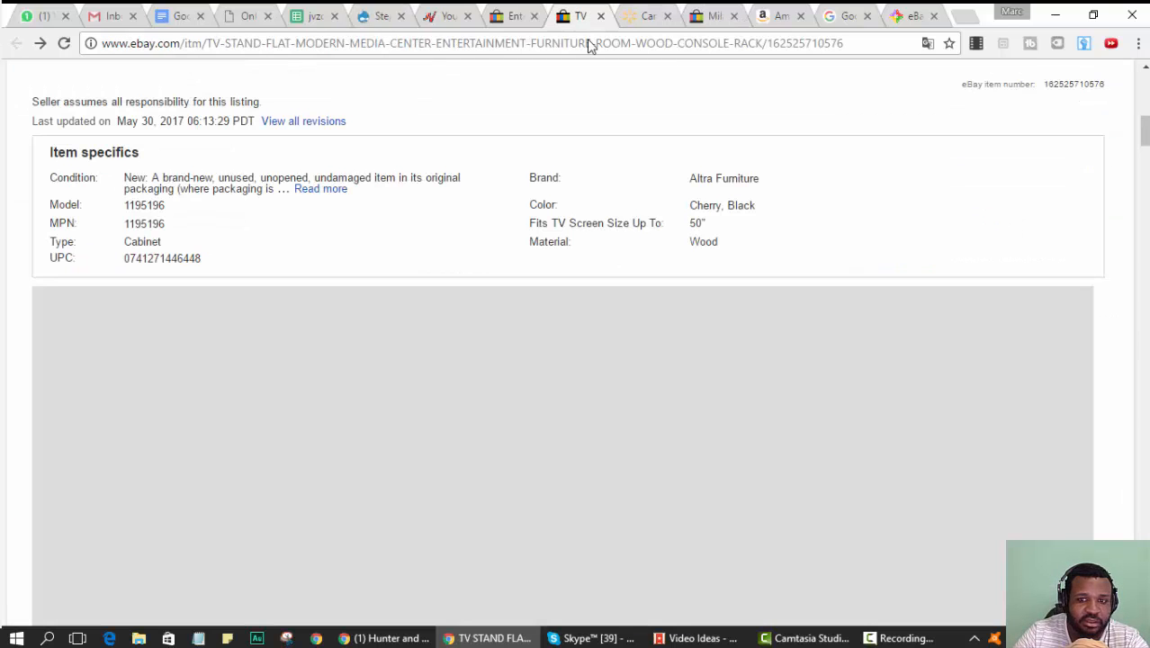
scroll("down", 3)
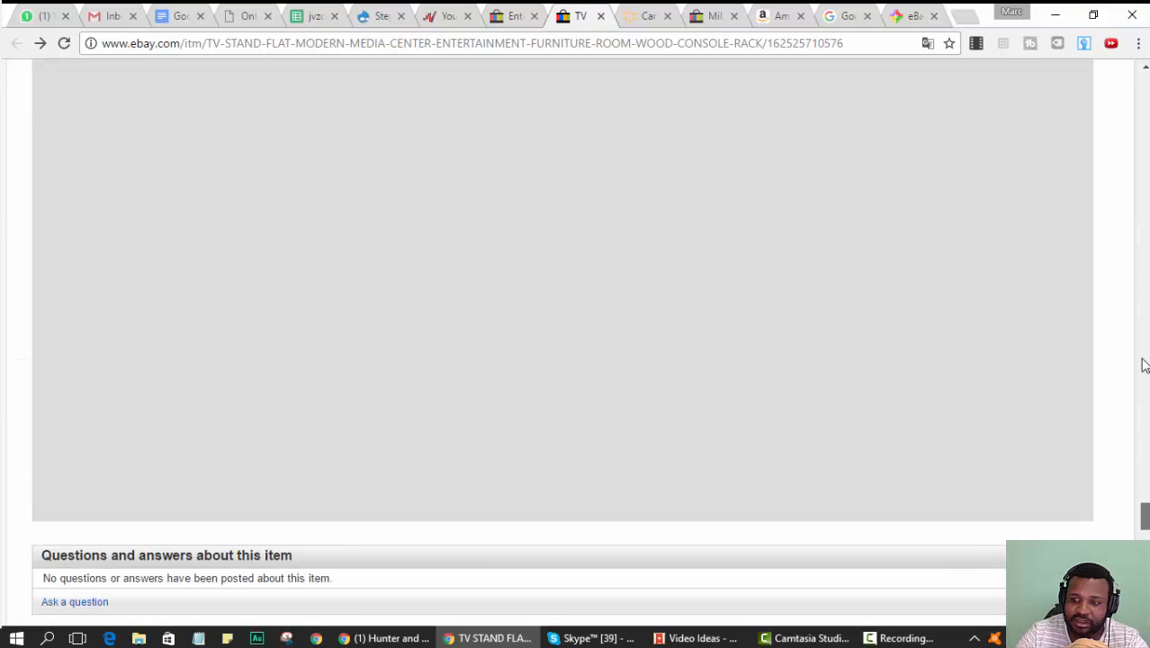
scroll("up", 3)
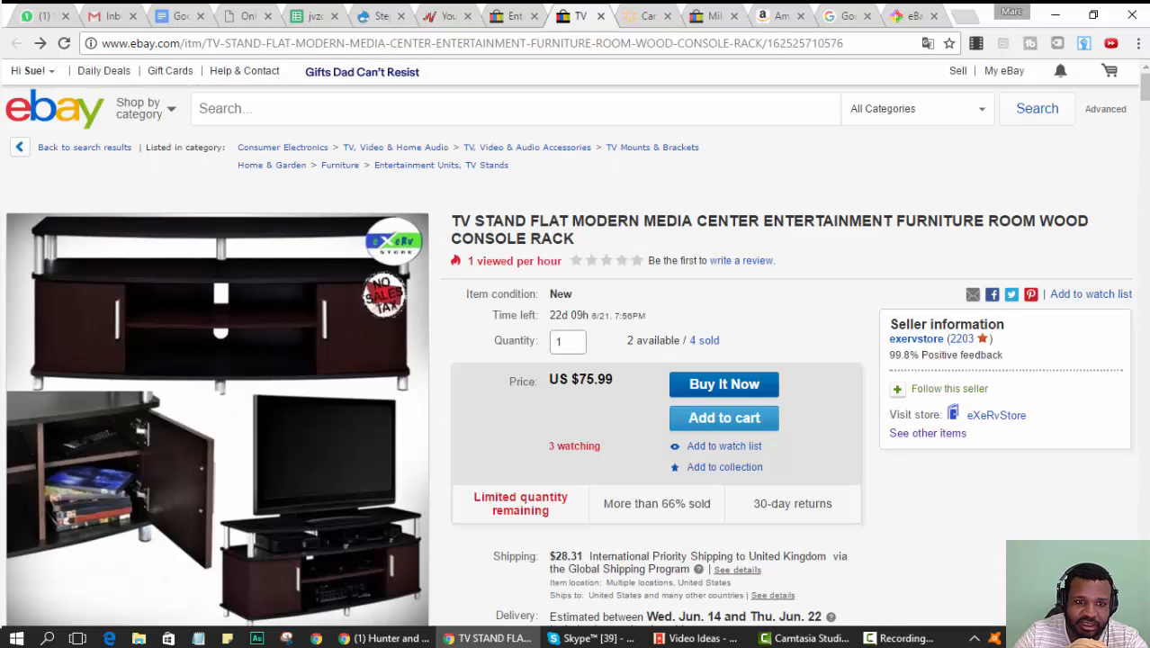
mouse_move(1042, 151)
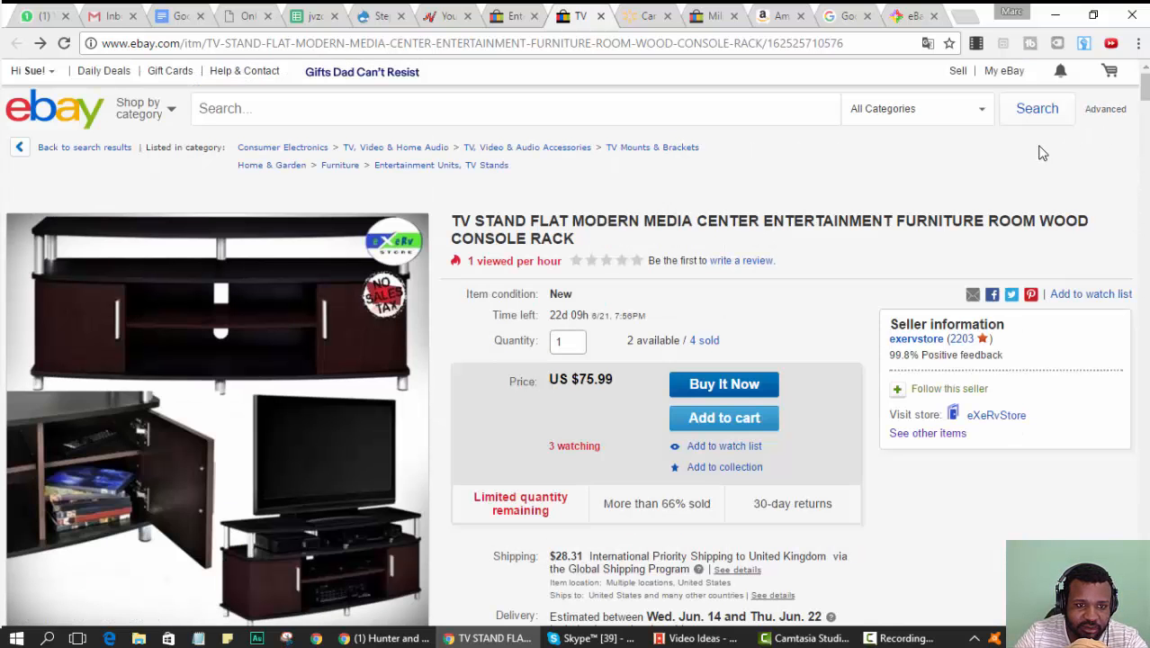
scroll("down", 3)
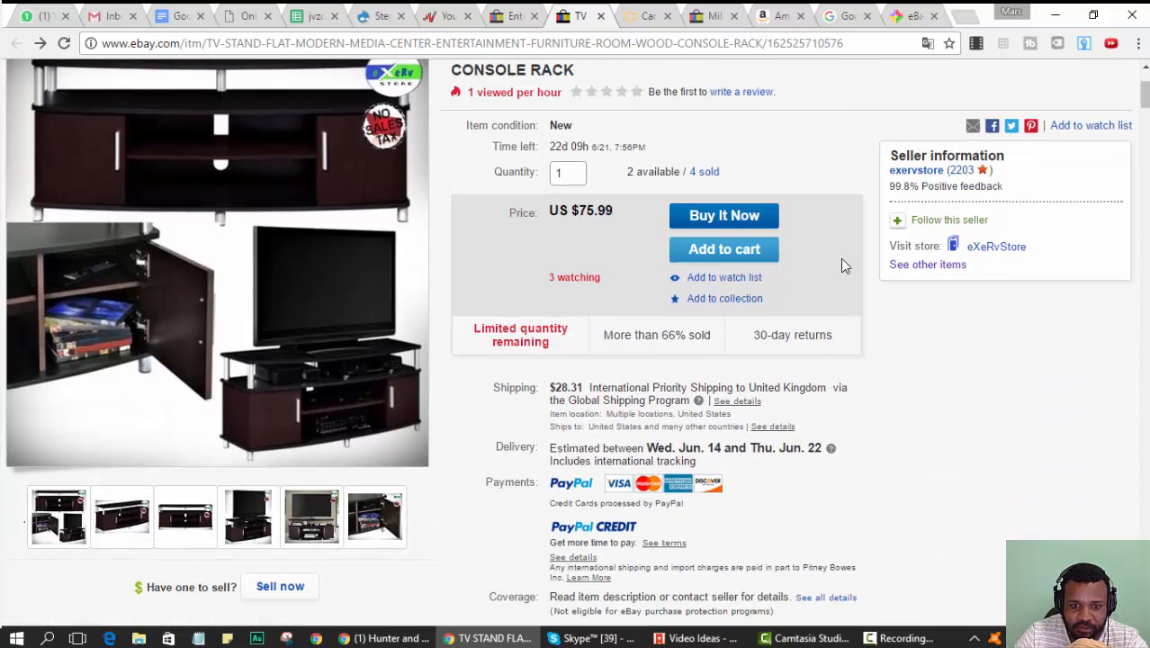
scroll("down", 3)
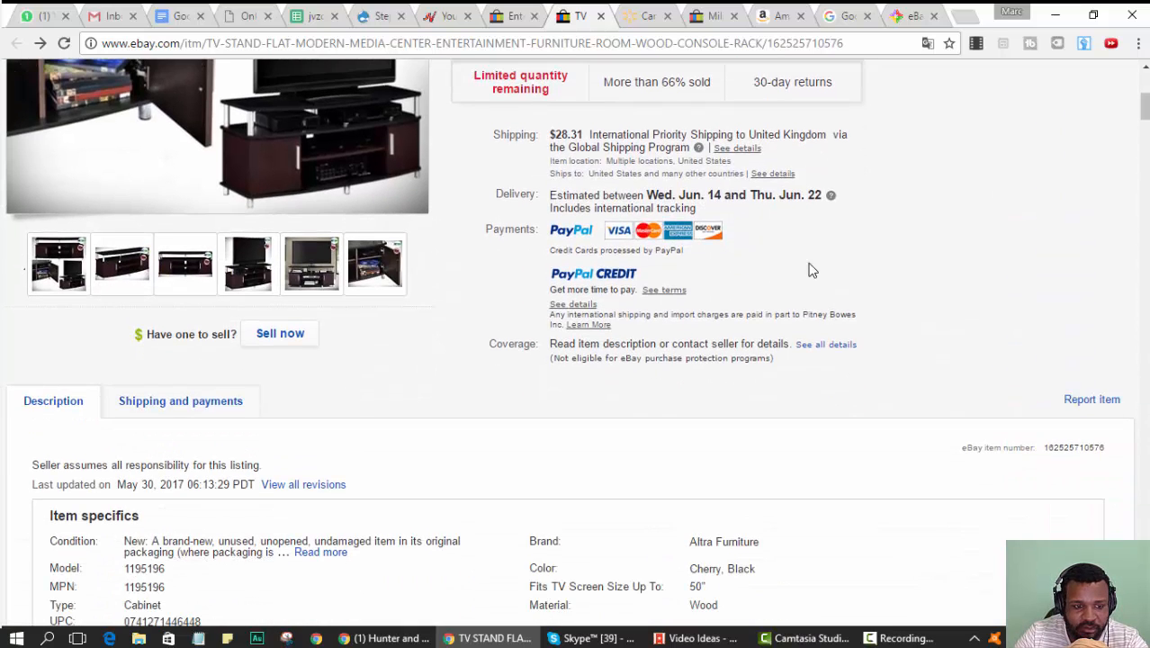
scroll("down", 3)
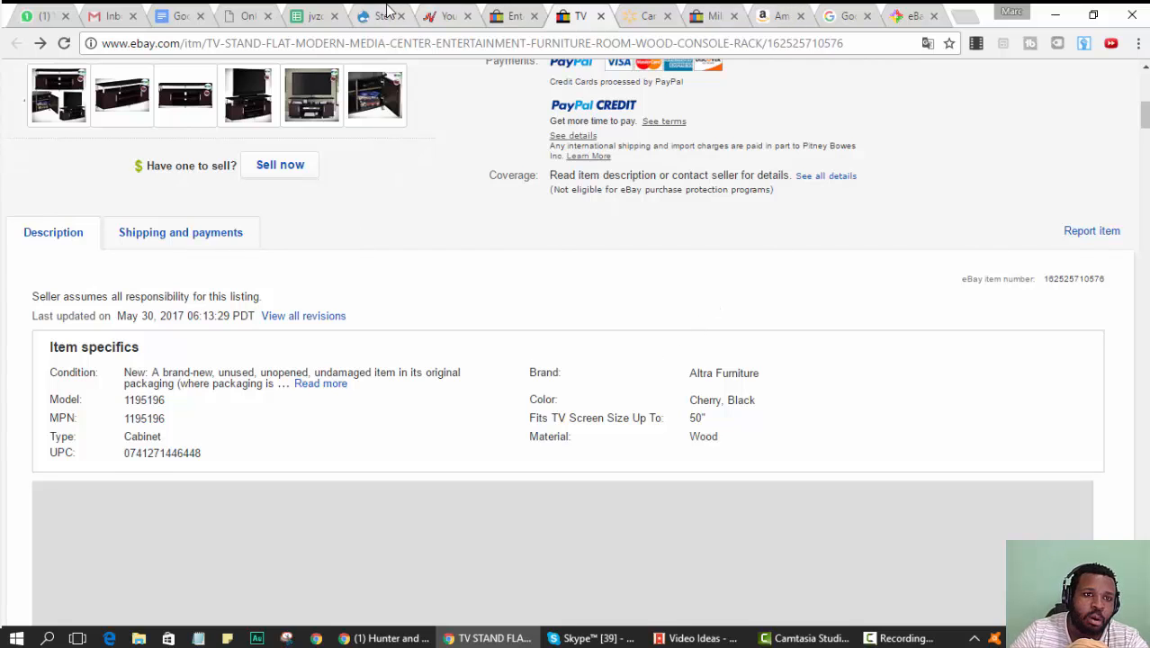
left_click(378, 16)
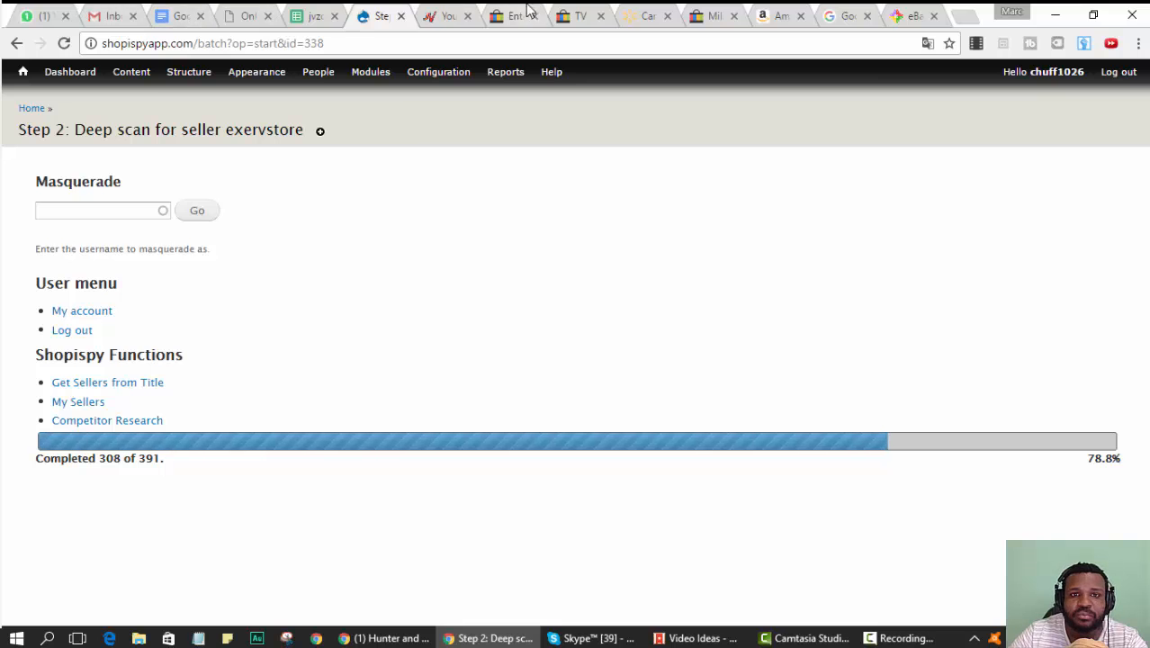
left_click(578, 17)
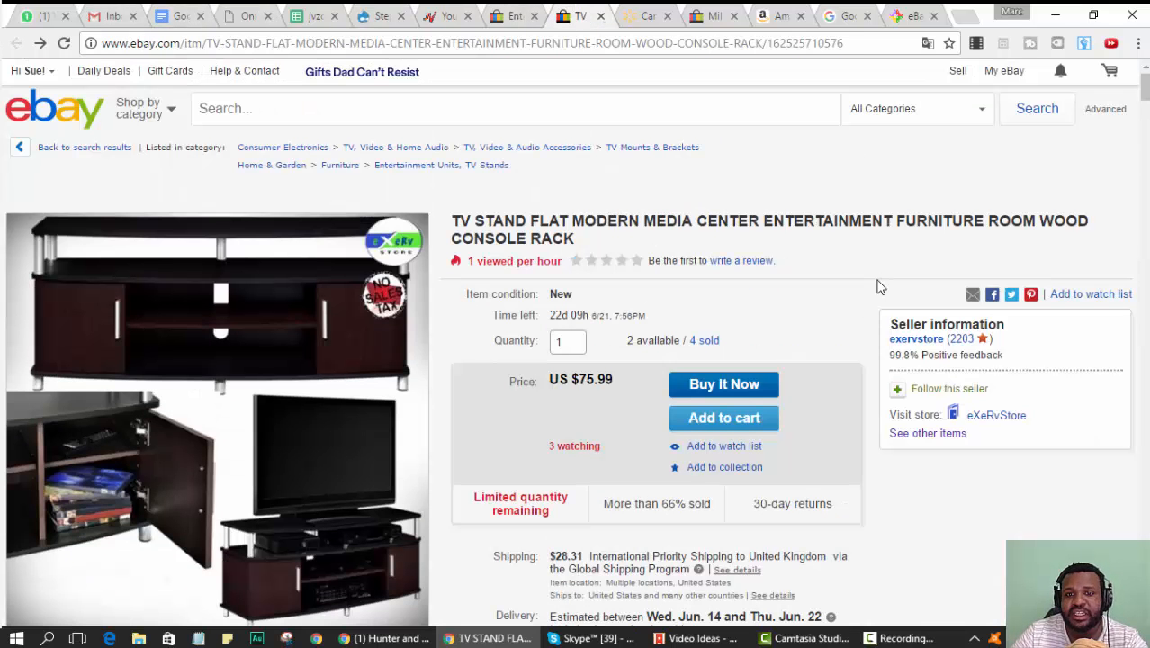
mouse_move(716, 191)
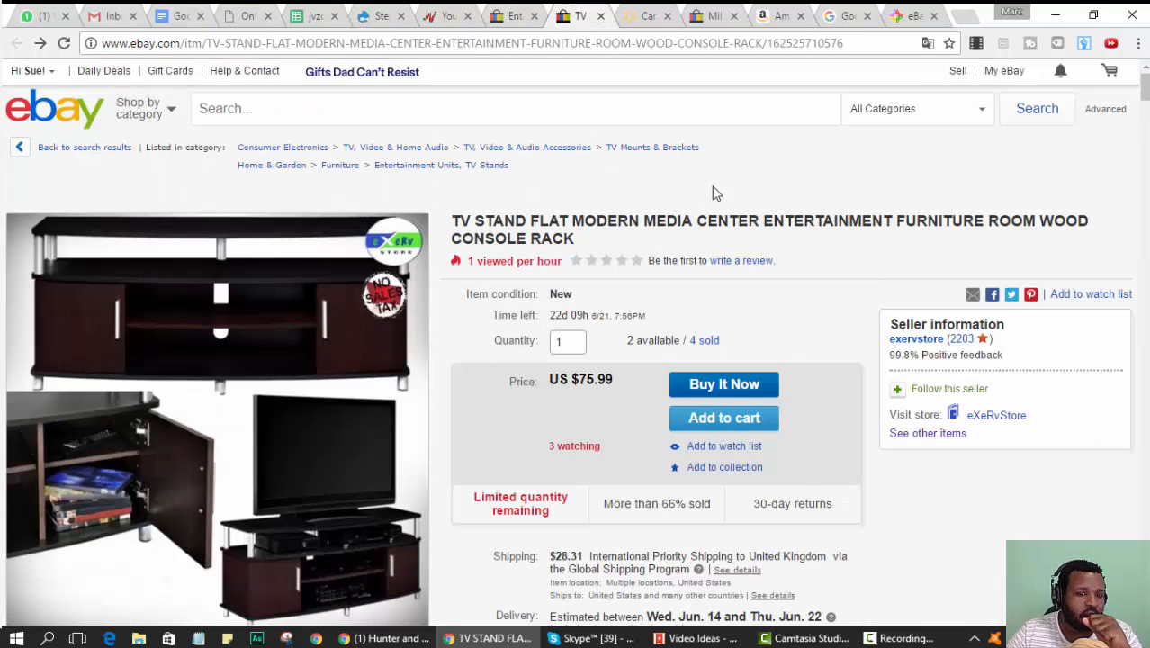
mouse_move(929, 437)
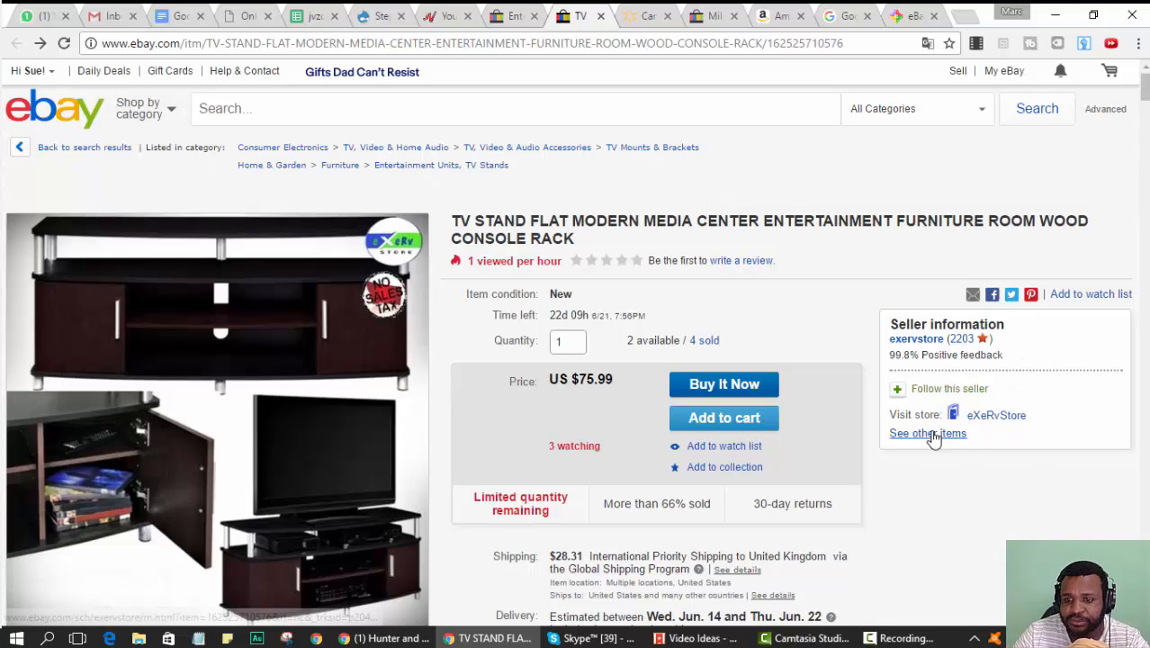
- Browse through exervstore's 259 other eBay listings via See other items
left_click(929, 432)
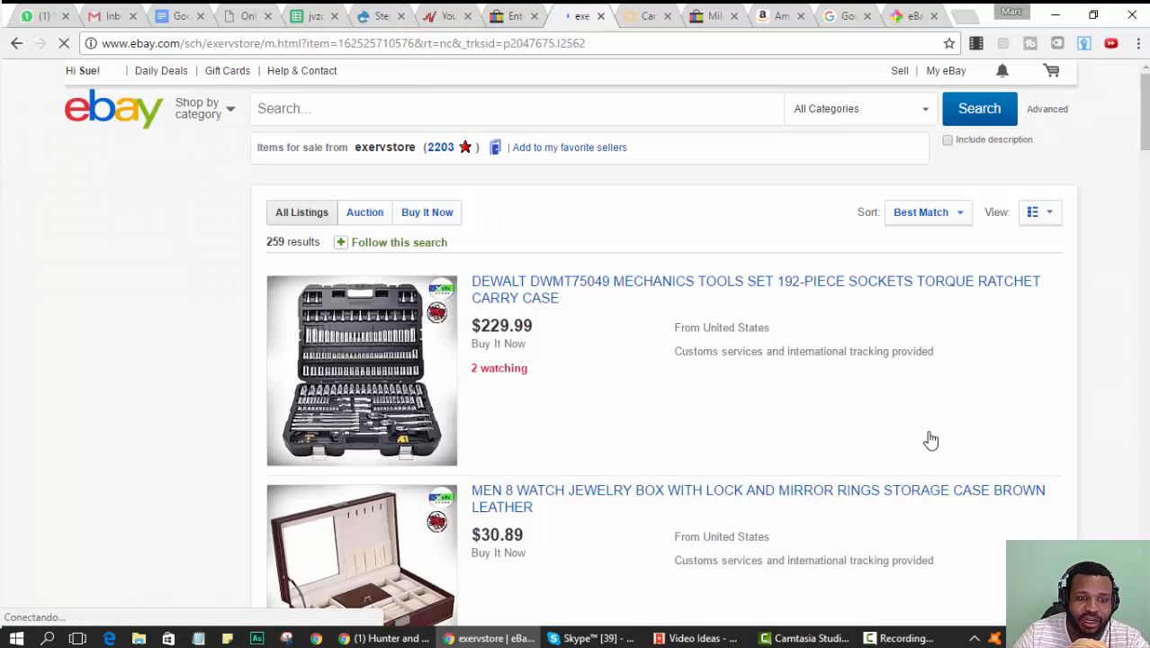
scroll("down", 3)
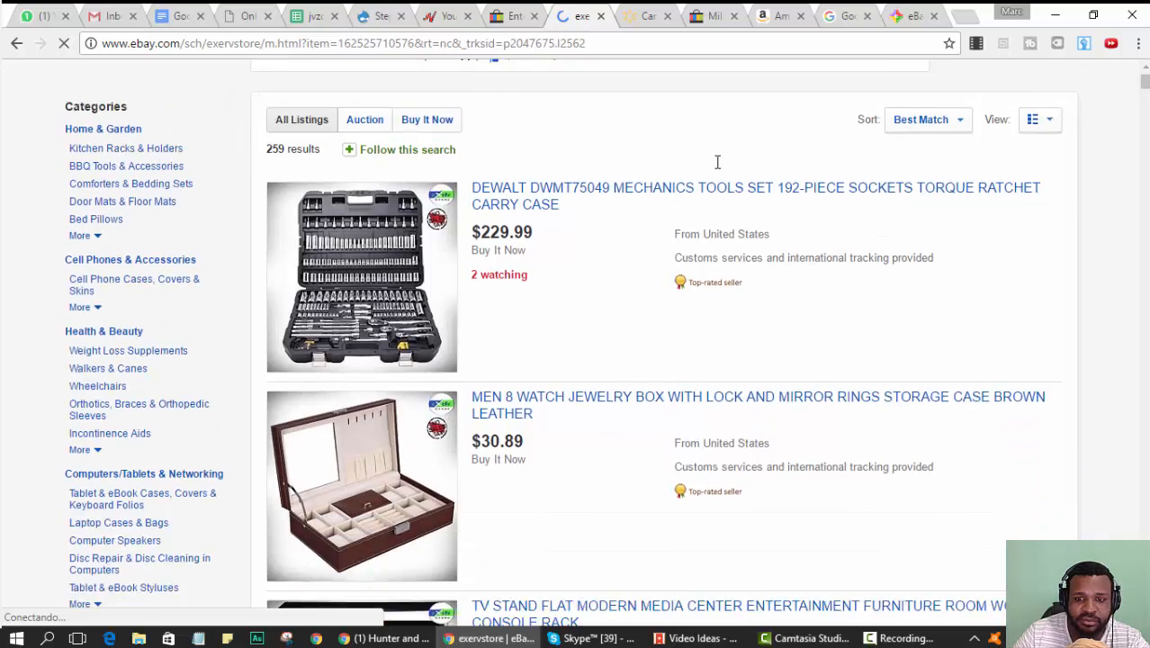
scroll("down", 3)
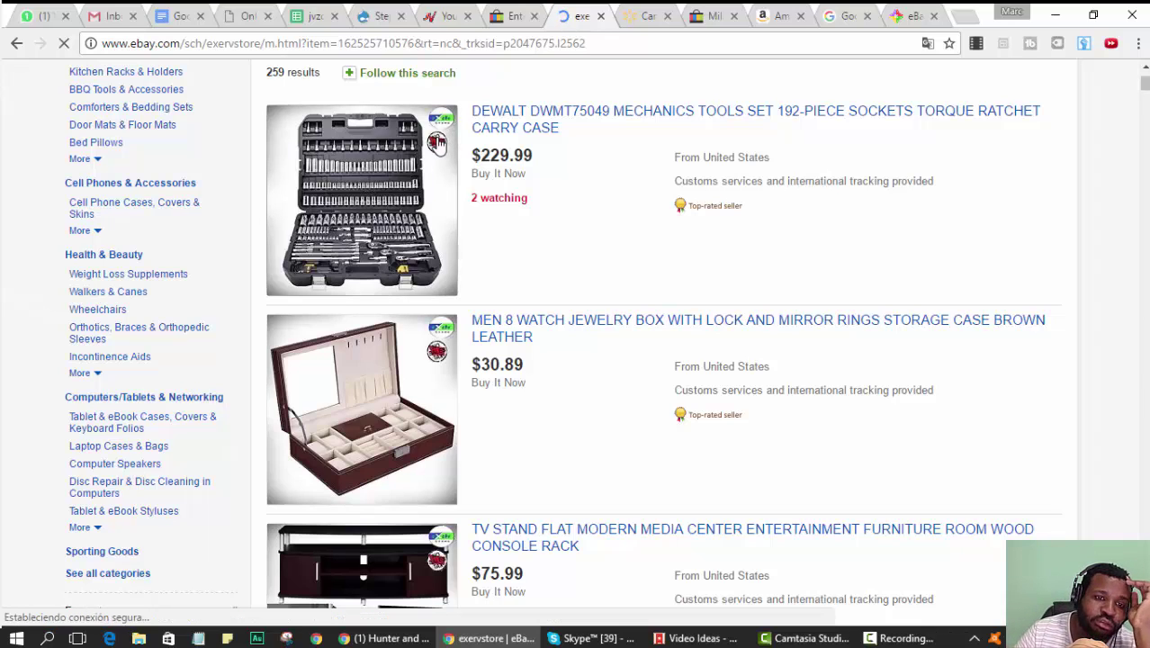
mouse_move(440, 180)
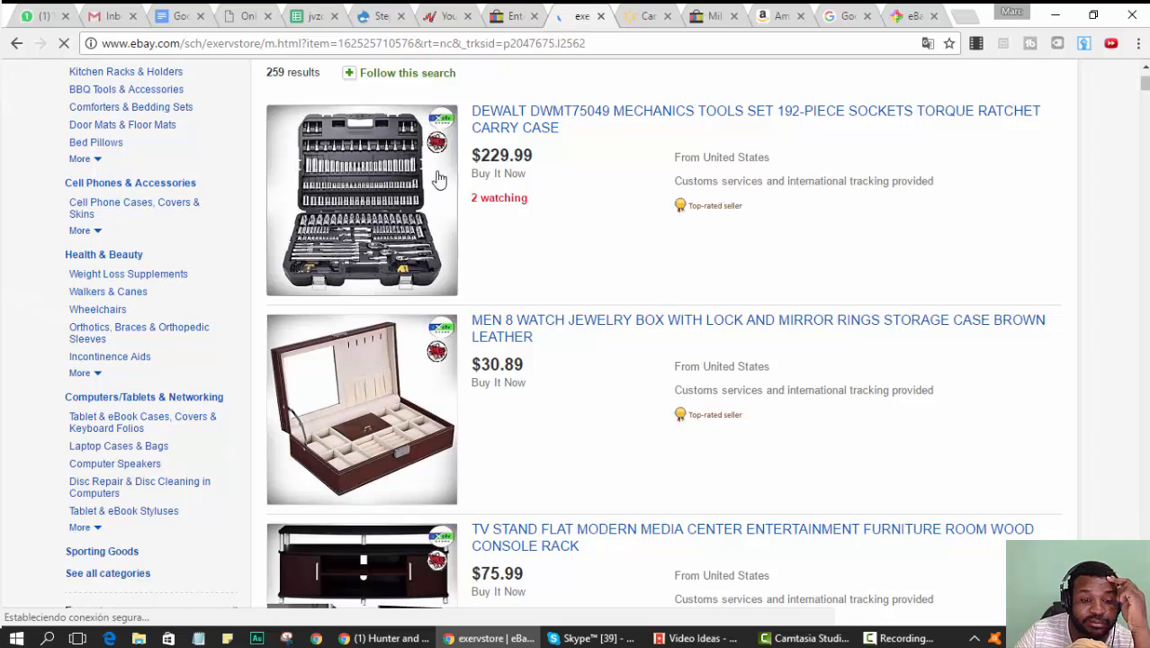
scroll("down", 3)
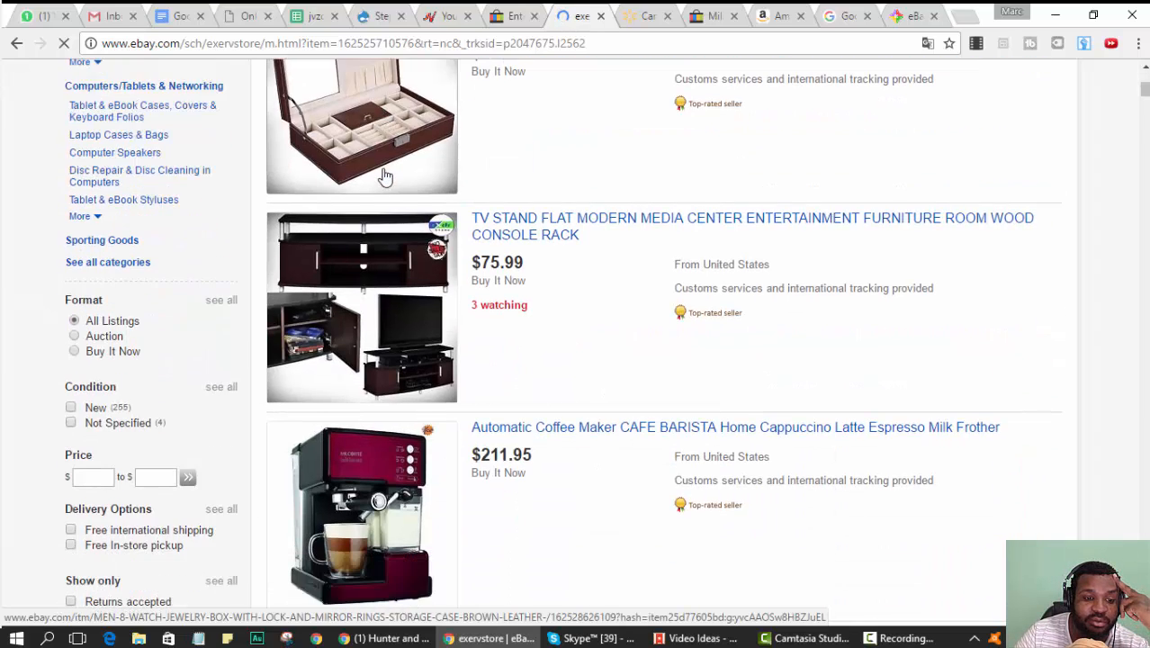
scroll("down", 3)
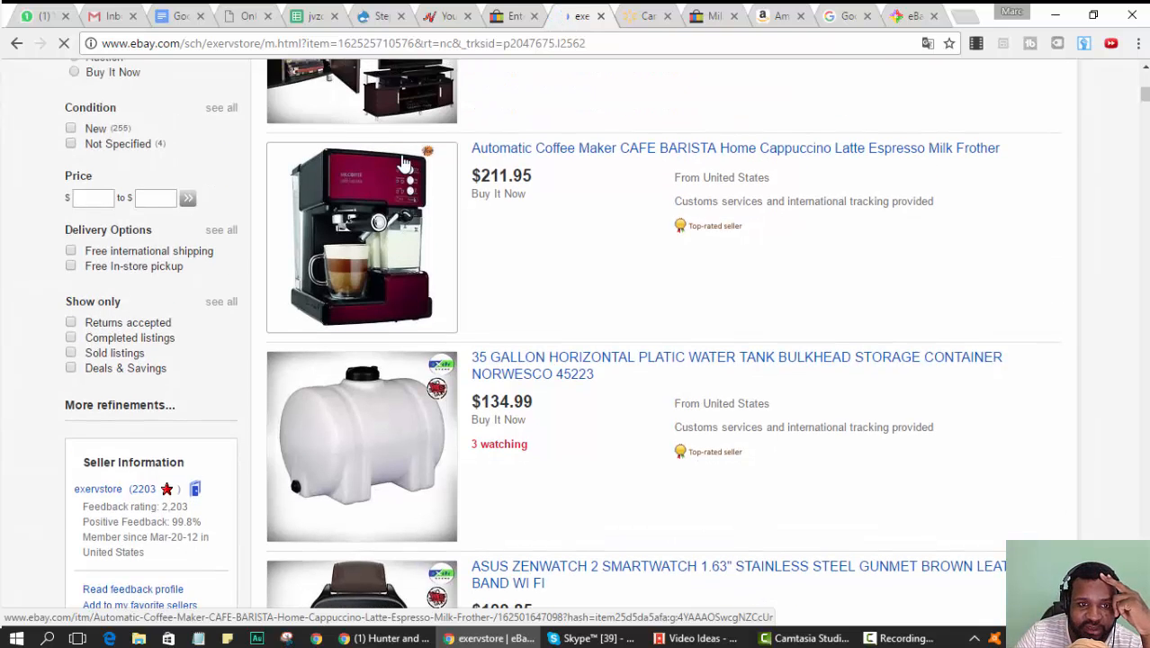
scroll("down", 3)
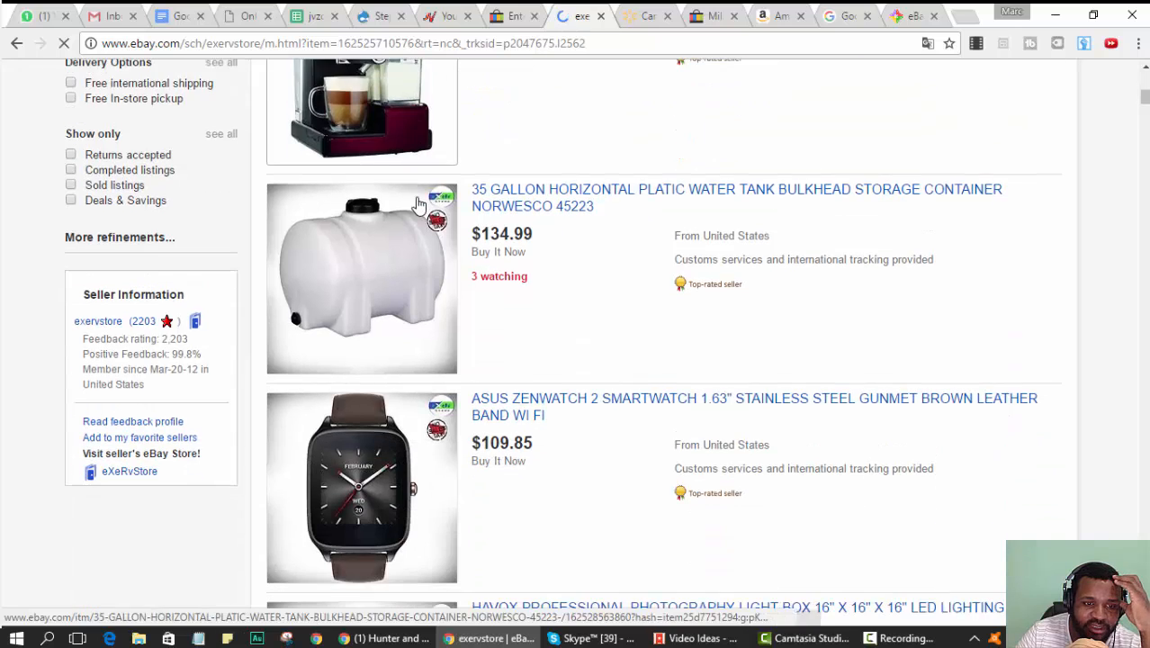
scroll("down", 3)
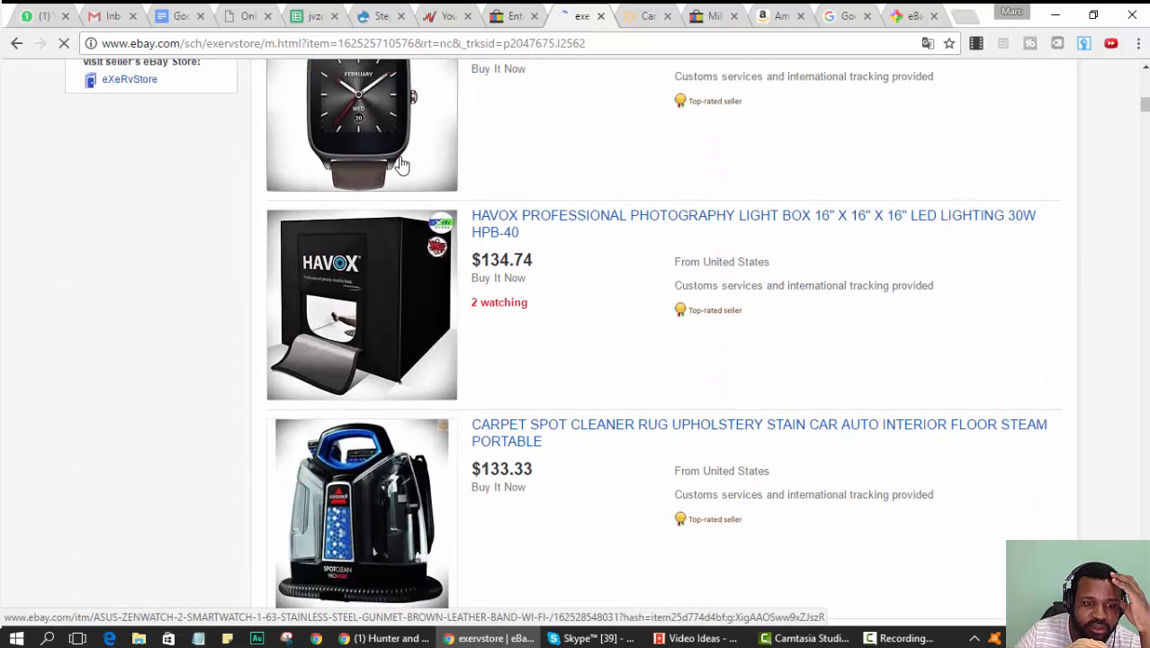
scroll("down", 3)
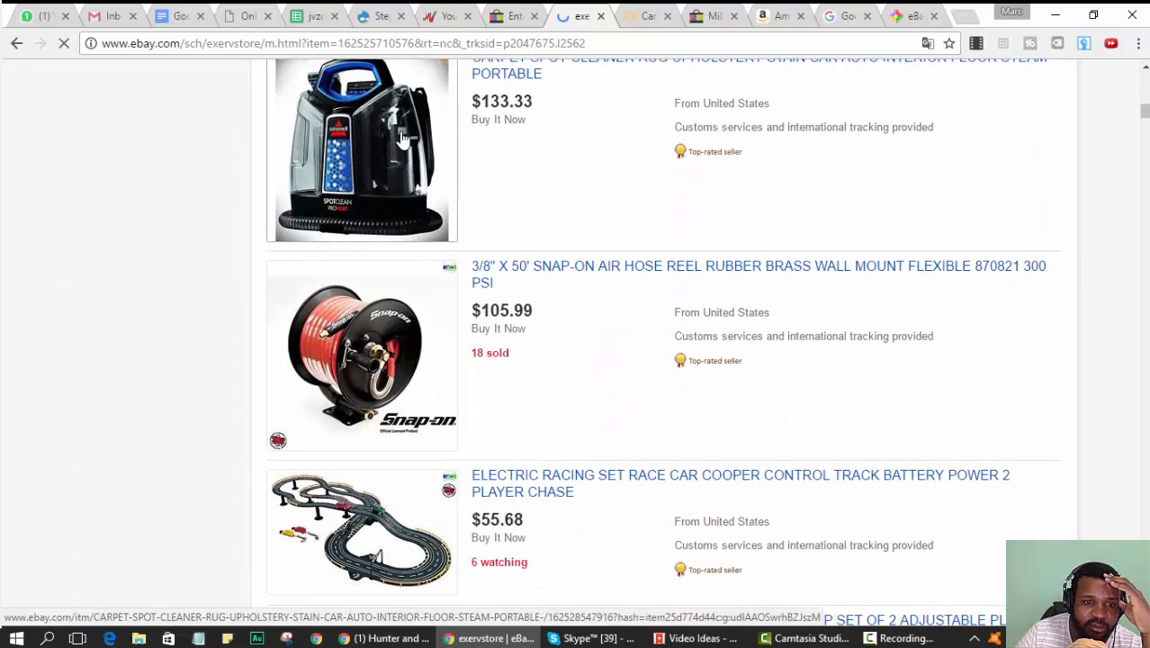
scroll("down", 3)
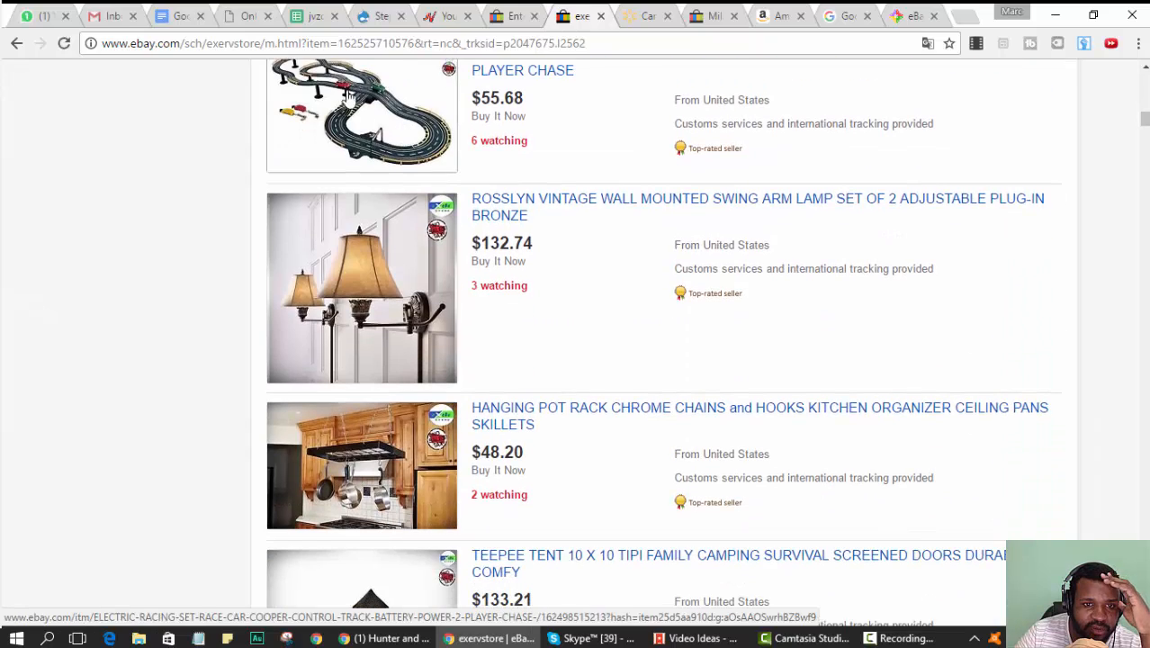
scroll("down", 3)
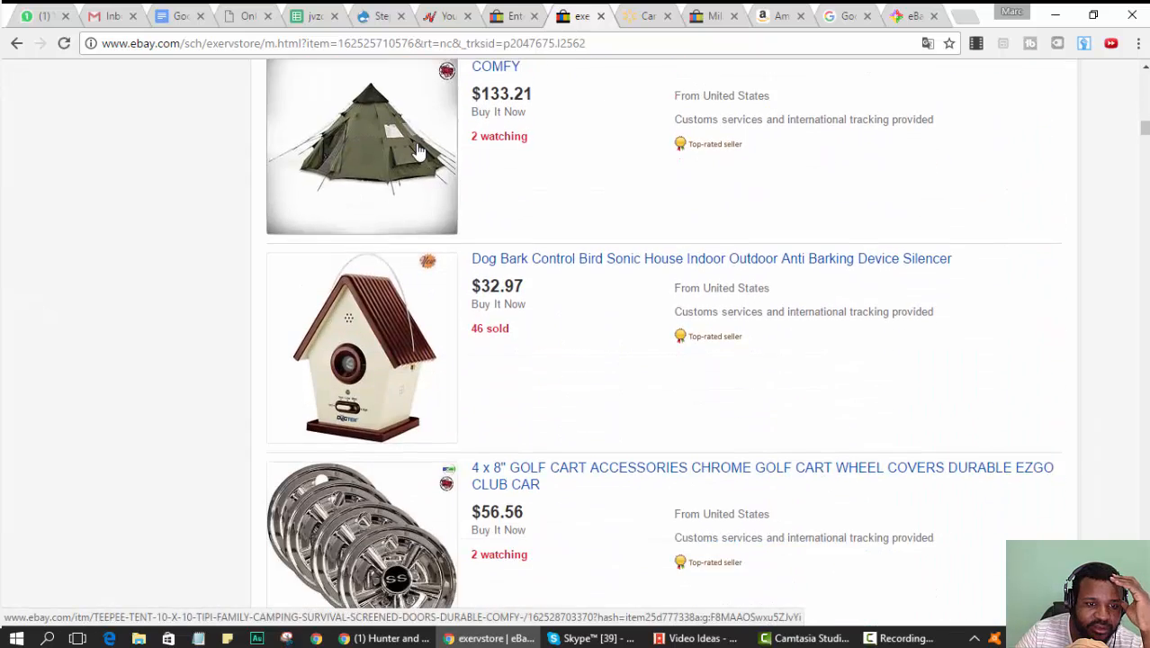
scroll("down", 3)
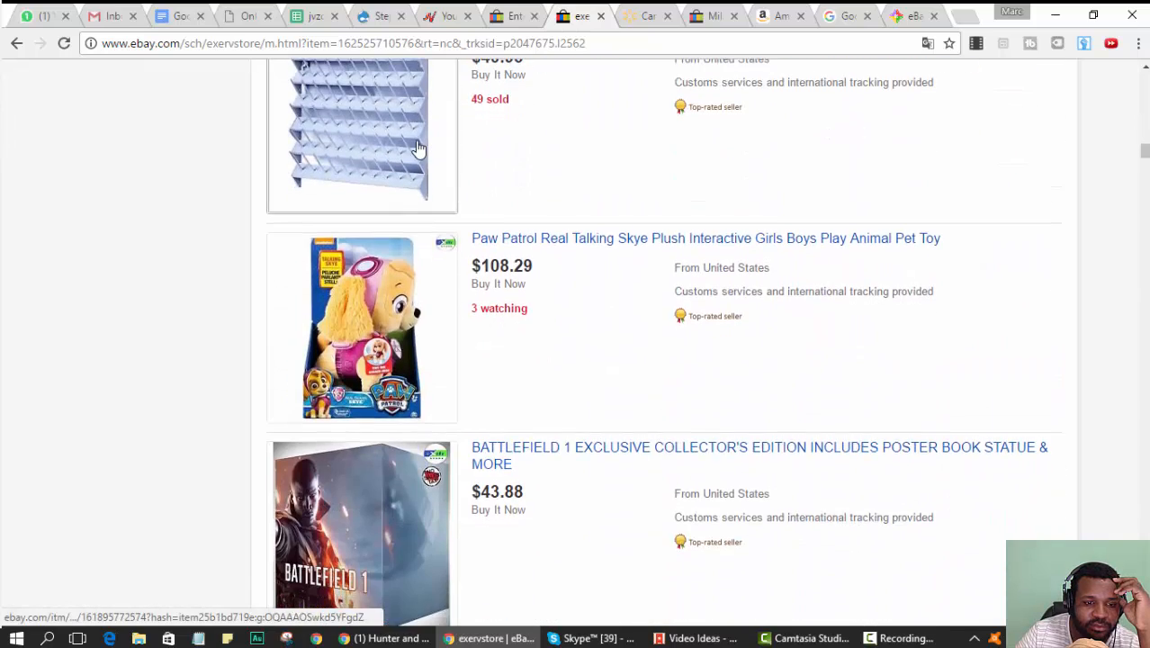
scroll("down", 3)
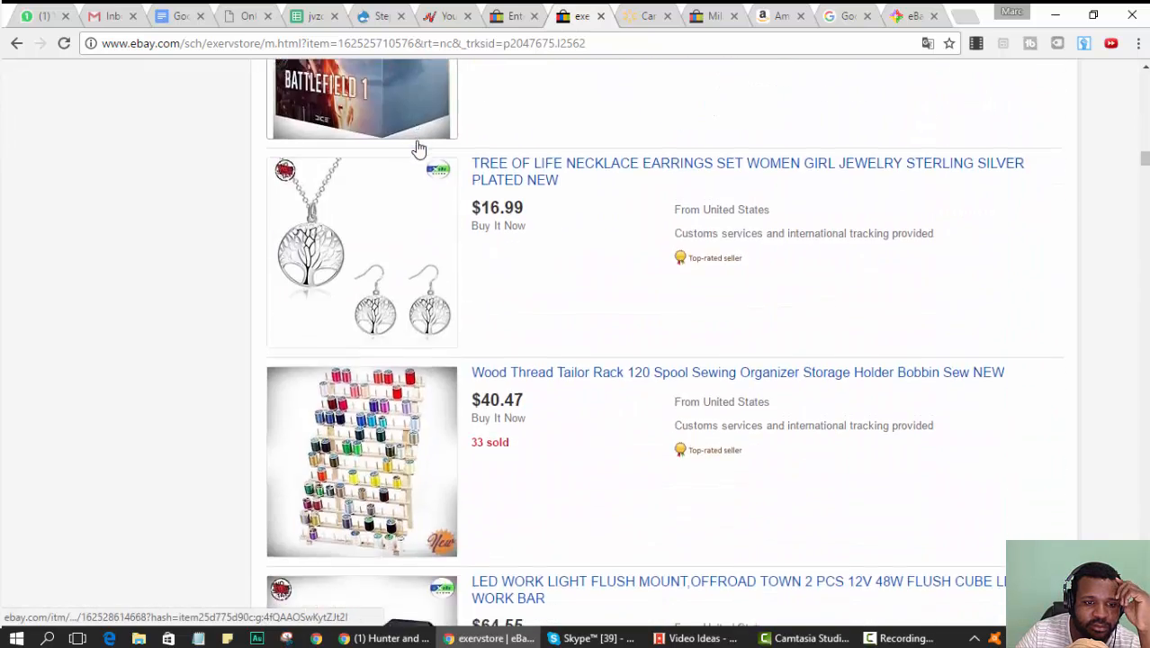
scroll("down", 3)
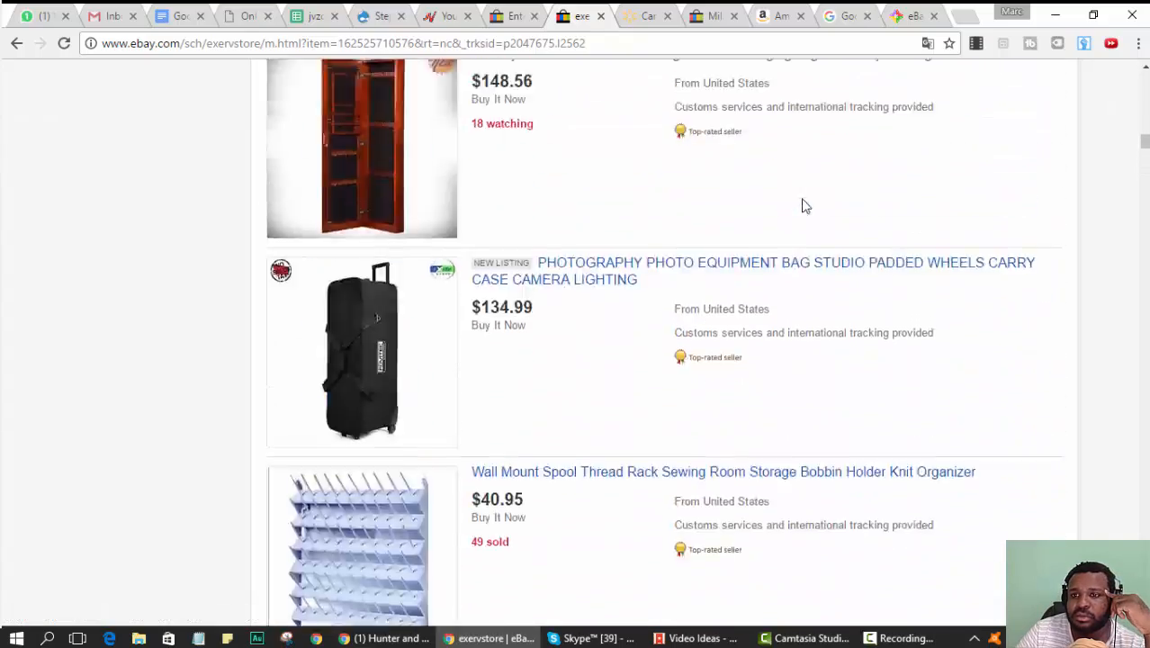
scroll("up", 3)
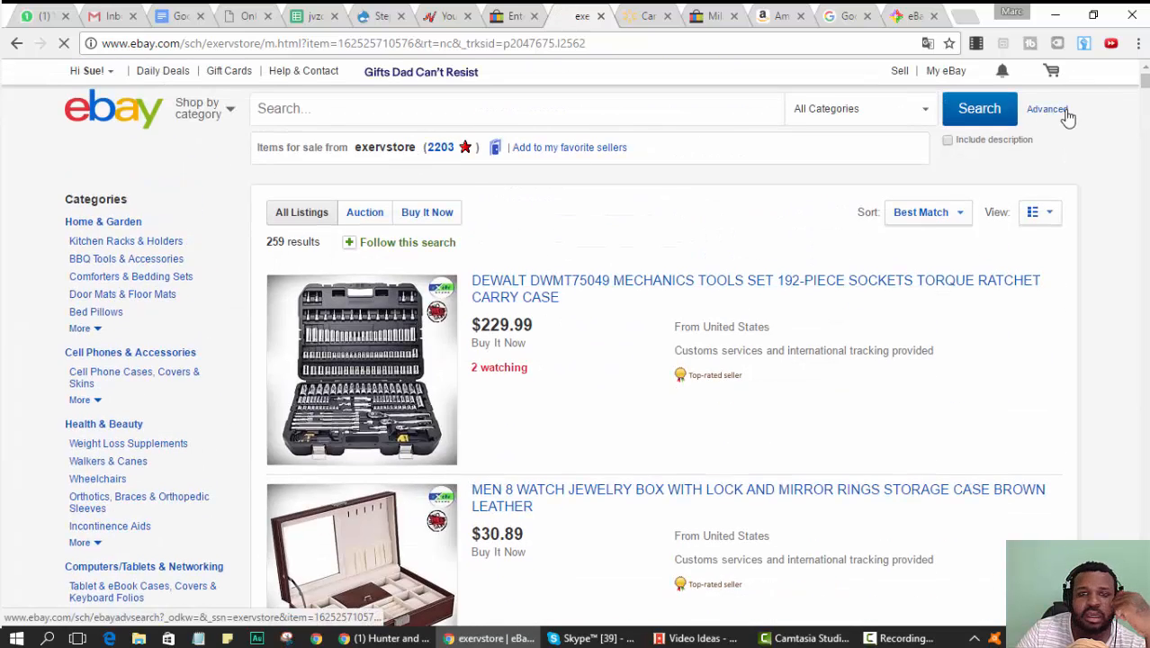
left_click(1033, 108)
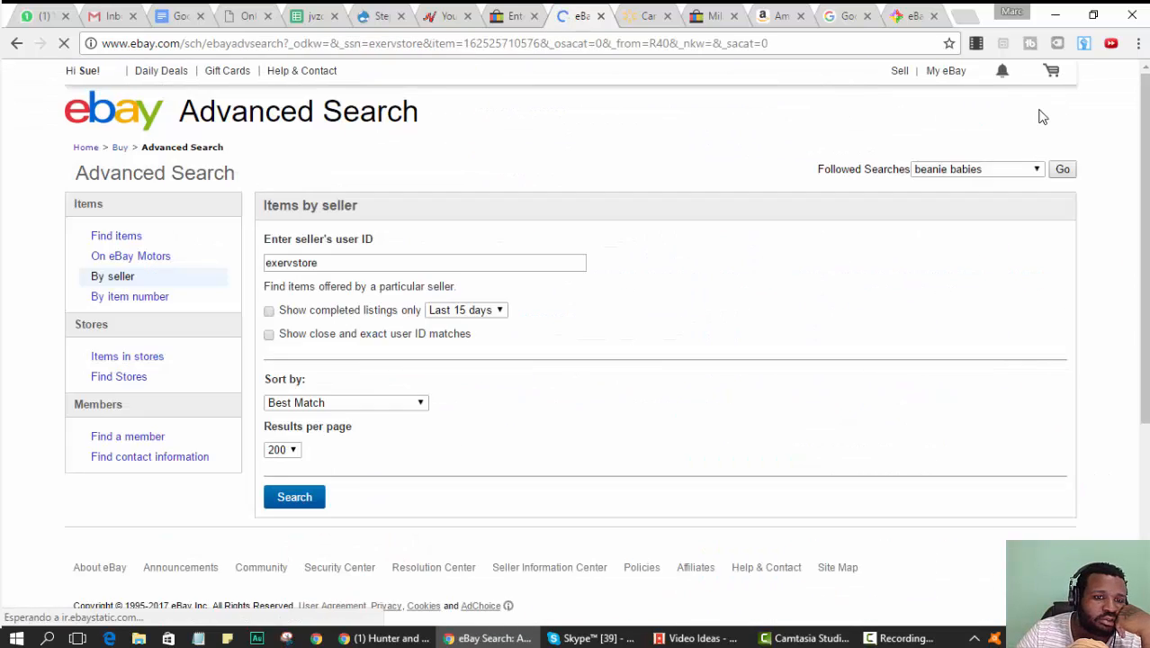
left_click(268, 309)
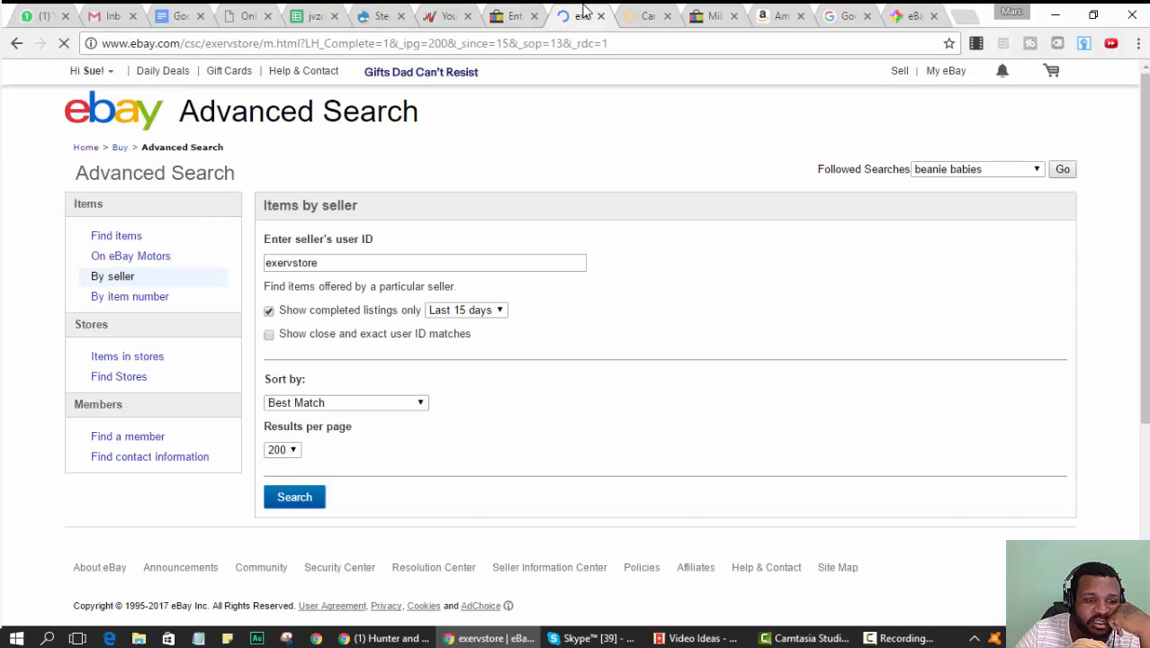
left_click(294, 496)
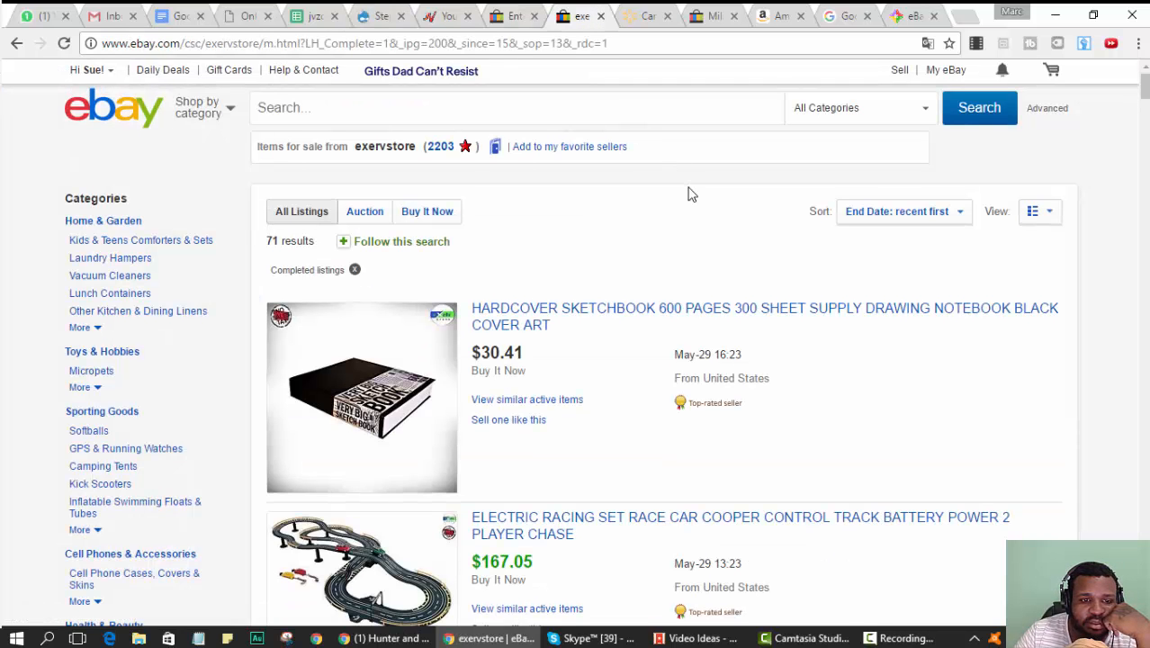
scroll("down", 3)
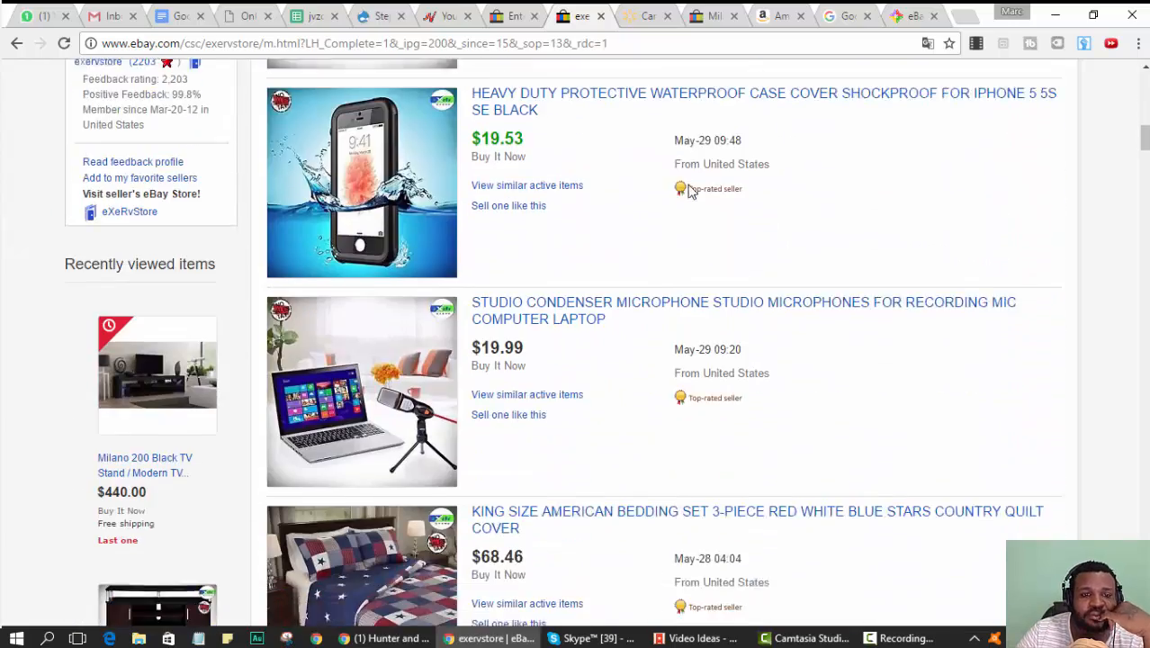
scroll("down", 3)
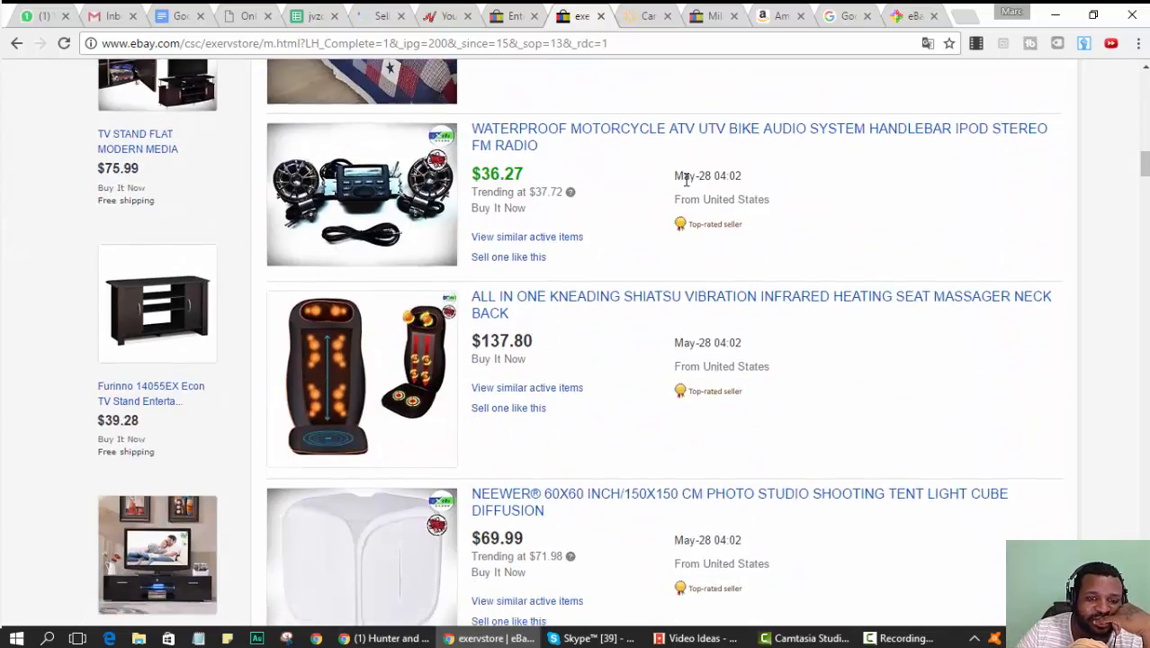
scroll("down", 3)
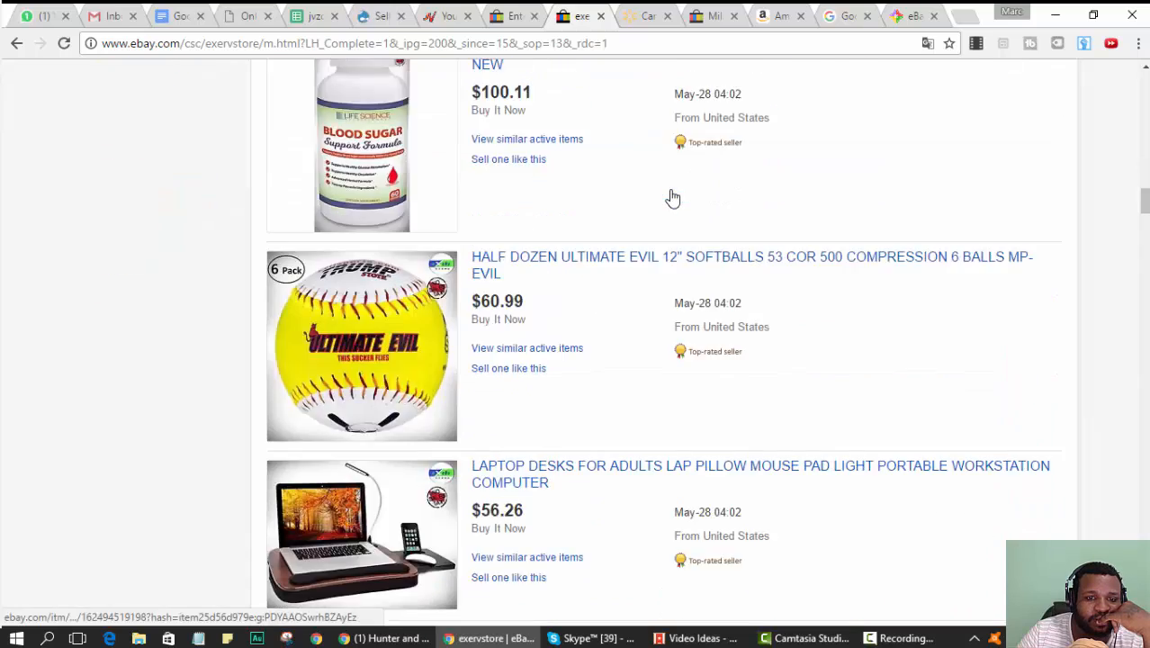
scroll("down", 3)
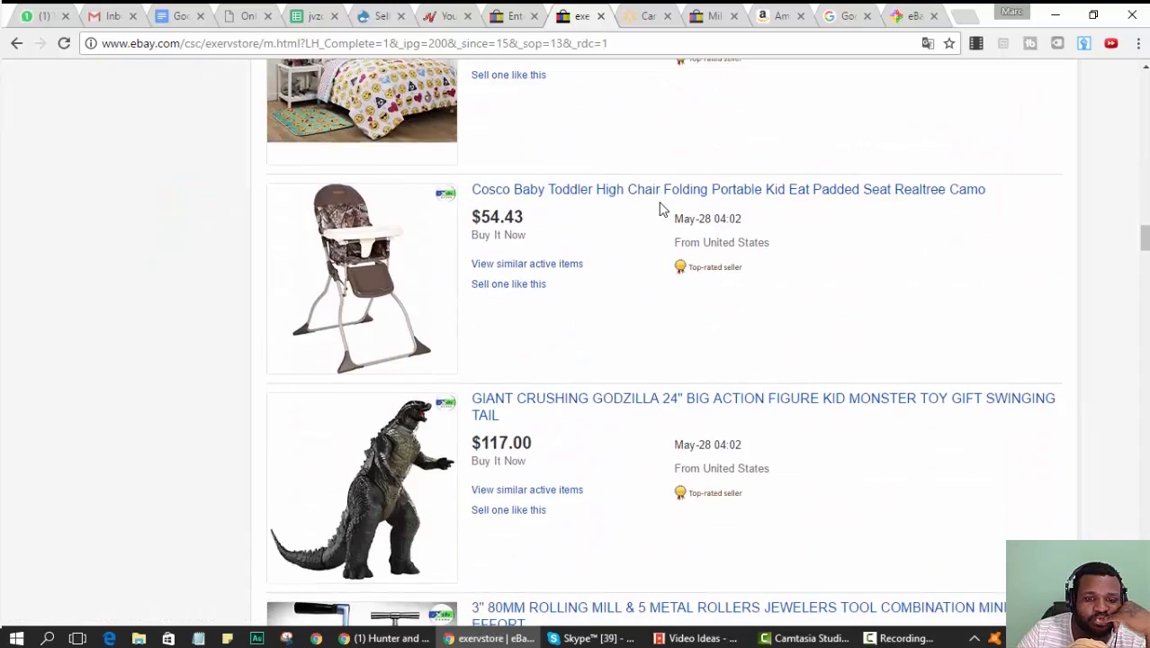
scroll("down", 3)
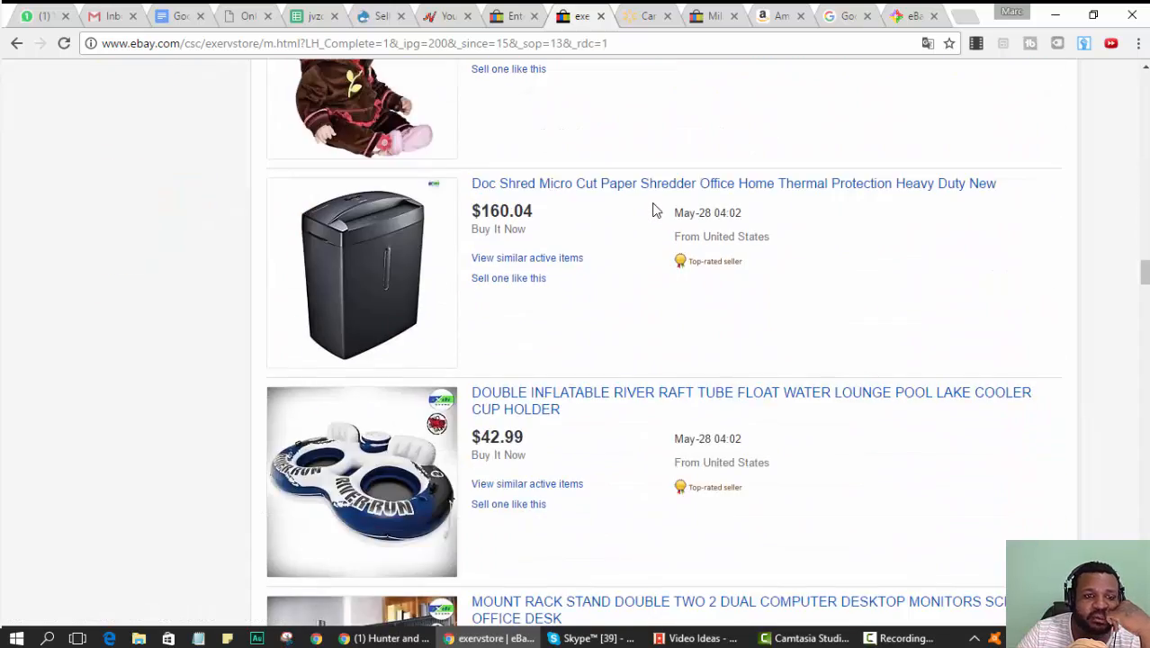
scroll("down", 3)
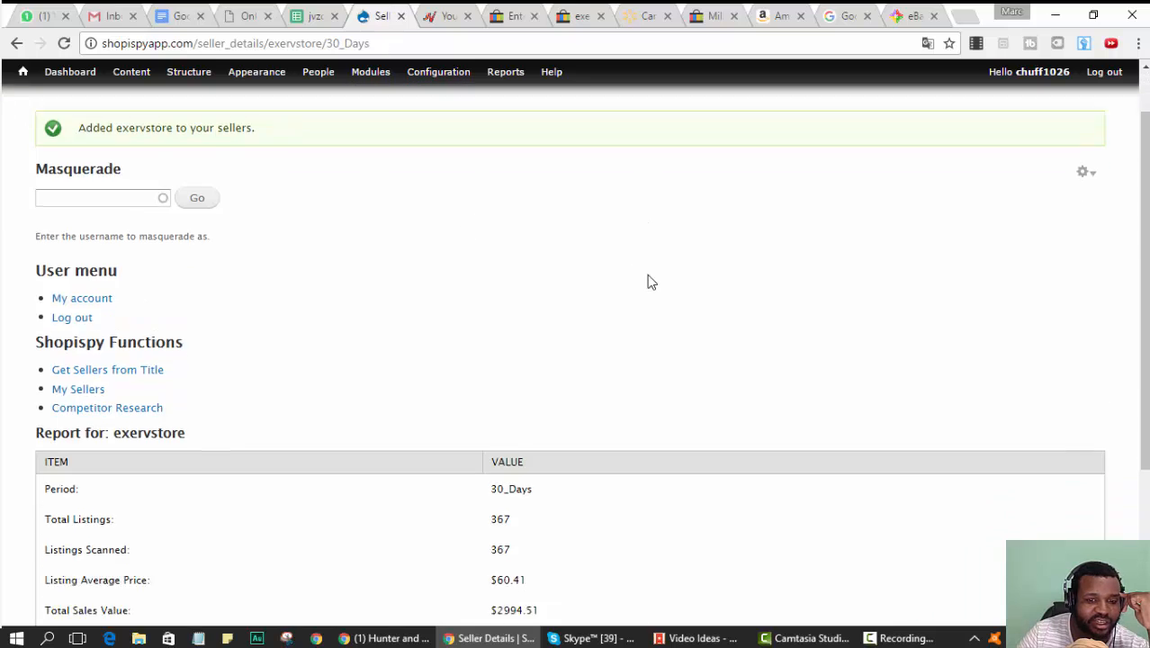
- In the exervstore report, highlight total sales, sell-through rate and total listings
scroll("down", 3)
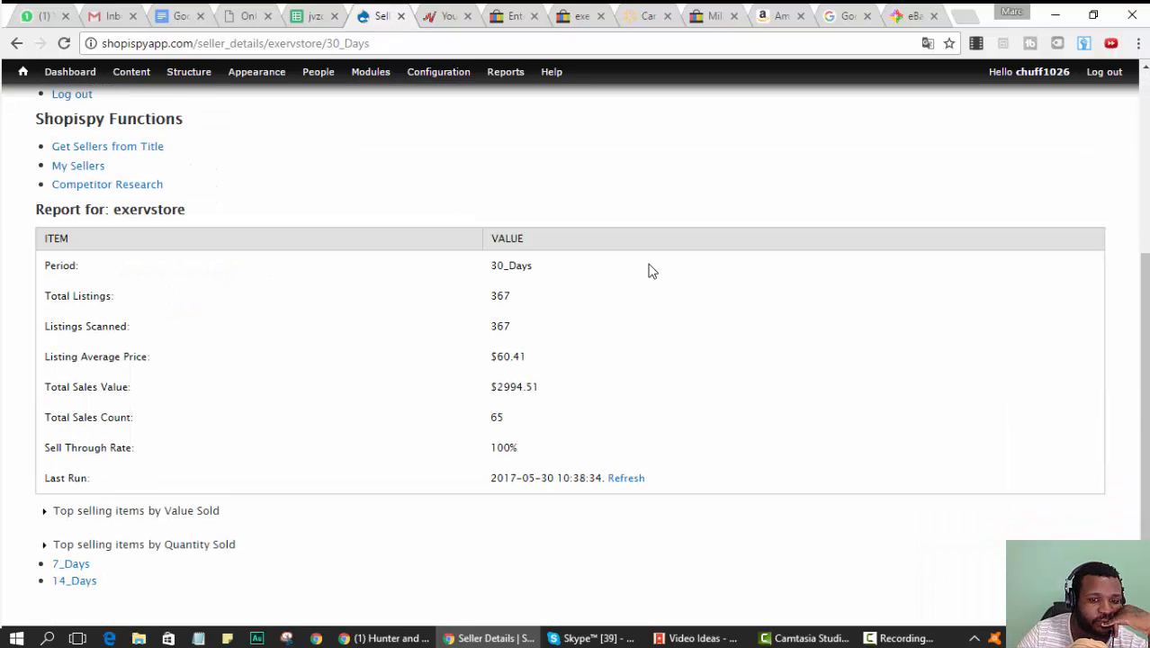
mouse_move(526, 369)
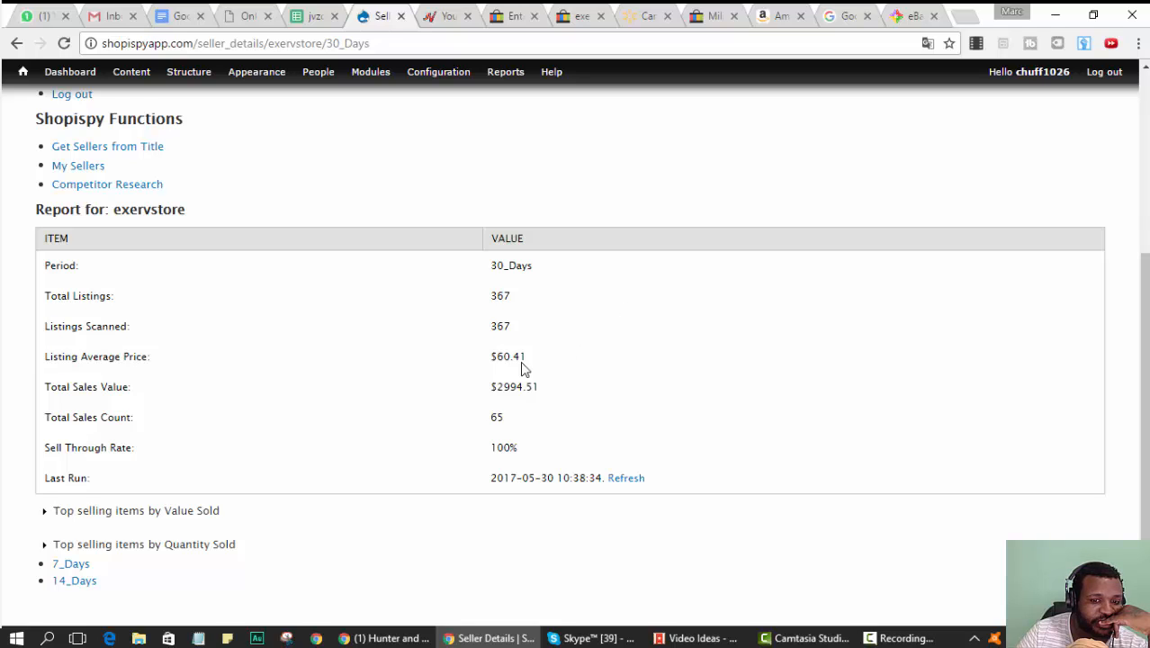
double_click(515, 387)
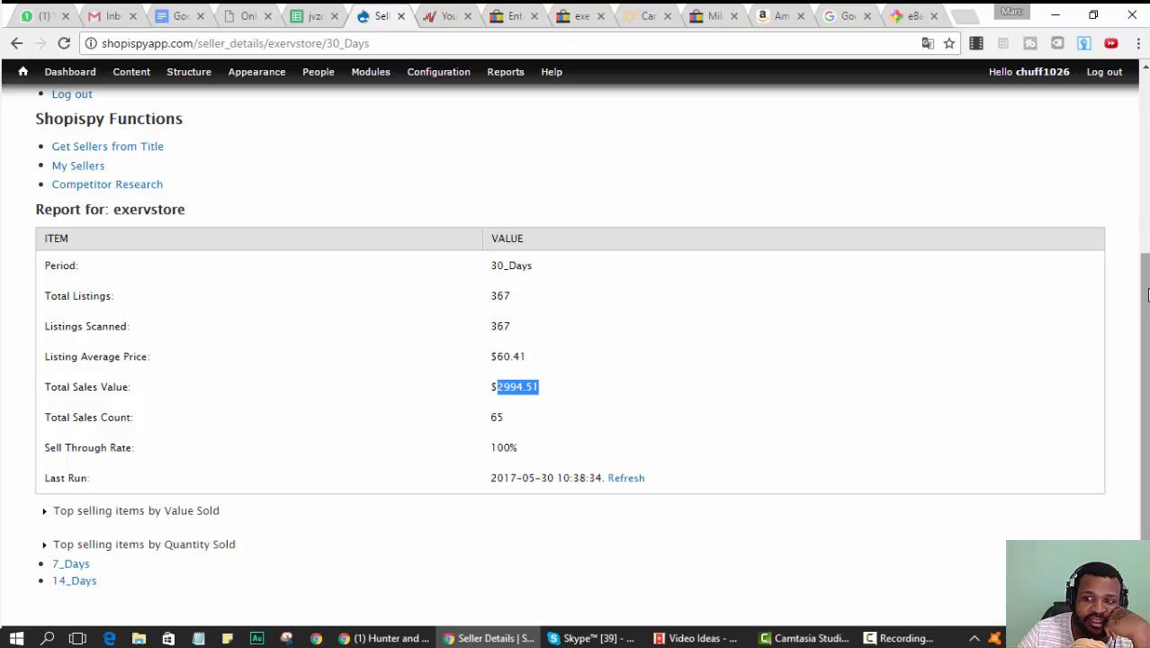
mouse_move(900, 320)
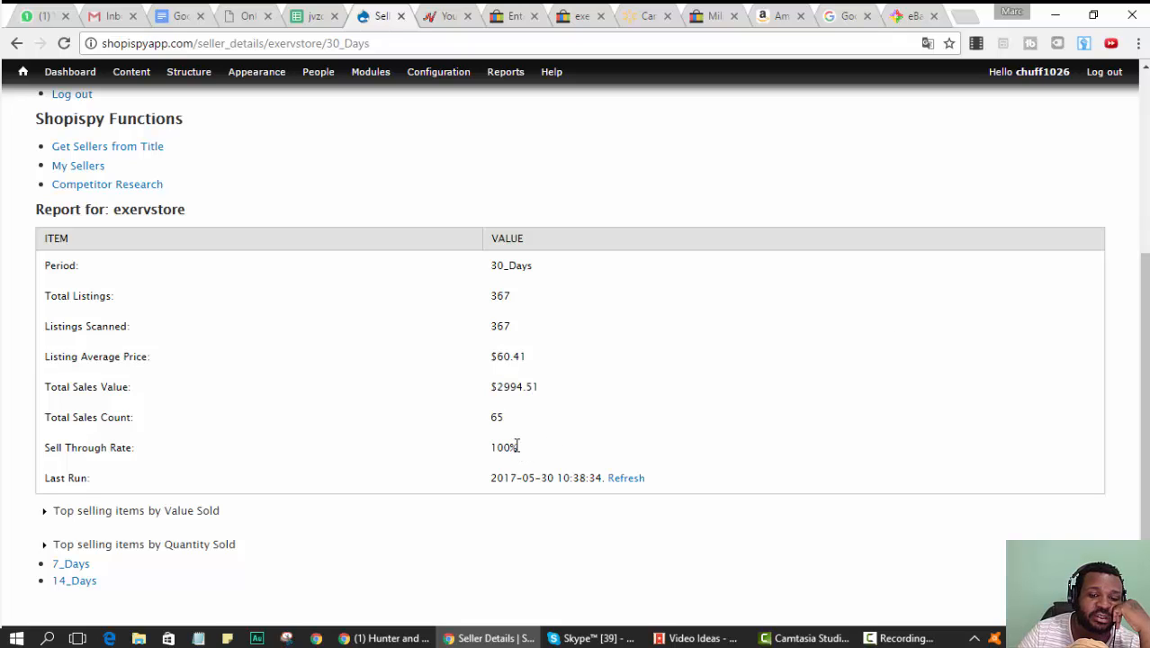
double_click(503, 446)
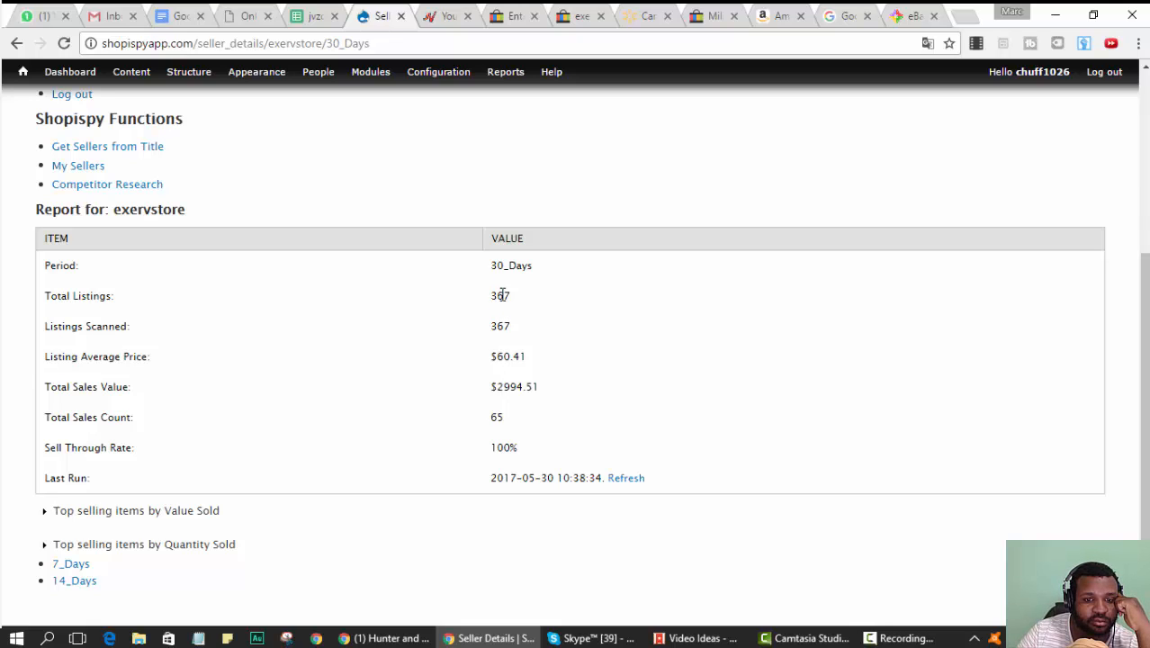
double_click(500, 295)
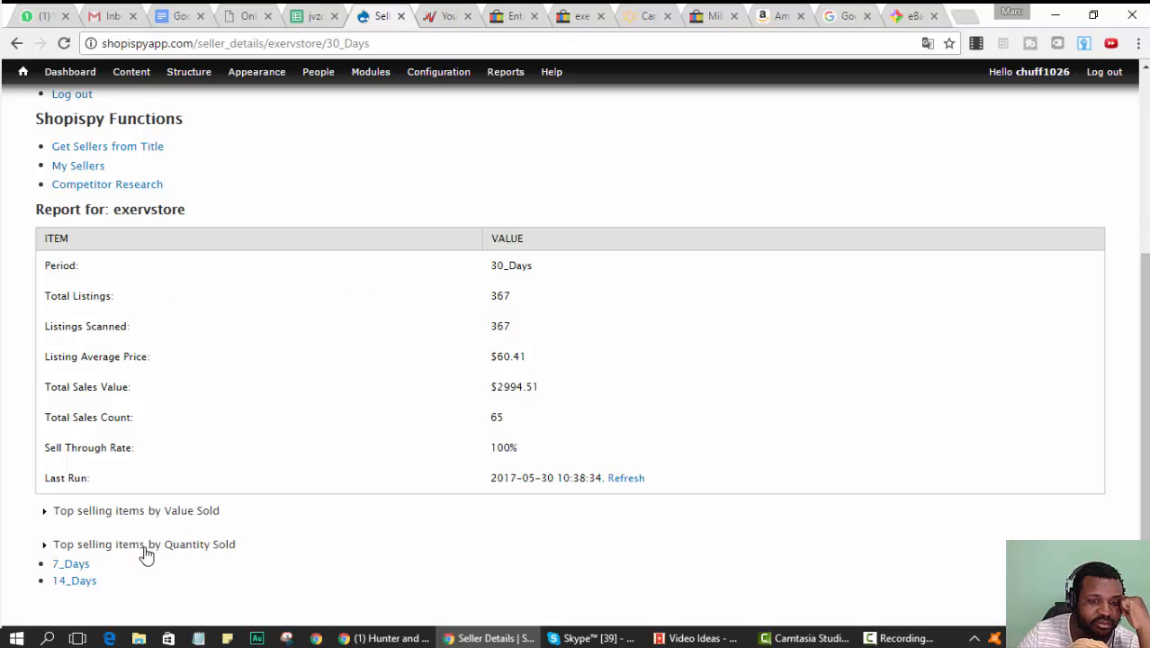
- Expand Top selling items by Quantity Sold and highlight the Dinnerware Set's quantity
left_click(144, 544)
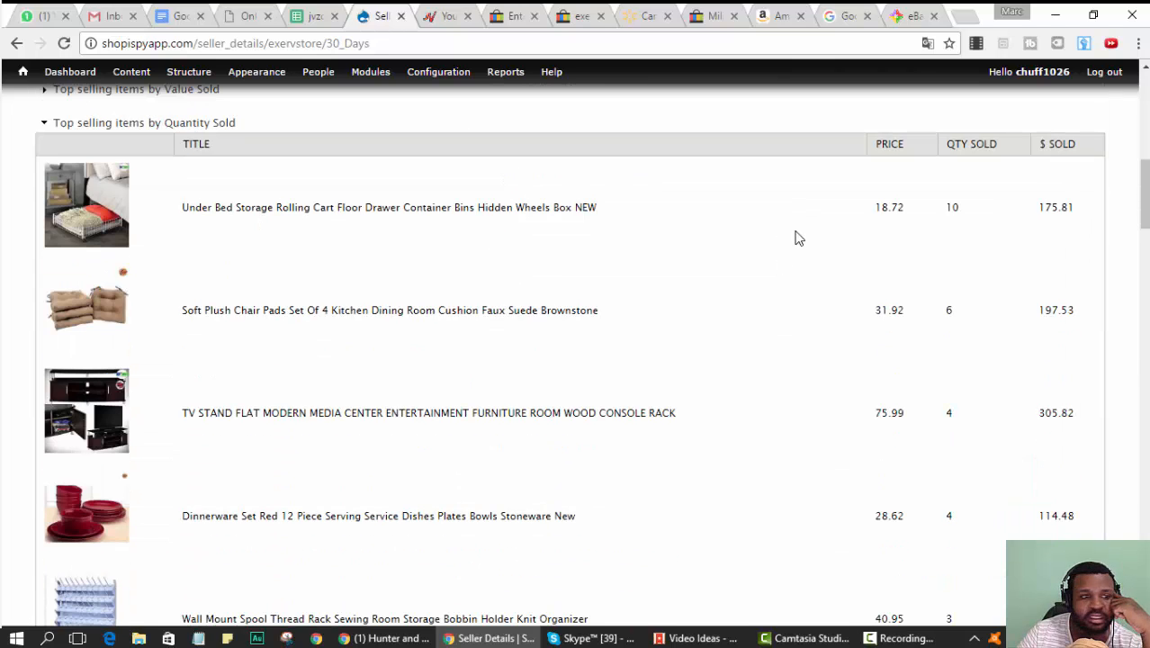
mouse_move(970, 223)
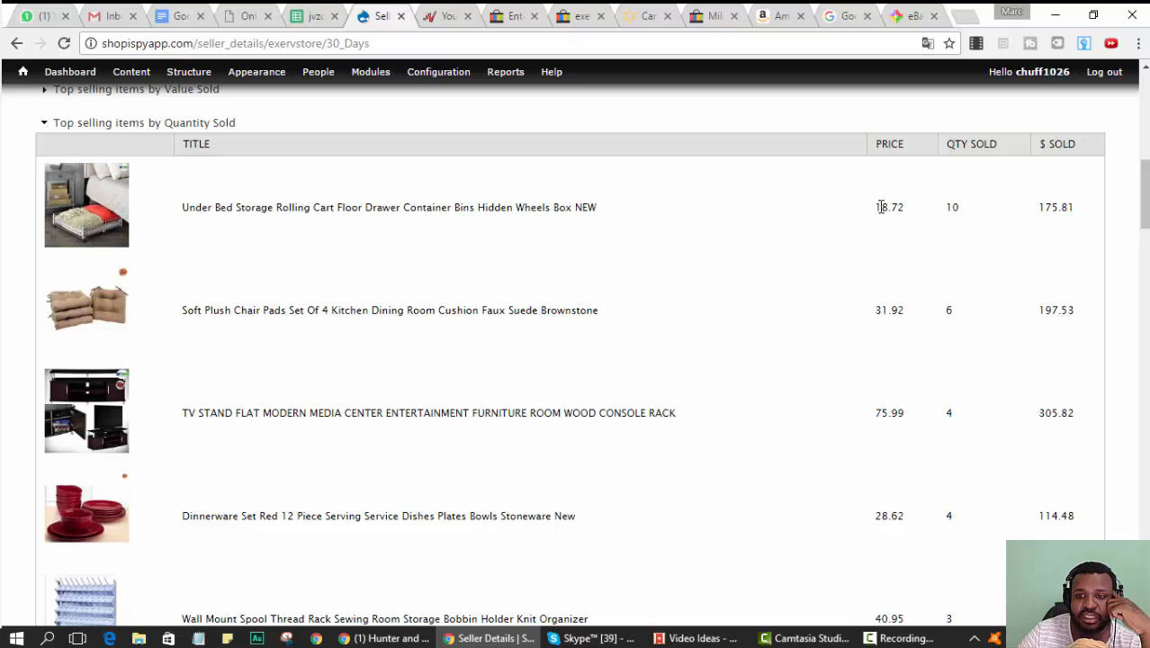
mouse_move(907, 317)
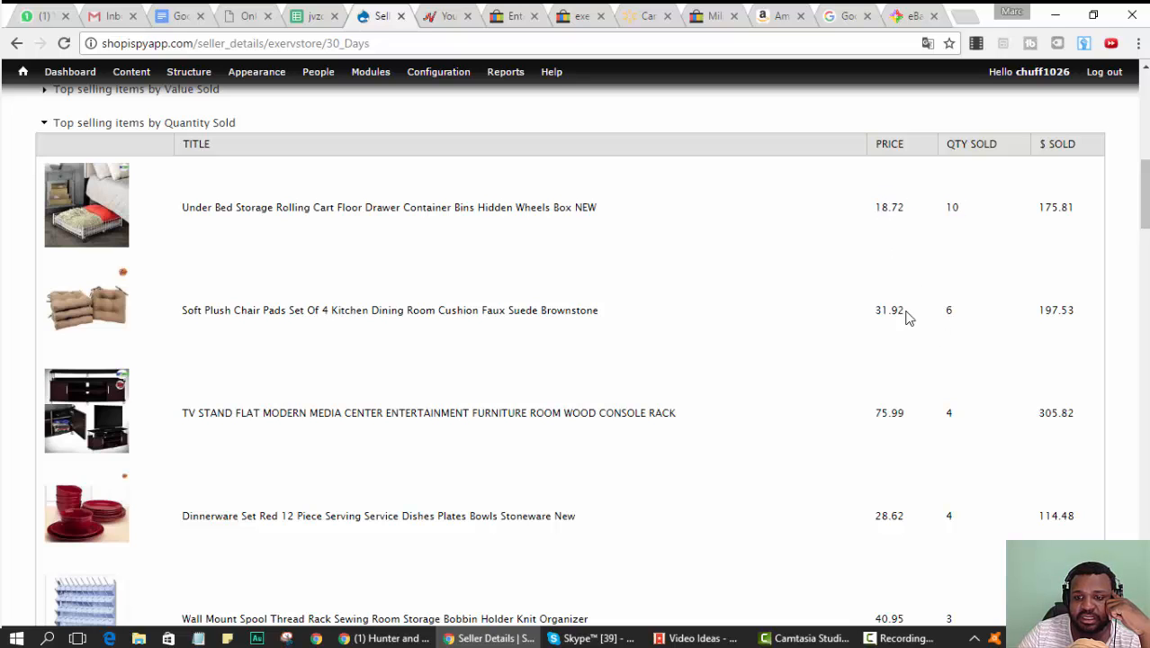
scroll("down", 3)
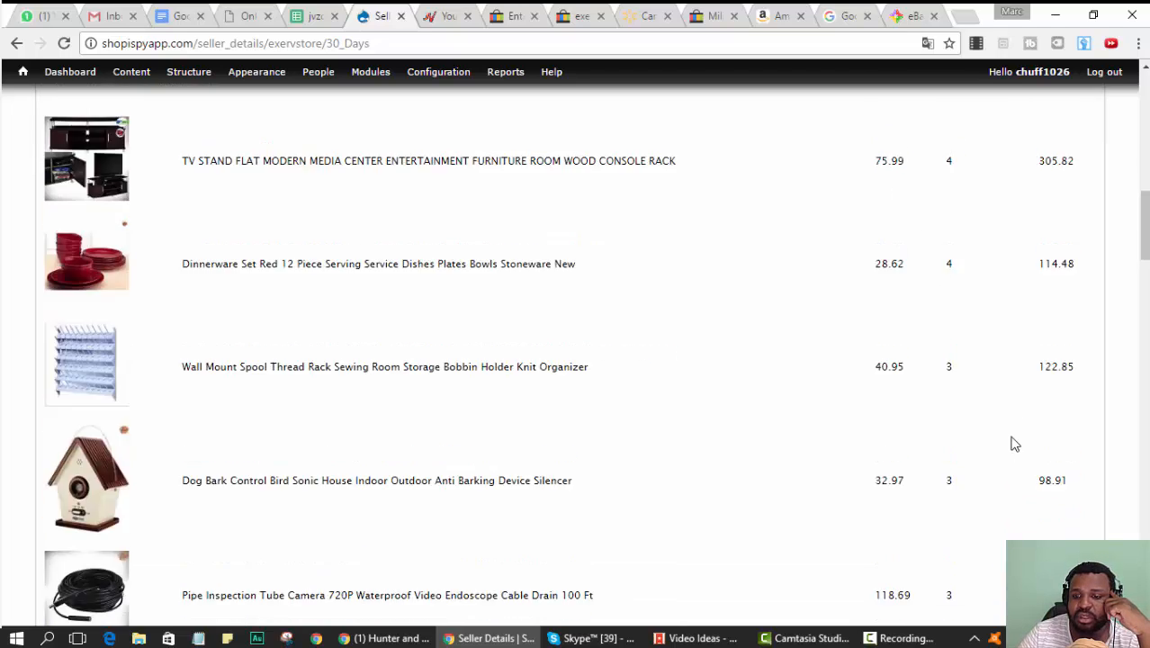
scroll("up", 3)
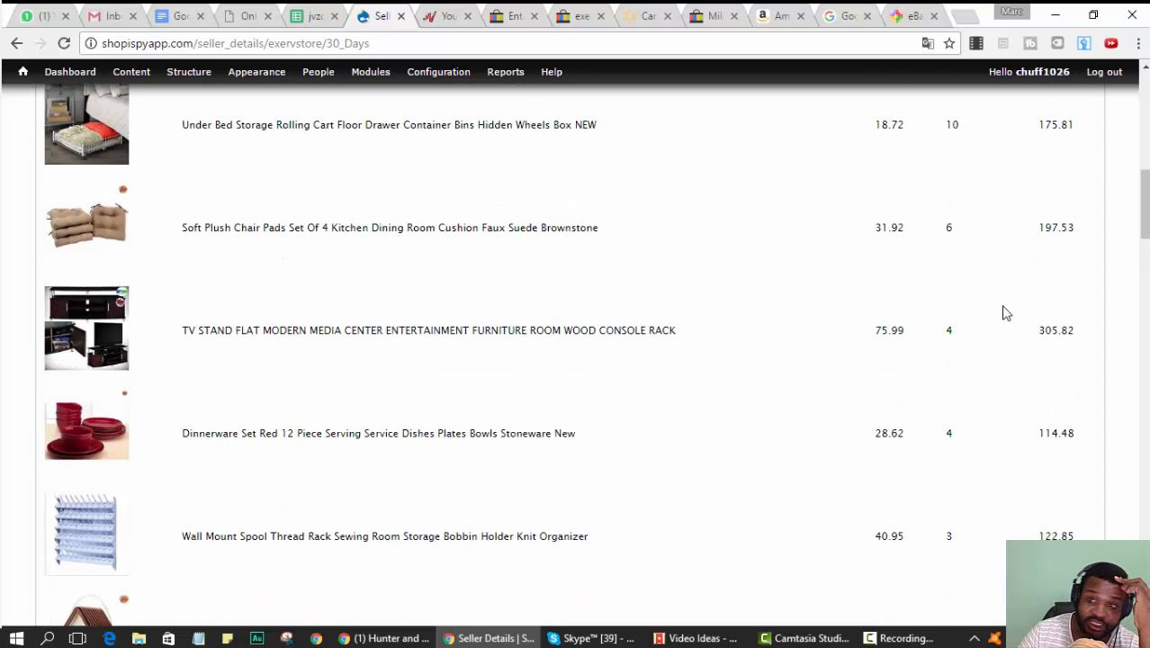
scroll("up", 3)
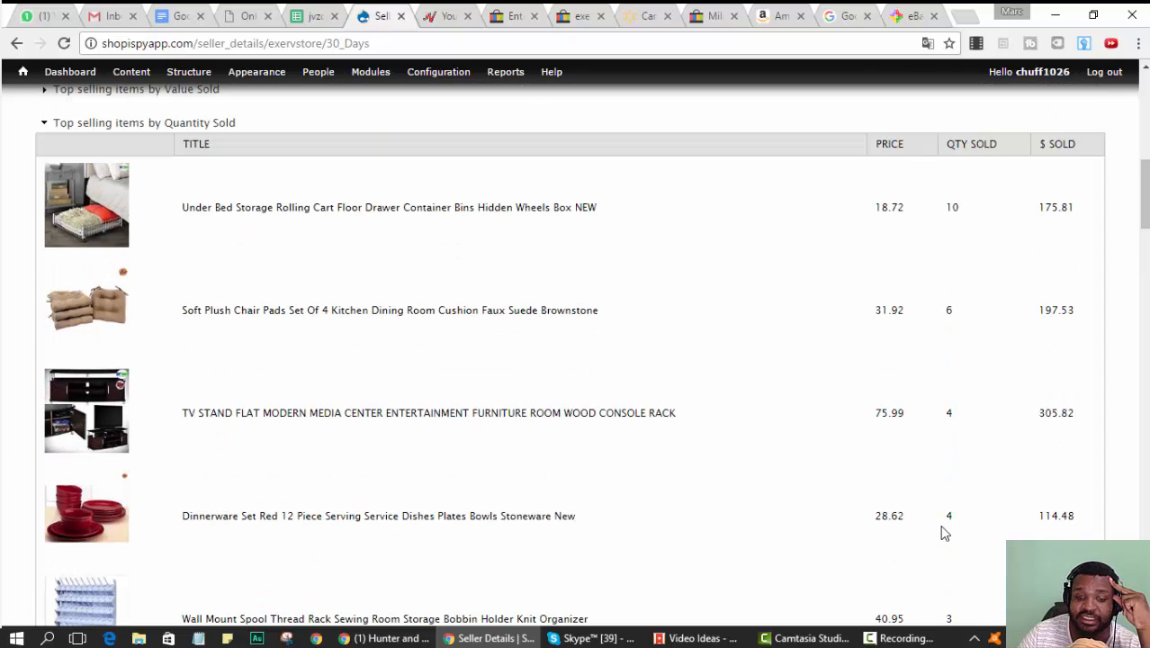
mouse_move(97, 277)
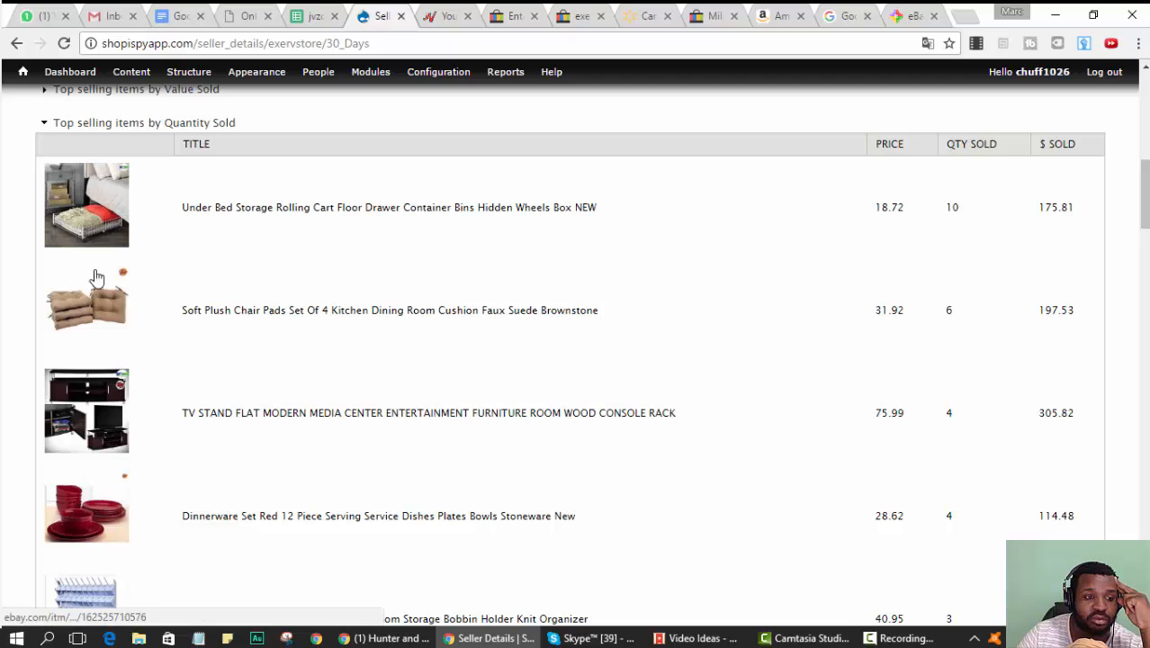
scroll("down", 3)
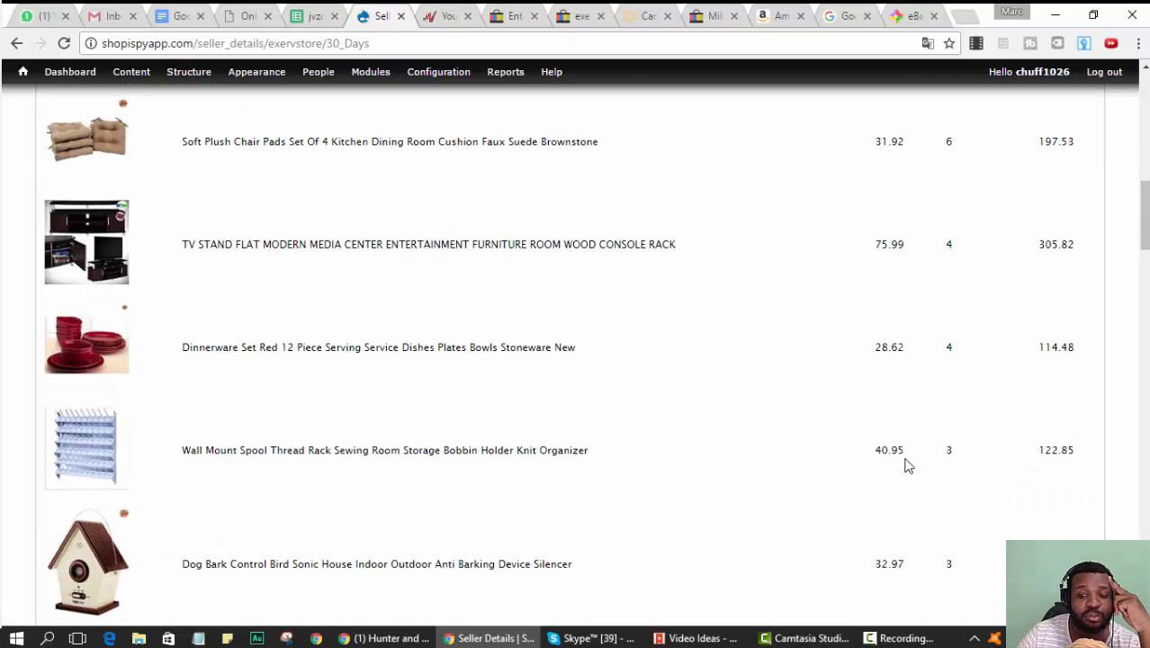
mouse_move(1001, 453)
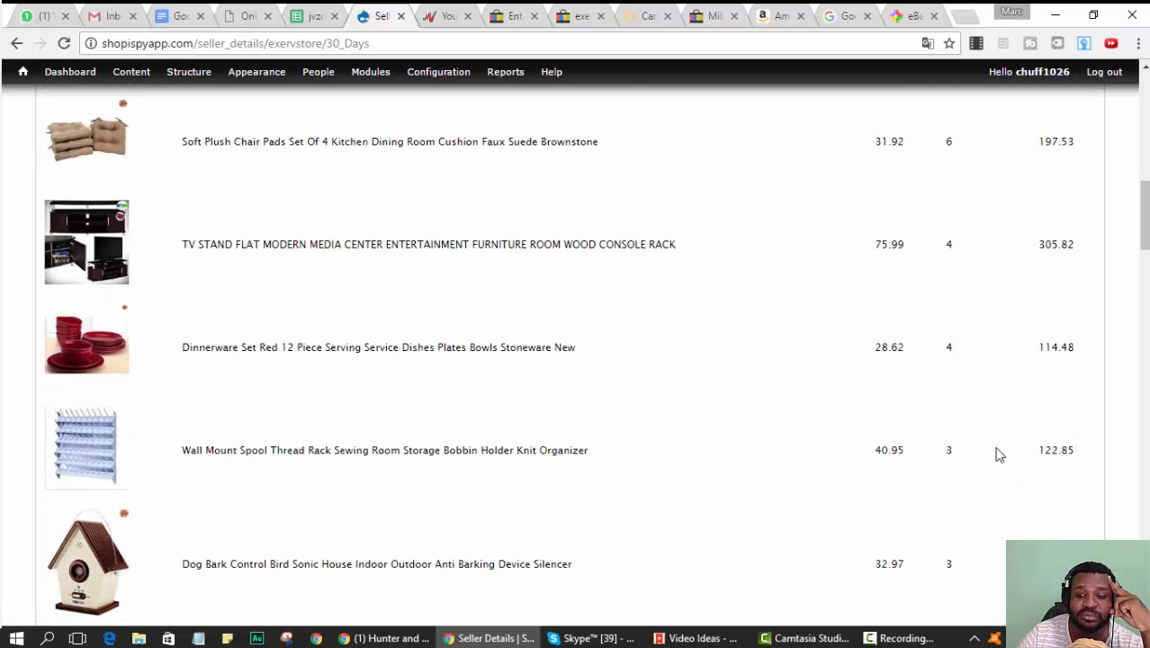
double_click(947, 348)
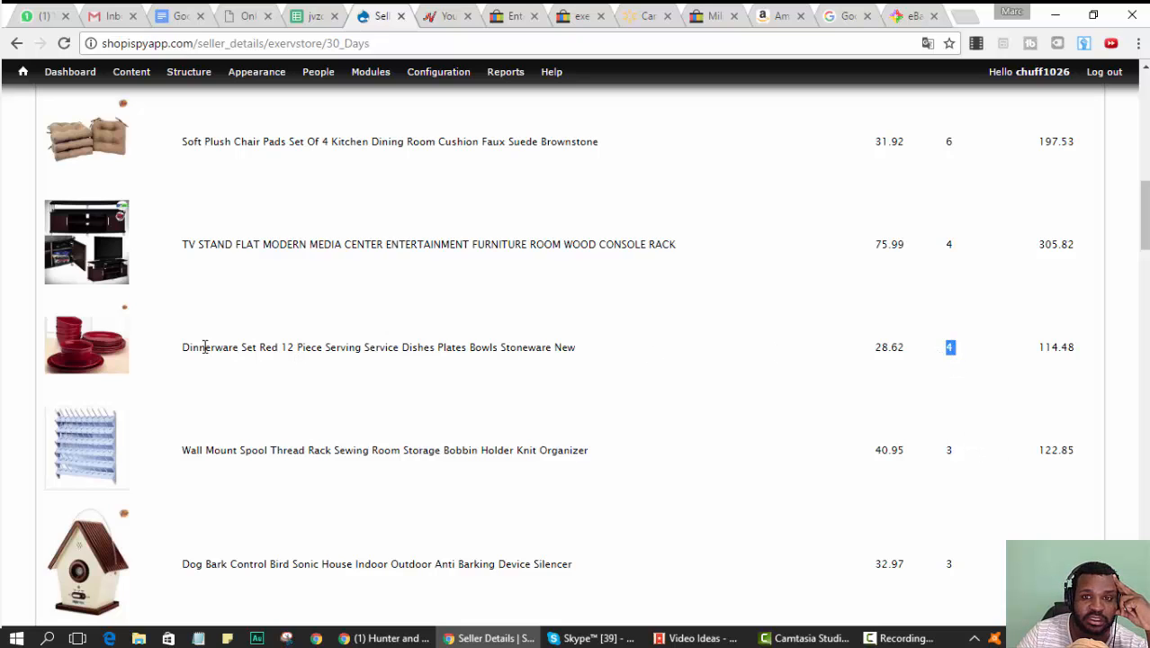
mouse_move(904, 241)
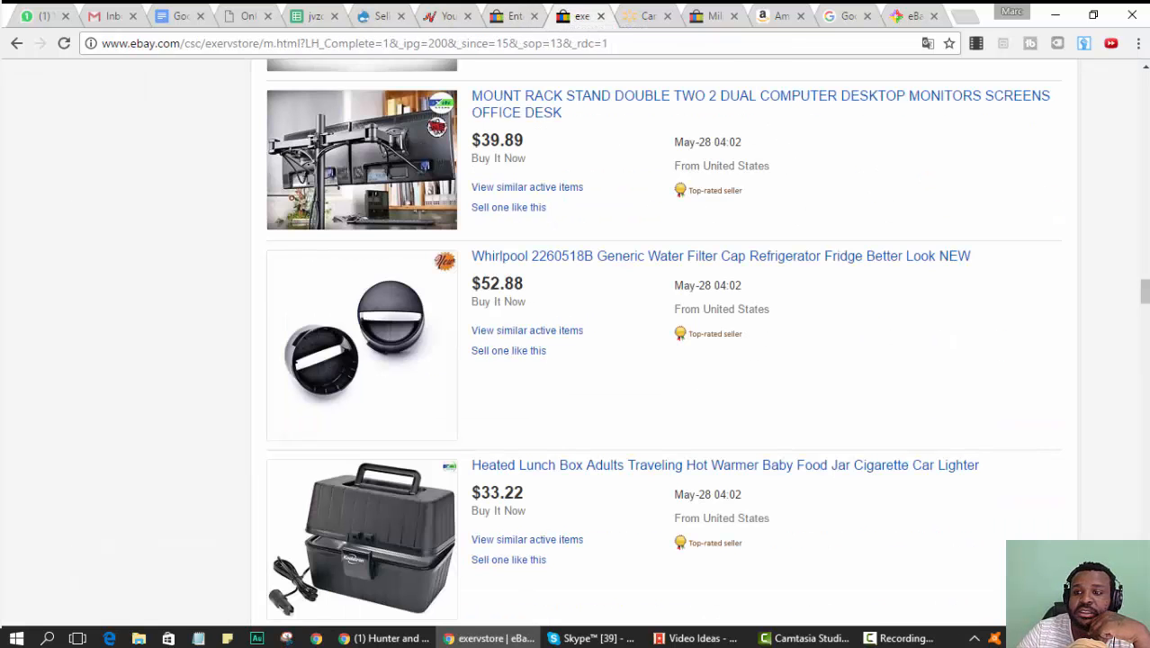
- Search exervstore's listings for the full Under Bed Storage Rolling Cart title
scroll("down", 3)
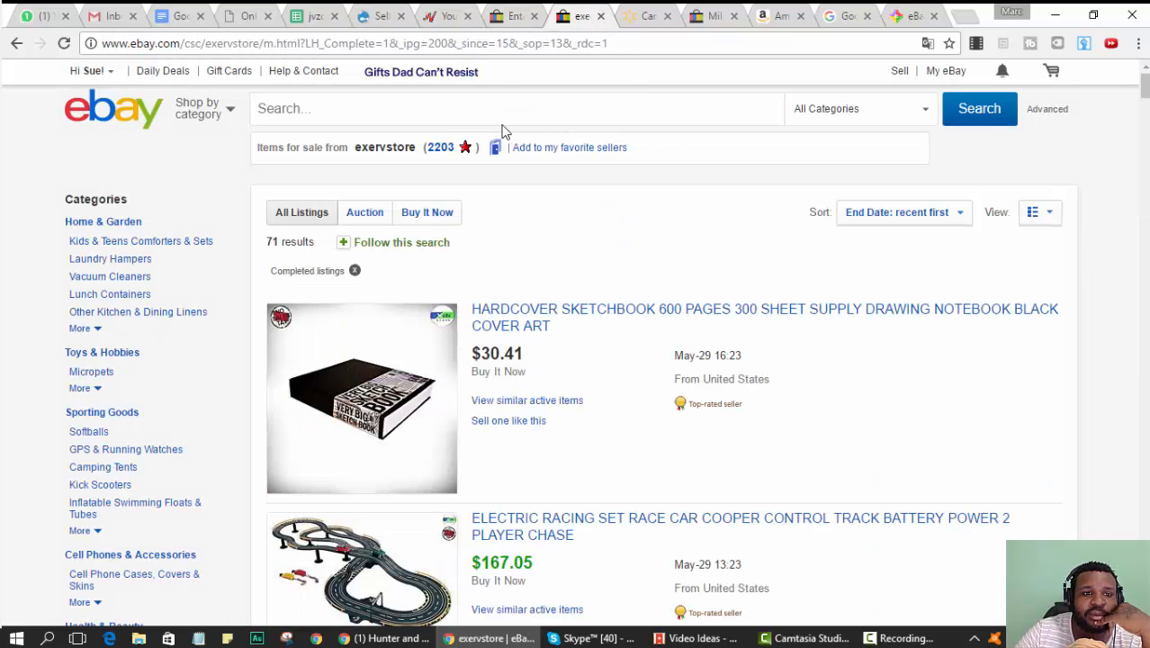
type("Under Bed Storage Rolling Cart Floor Drawer Container Bins Hidden Wheels Box NEW")
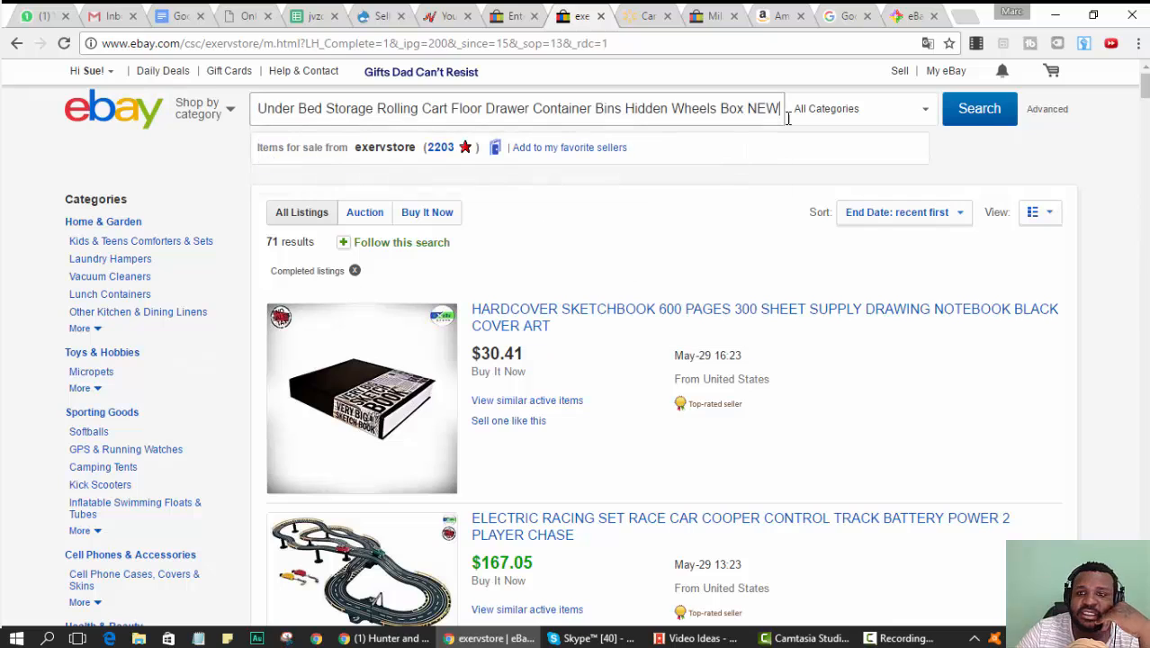
left_click(979, 108)
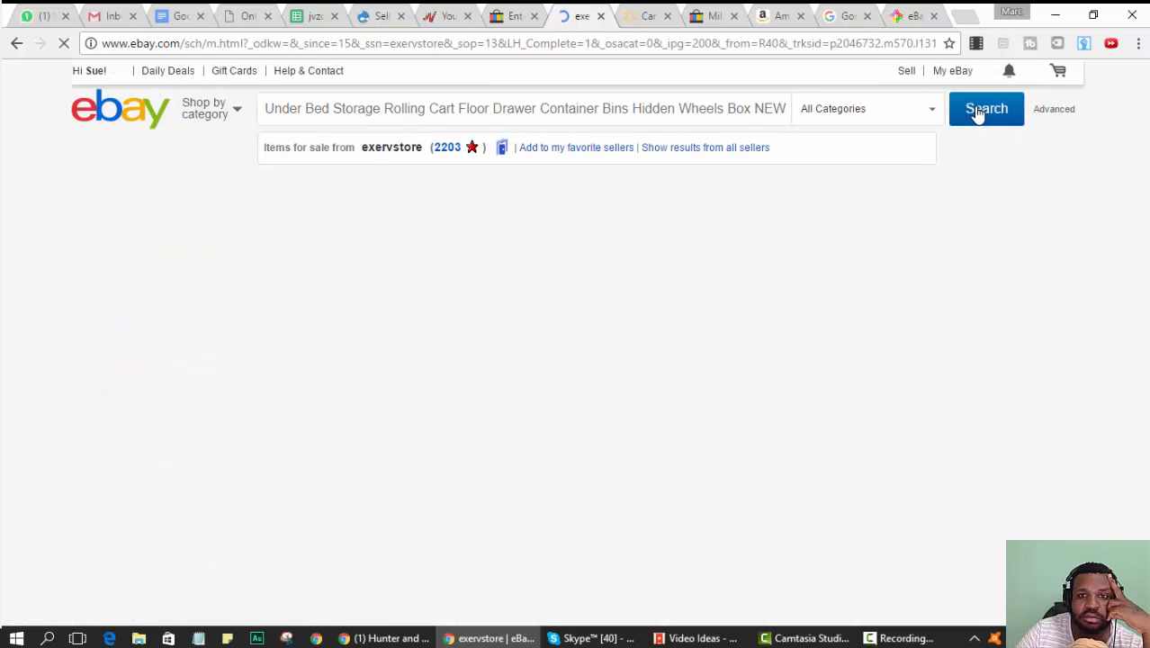
left_click(987, 108)
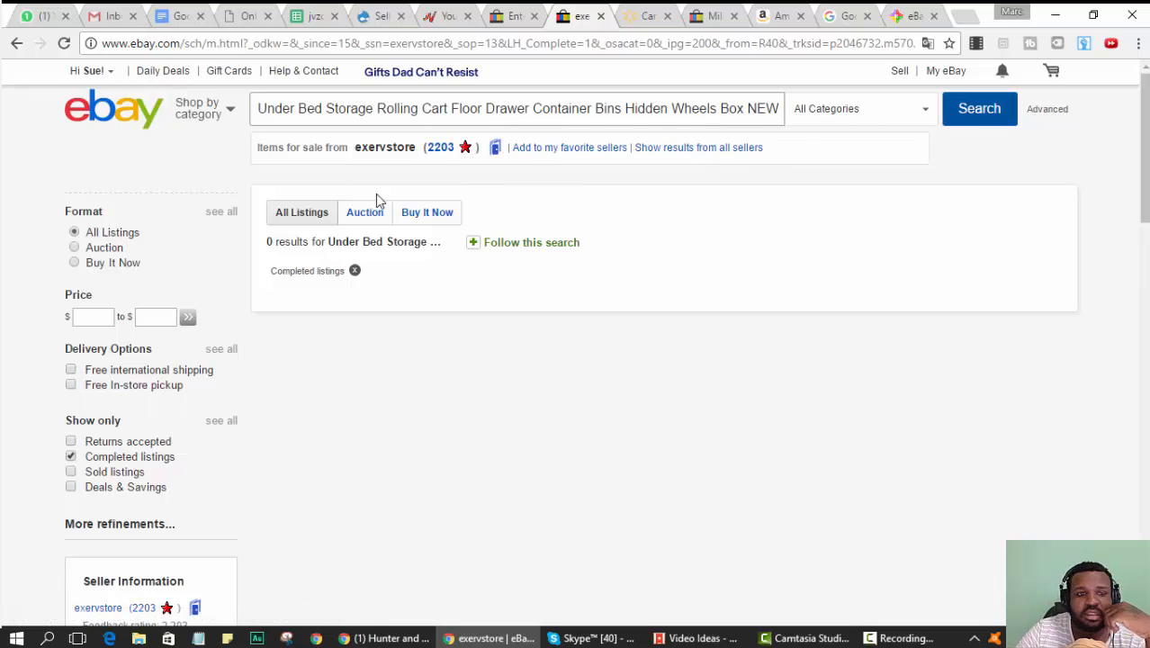
- From exervstore's profile items, rerun the title search and select its end for trimming
left_click(385, 148)
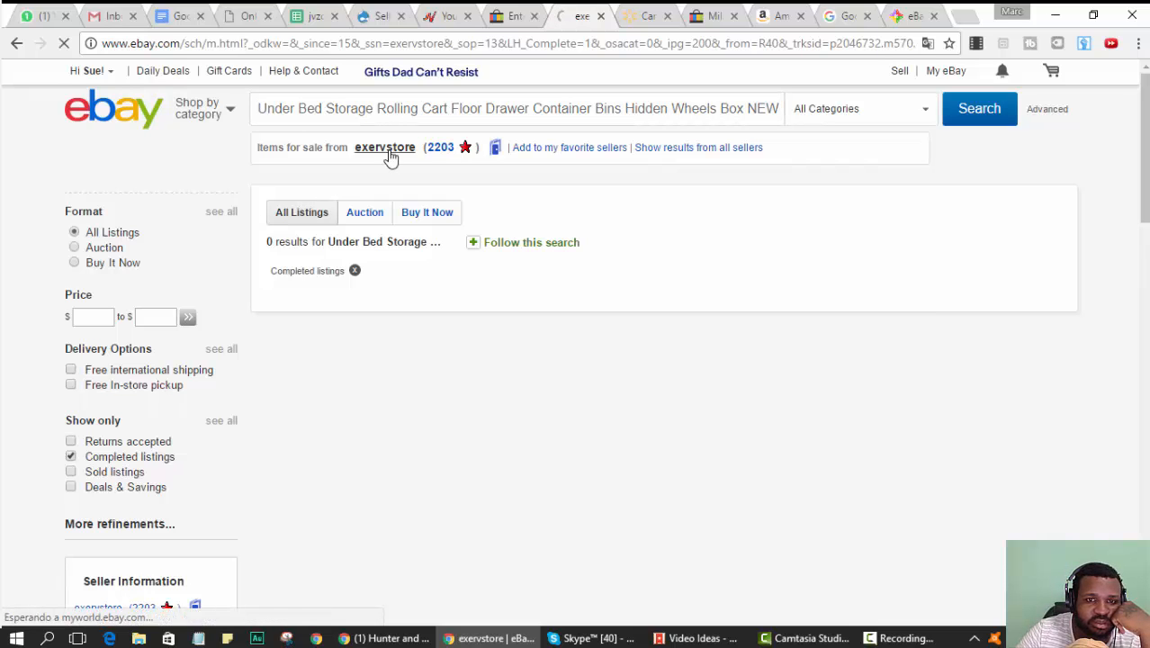
left_click(385, 147)
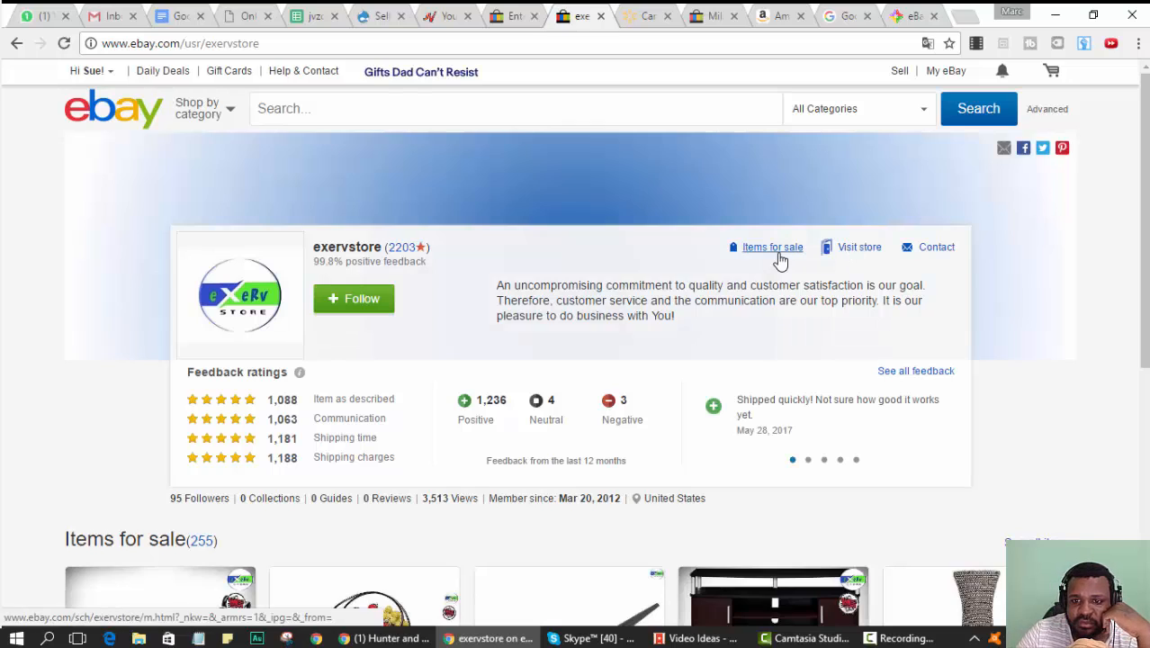
left_click(774, 247)
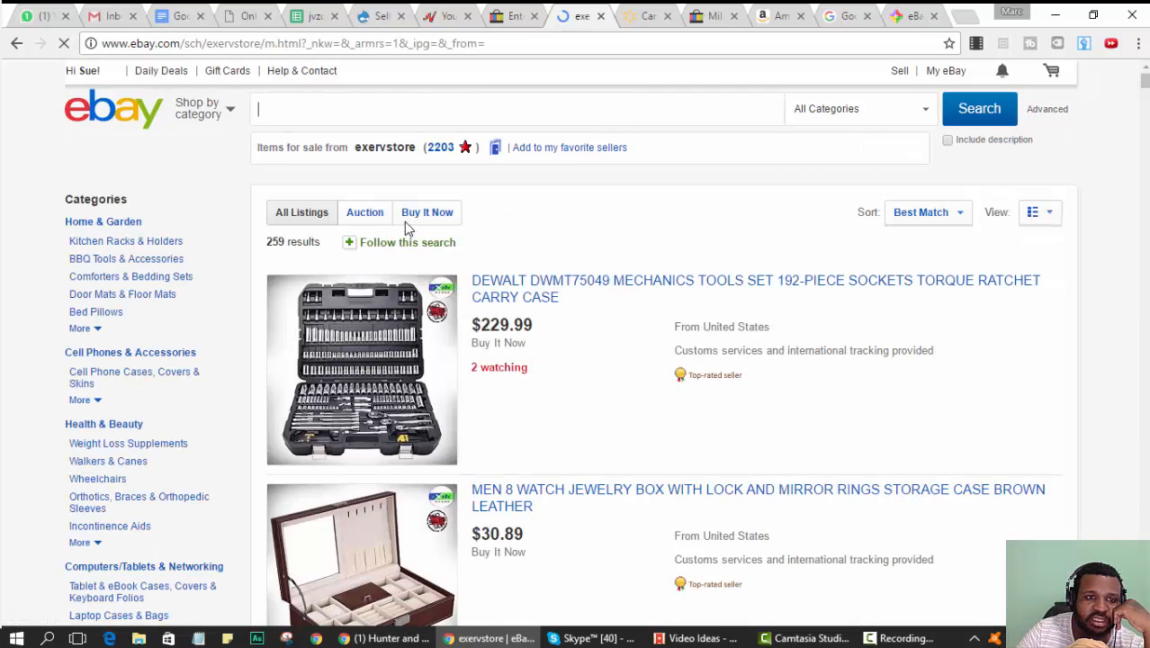
type("Under Bed Storage Rolling Cart Floor Drawer Container Bins Hidden Wheels Box NEW")
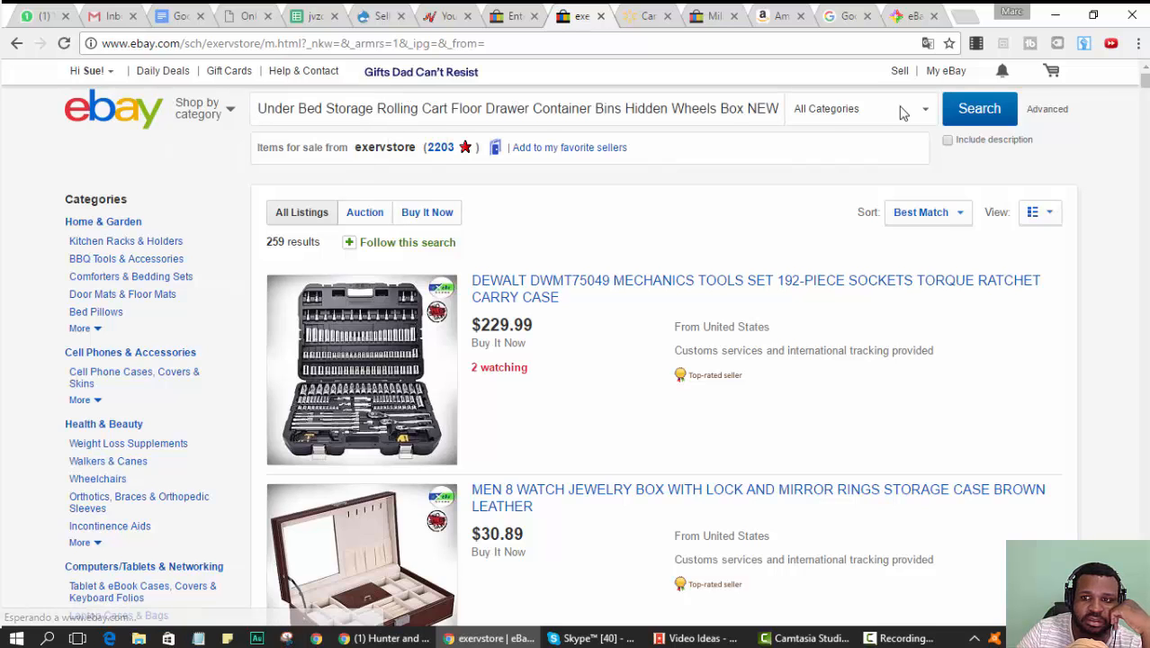
left_click(979, 108)
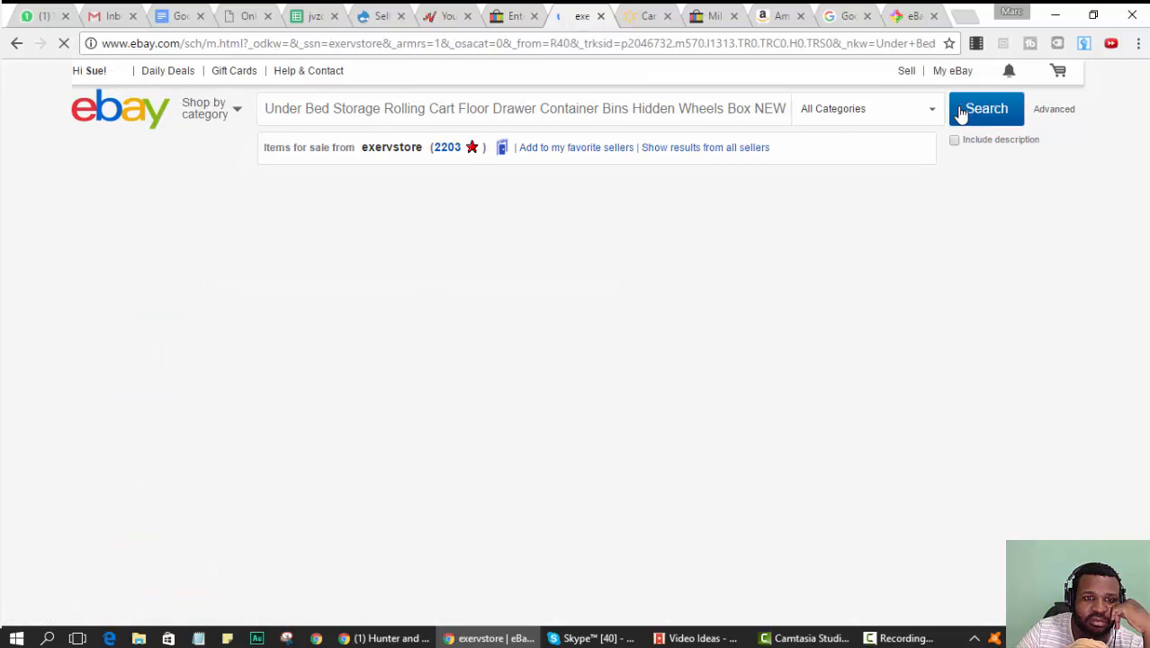
left_click(981, 108)
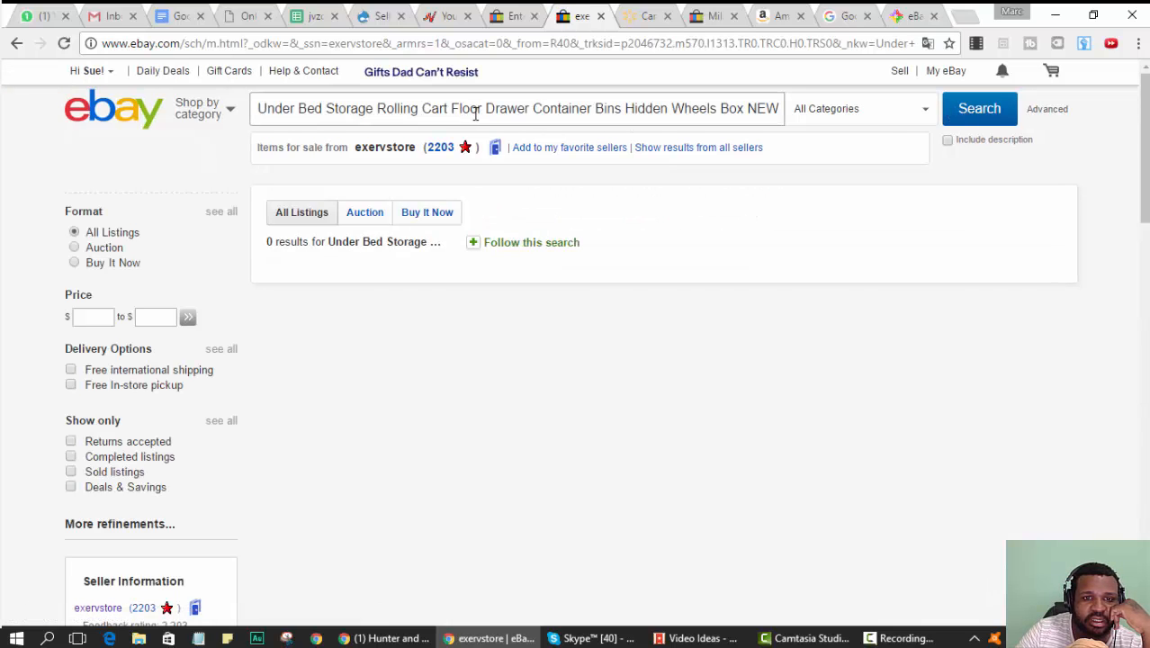
left_click_drag(484, 108, 777, 108)
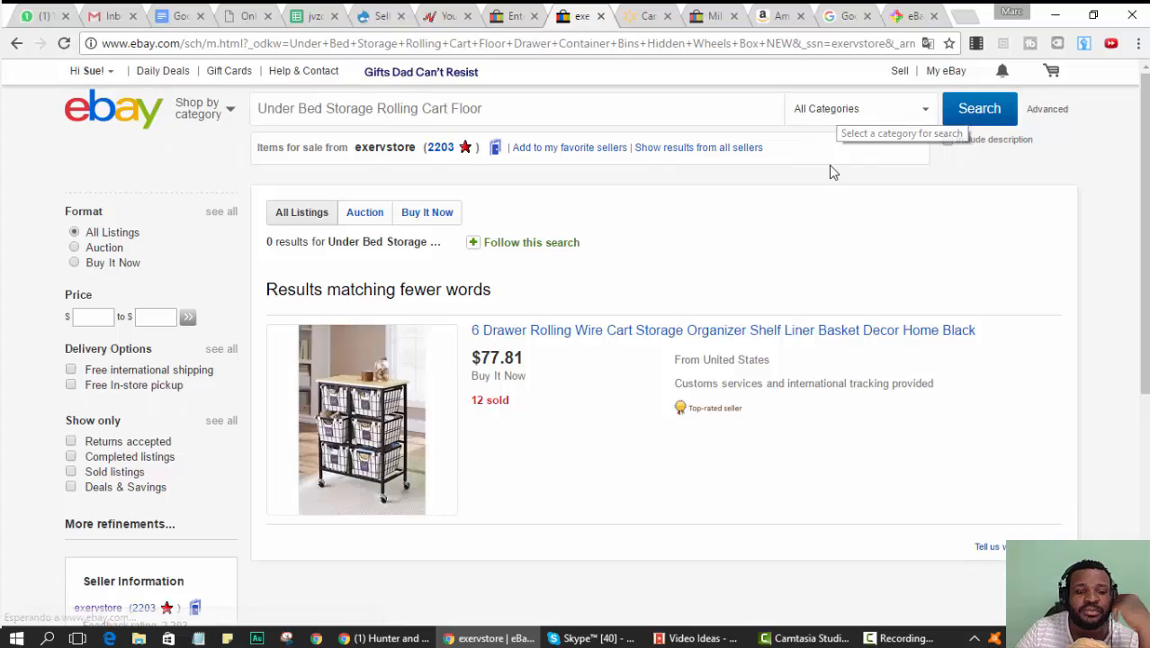
mouse_move(771, 223)
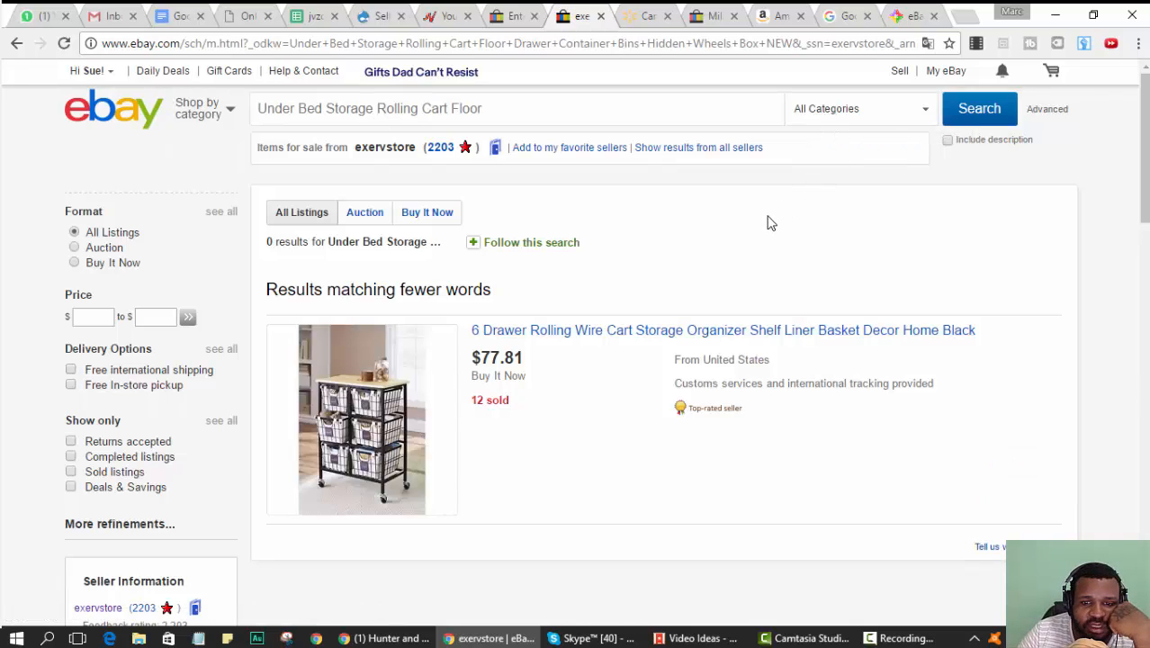
mouse_move(664, 338)
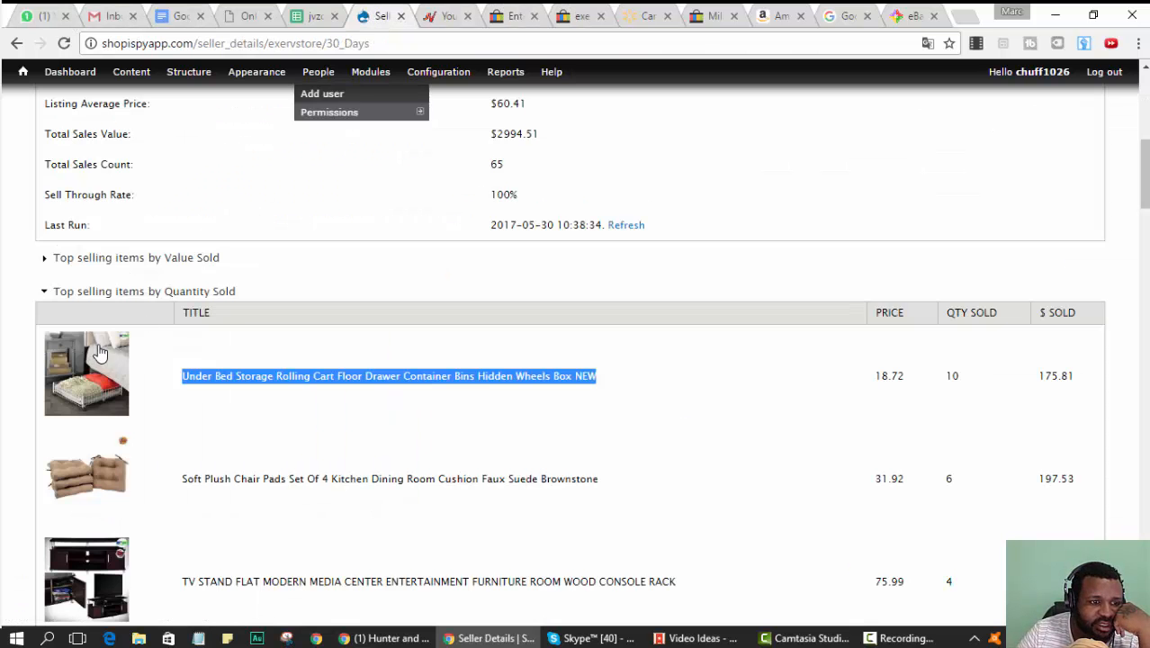
- Expand exervstore's top sellers by quantity sold and open the leading under-bed storage cart on eBay
left_click(389, 377)
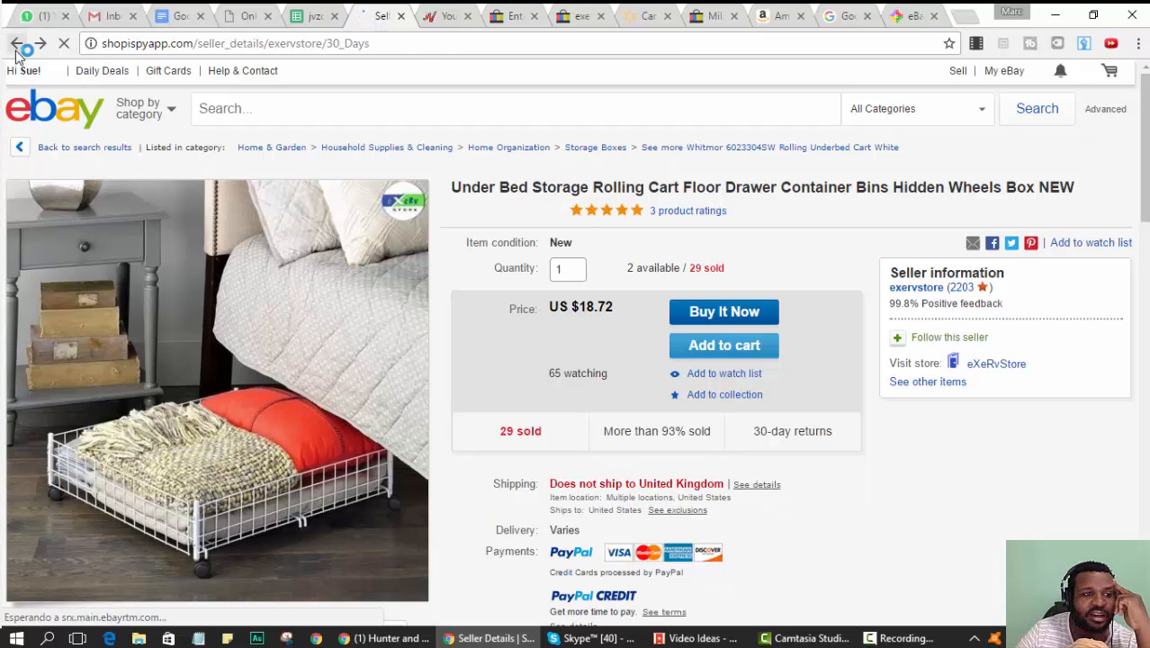
left_click(18, 44)
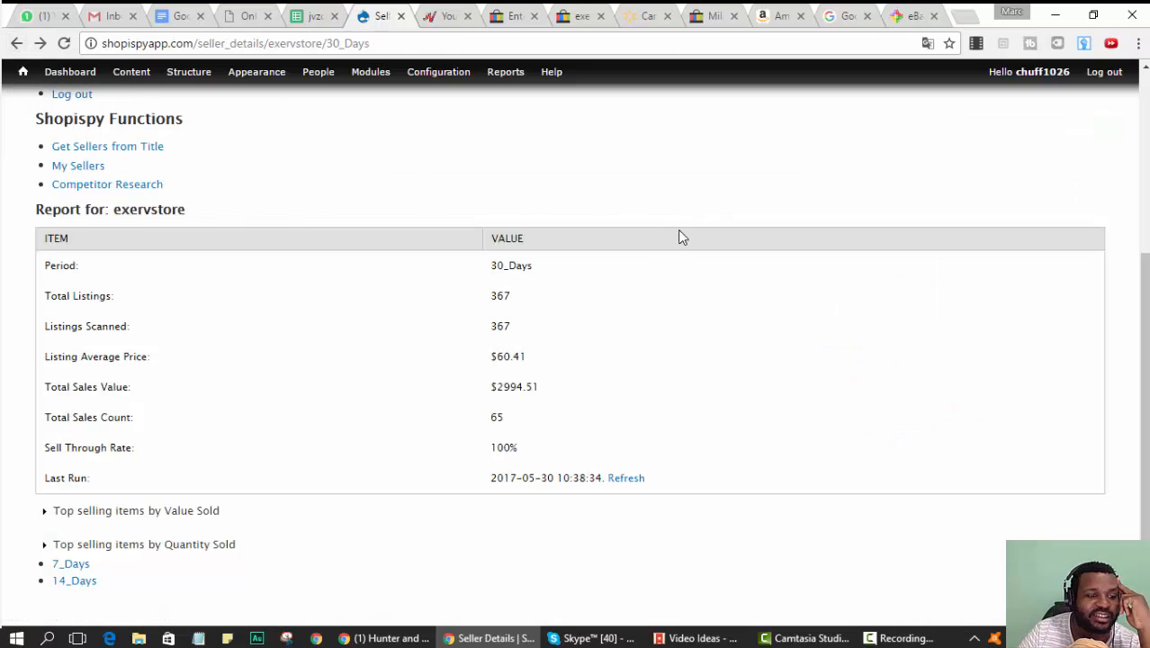
mouse_move(109, 548)
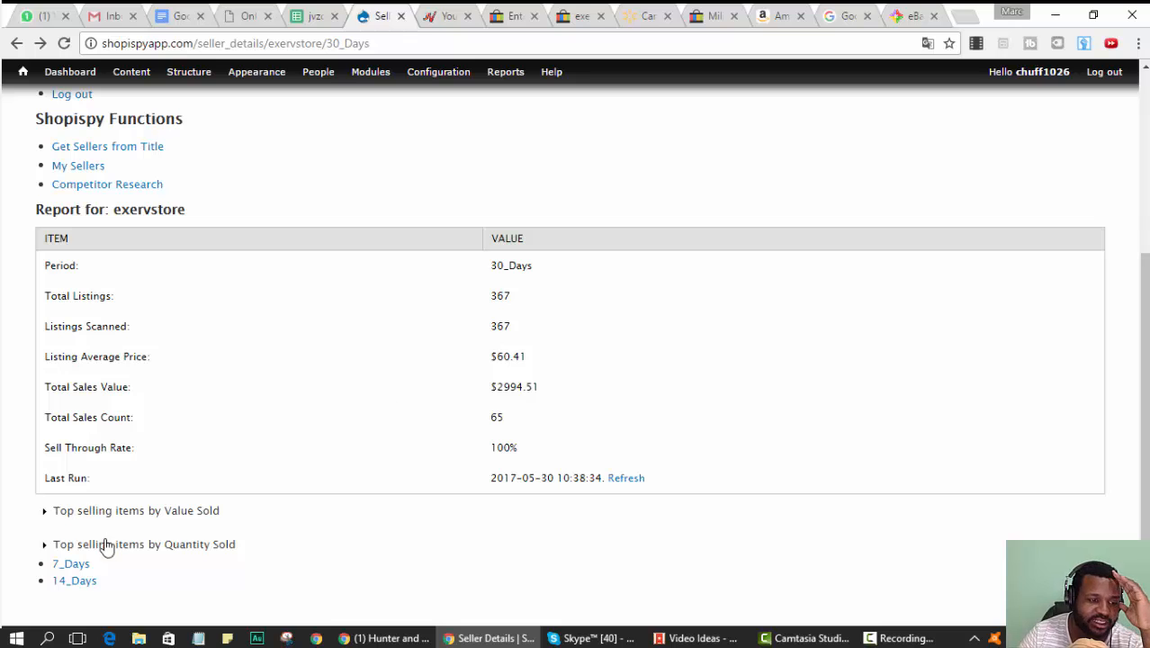
left_click(47, 543)
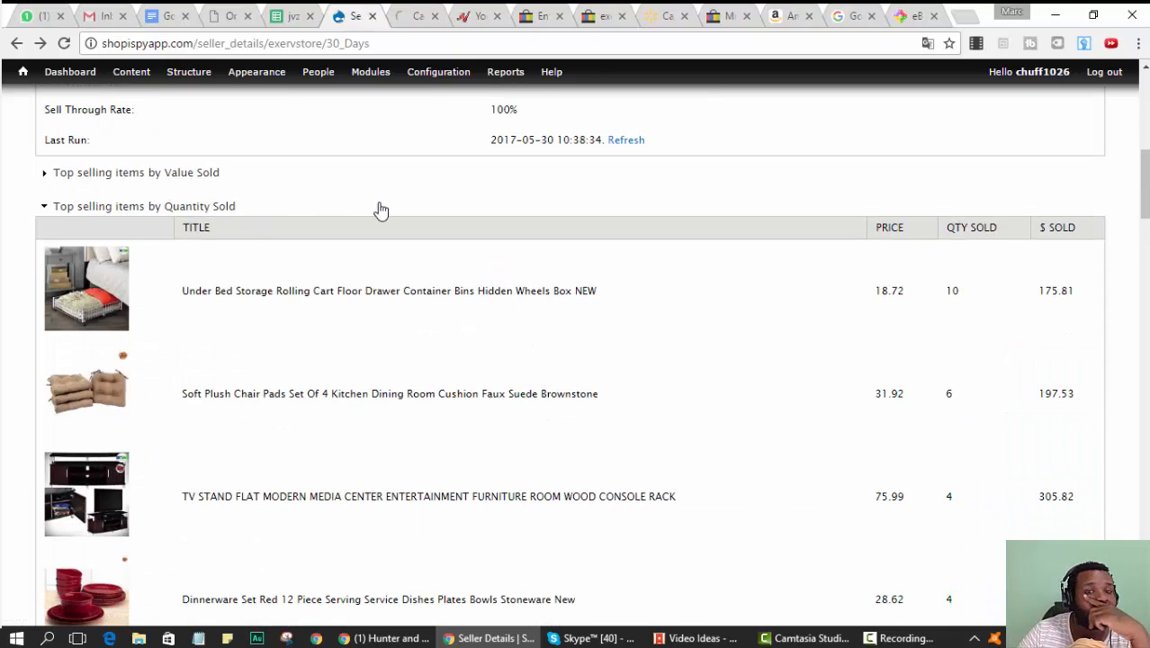
left_click(389, 290)
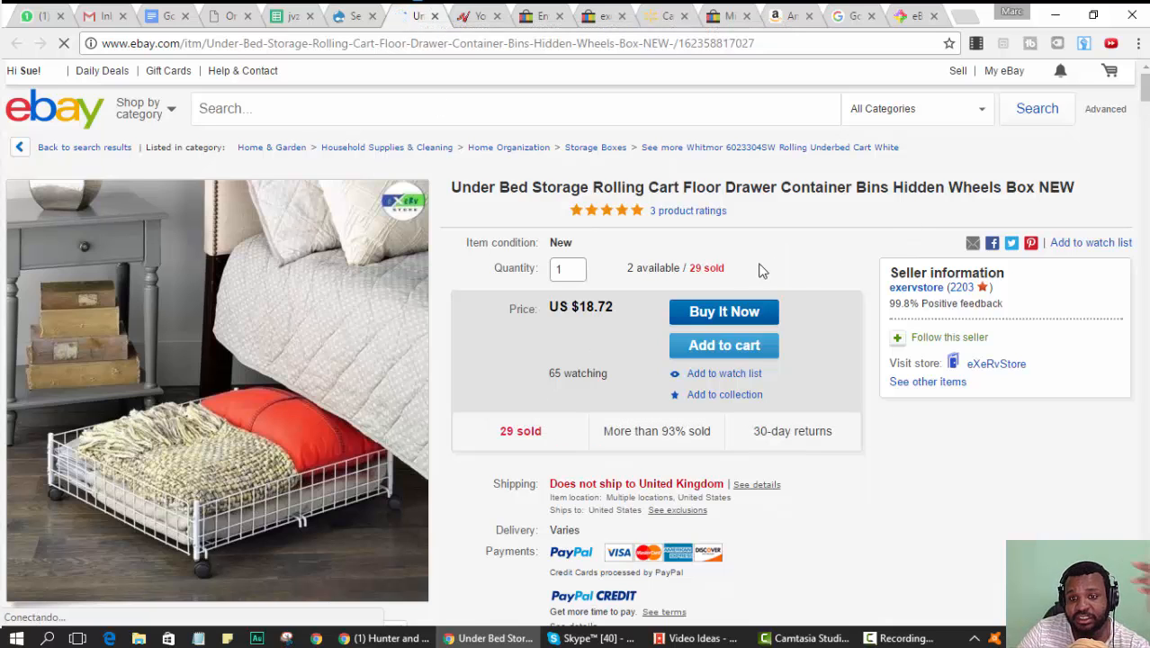
mouse_move(706, 270)
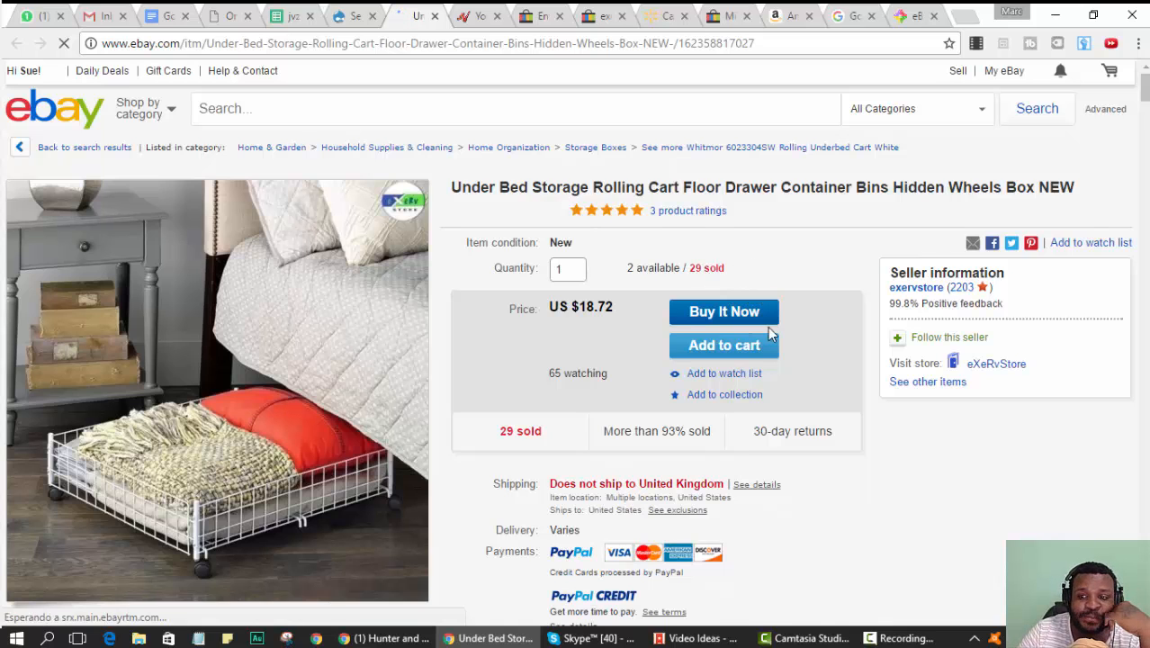
- Scroll through the under-bed storage cart listing showing US $18.72 and 29 sold
scroll("down", 3)
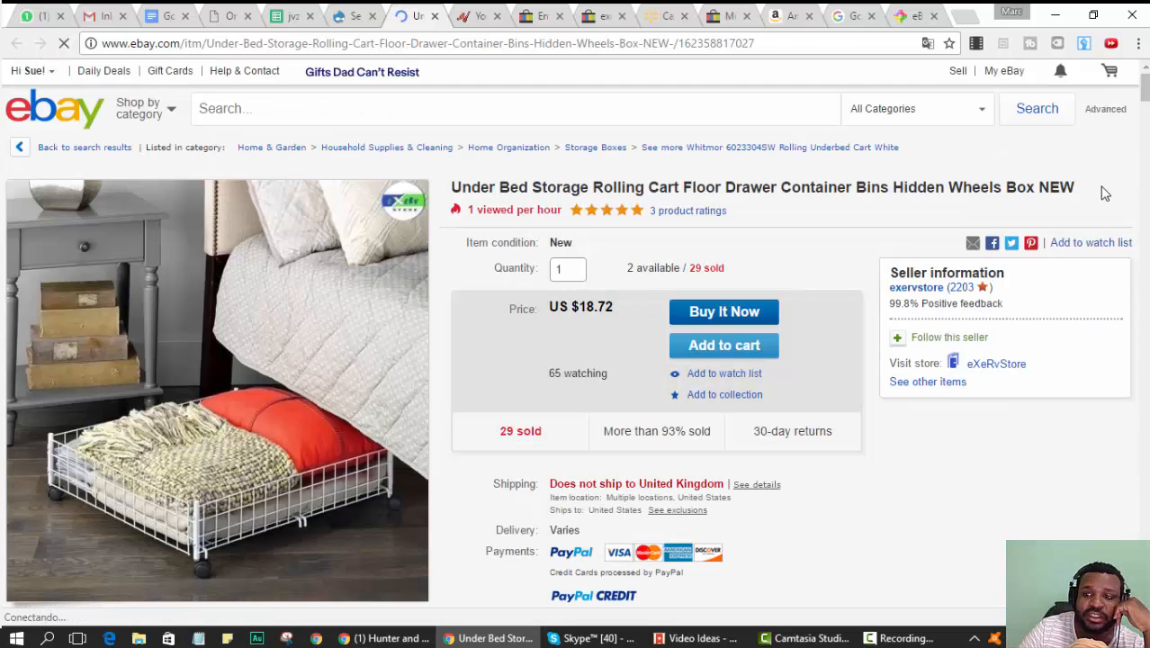
scroll("down", 3)
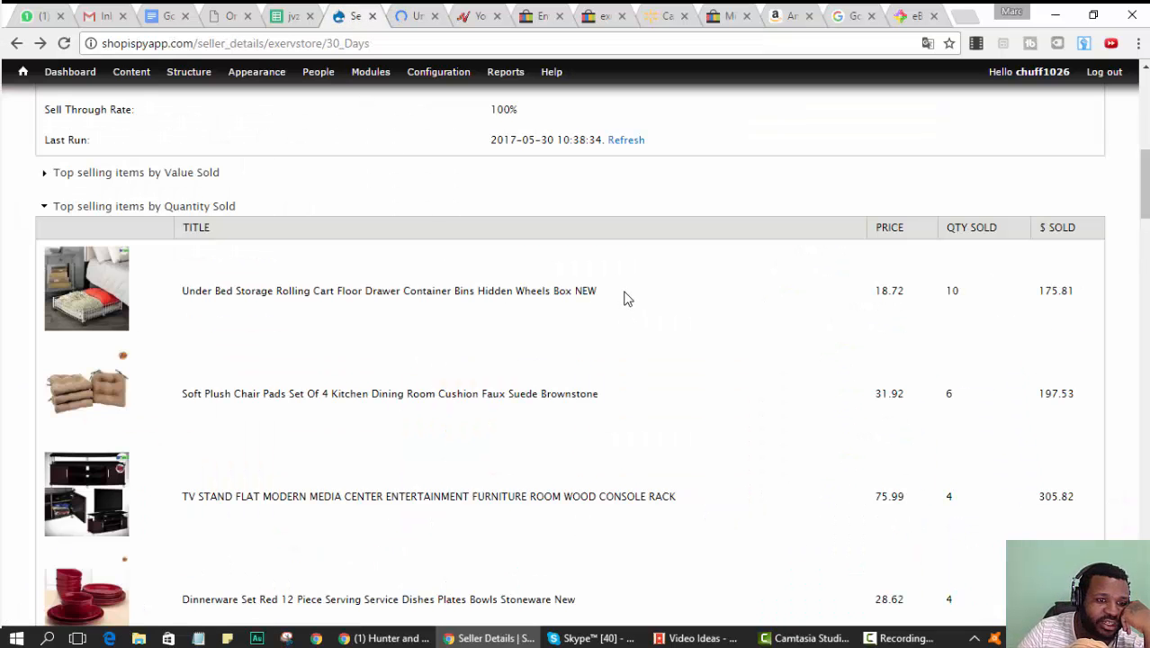
mouse_move(181, 297)
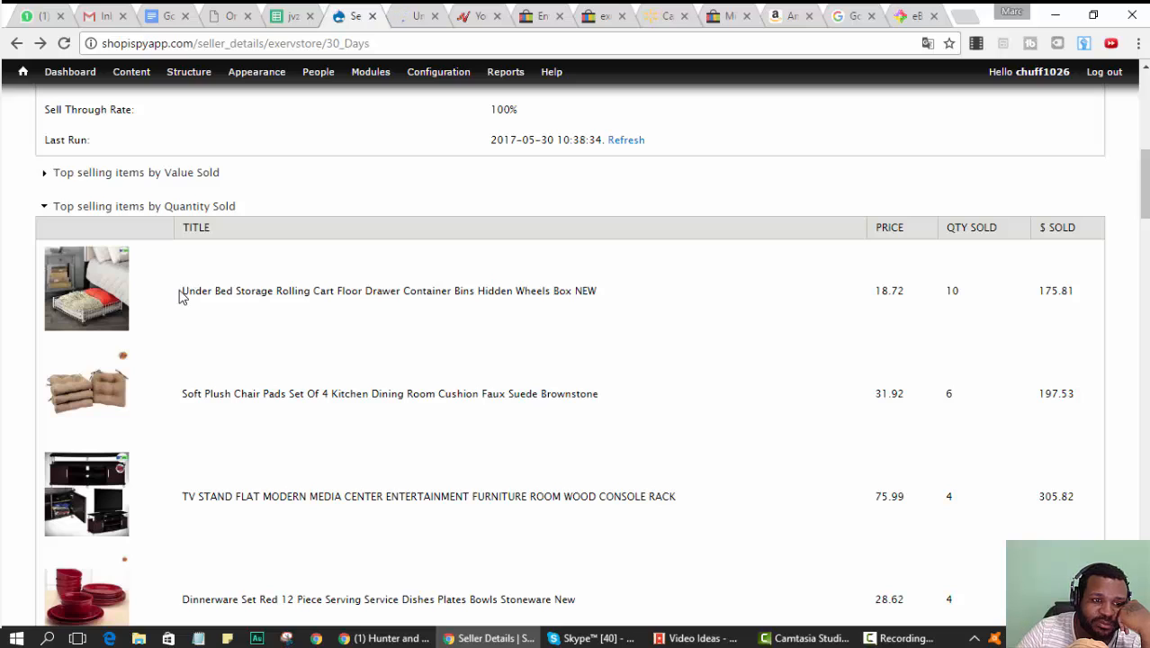
- Select the full title of the top-selling under-bed storage cart in the report
left_click_drag(182, 290, 453, 290)
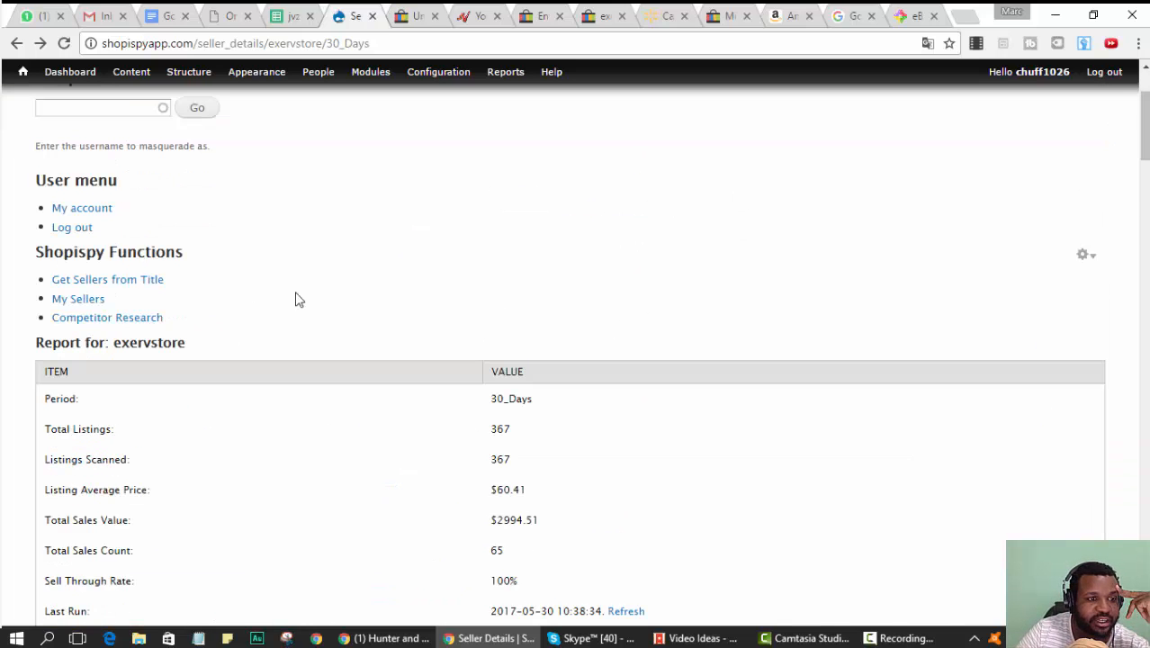
- Search Get Sellers from Title with the pasted storage cart title, adding 13 sellers
left_click(108, 279)
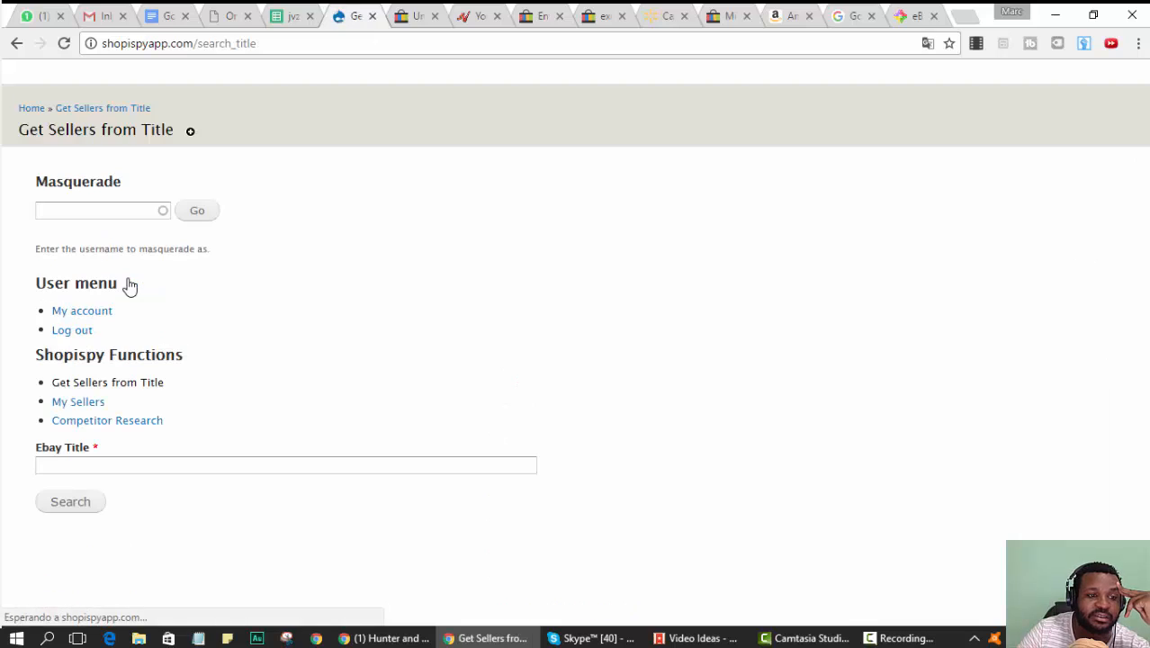
right_click(286, 465)
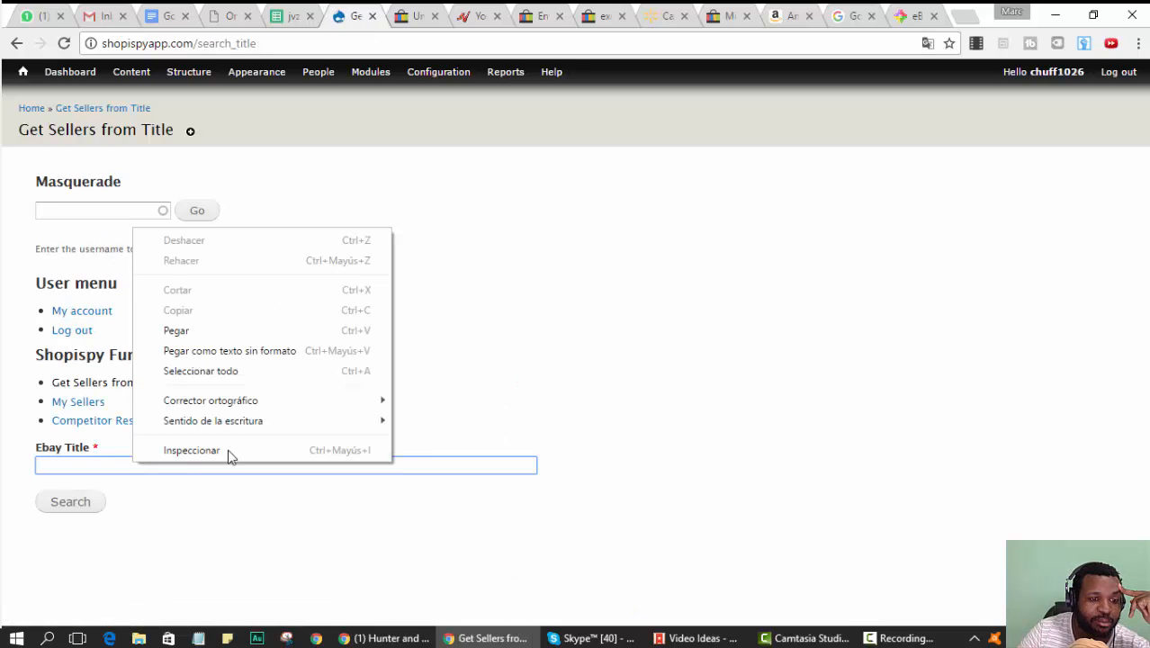
left_click(70, 500)
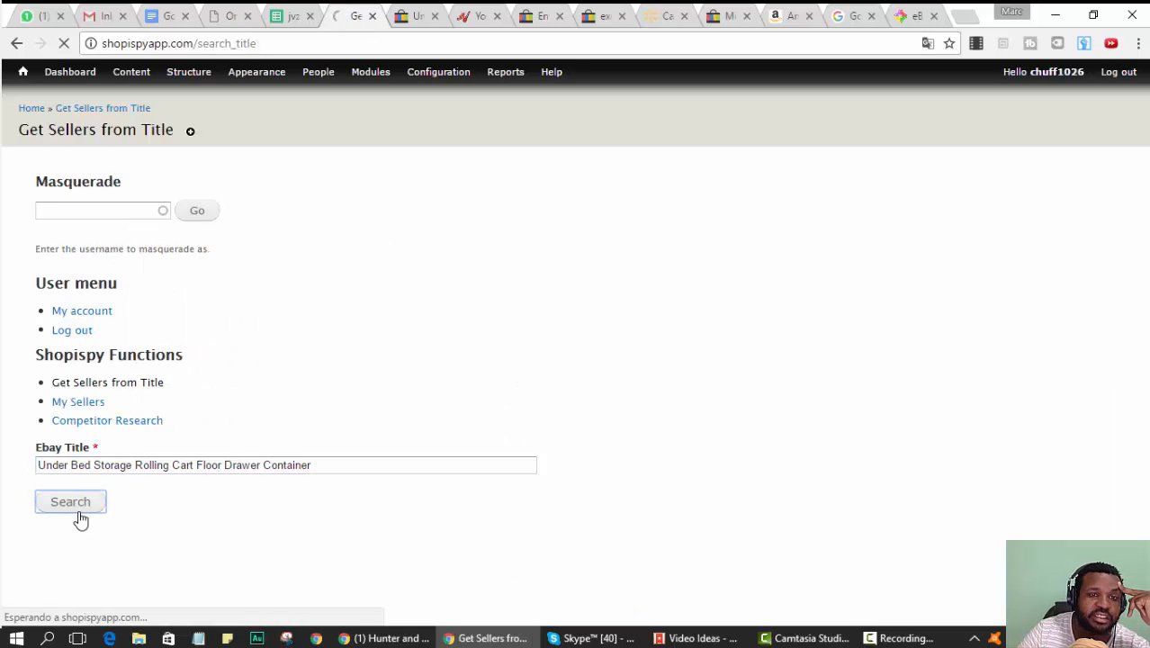
left_click(70, 500)
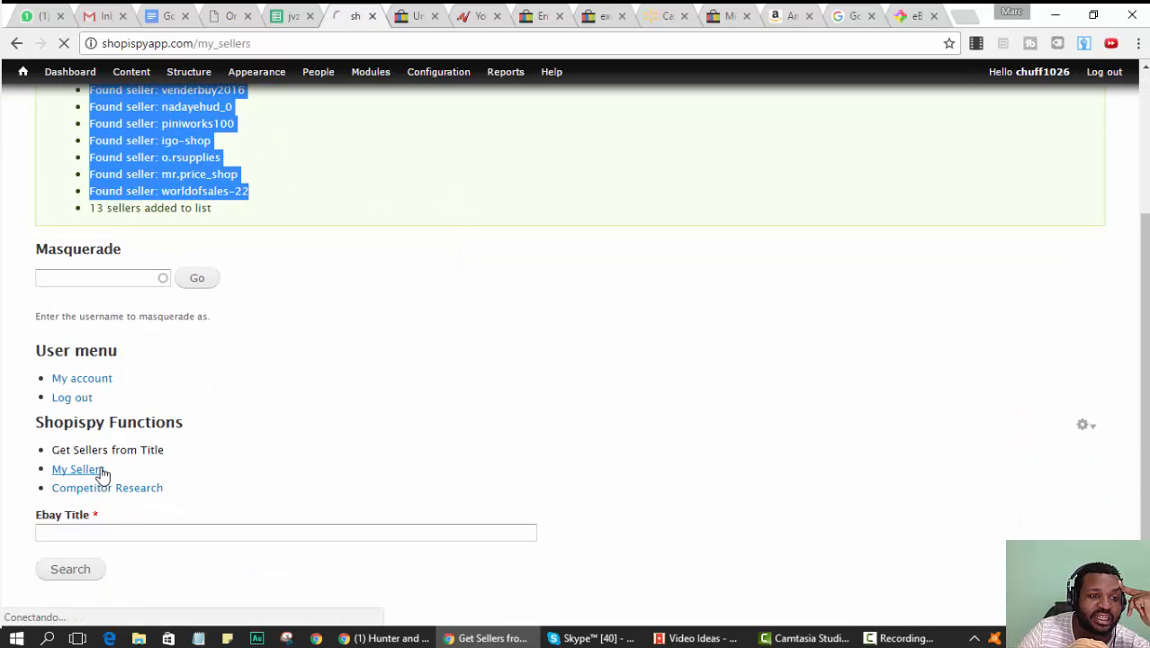
- Review the My Sellers list now holding the new sellers with classic365, nimdeal and exervstore
left_click(76, 468)
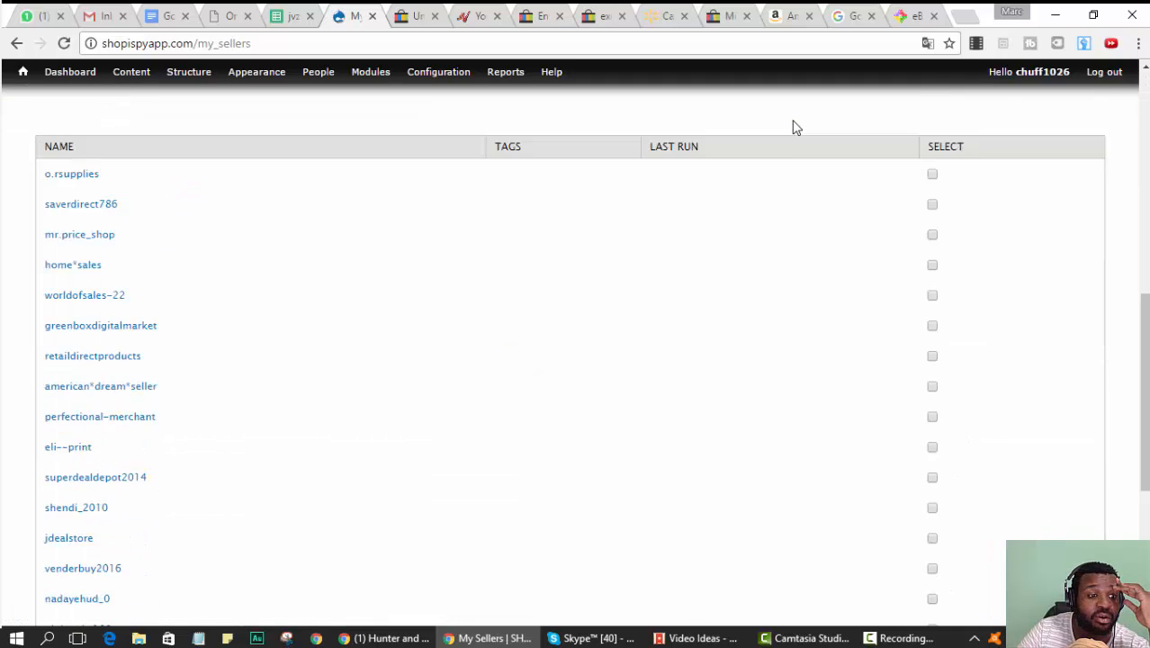
scroll("down", 3)
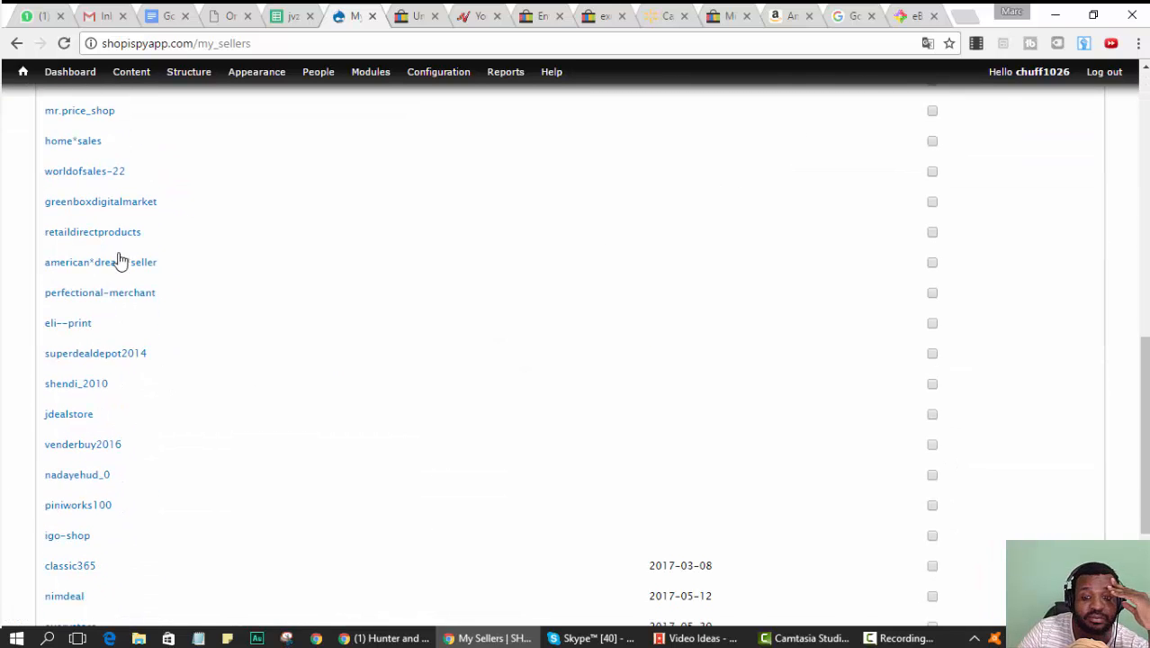
scroll("down", 3)
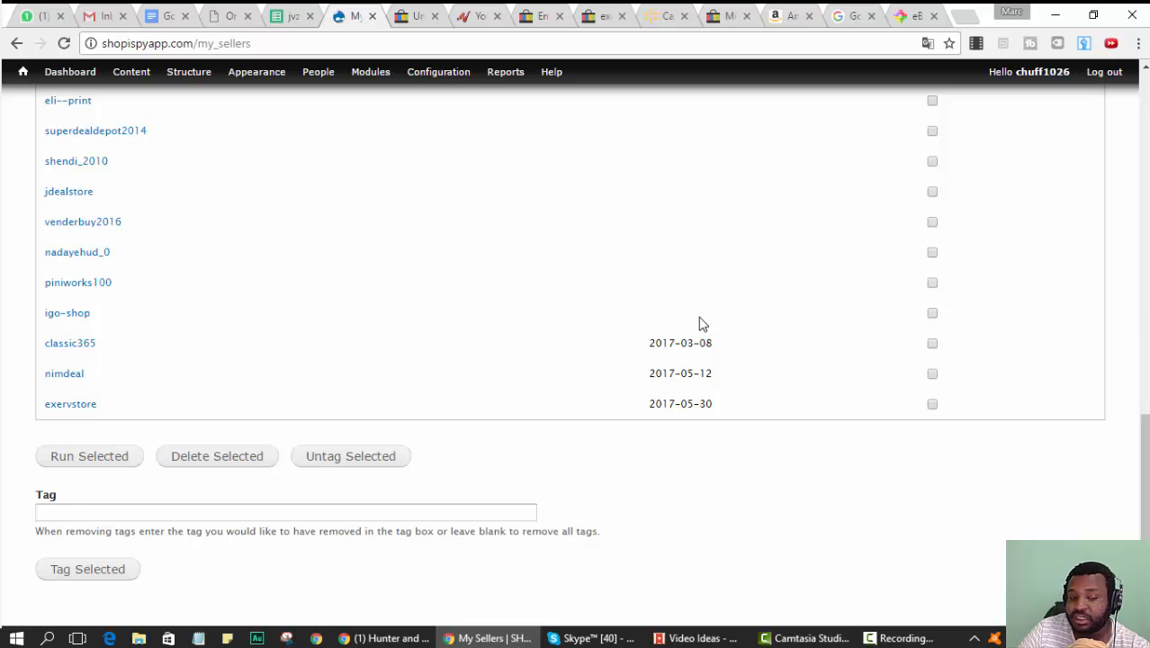
mouse_move(662, 314)
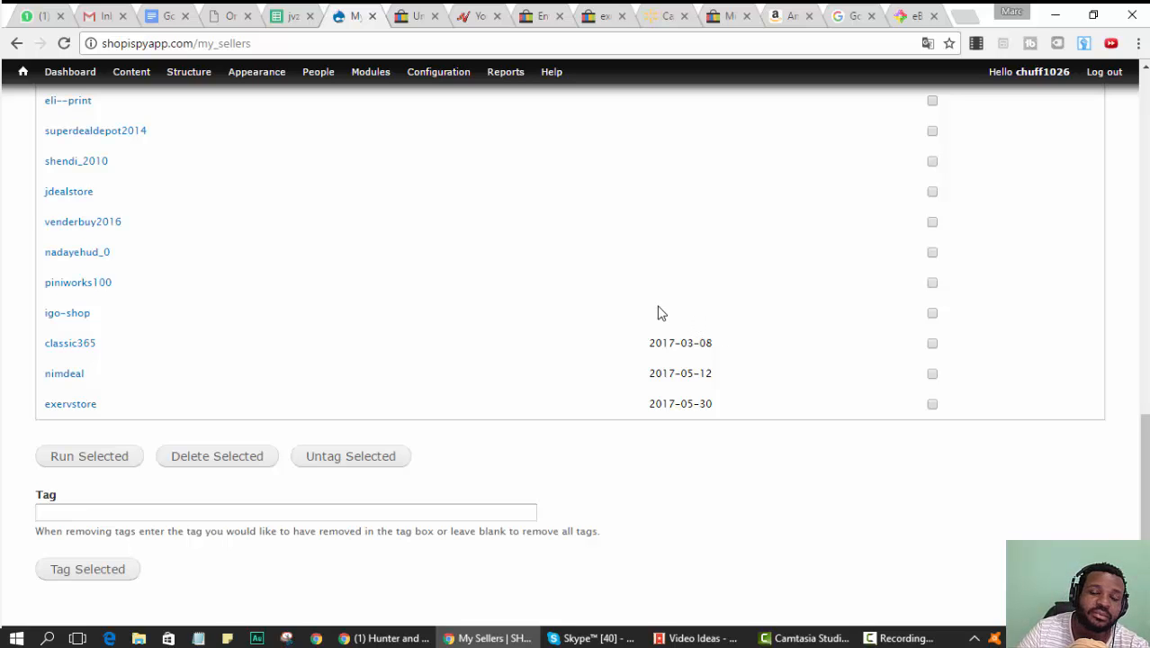